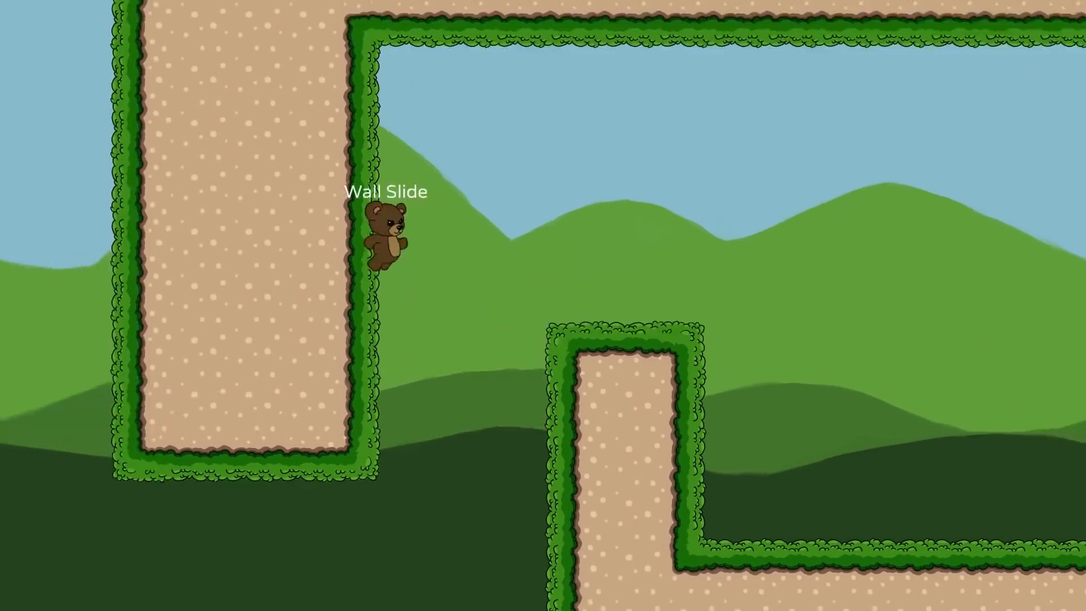
# - Jump the bear around the level to feel the current wall behaviour
pyautogui.press('space')
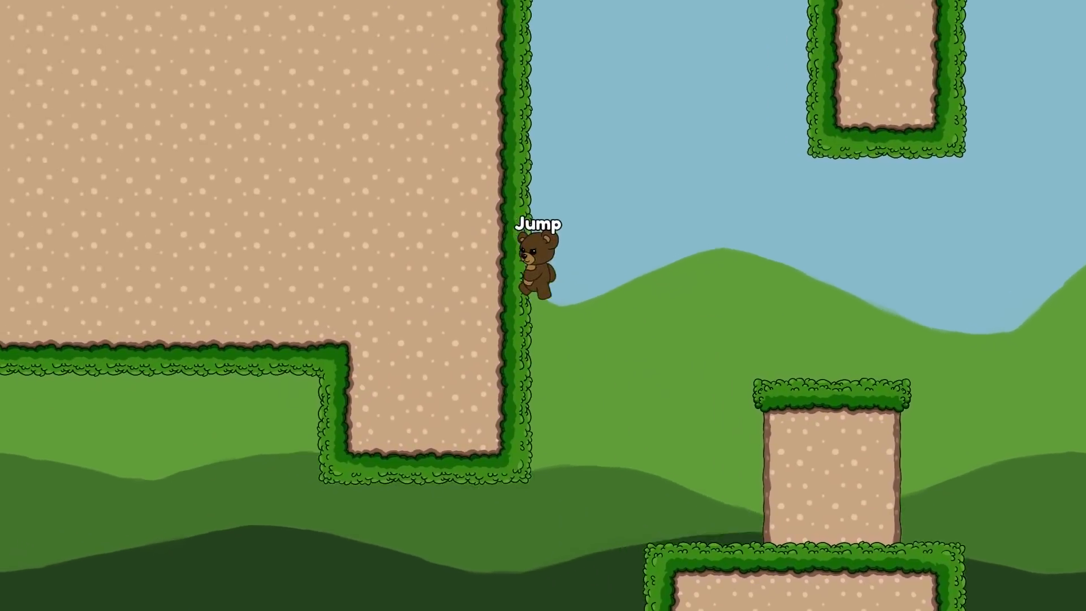
pyautogui.press('space')
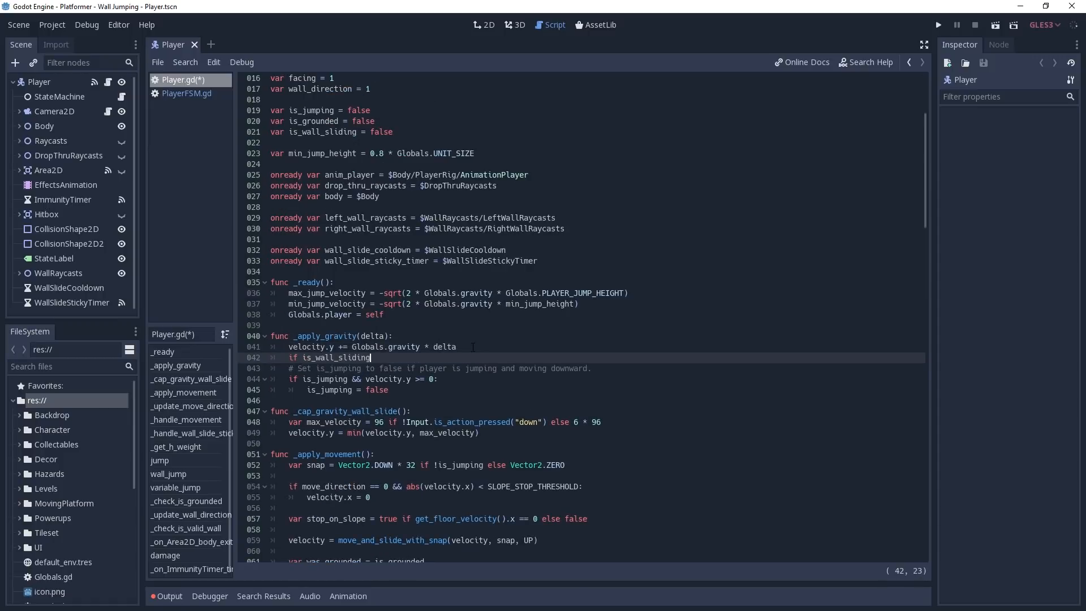
# - Call _cap_gravity_wall_slide() under the is_wall_sliding check, then return to the 2D view
pyautogui.write('_cap_gravity_wall_slide()')
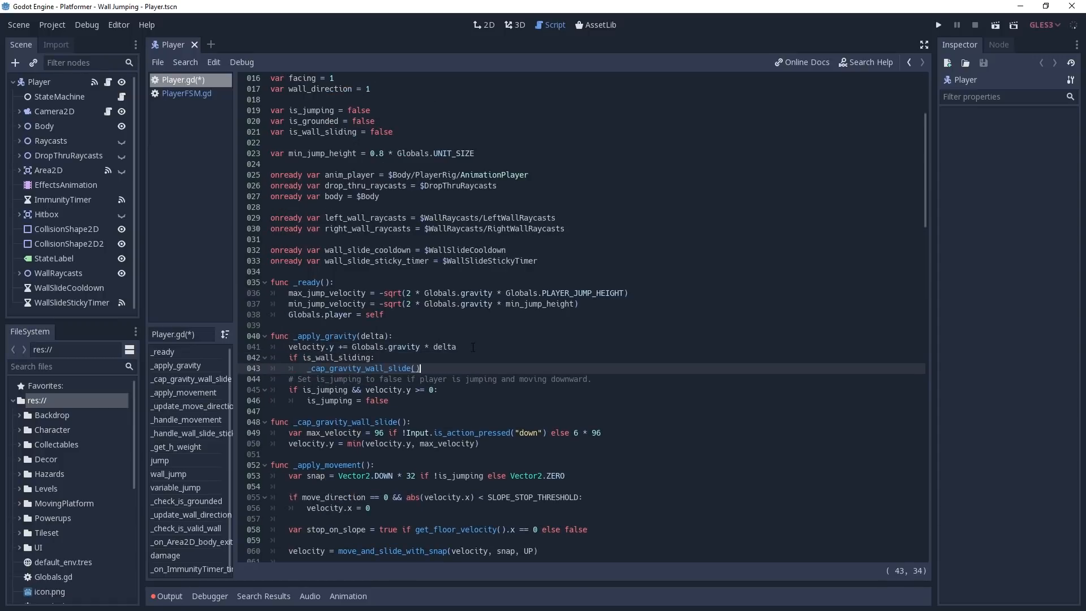
pyautogui.click(939, 25)
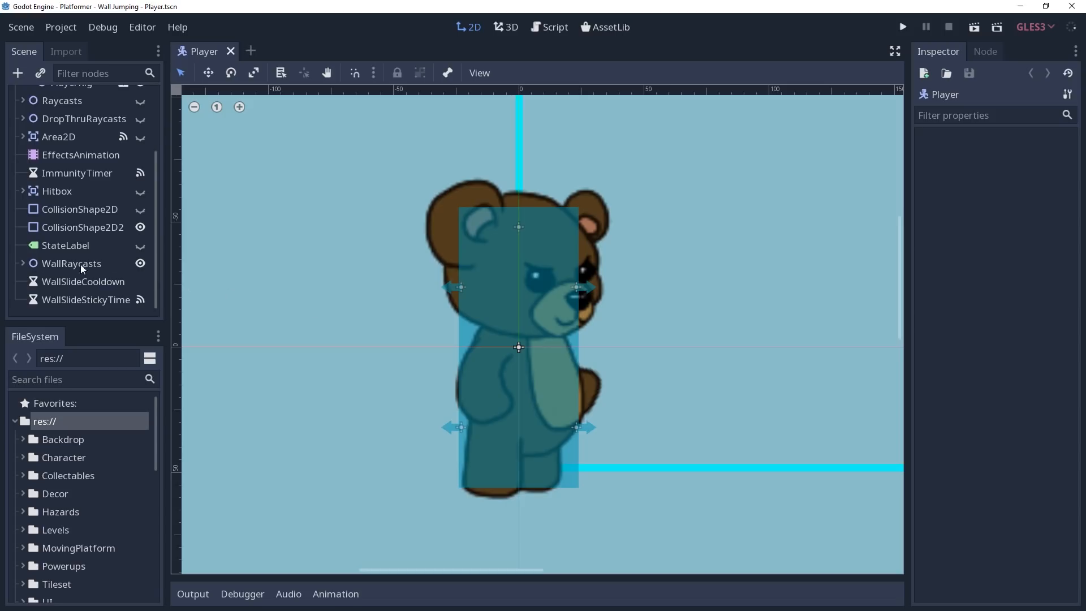
pyautogui.moveTo(30, 126)
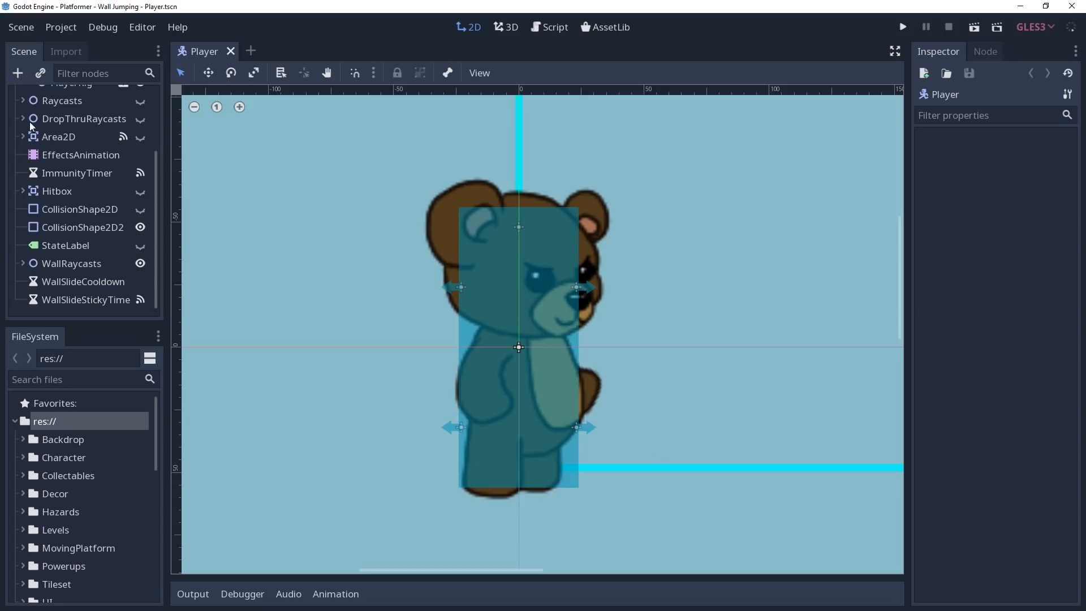
# - Expand WallRaycasts, LeftWallRaycasts and RightWallRaycasts to show the four wall raycasts
pyautogui.click(23, 264)
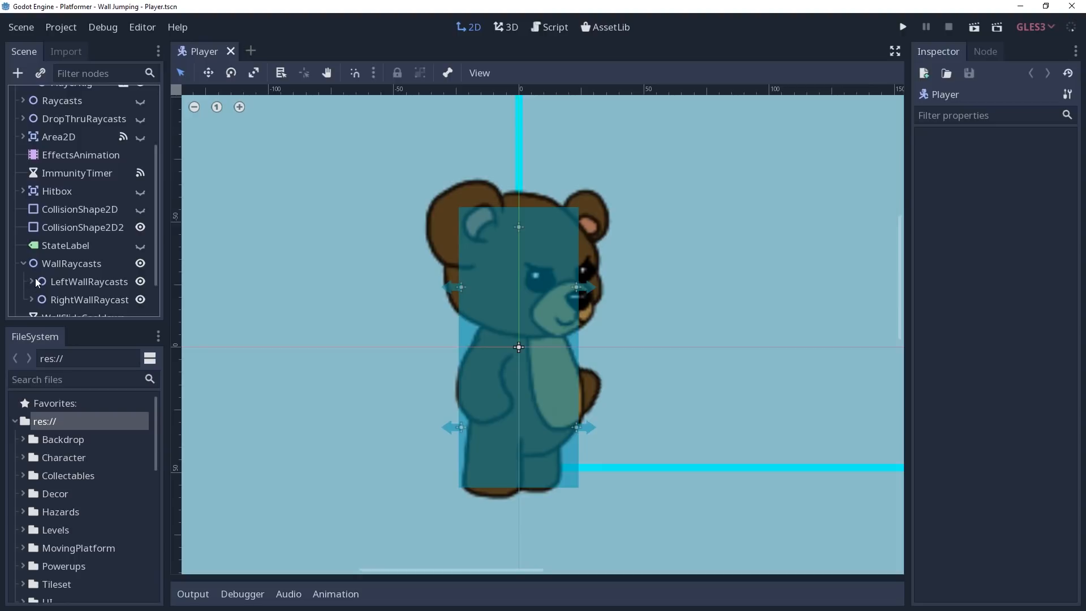
pyautogui.click(32, 282)
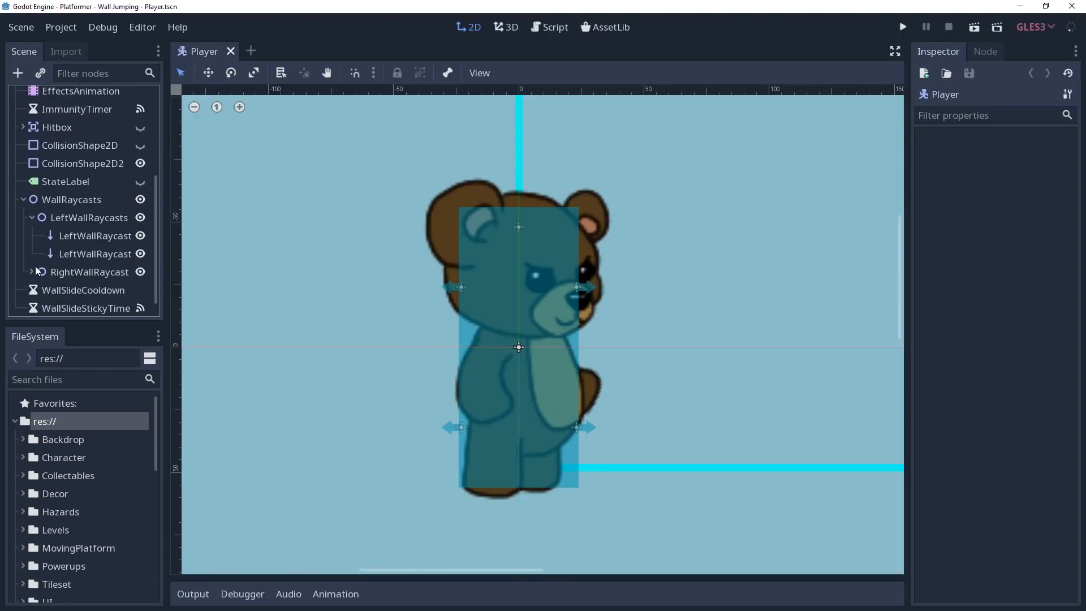
pyautogui.click(31, 272)
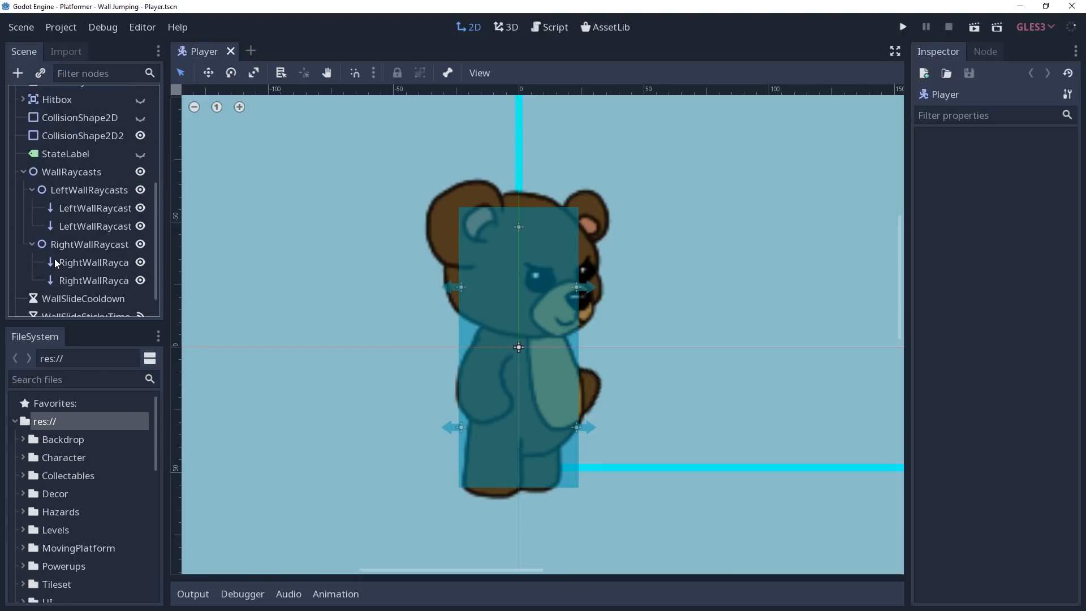
pyautogui.moveTo(133, 297)
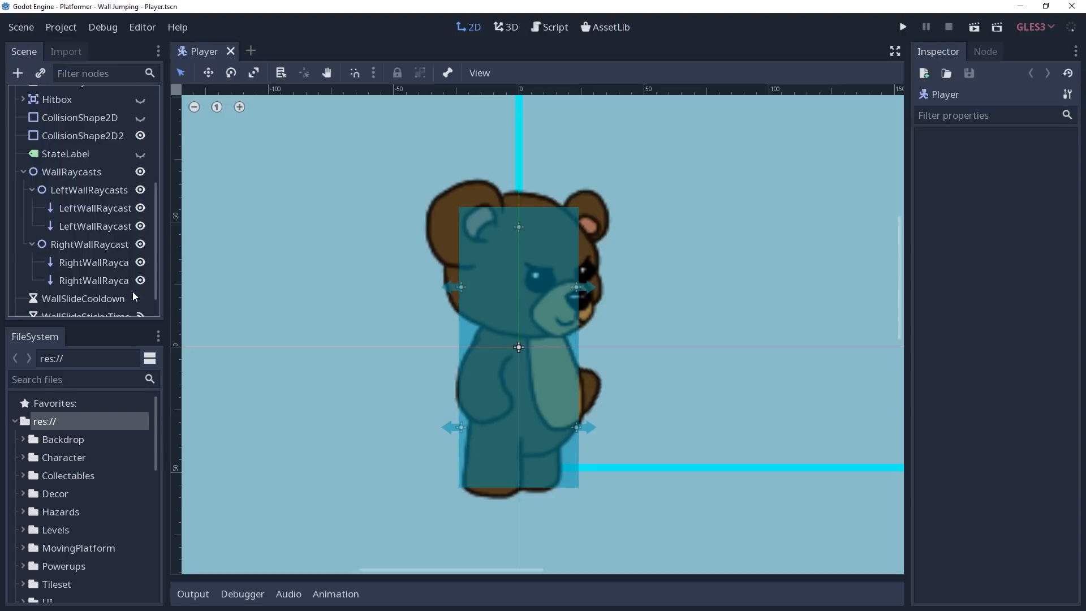
# - Review the left_wall_raycasts and right_wall_raycasts declarations in Player.gd and scroll below _check_is_grounded
pyautogui.click(555, 27)
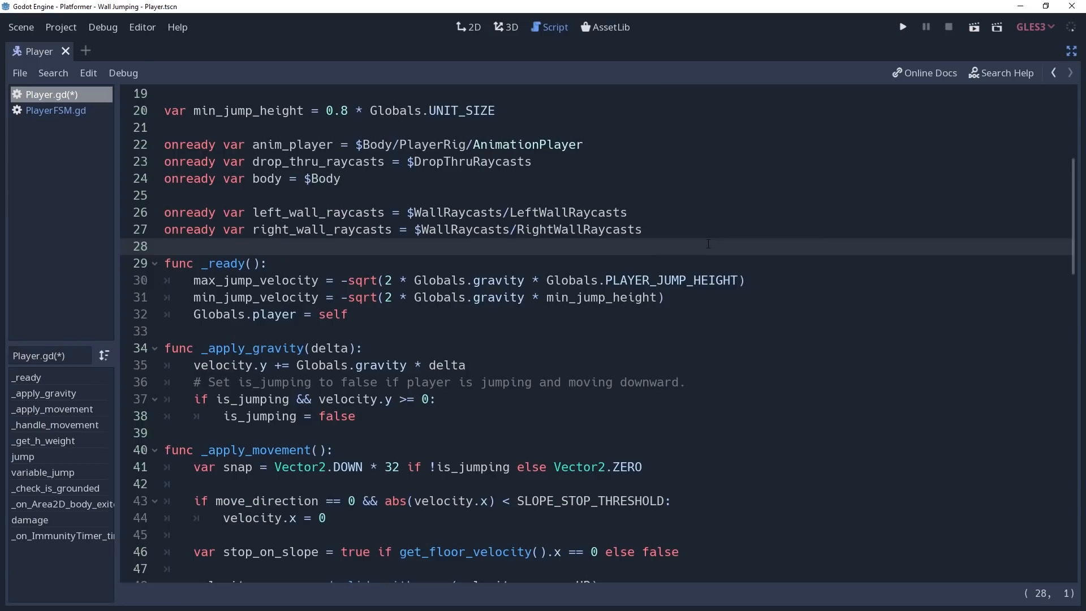
pyautogui.click(164, 245)
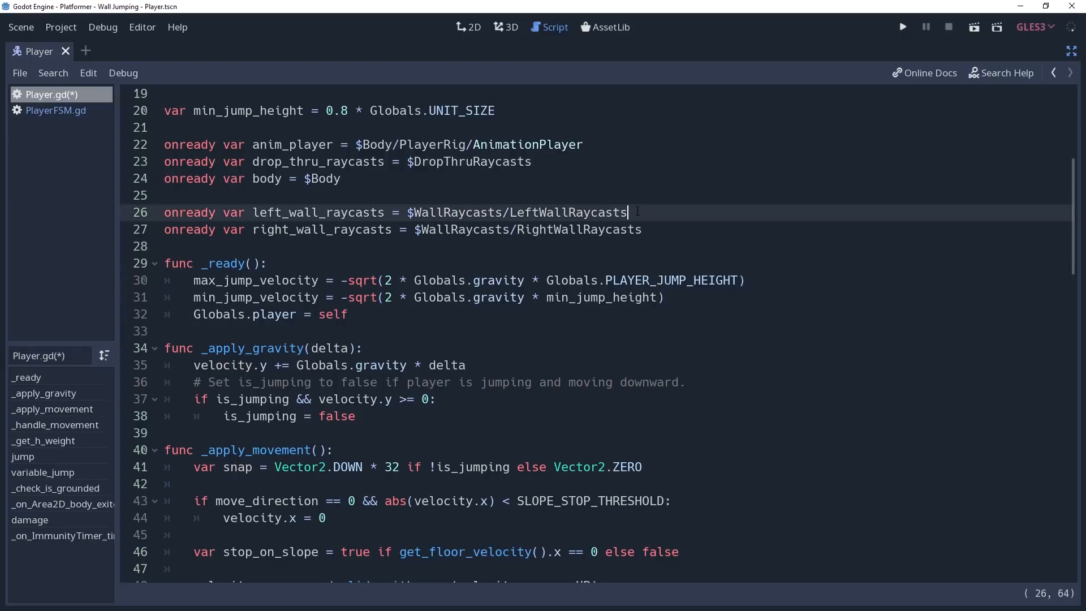
pyautogui.click(633, 229)
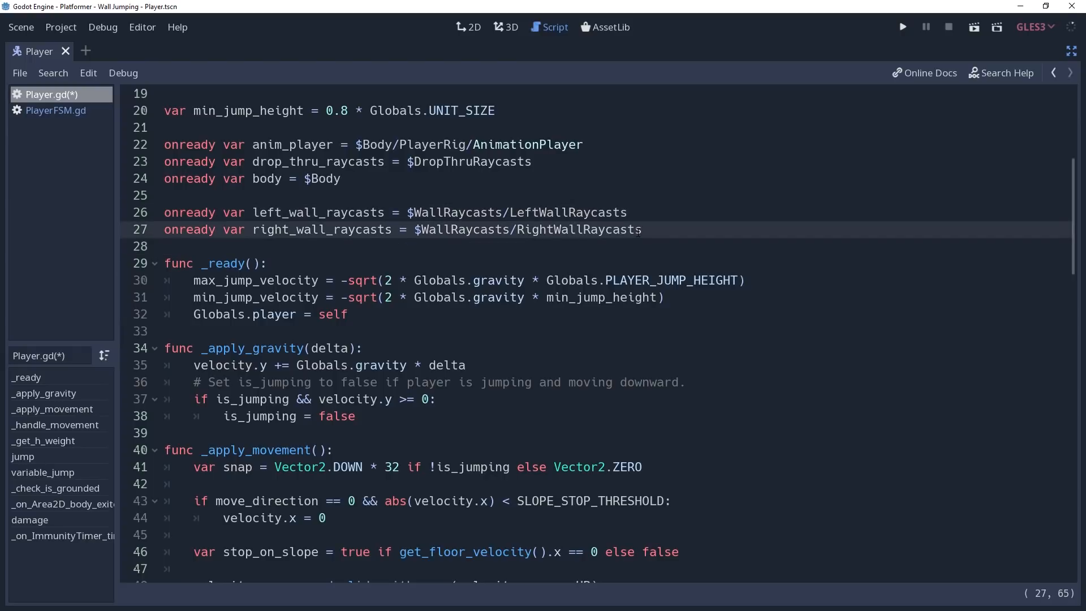
pyautogui.moveTo(1073, 238)
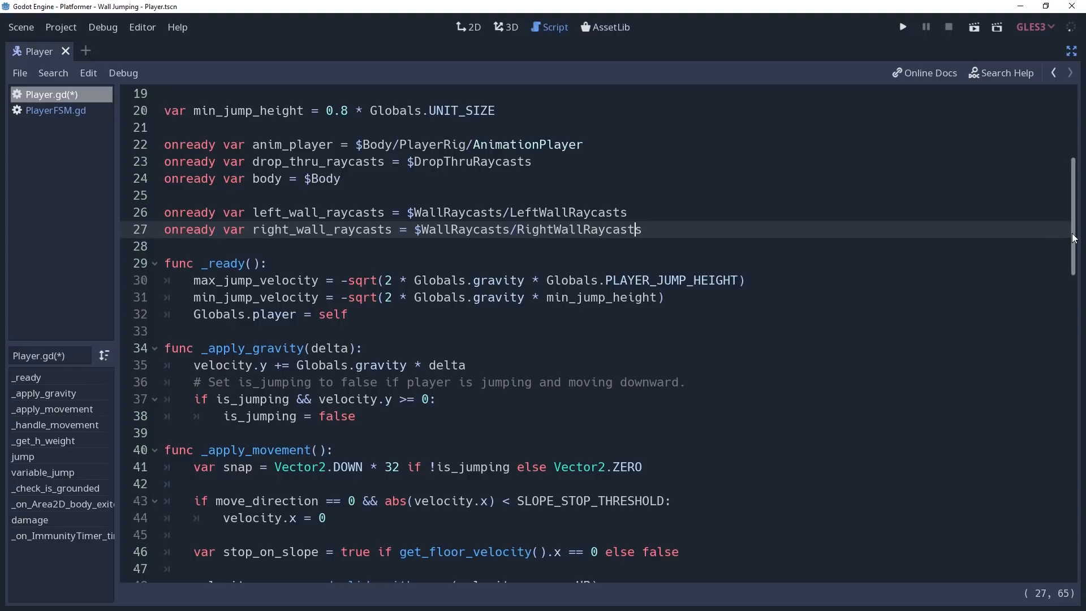
pyautogui.scroll(-3)
pyautogui.write('func _check_is_valid')
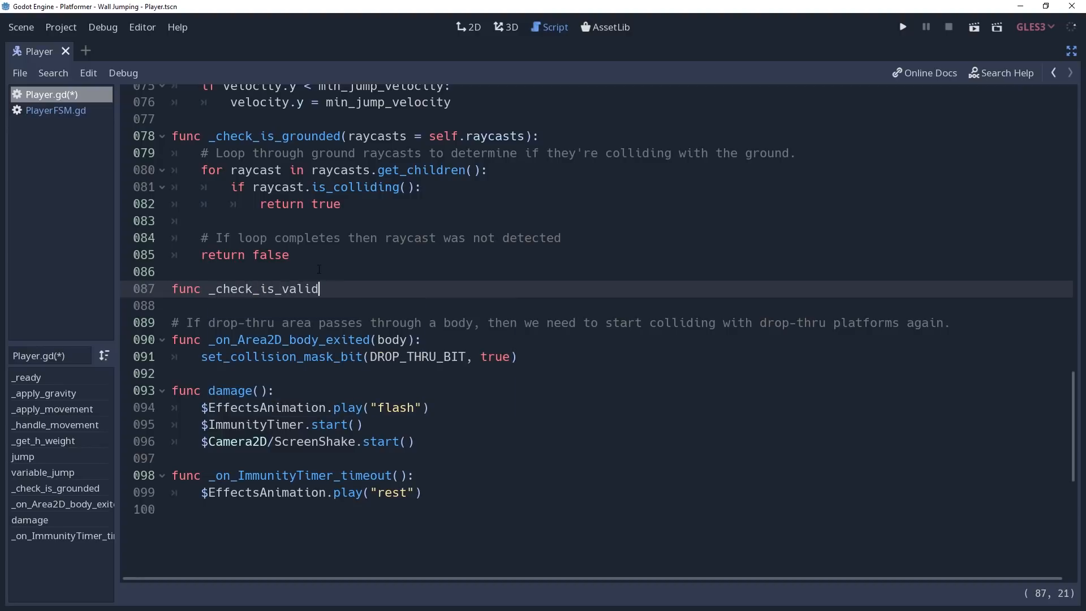
# - Write func _check_is_valid_wall(wall_raycasts) looping over get_children() with an if raycast.is_colliding() check
pyautogui.write('_wall(wall_raycasts):')
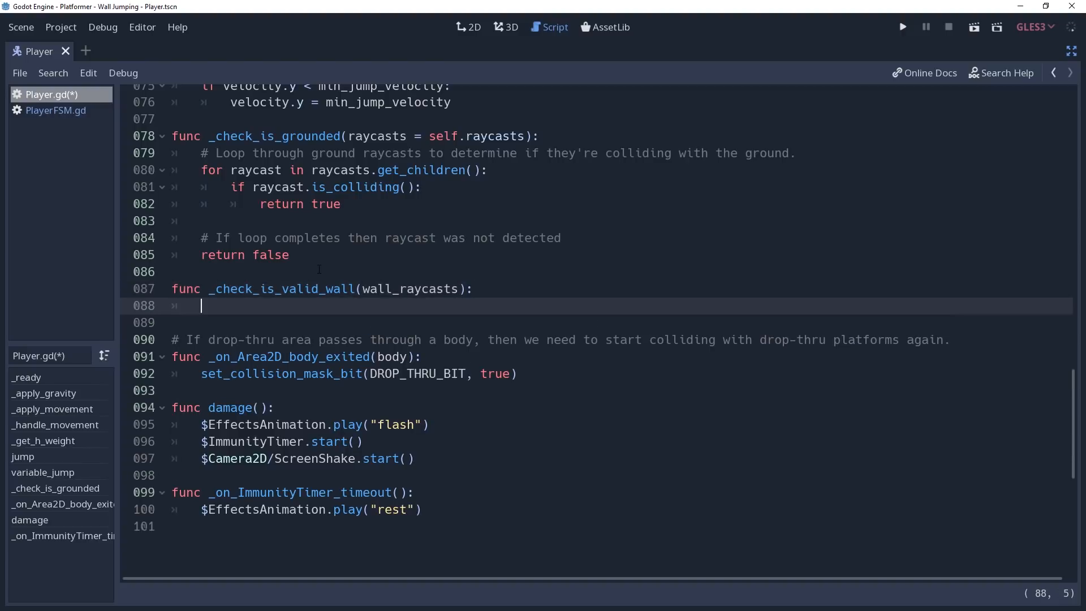
pyautogui.write('for ra')
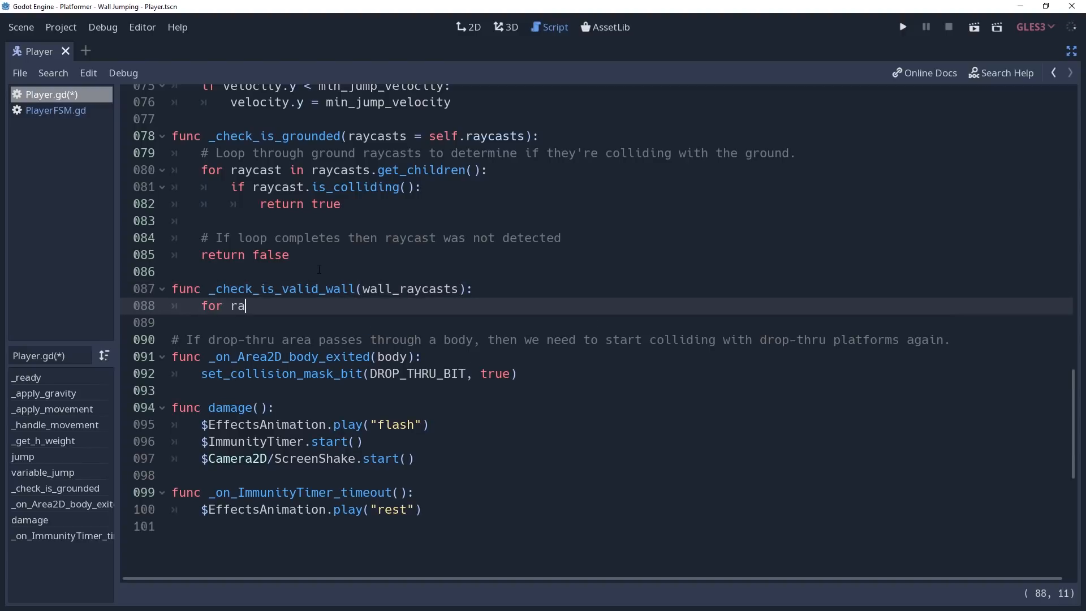
pyautogui.write('ycast')
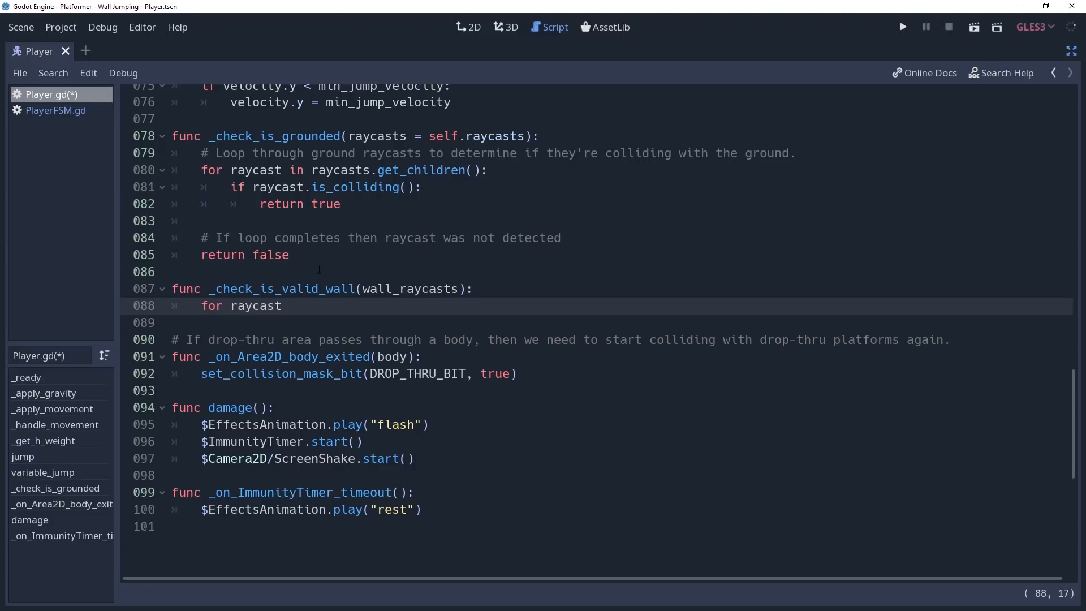
pyautogui.write('in wall_wa')
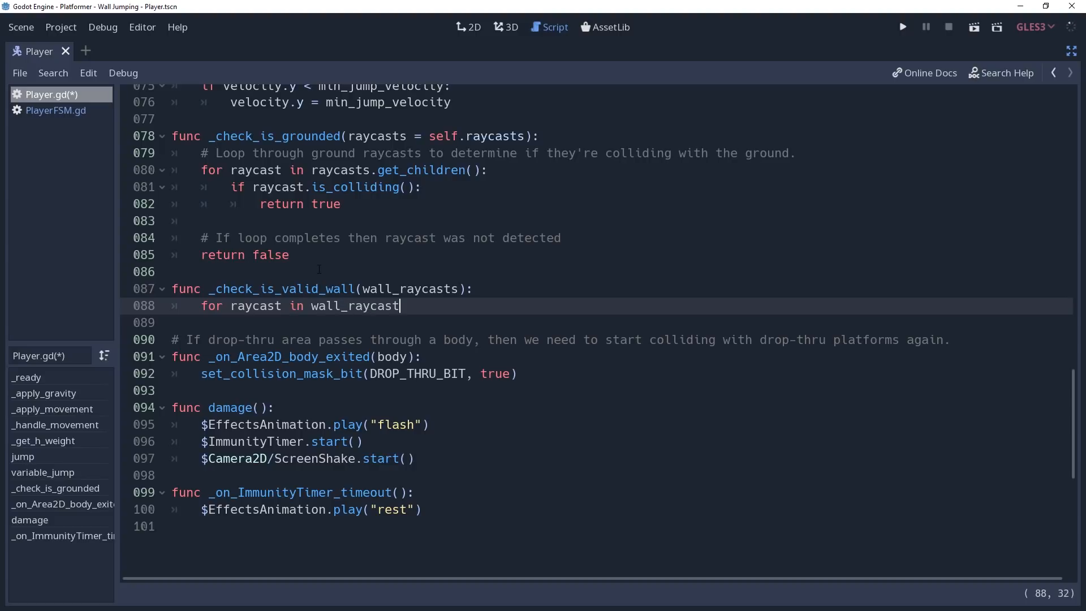
pyautogui.write('s.get_children():')
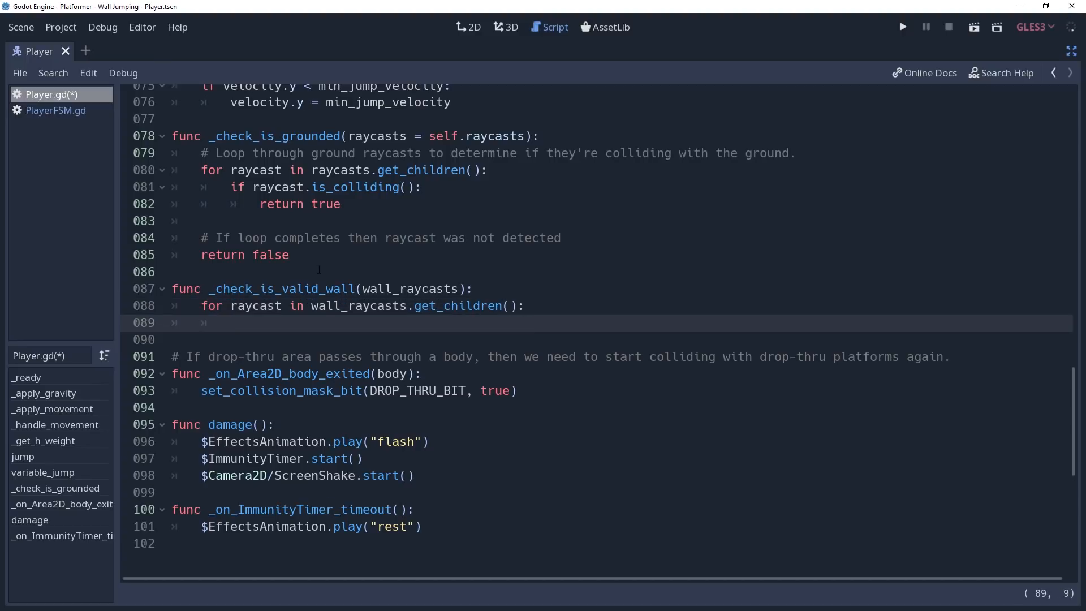
pyautogui.write('if raycast.is')
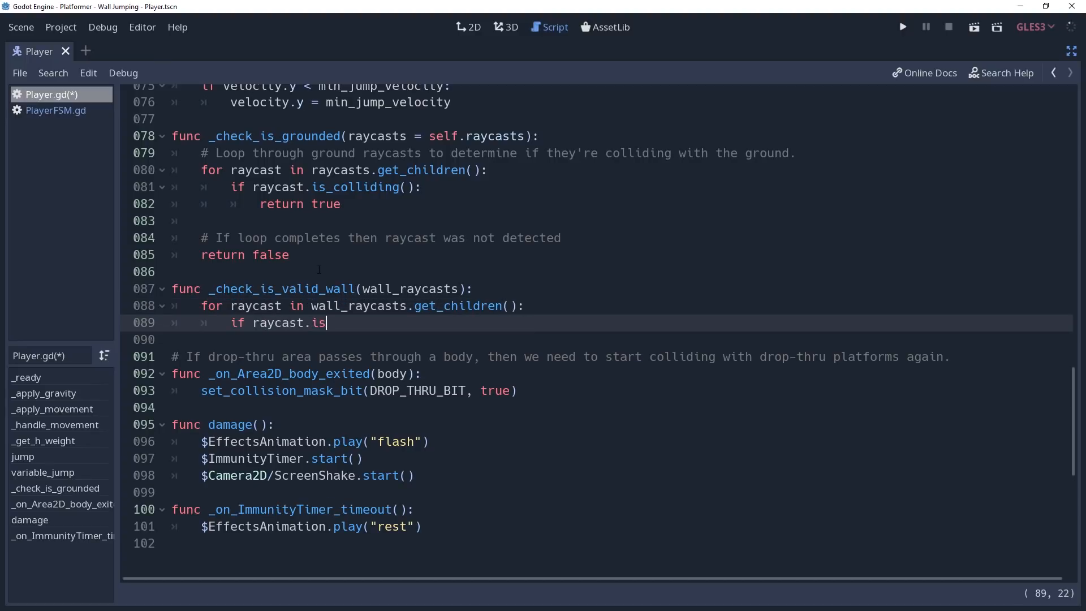
pyautogui.write('_colliding():')
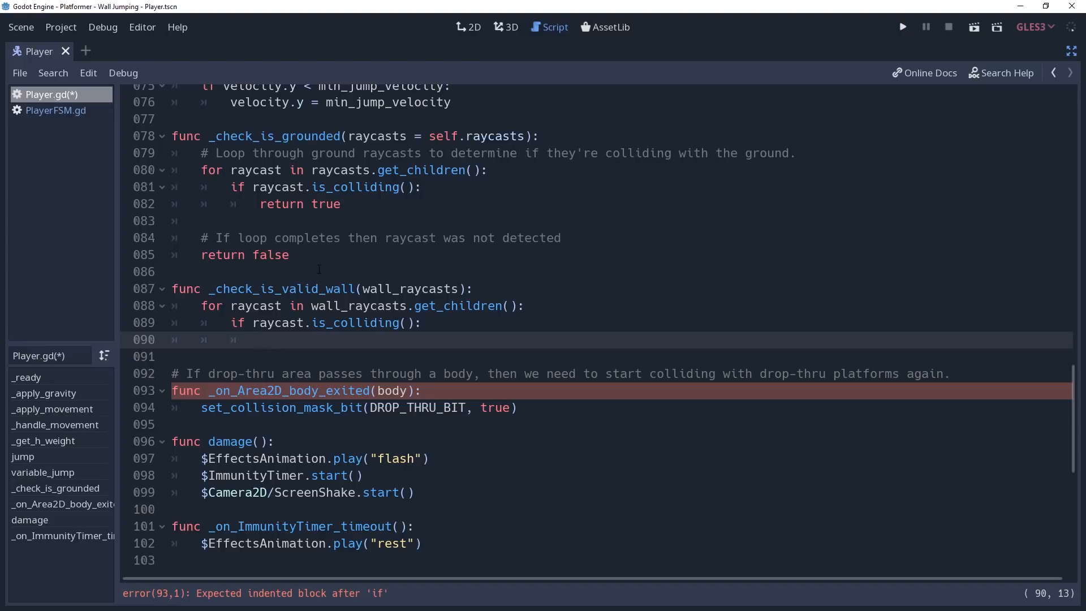
# - Position the cursor inside the is_colliding branch of _check_is_valid_wall
pyautogui.click(260, 339)
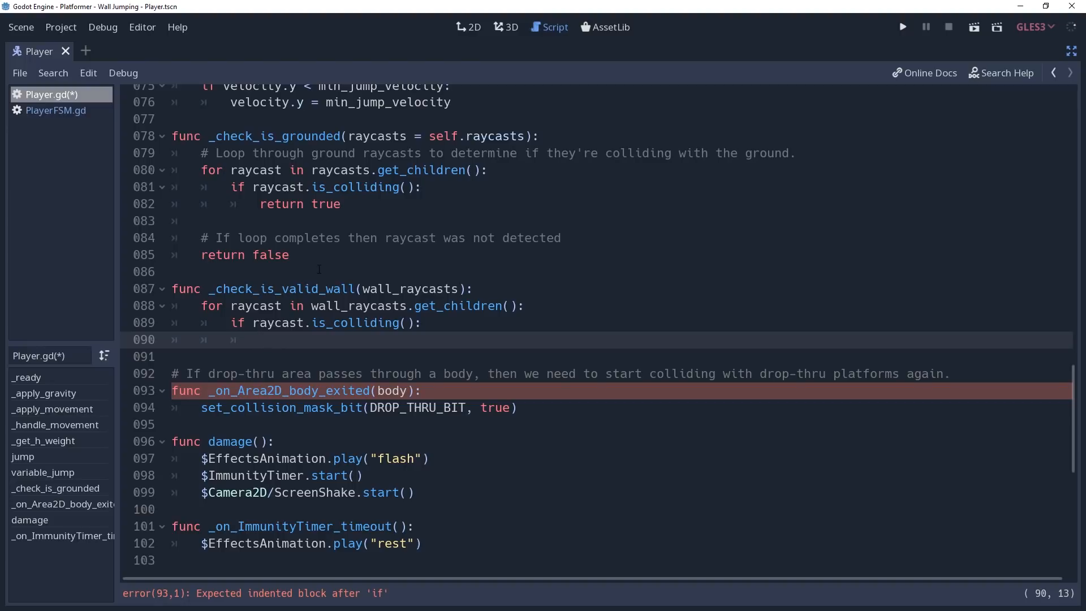
pyautogui.click(260, 339)
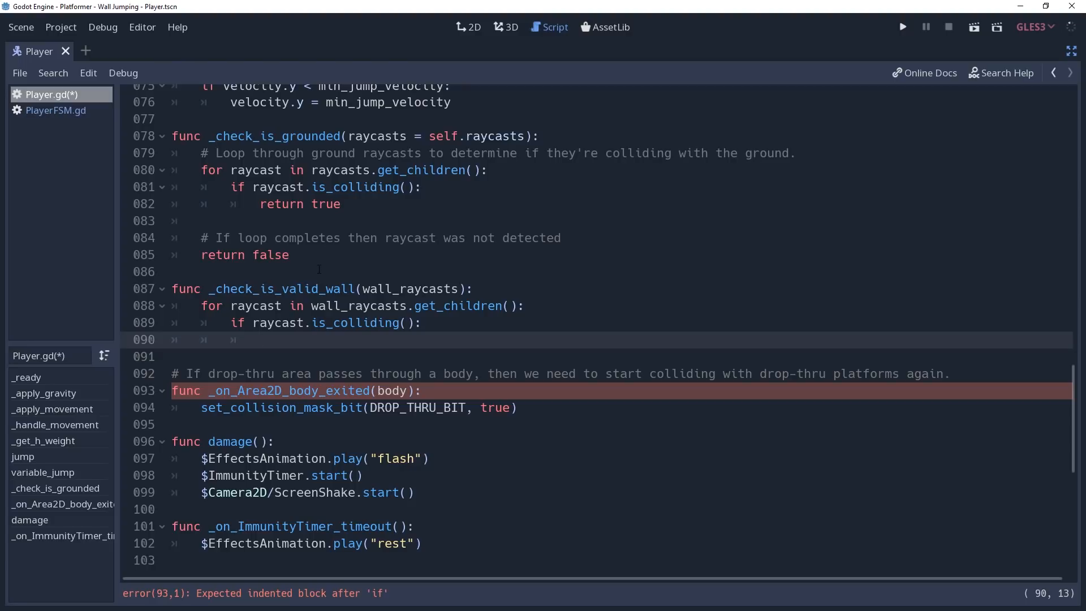
pyautogui.click(260, 340)
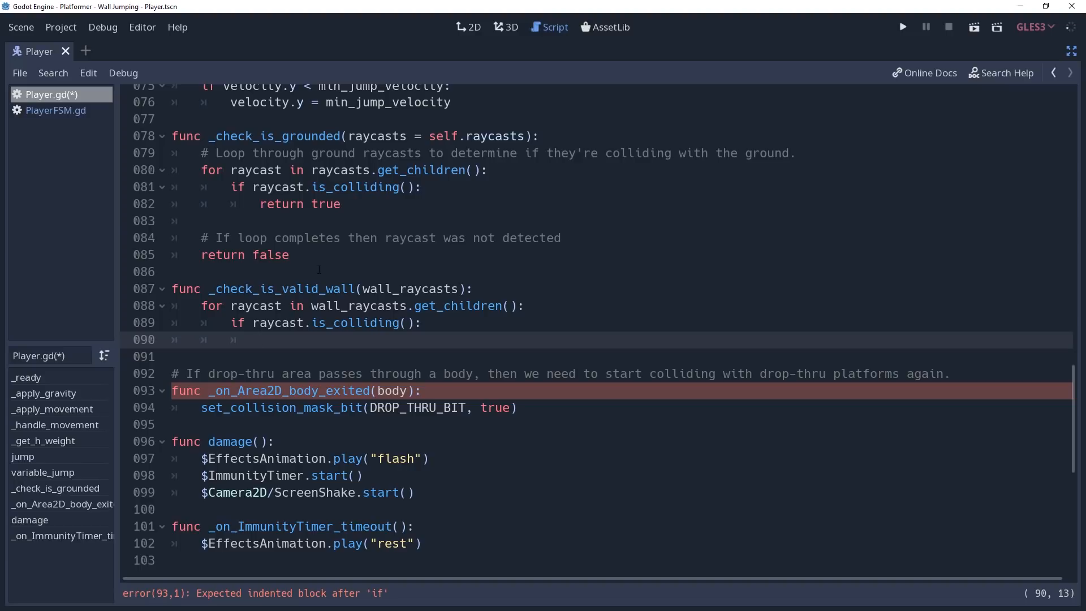
pyautogui.click(260, 339)
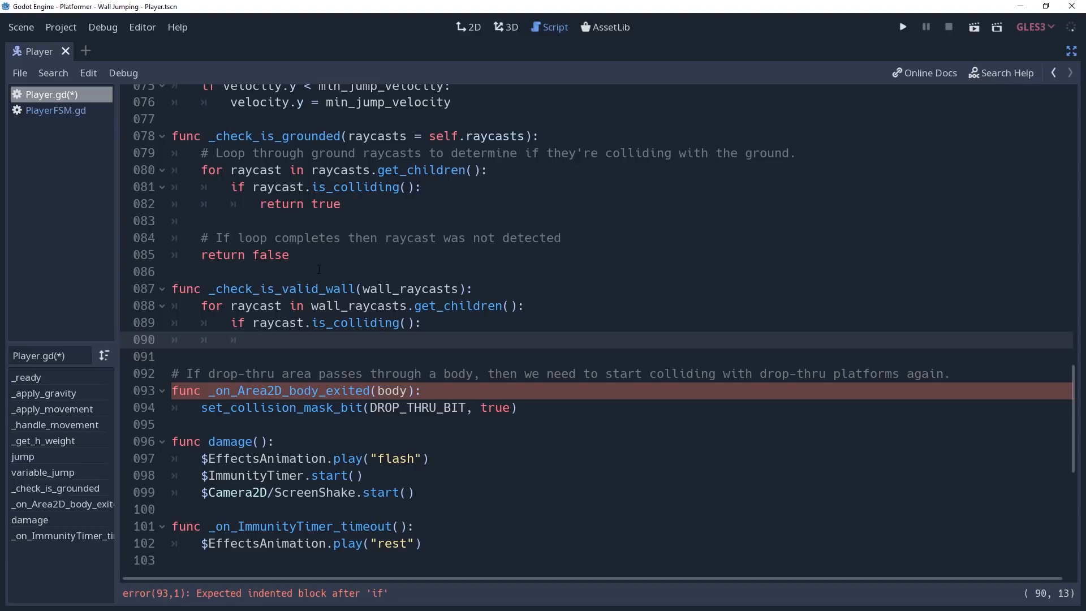
pyautogui.click(261, 339)
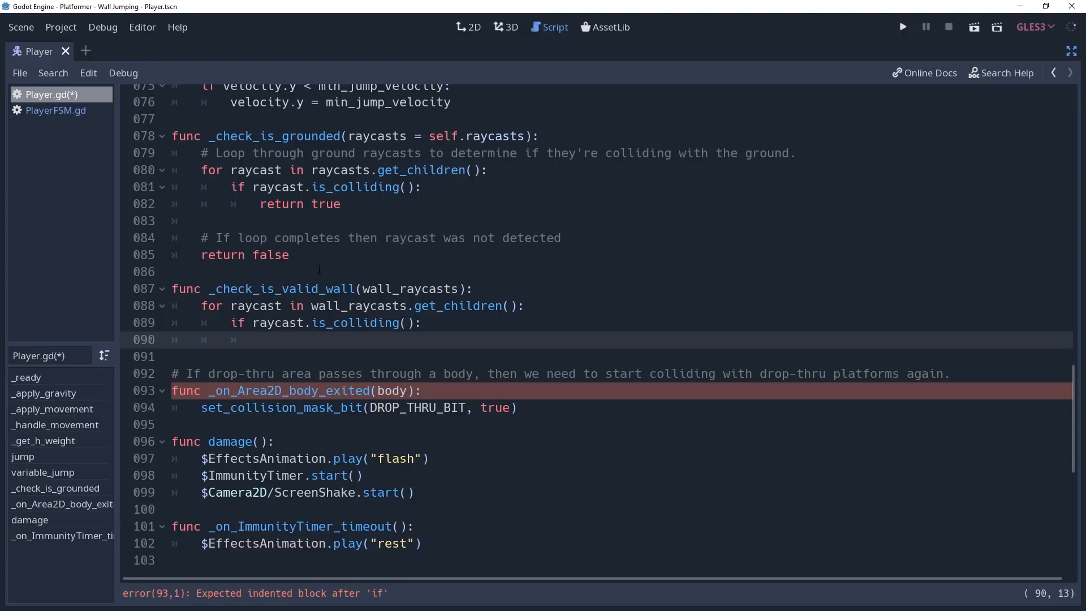
pyautogui.click(260, 339)
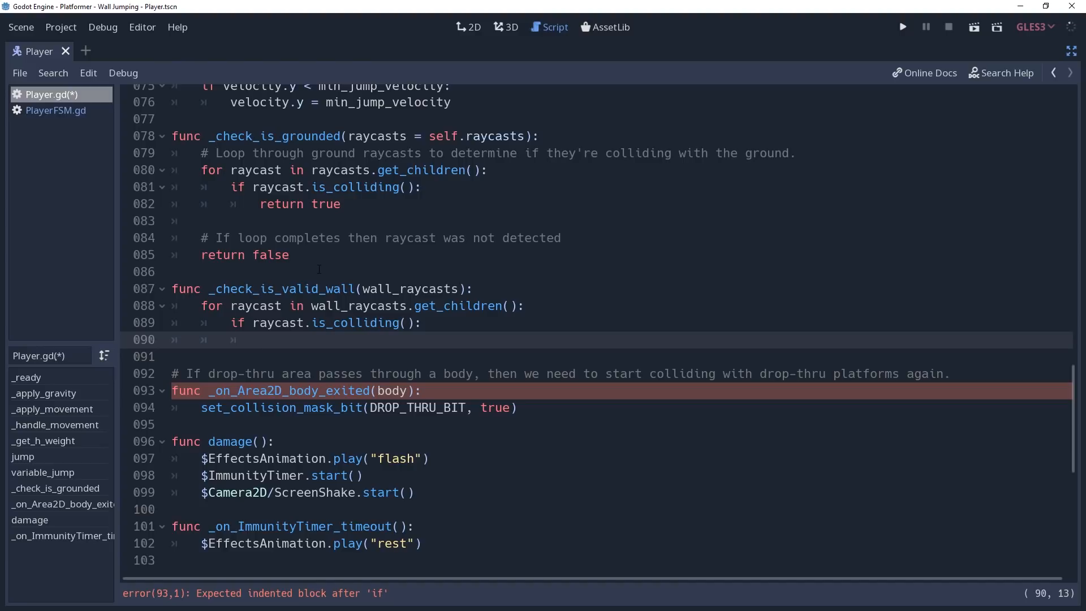
pyautogui.click(260, 339)
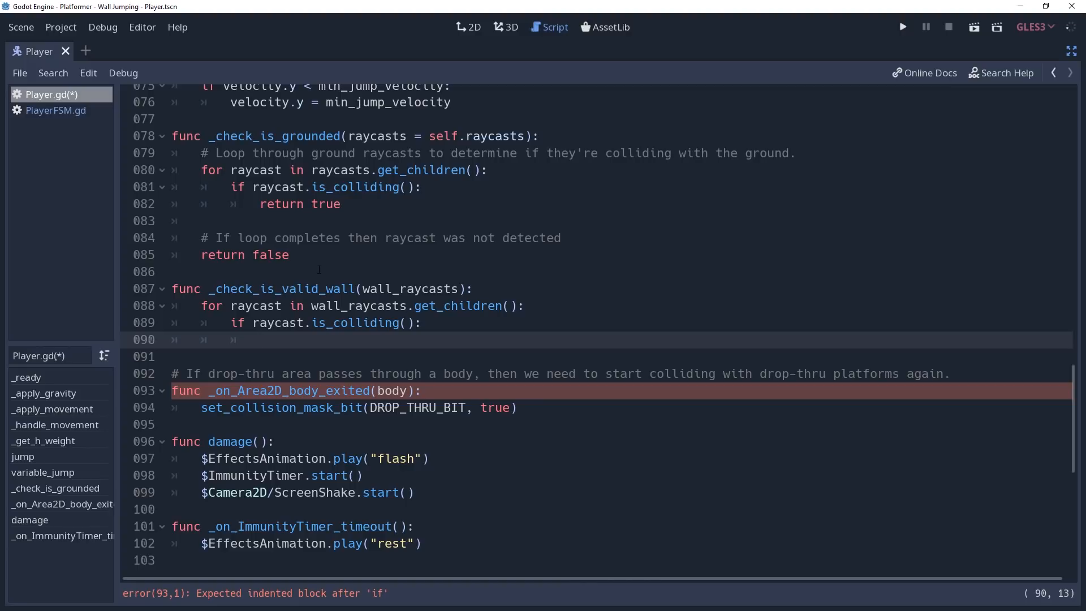
# - Add var dot = acos(Vector2.UP.dot(raycast.get_collision_normal())) inside the colliding check
pyautogui.write('var dot =')
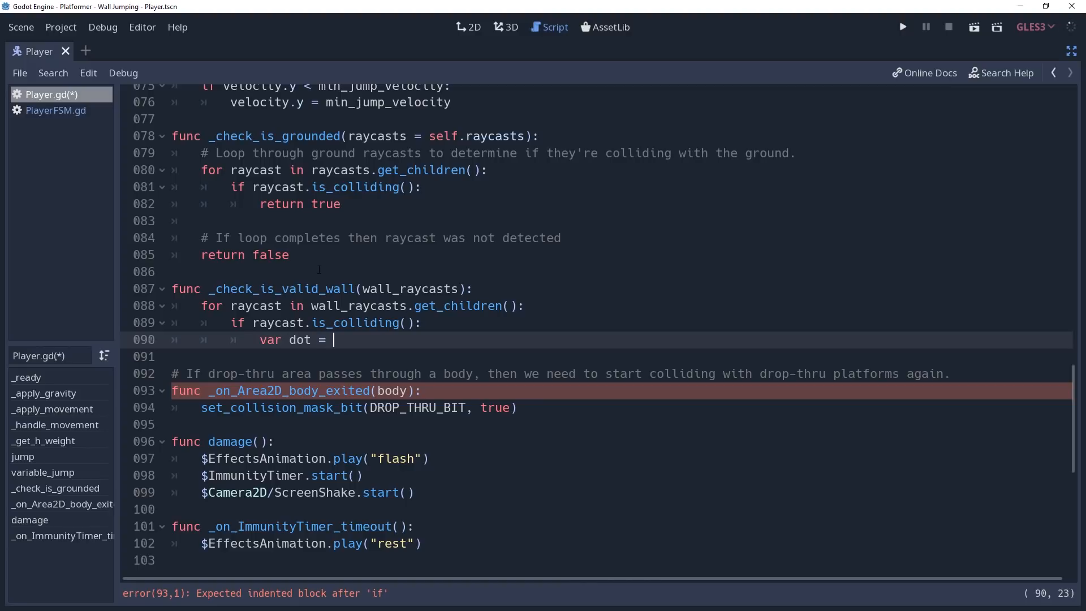
pyautogui.write('Vector')
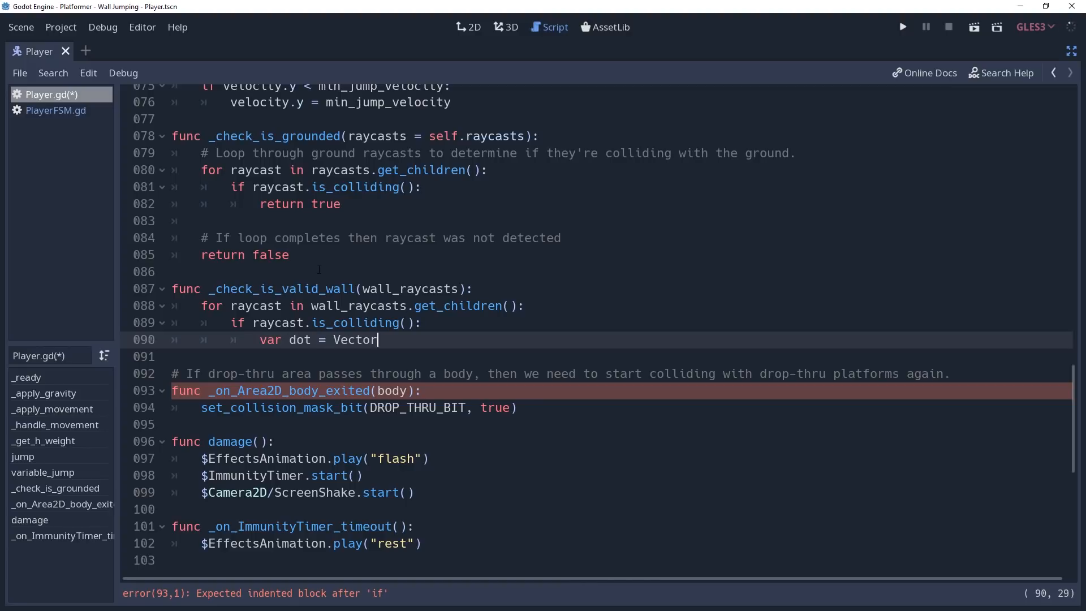
pyautogui.write('2.UP')
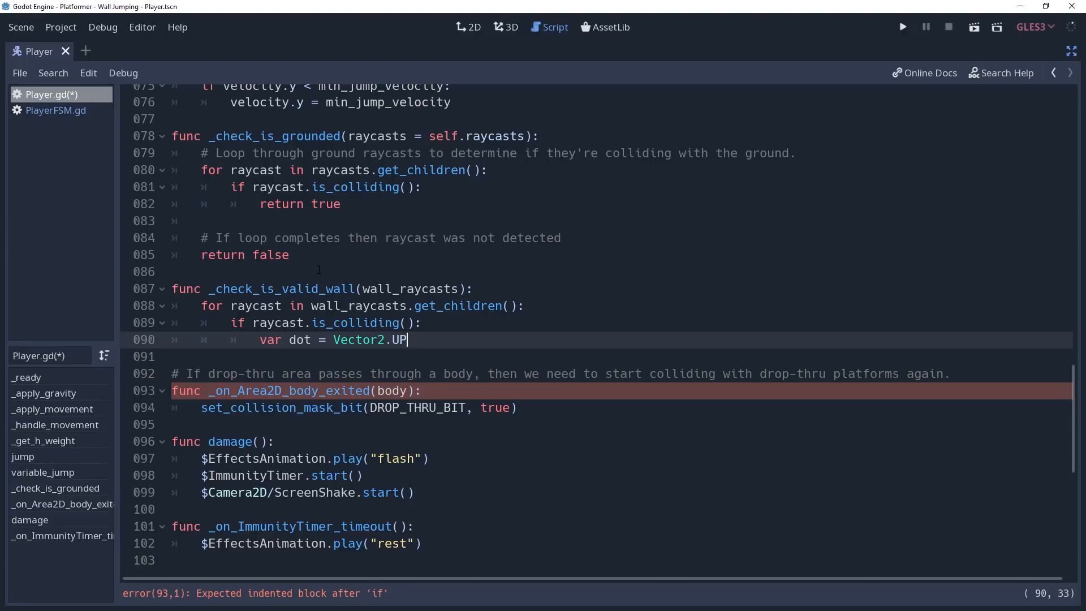
pyautogui.write('.dot')
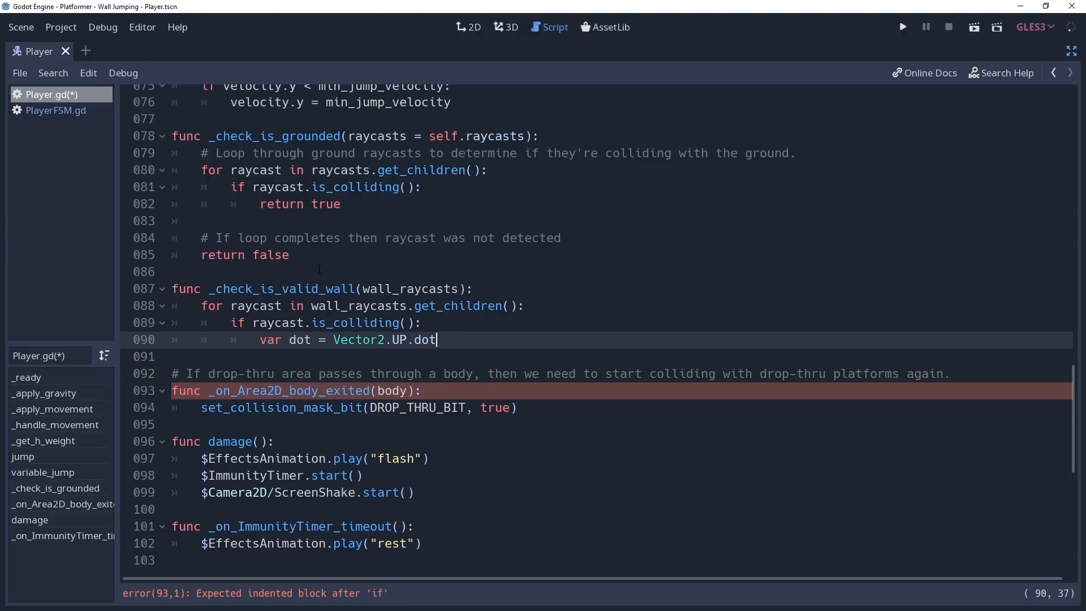
pyautogui.write('(raycast.get_')
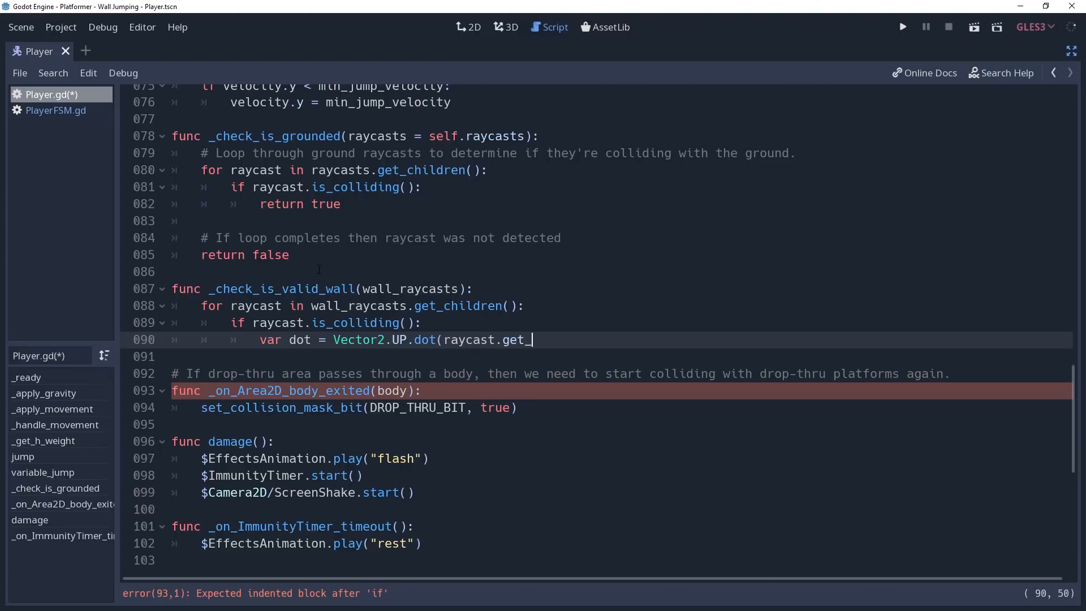
pyautogui.write('collision_norma')
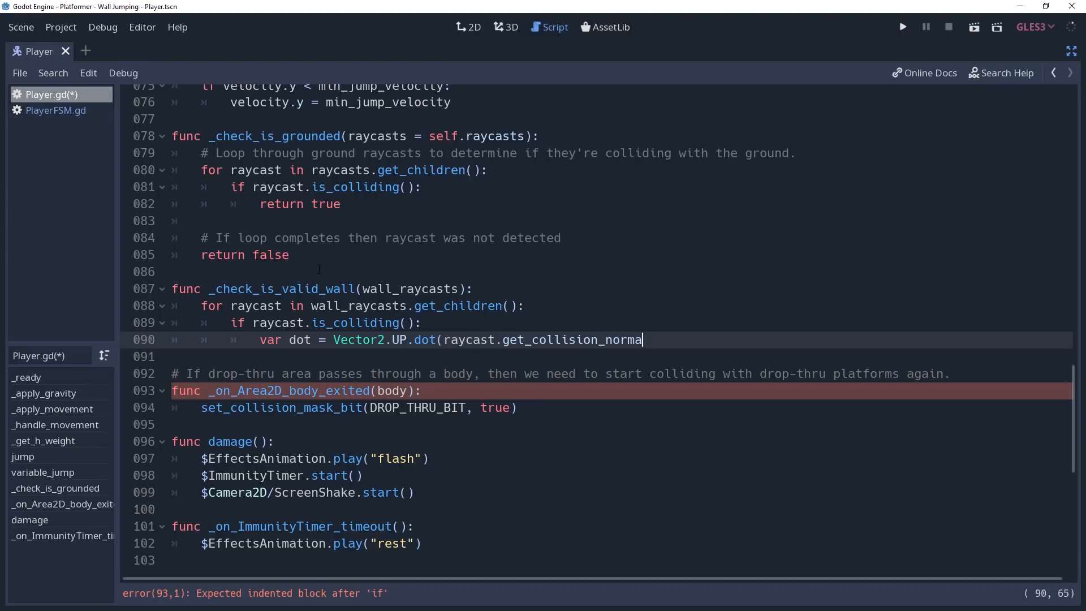
pyautogui.write('l())')
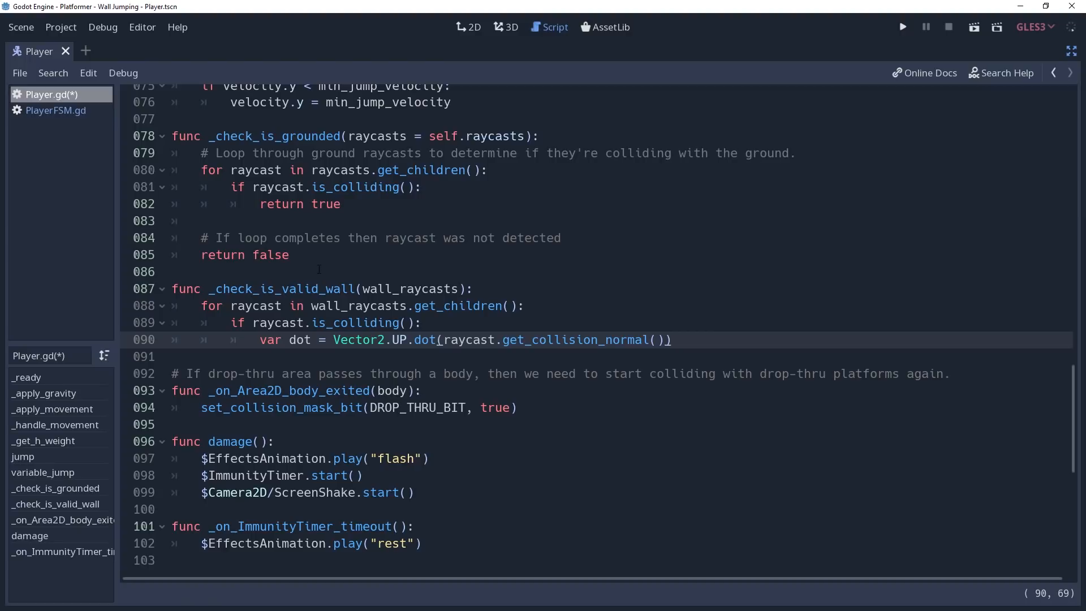
pyautogui.click(671, 340)
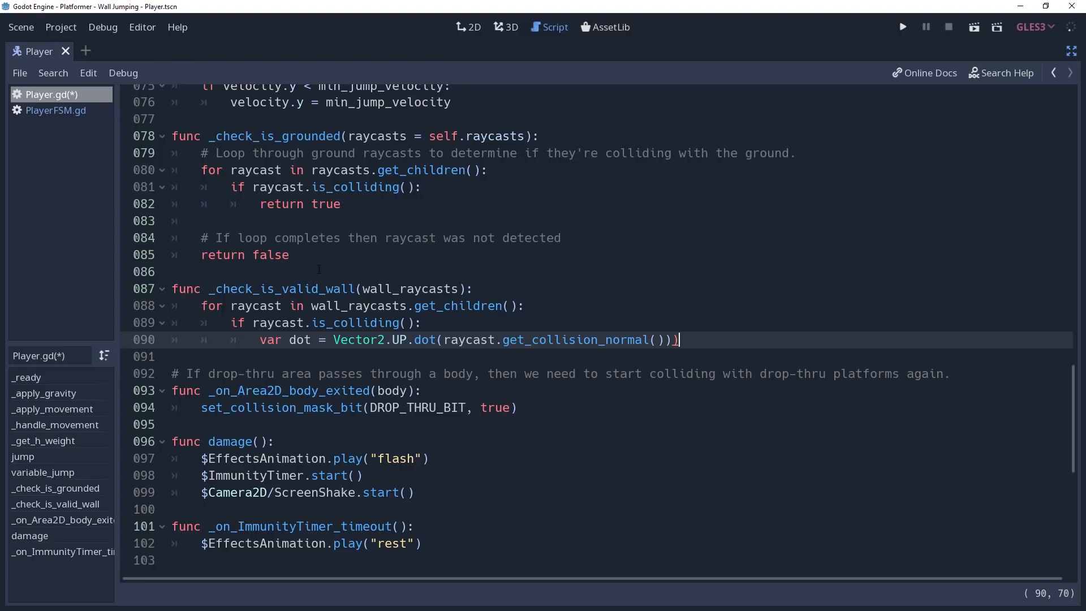
pyautogui.write('acos(')
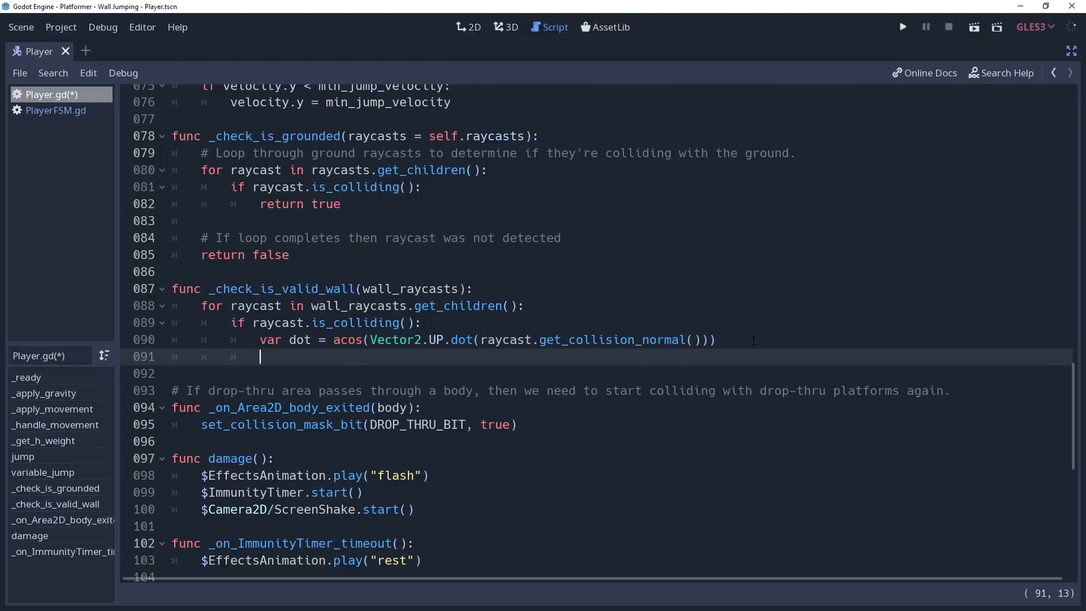
# - Return true when dot is between PI * 0.35 and PI * 0.55, otherwise return false
pyautogui.write('if dot >')
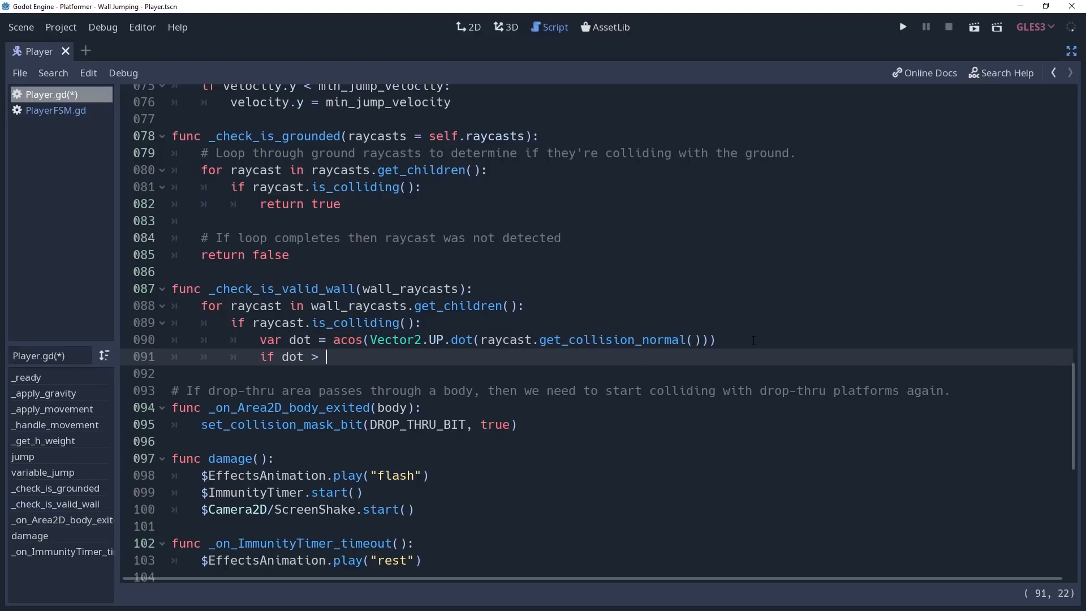
pyautogui.write('PI * 0')
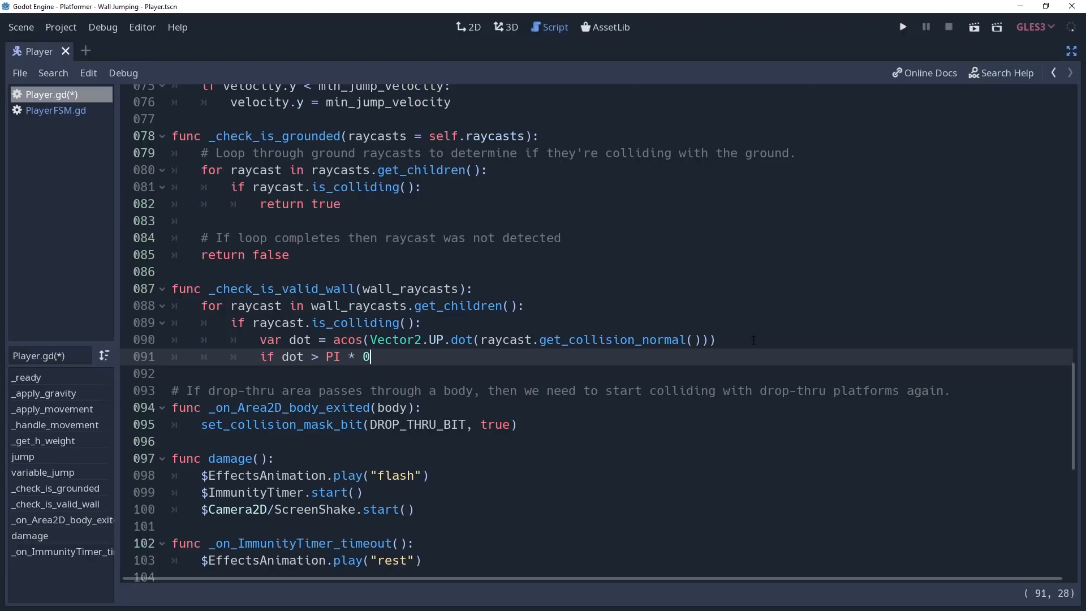
pyautogui.write('.35')
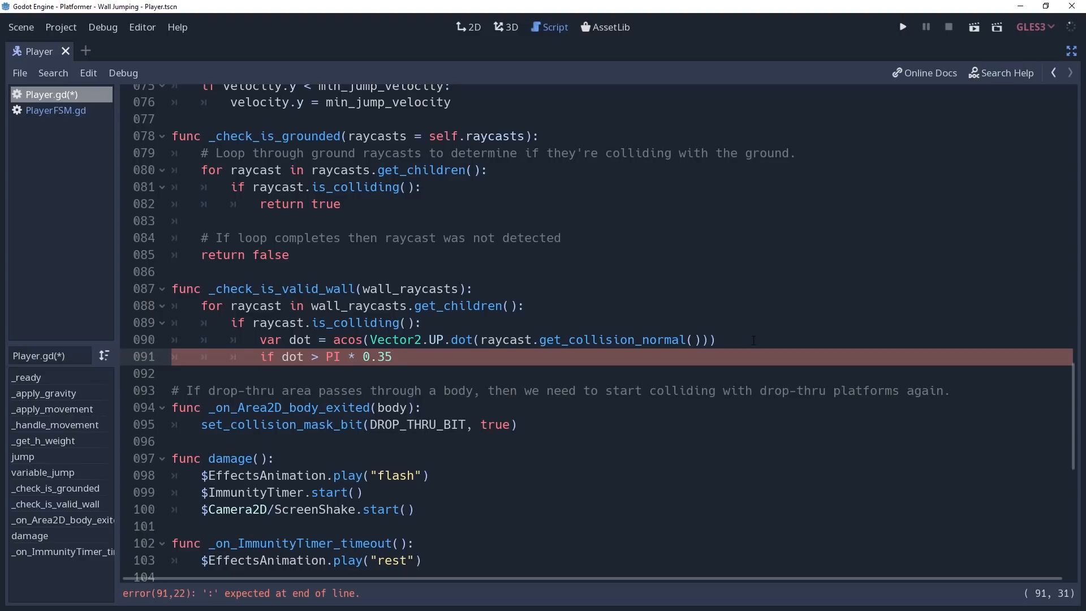
pyautogui.click(394, 357)
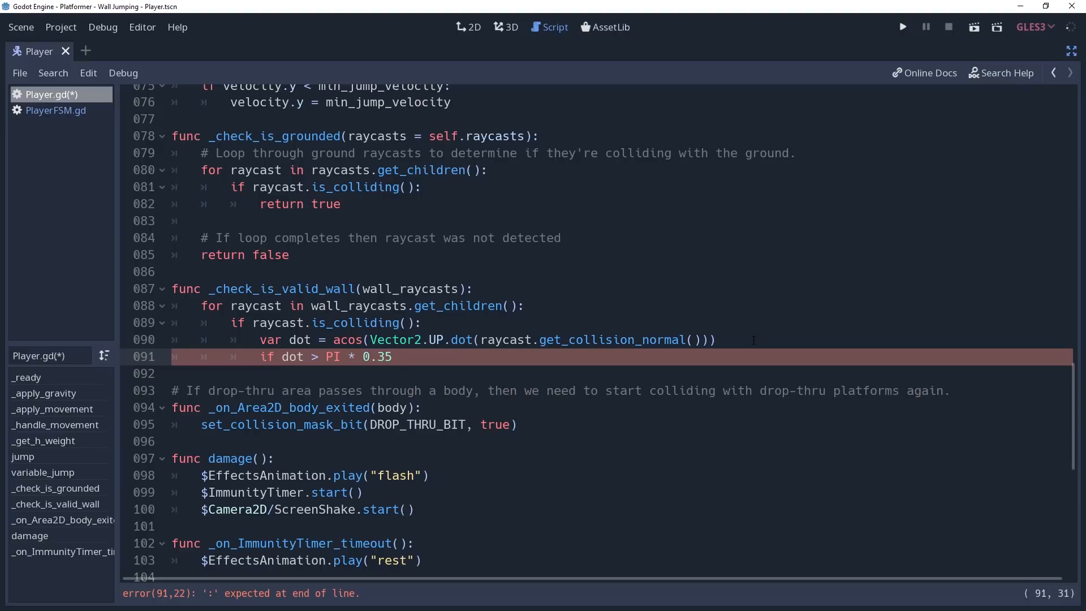
pyautogui.write('&& d')
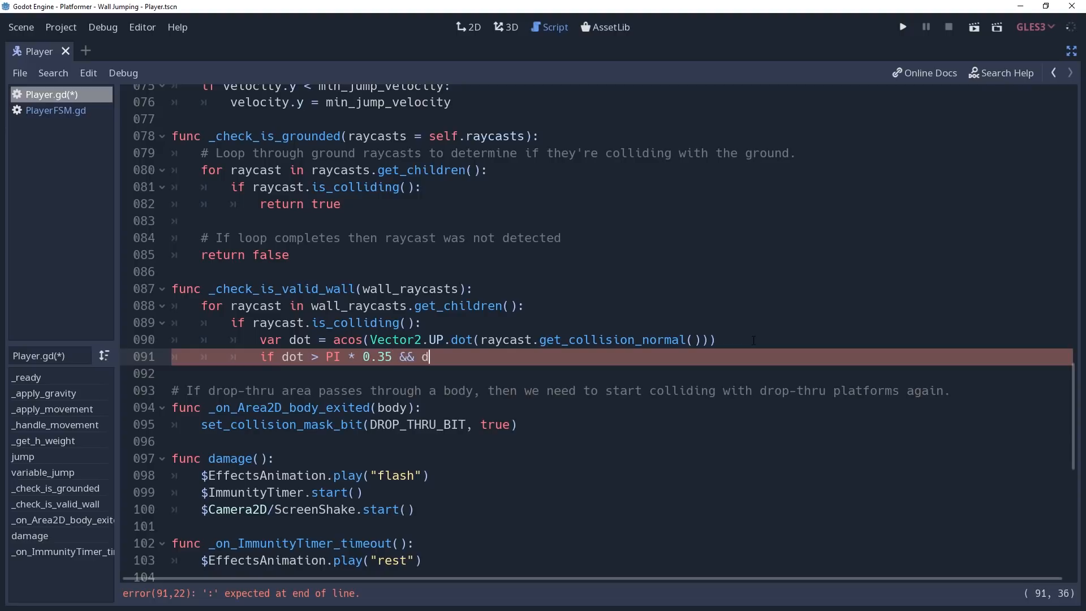
pyautogui.write('ot < PI')
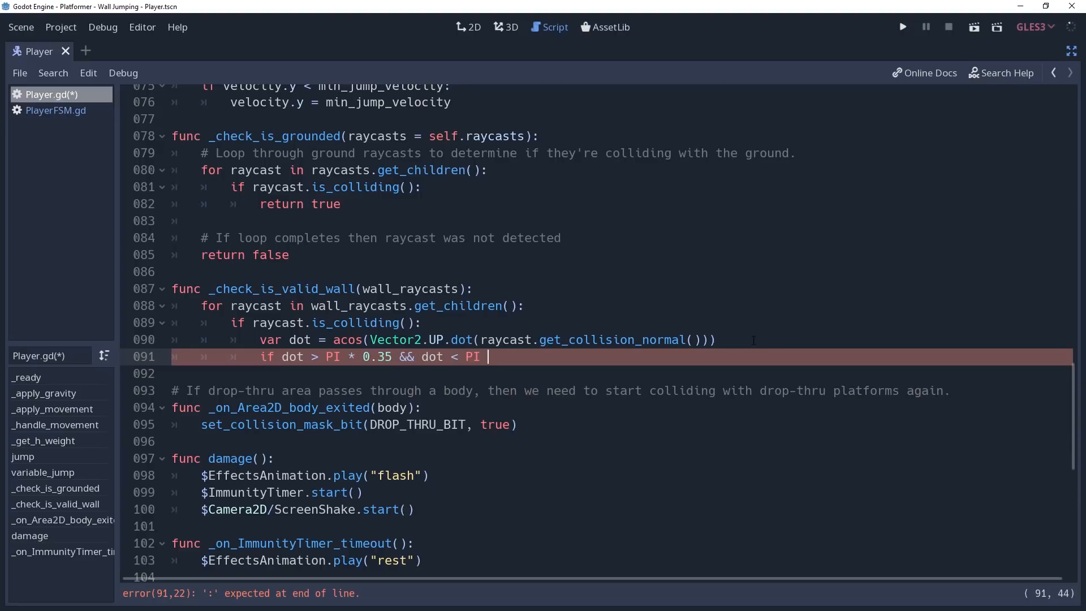
pyautogui.write('* 0.55:')
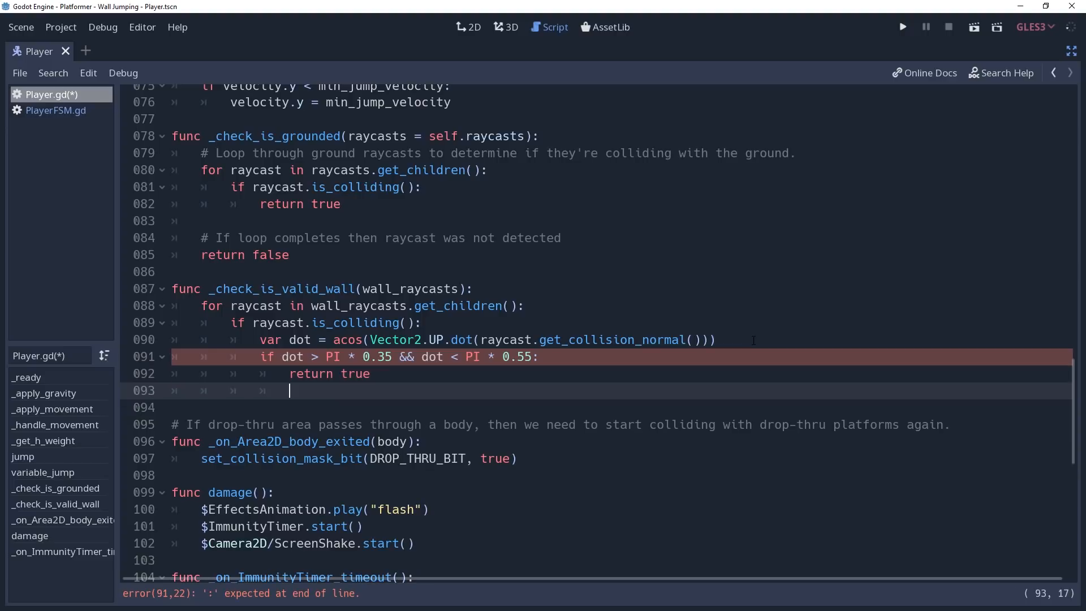
pyautogui.write('return f')
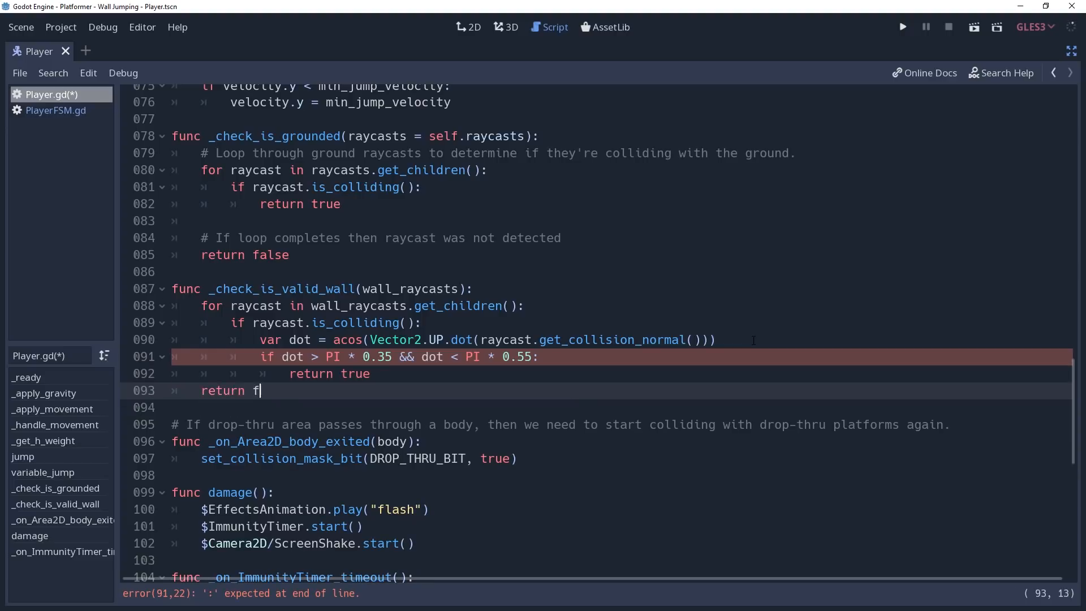
pyautogui.write('alse')
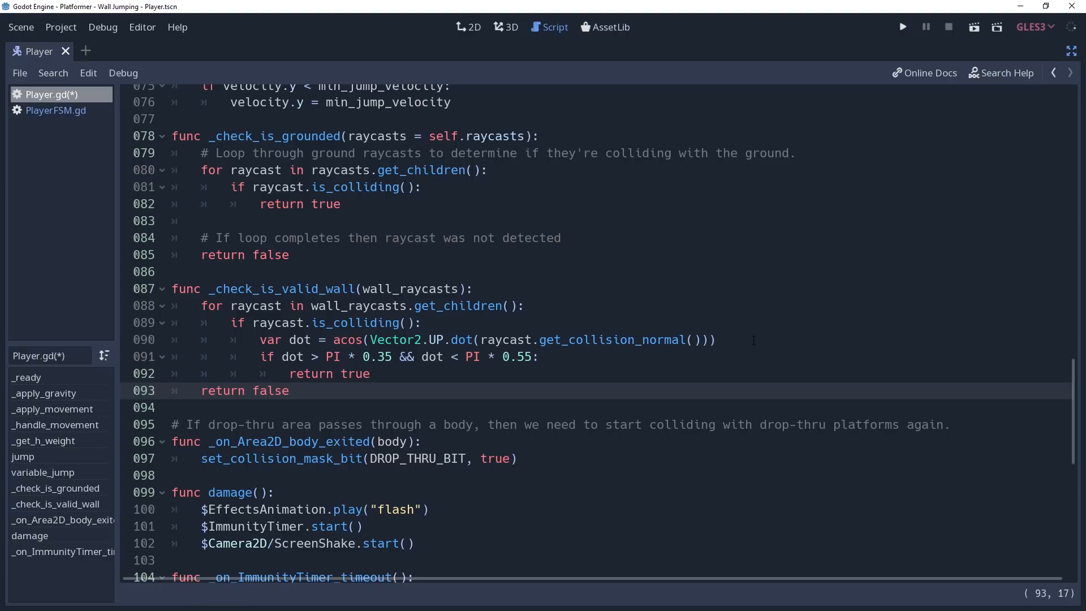
pyautogui.click(289, 390)
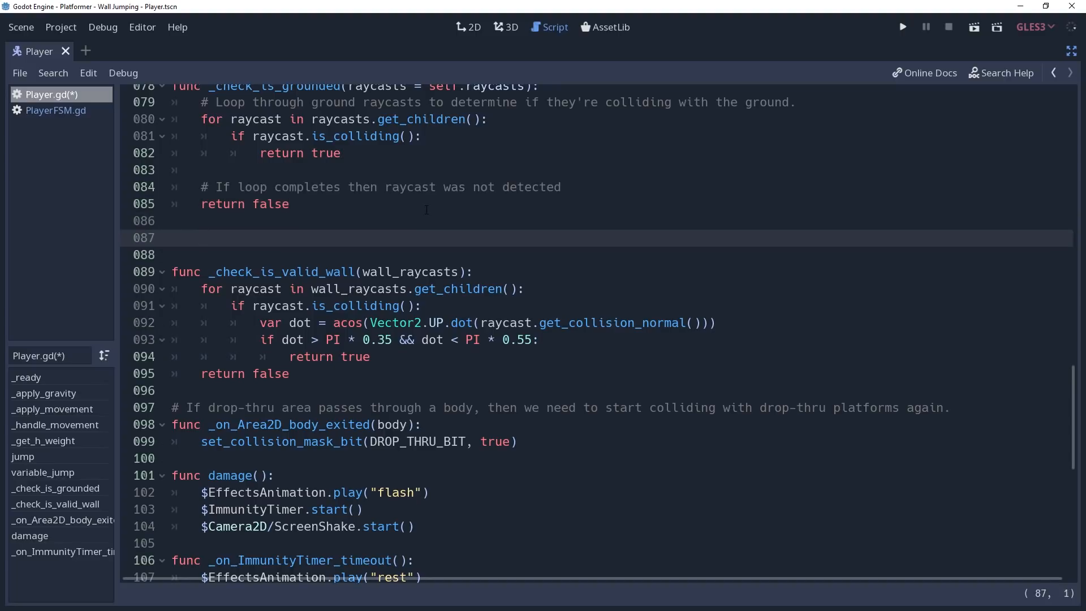
# - Write func _update_wall_direction() setting is_near_wall_left and is_near_wall_right from _check_is_valid_wall on each raycast group
pyautogui.write('func _update_wall_direction():')
pyautogui.write('v')
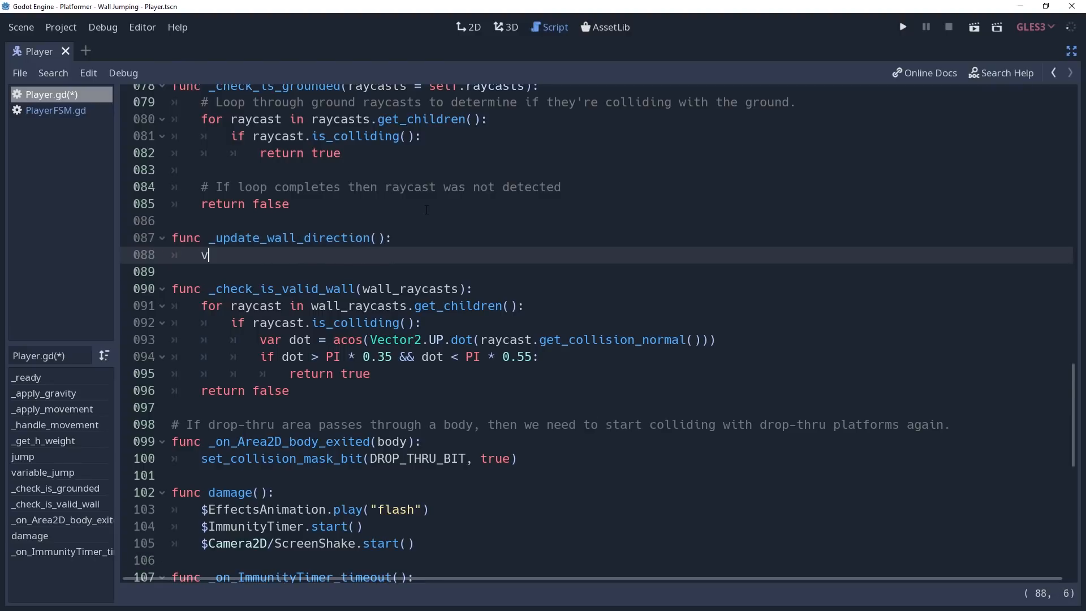
pyautogui.write('ar is_near_wal')
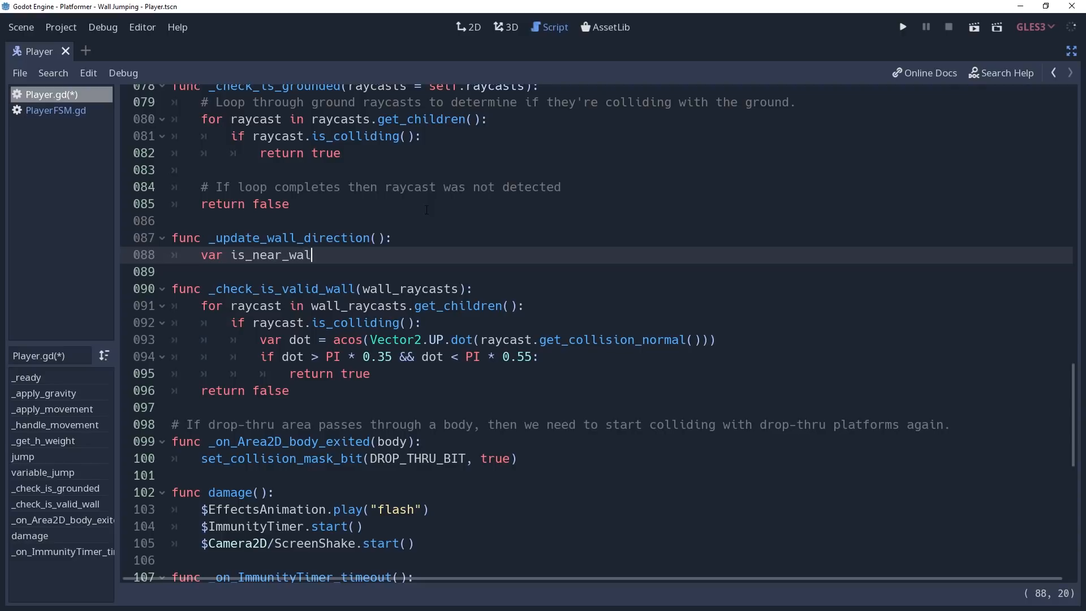
pyautogui.write('l_left =')
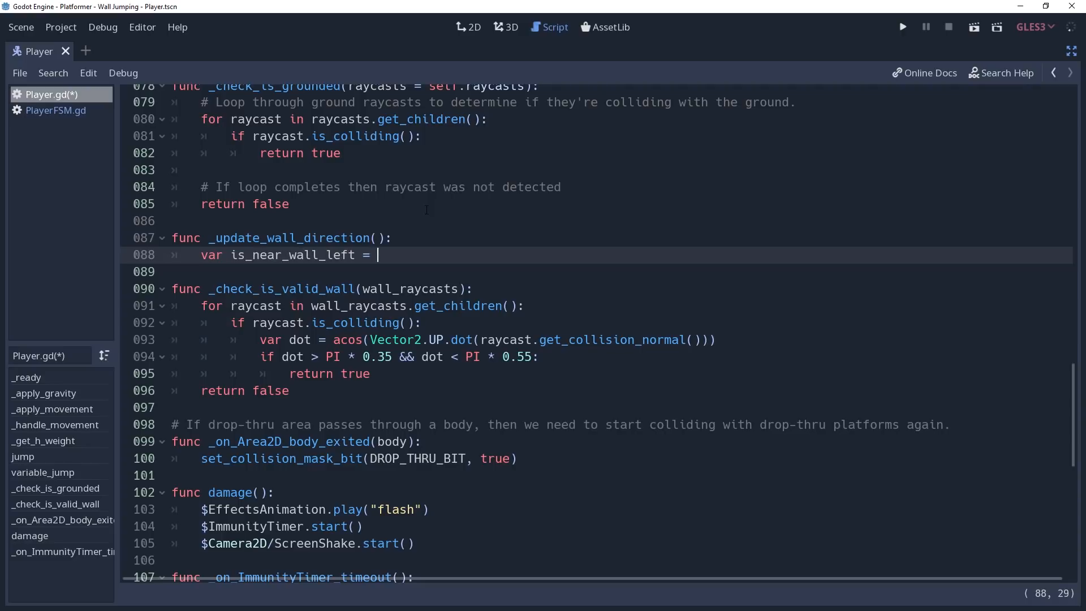
pyautogui.write('_checkI')
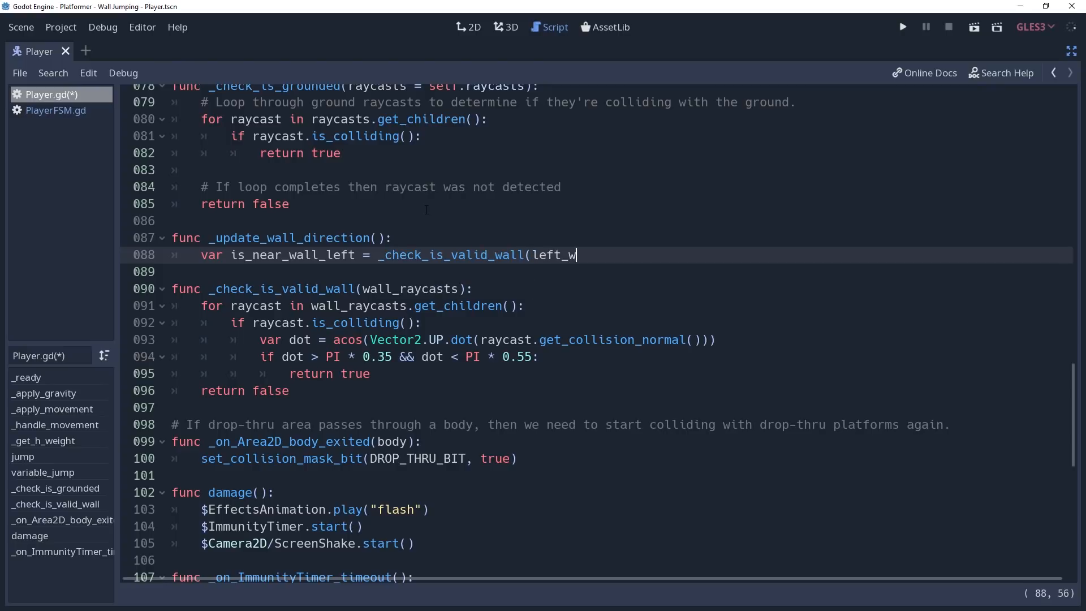
pyautogui.write('all_raycasts')
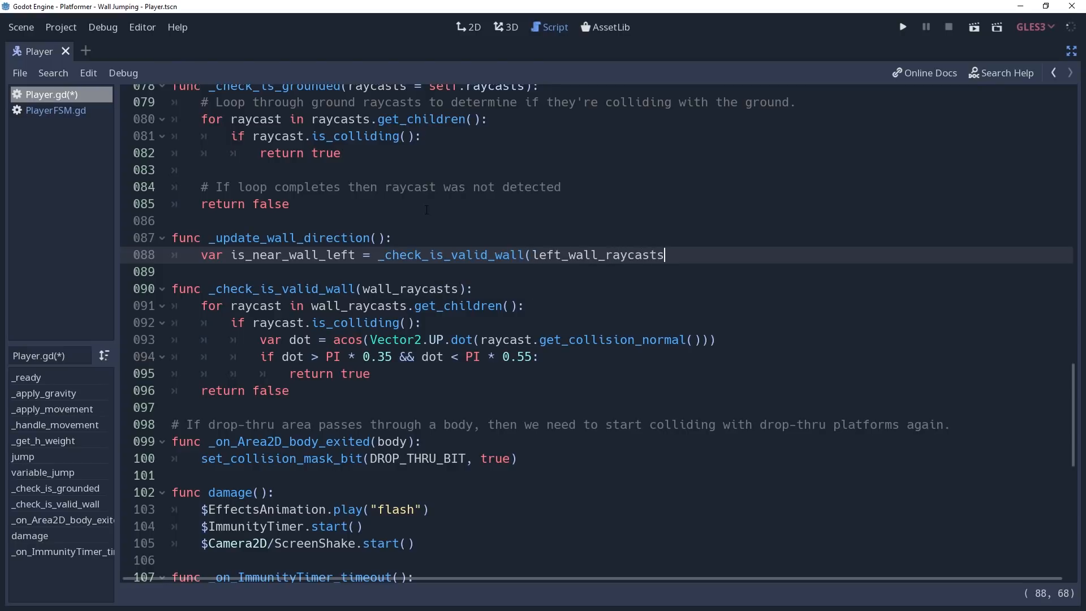
pyautogui.write(')')
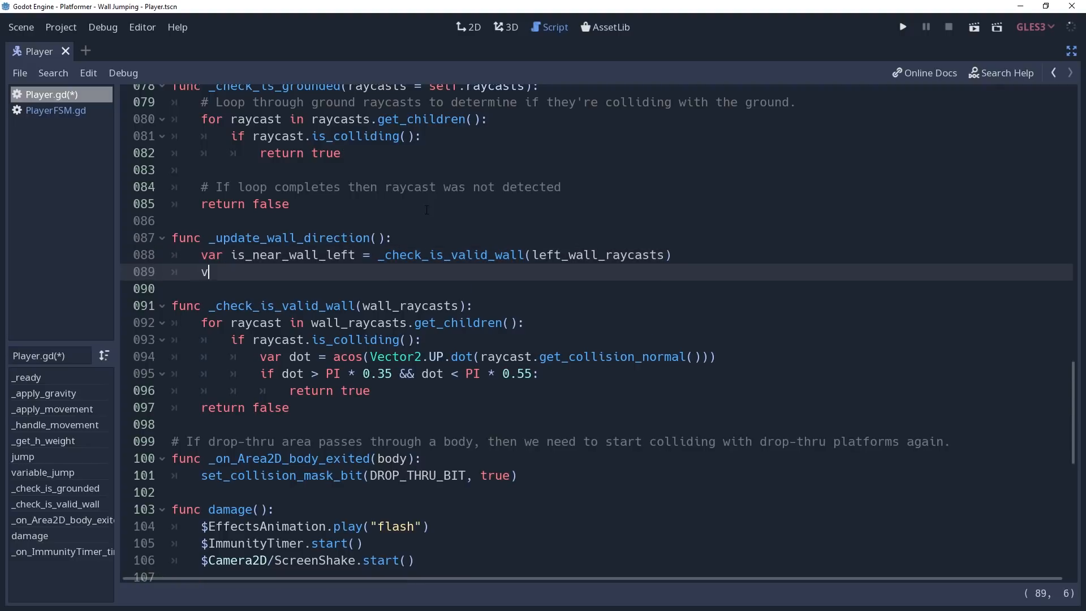
pyautogui.write('ar is_near_wall')
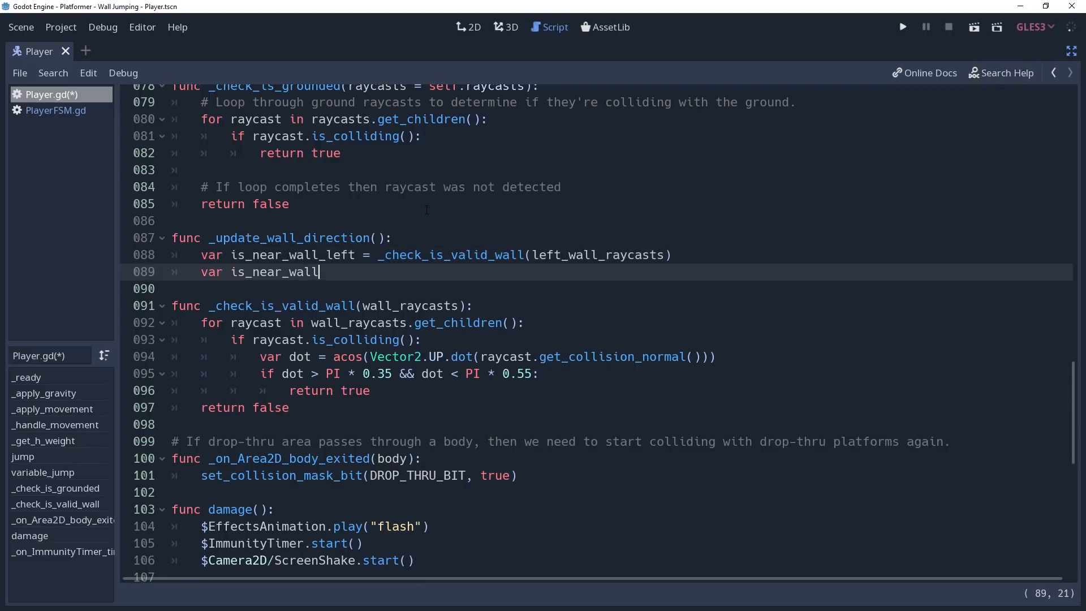
pyautogui.write('_right = _check_is_valid_wall(')
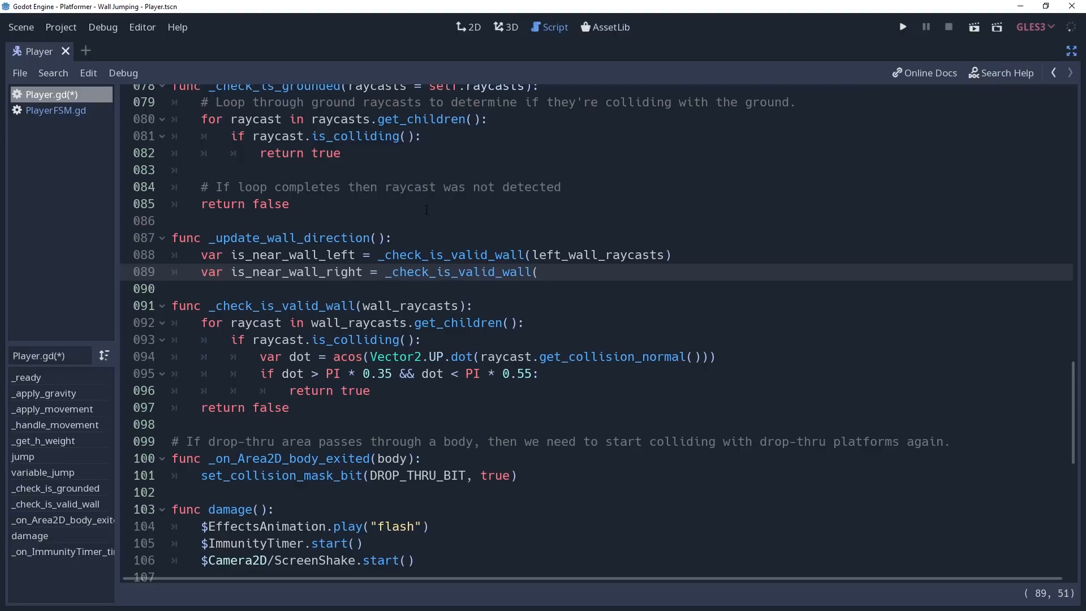
pyautogui.write('right_wall_raycasts)')
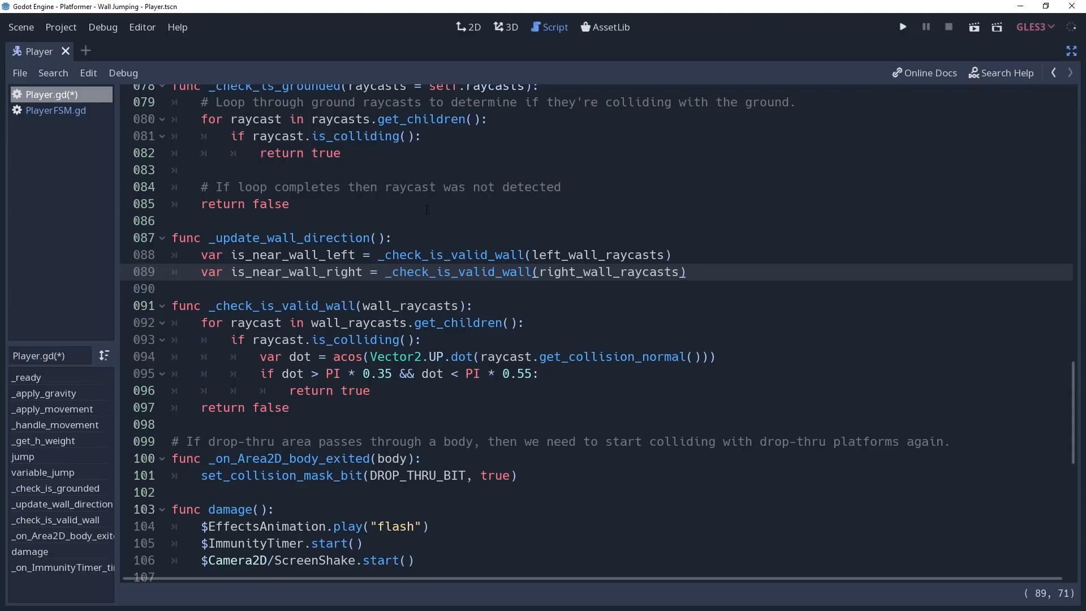
pyautogui.click(684, 271)
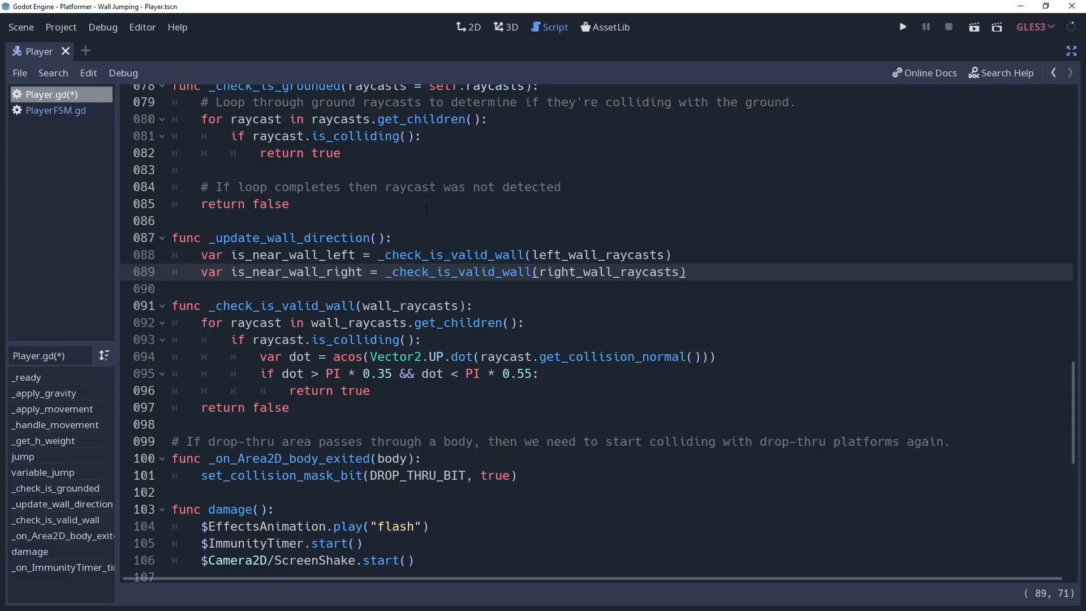
# - Declare var wall_direction and assign it -int(is_near_wall_left) + int(is_near_wall_right)
pyautogui.scroll(3)
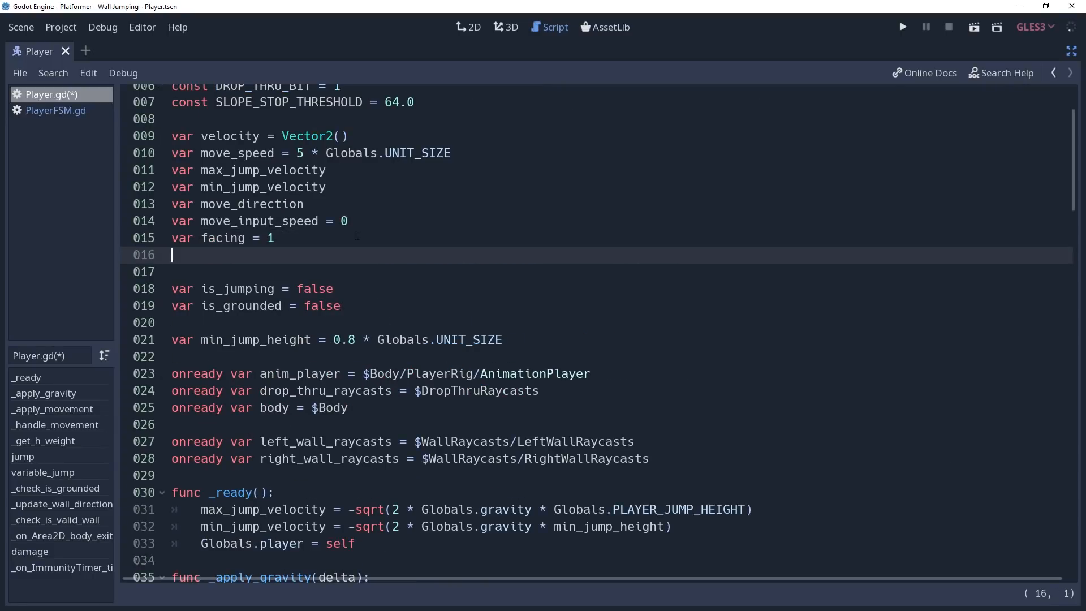
pyautogui.write('var wall_directi')
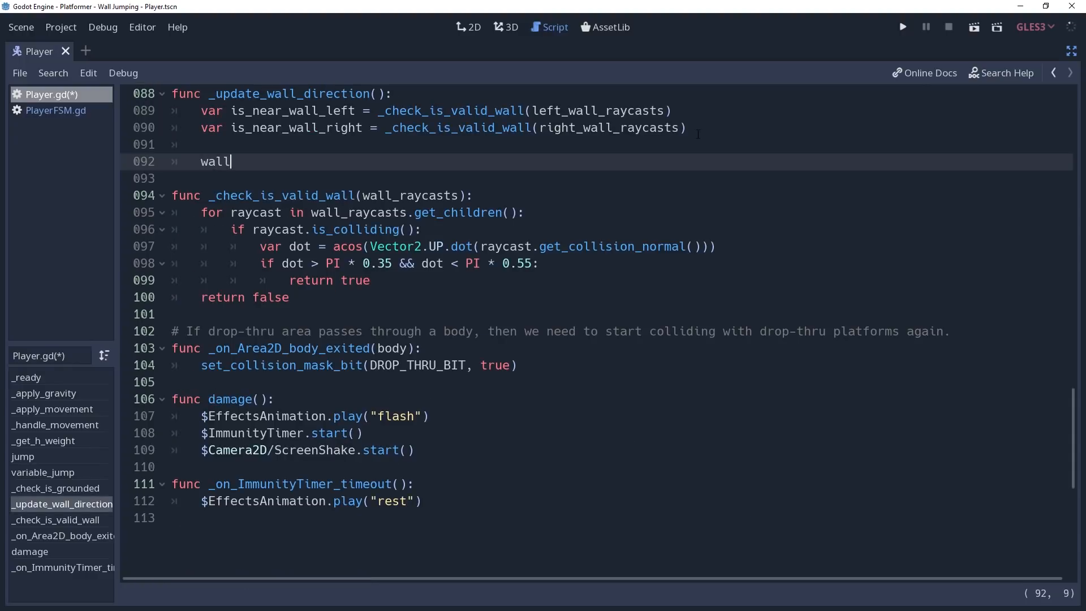
pyautogui.write('_direction = -')
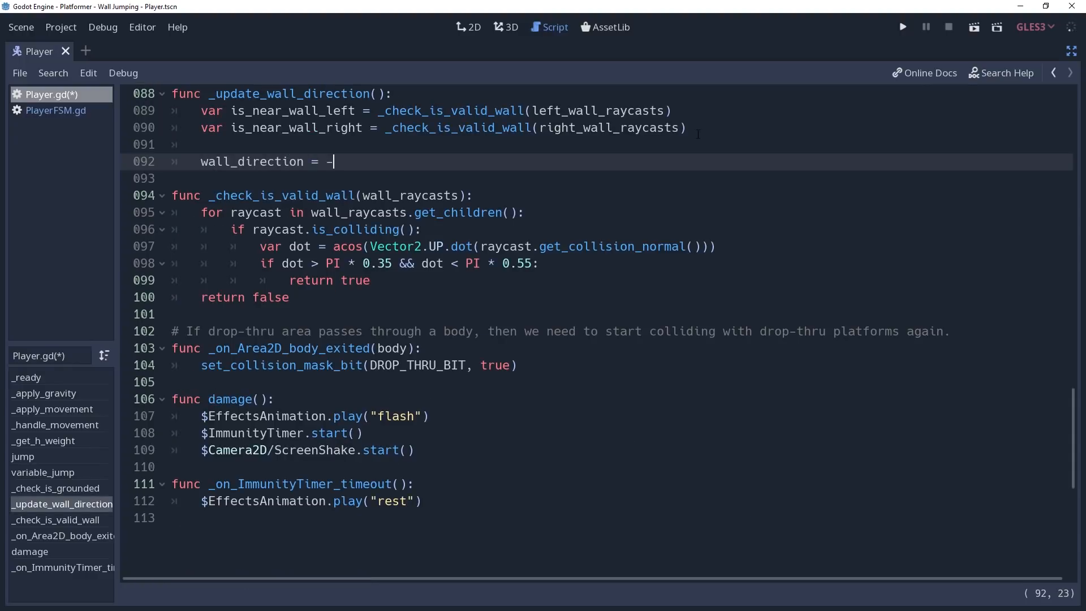
pyautogui.write('int(is_near_wall_left')
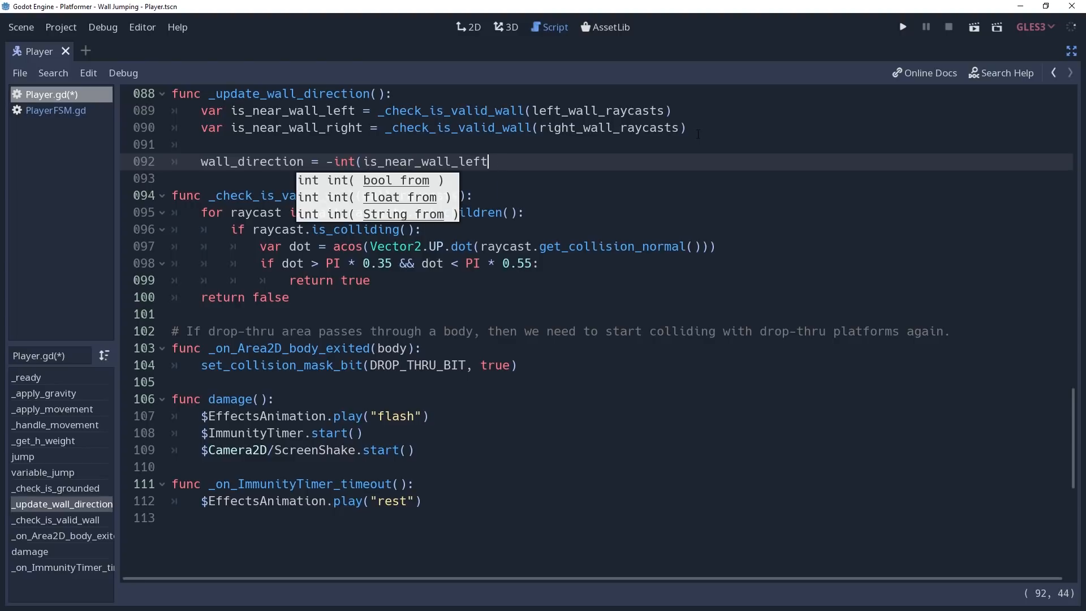
pyautogui.write(') + int(is_near_wall_right')
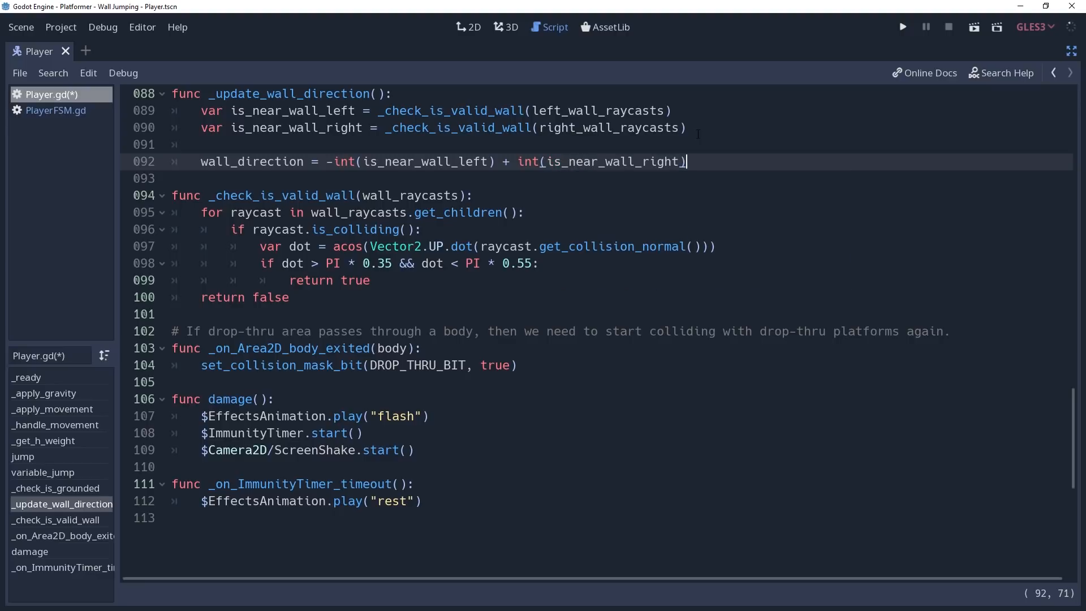
# - Wrap it in an if/else so wall_direction = move_direction when both walls are near, and save the script
pyautogui.press('Return')
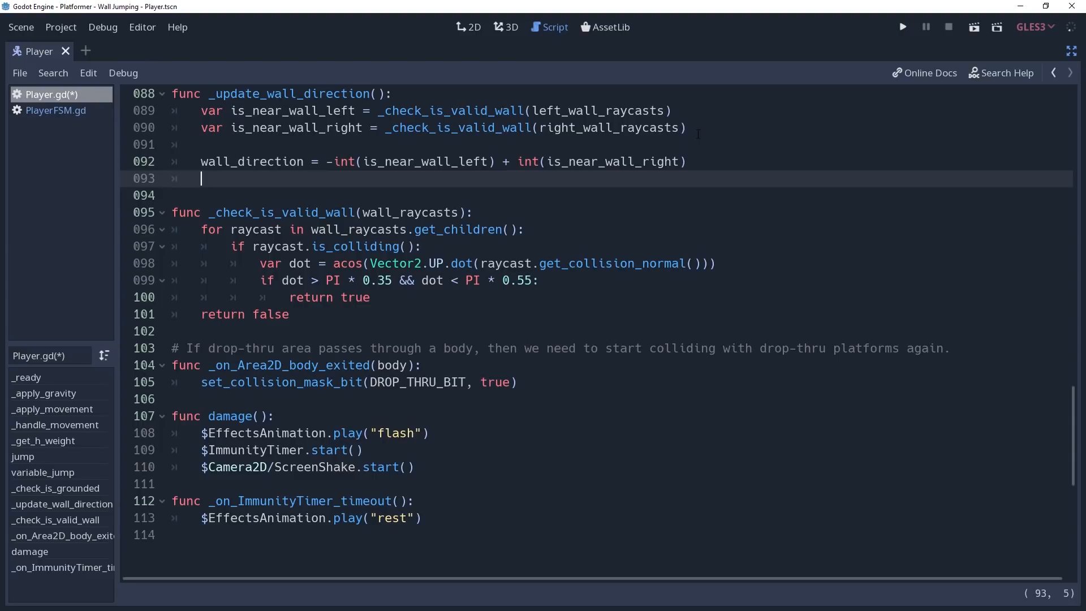
pyautogui.write('else')
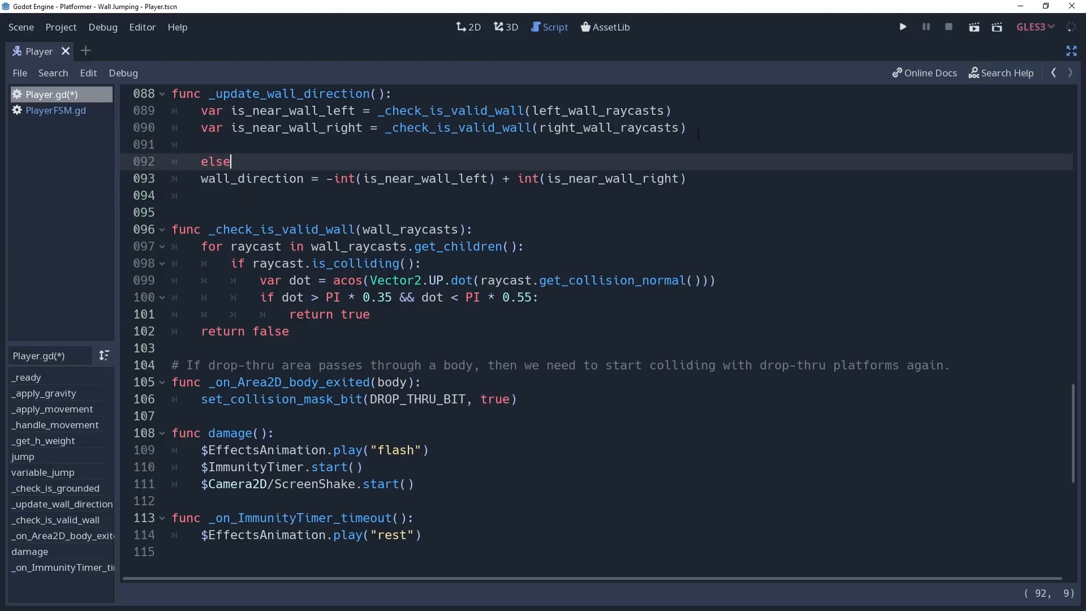
pyautogui.write(':')
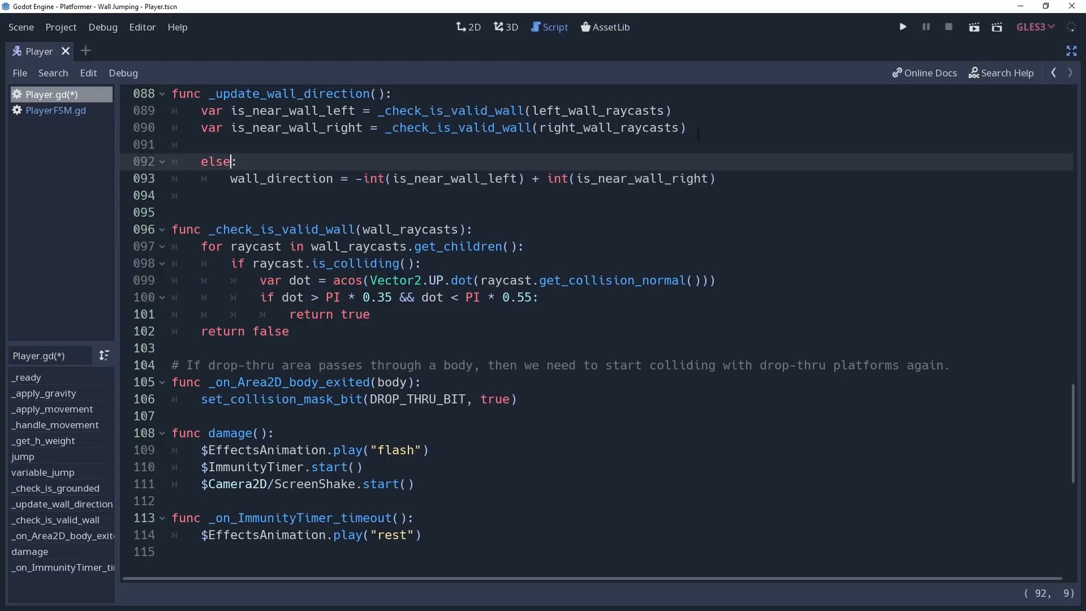
pyautogui.write('if is_near_wall_left *')
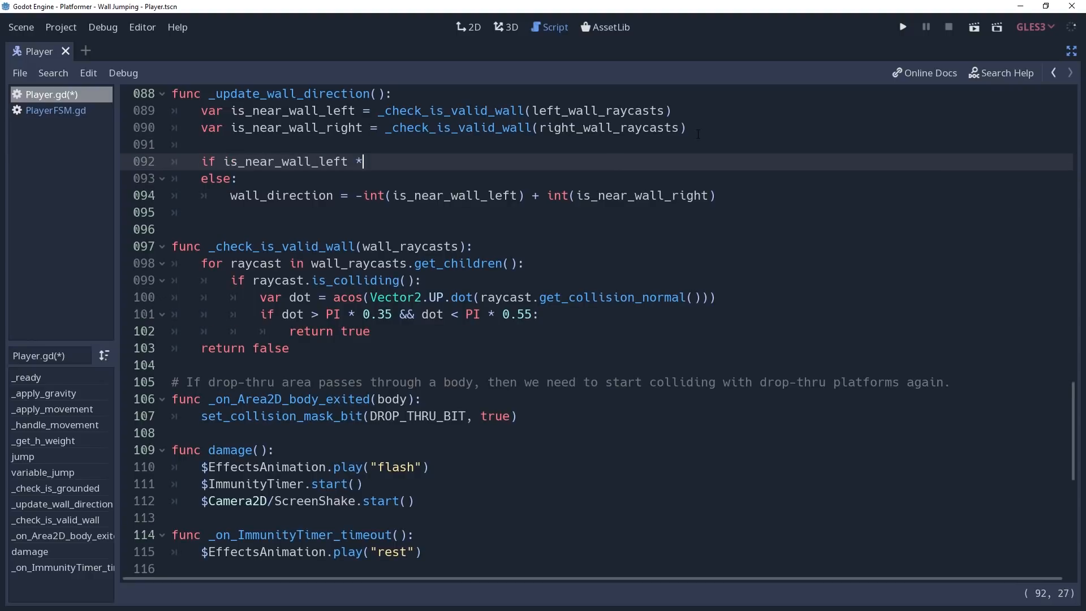
pyautogui.write('&')
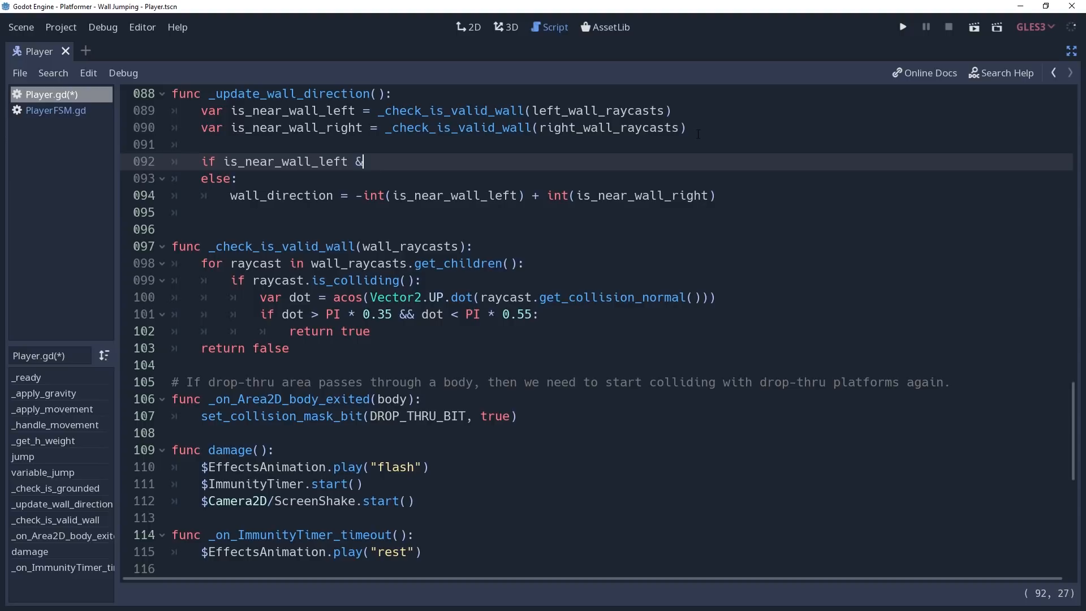
pyautogui.write('& is_near_')
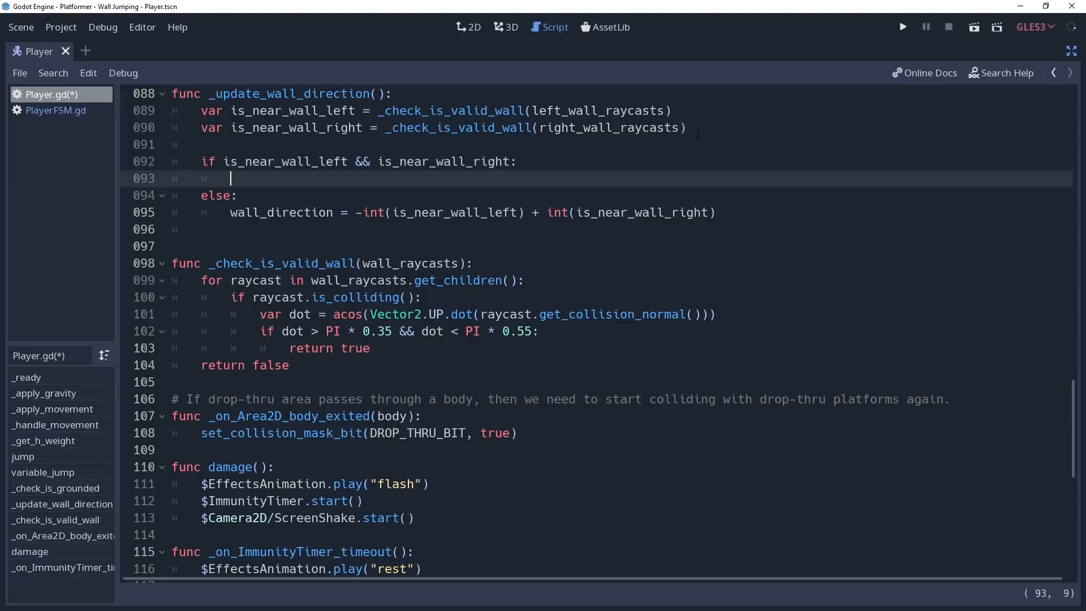
pyautogui.write('wall_direction = move_direction')
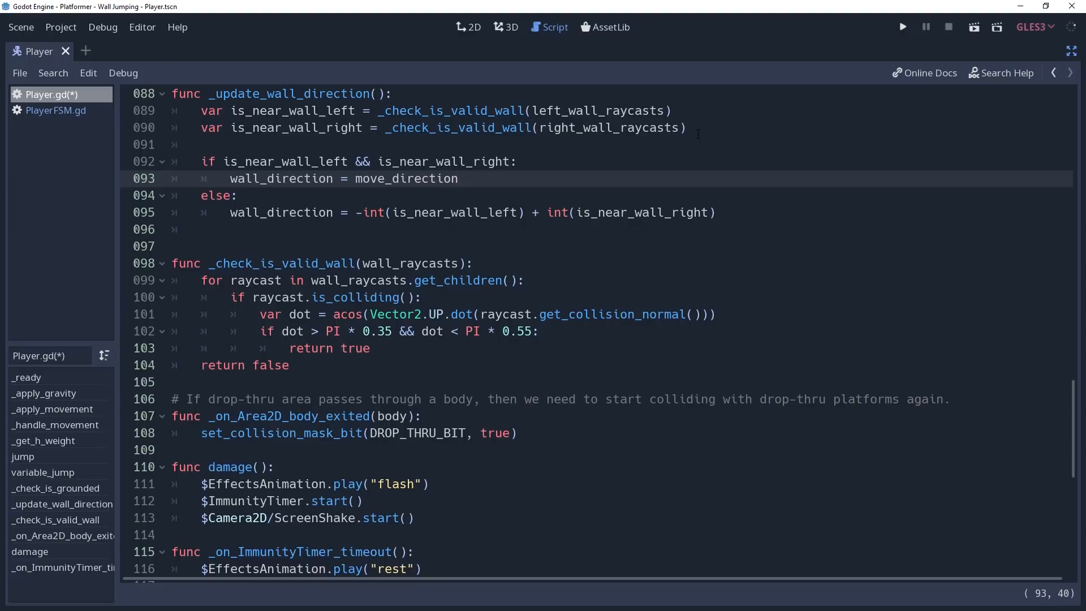
pyautogui.click(458, 178)
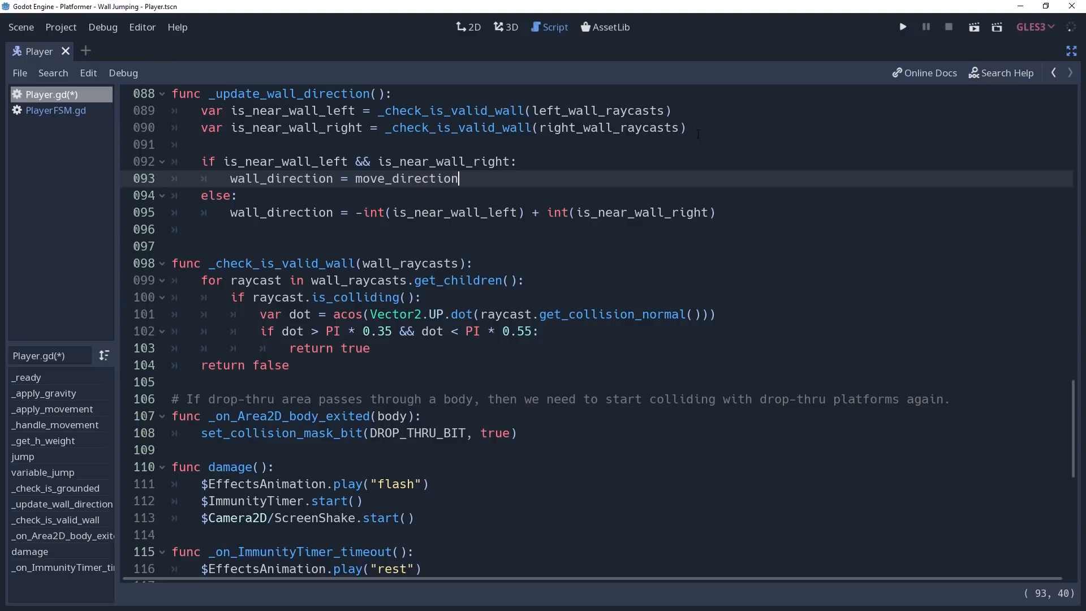
pyautogui.press('ctrl+s')
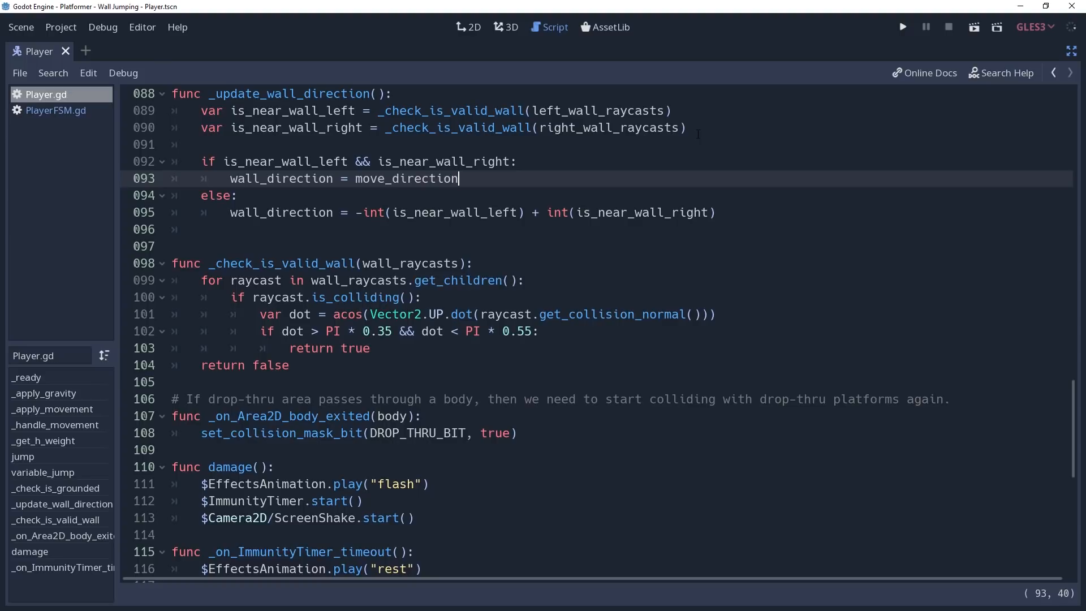
# - In PlayerFSM.gd add add_state("wall_slide") and call parent._update_wall_direction() in _state_logic
pyautogui.click(55, 109)
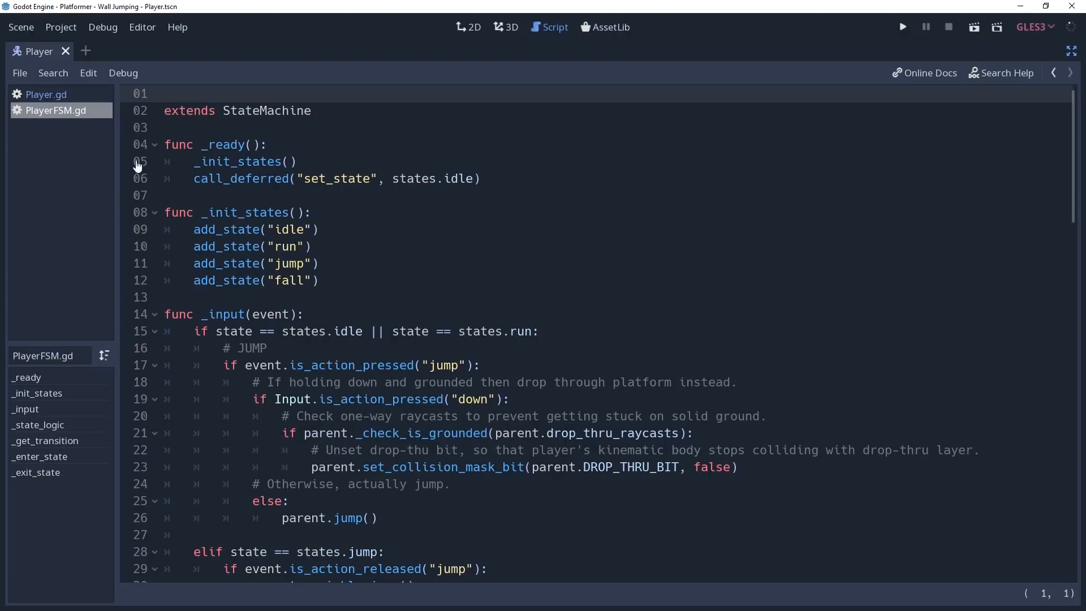
pyautogui.write('add_')
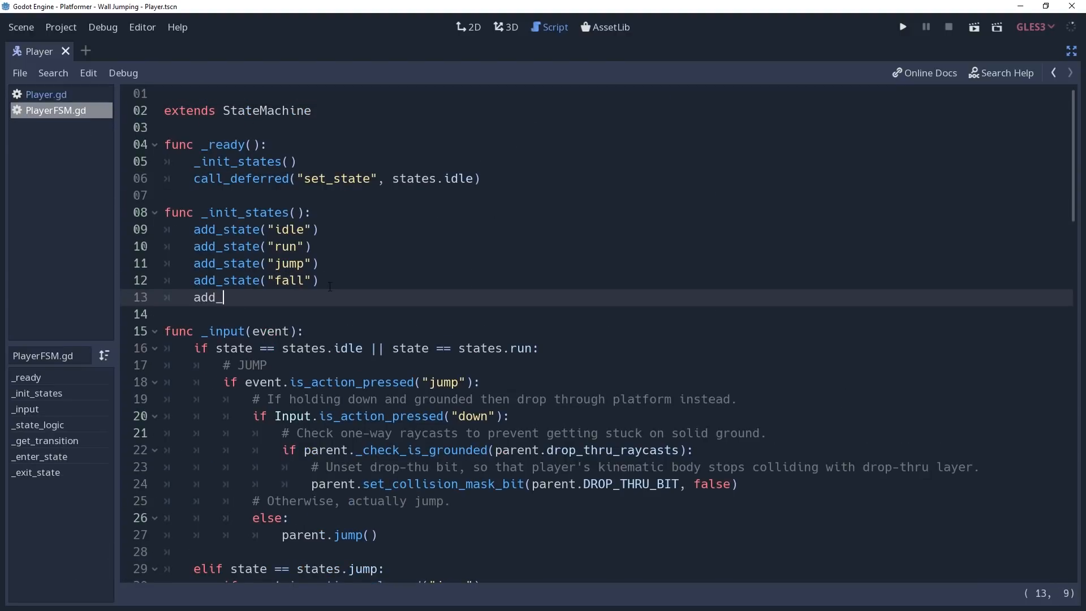
pyautogui.write('state("wall')
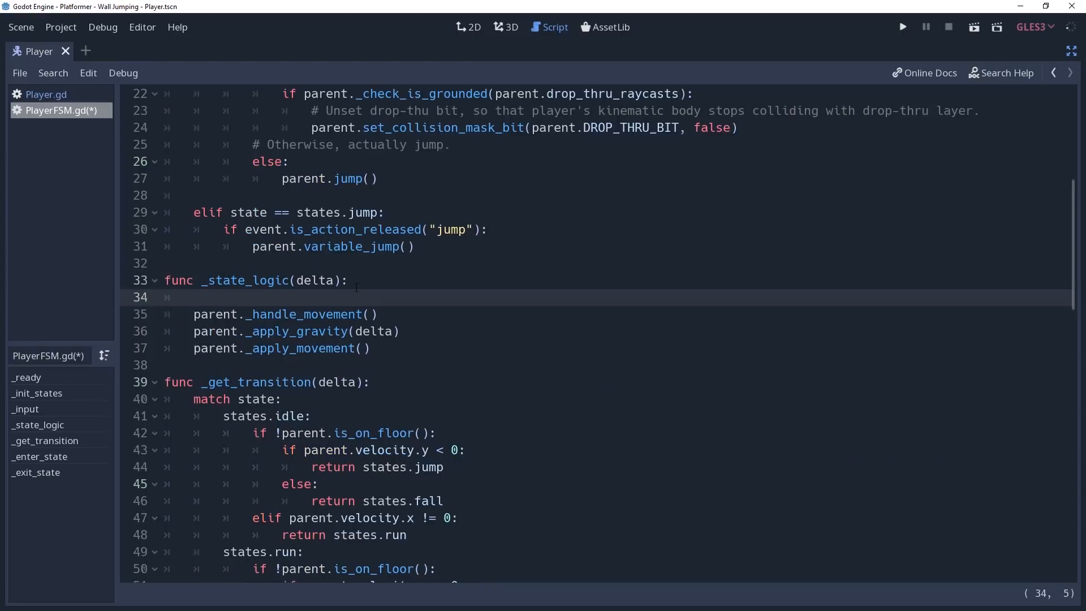
pyautogui.write('parent._')
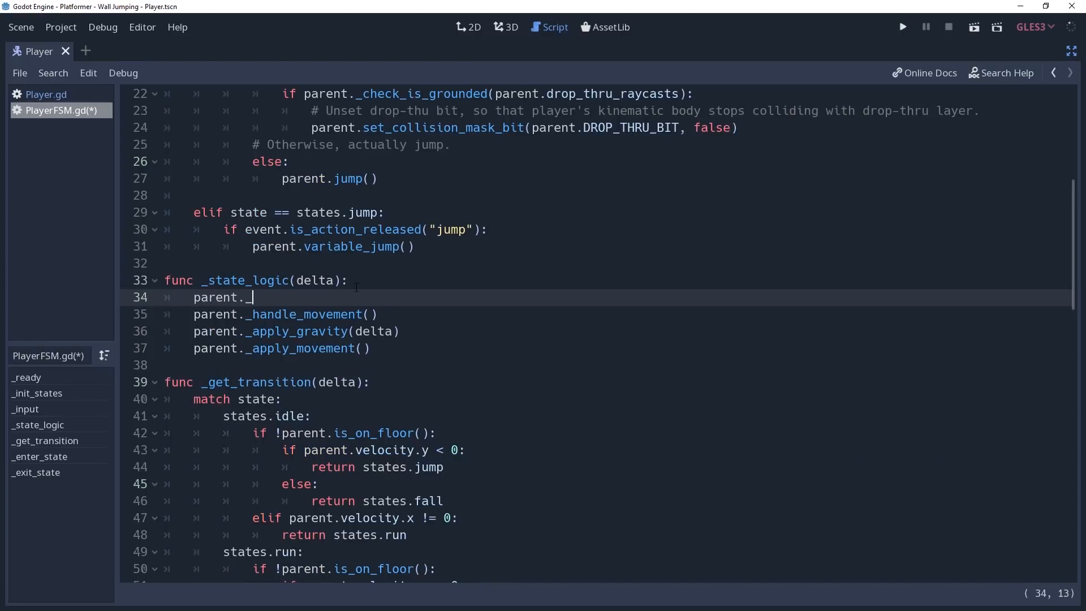
pyautogui.write('_update_wall_d')
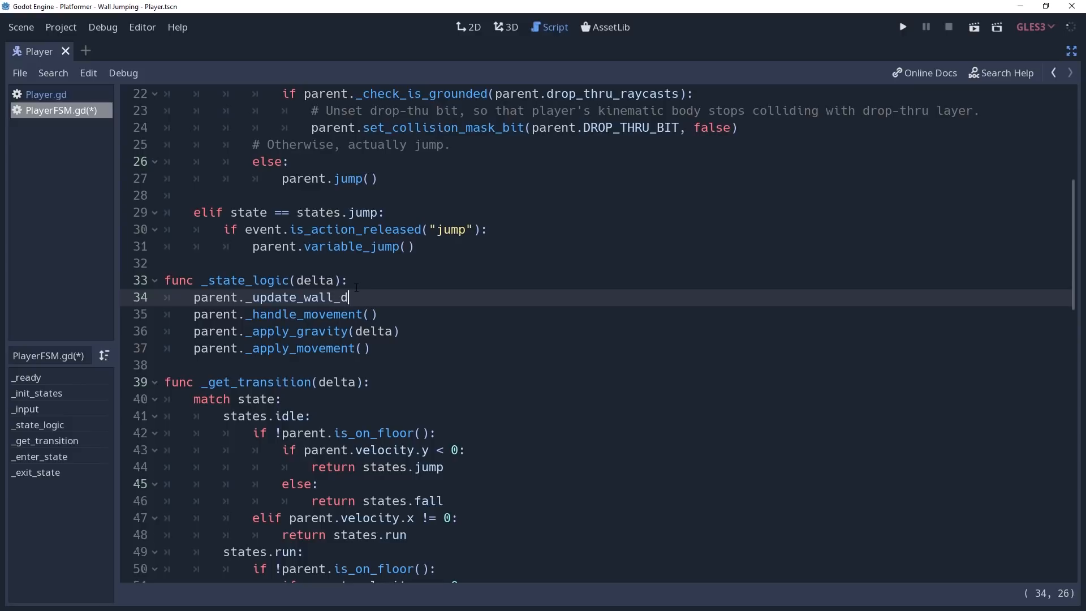
pyautogui.write('irection()')
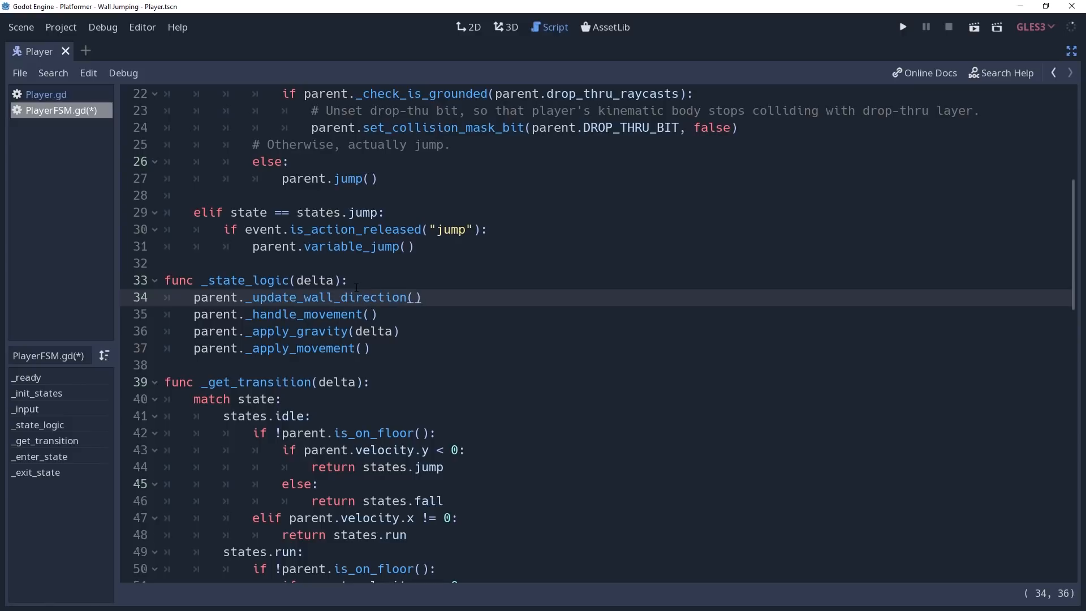
# - Guard movement handling with if state != states.wall_slide: in _state_logic
pyautogui.click(421, 297)
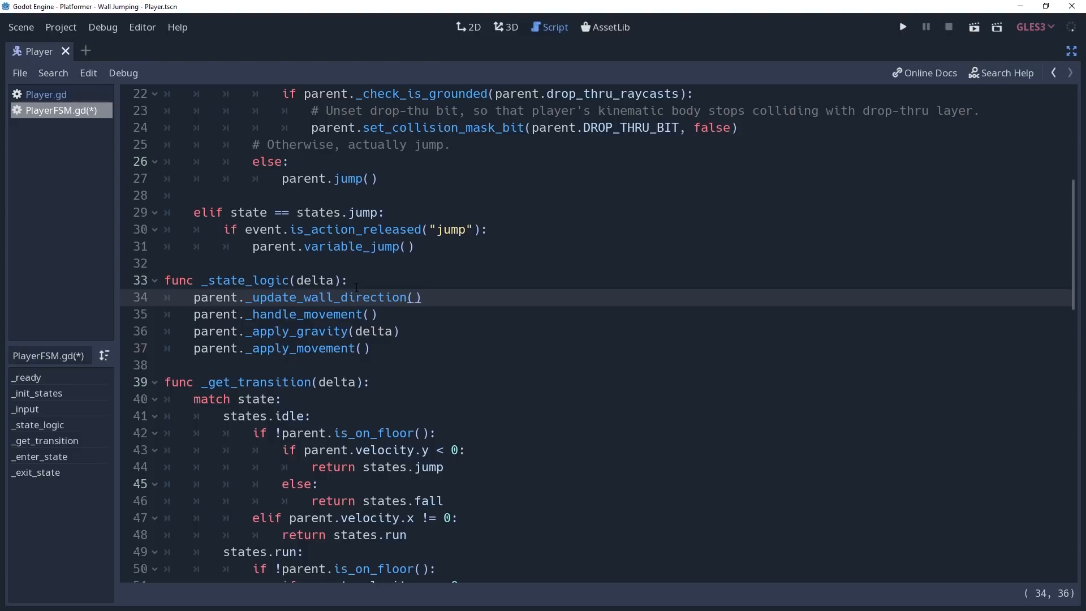
pyautogui.click(421, 298)
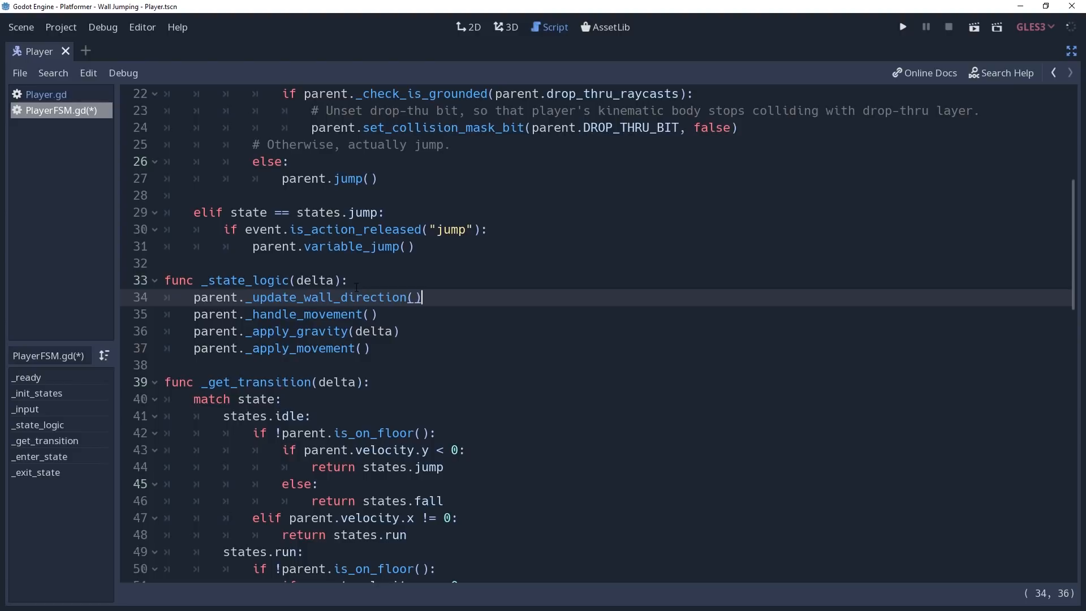
pyautogui.press('Return')
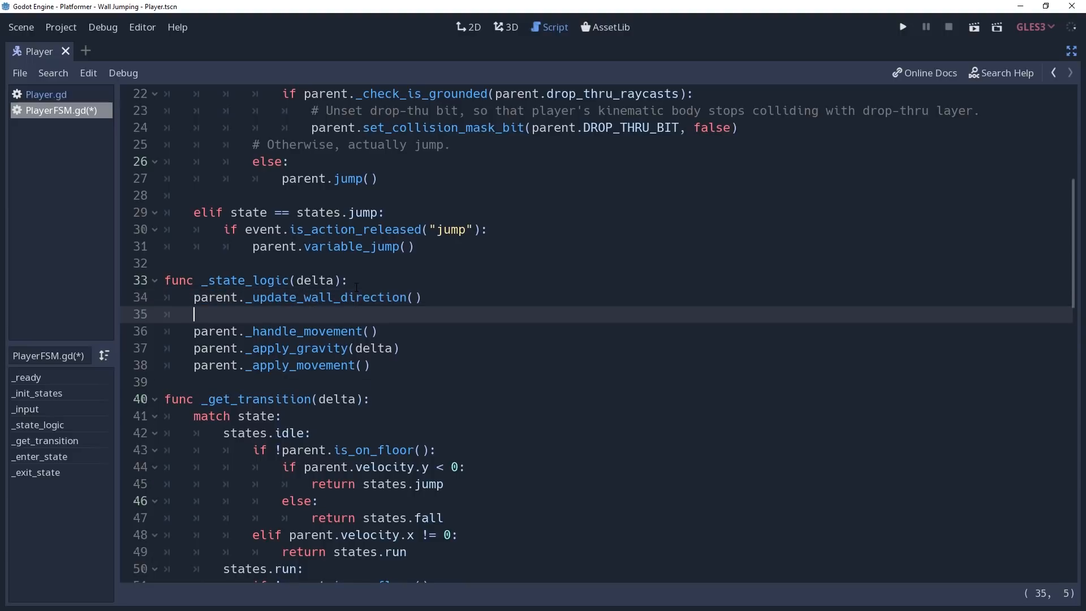
pyautogui.write('if')
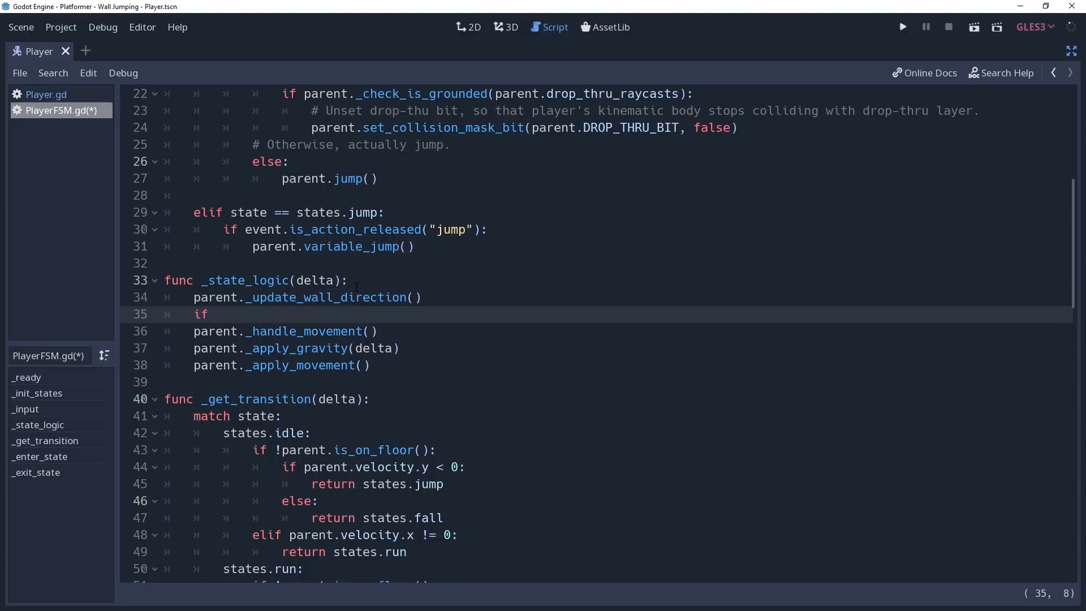
pyautogui.write('state !=')
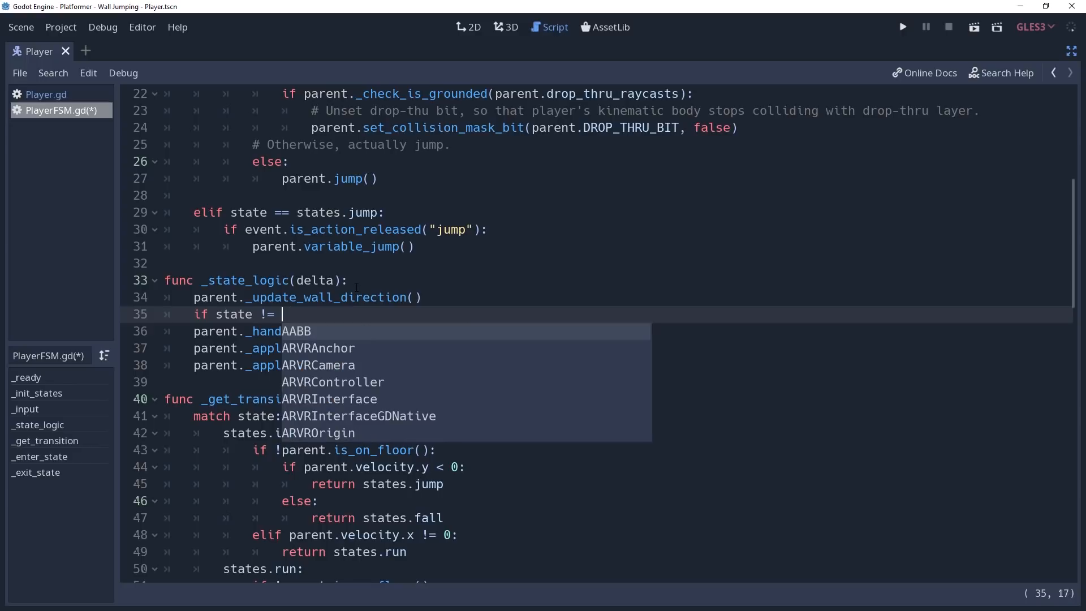
pyautogui.write('states.')
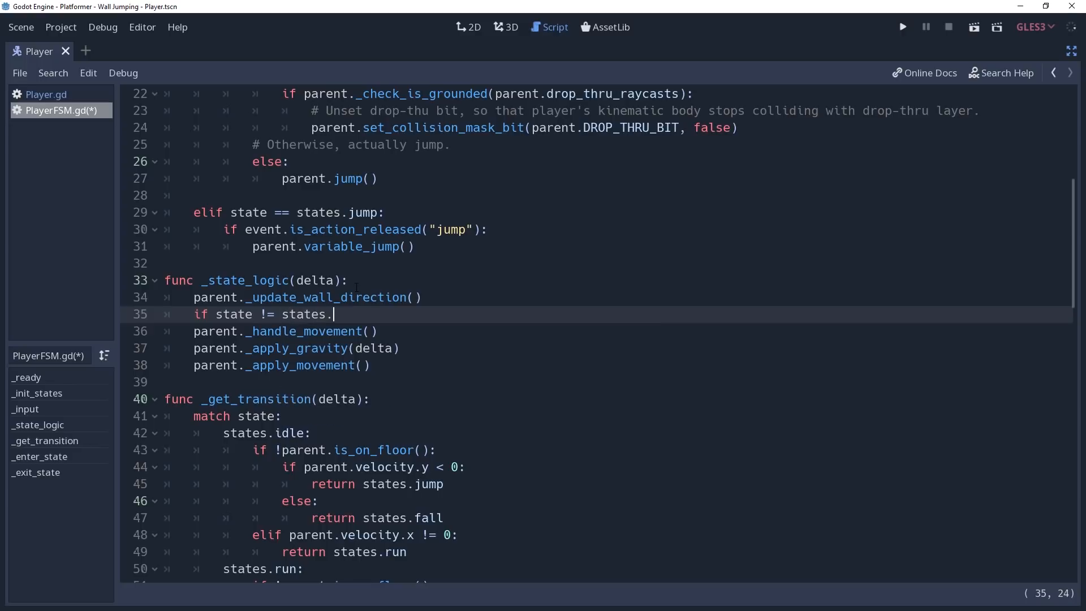
pyautogui.write('wall_slide:')
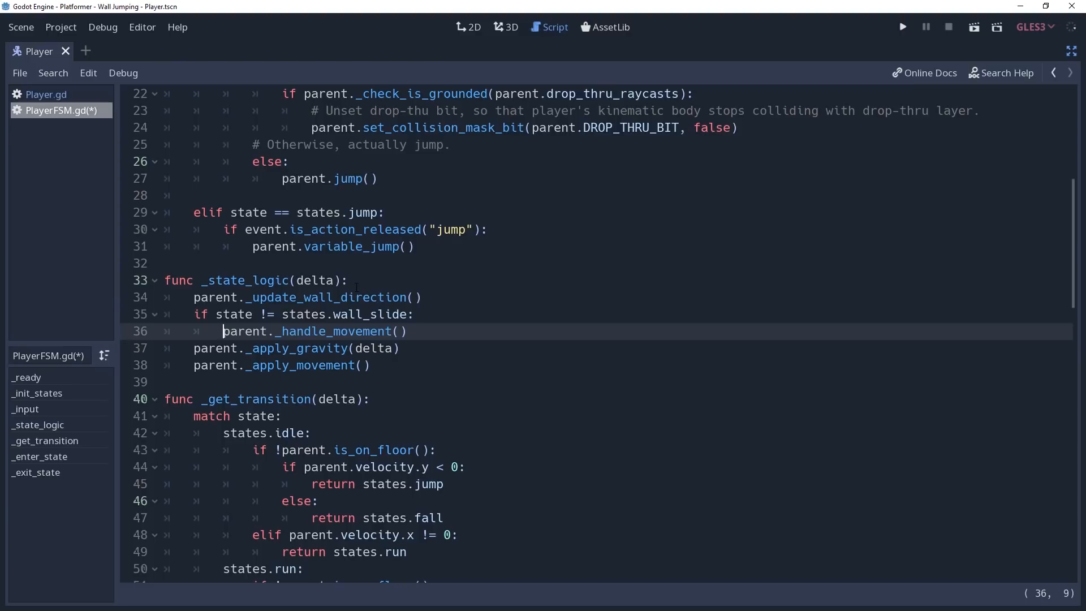
# - Add func _update_move_direction() near _handle_movement in Player.gd
pyautogui.click(44, 94)
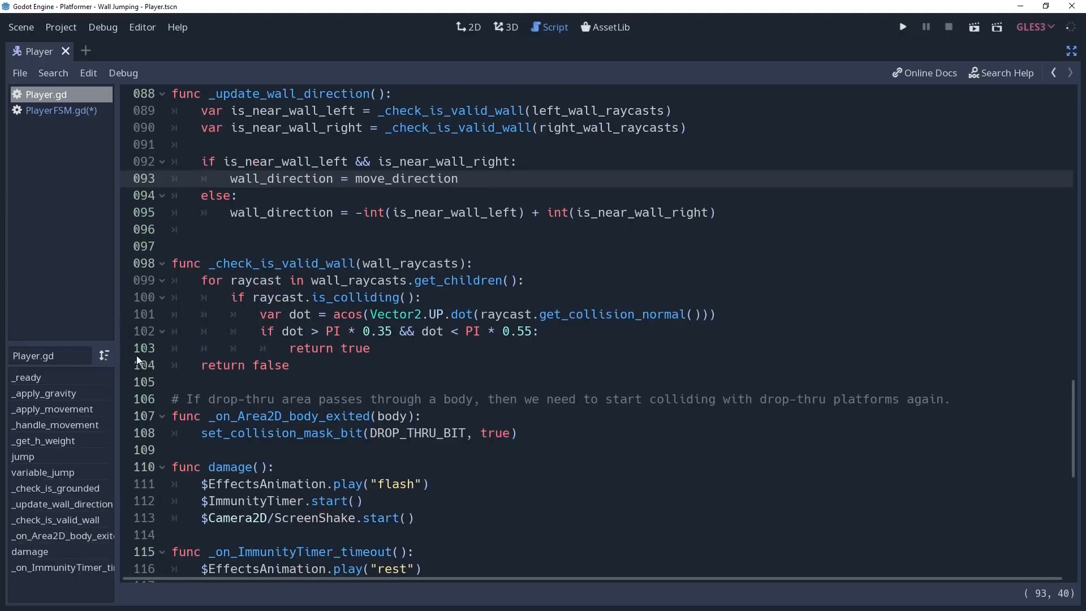
pyautogui.click(56, 424)
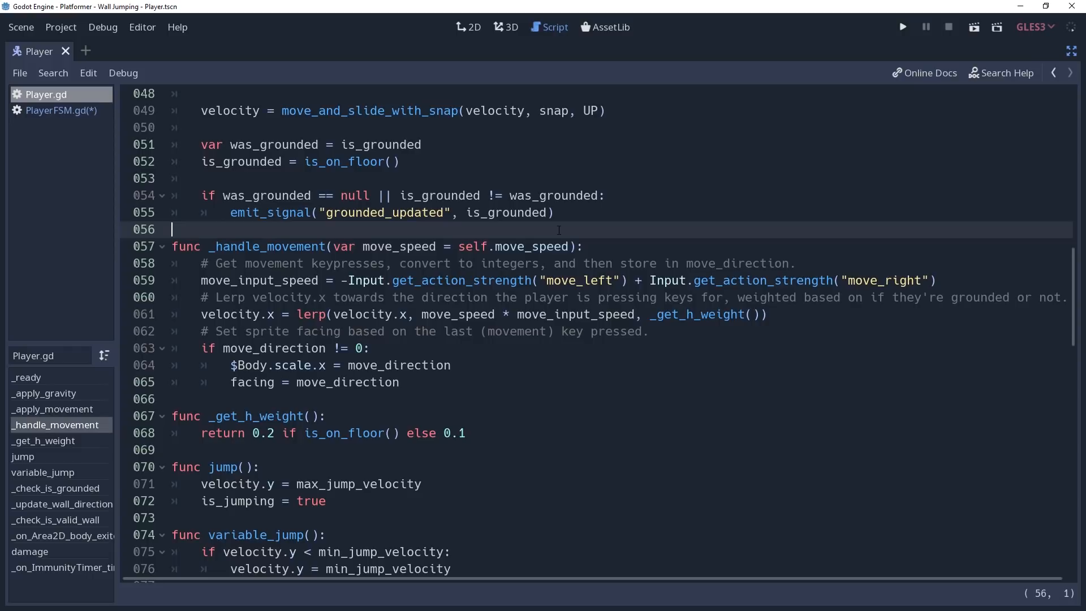
pyautogui.write('func')
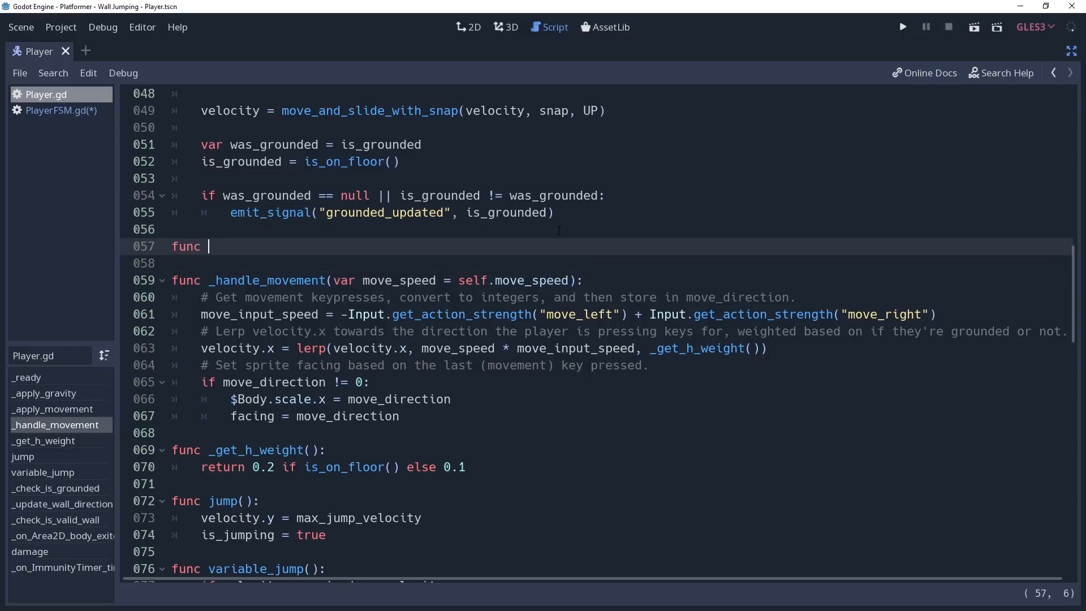
pyautogui.write('_update')
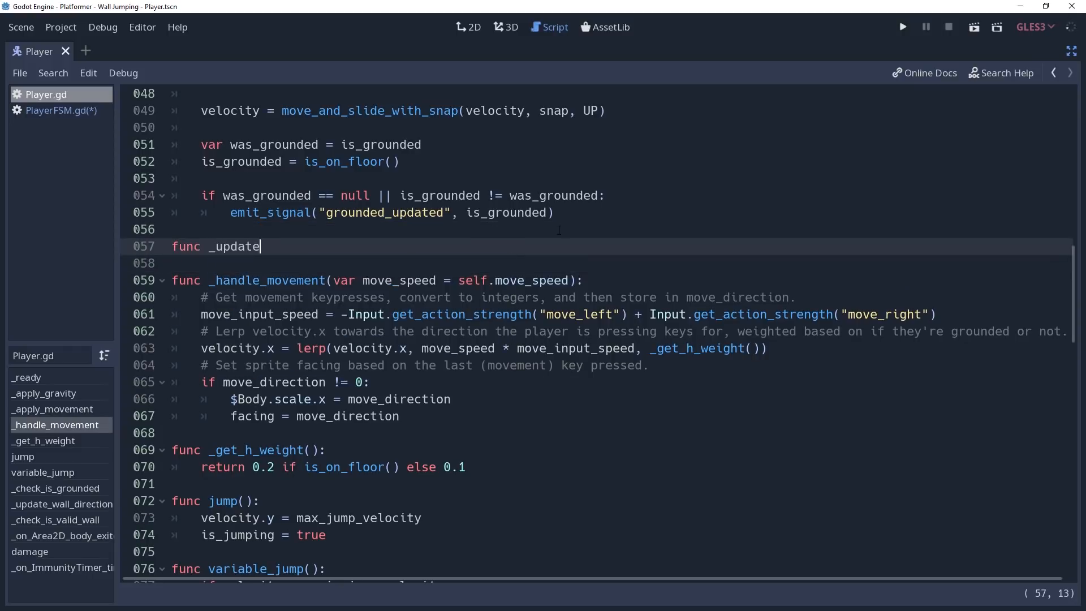
pyautogui.write('_move_direction():')
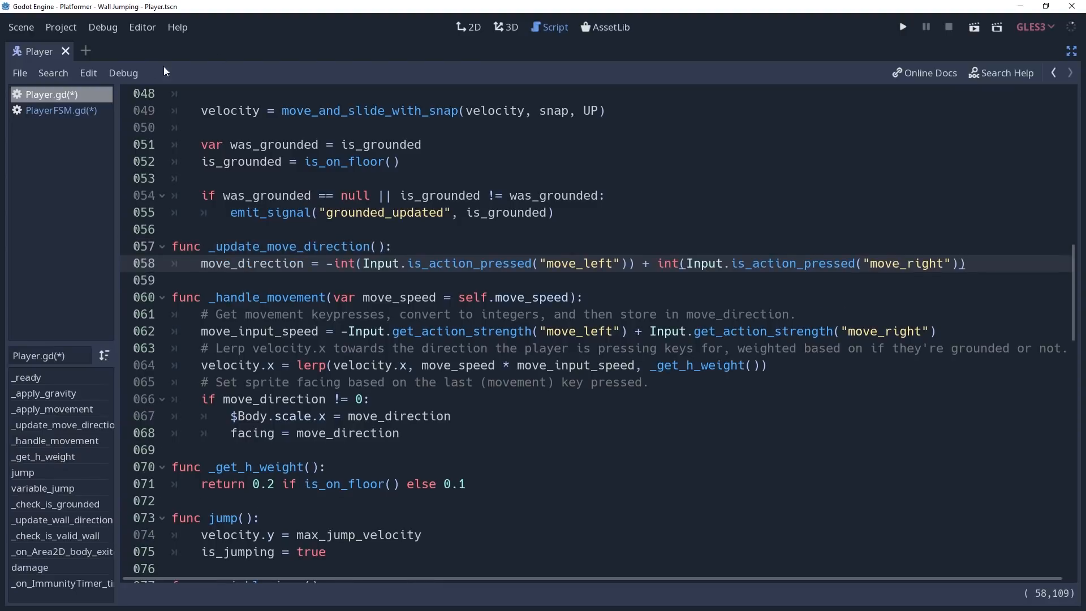
# - In PlayerFSM.gd call parent._update_move_direction() and return states.wall_slide from jump and fall when wall_direction != 0
pyautogui.click(59, 110)
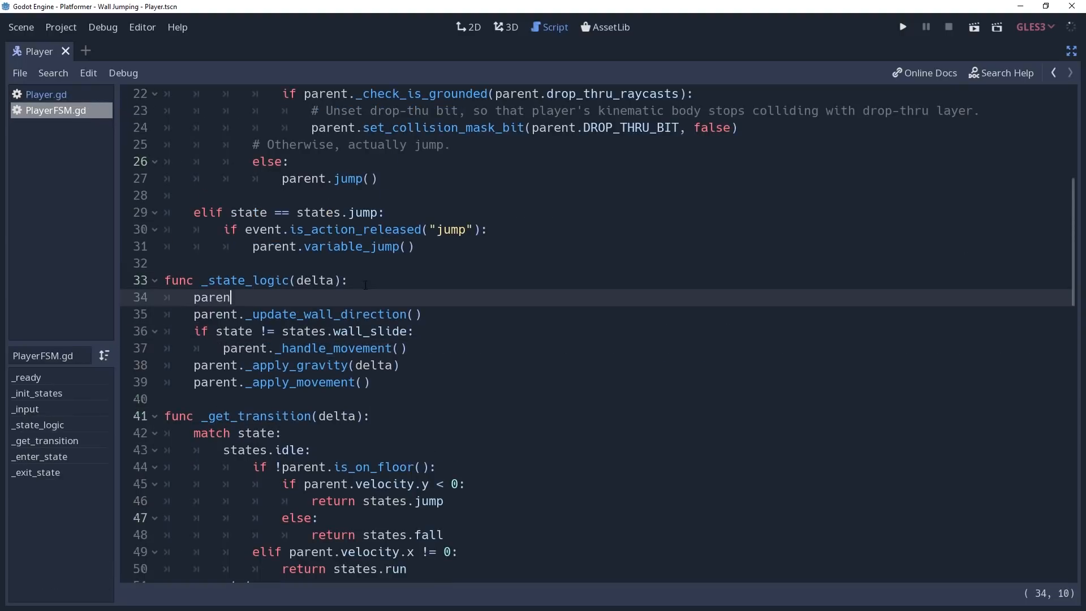
pyautogui.write('t._ups')
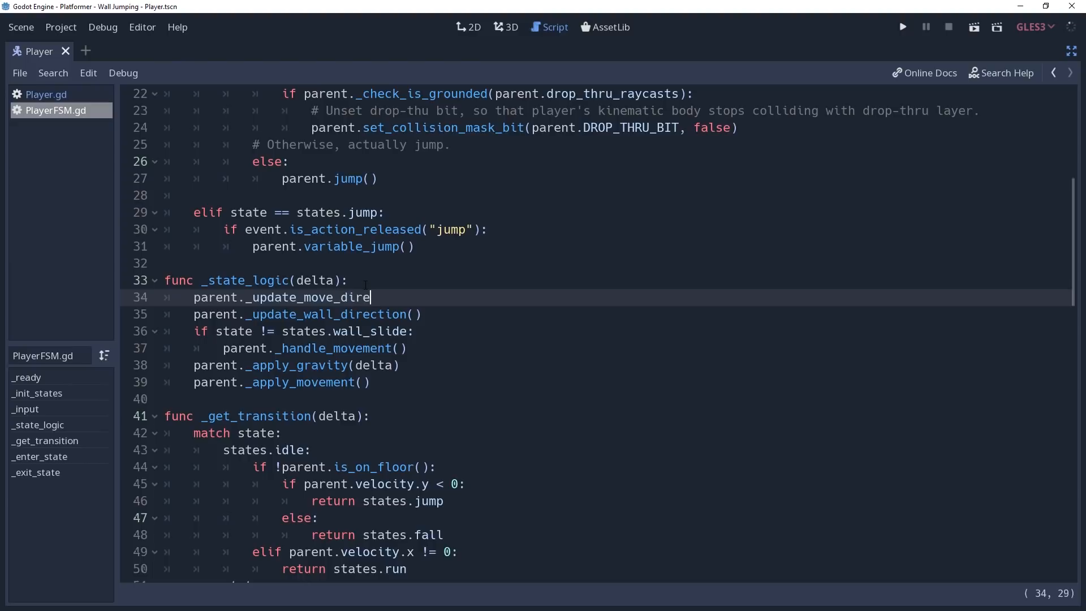
pyautogui.write('ction()')
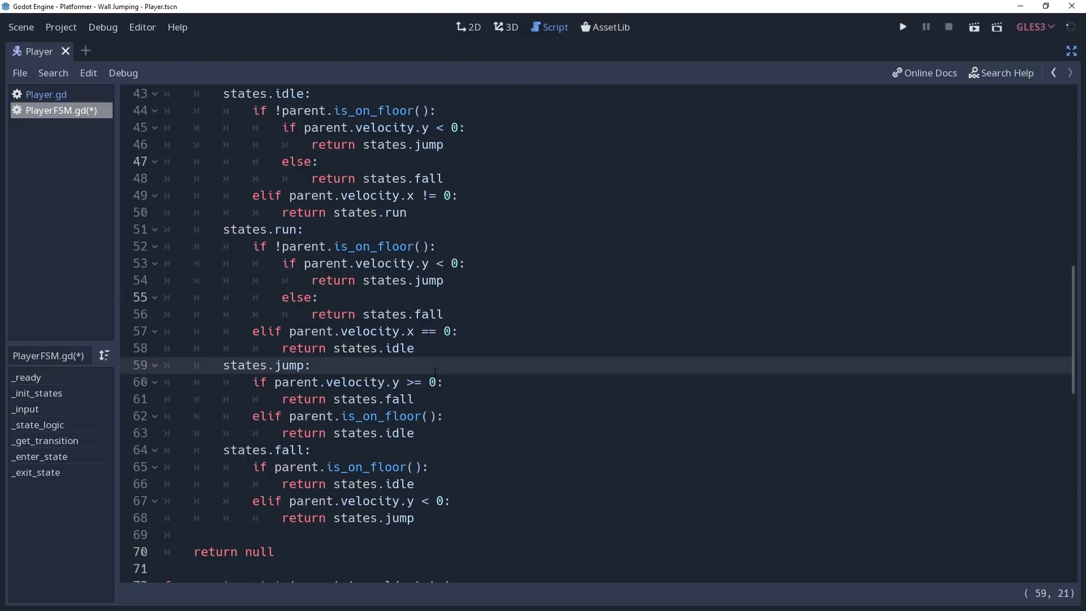
pyautogui.write('if parent.wall_dire')
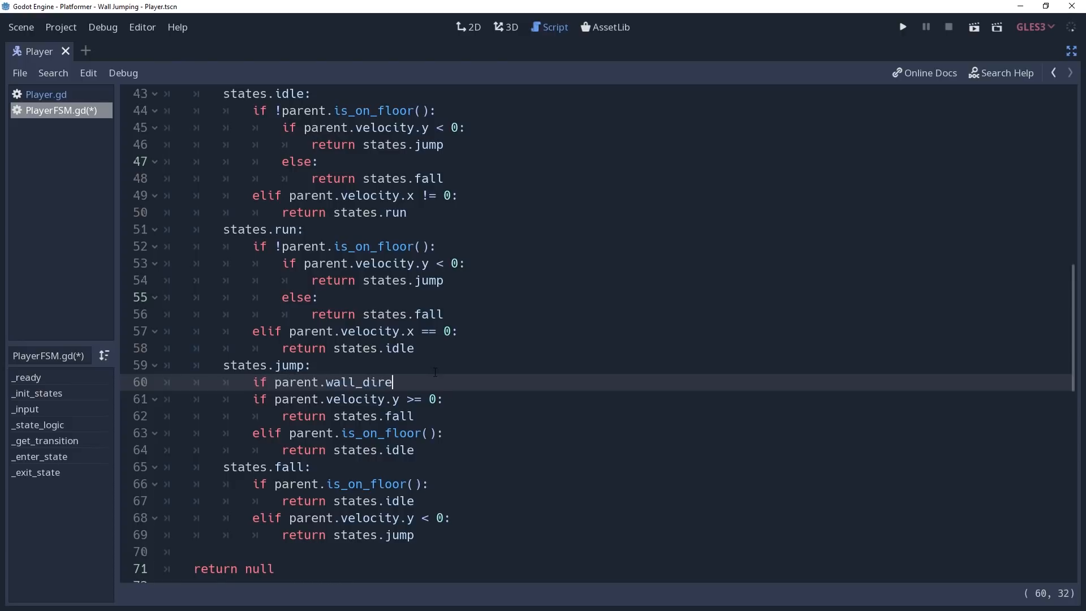
pyautogui.write('ction != 0:')
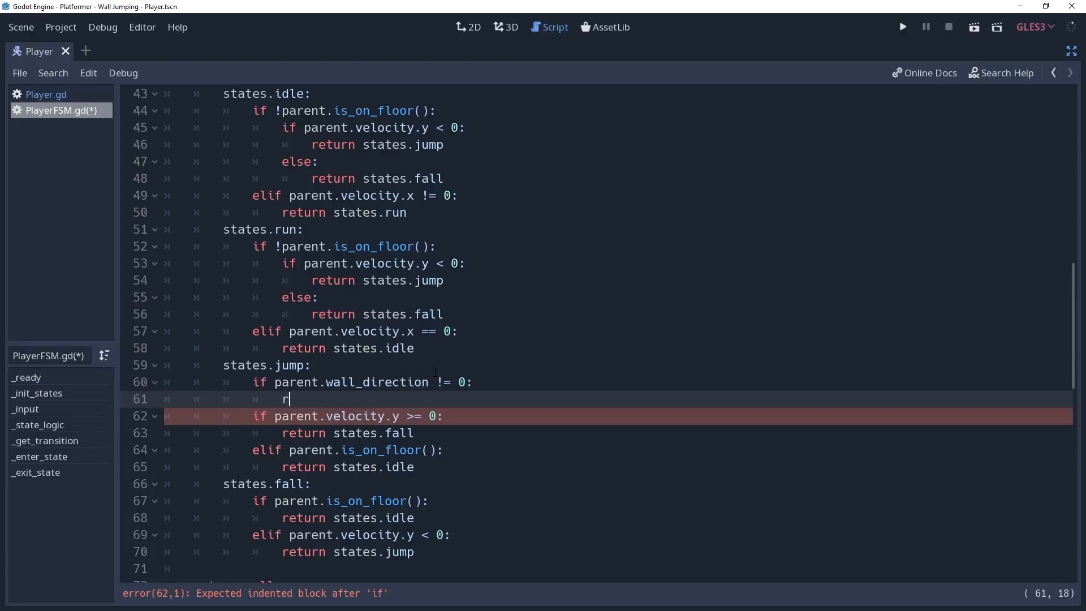
pyautogui.write('eturn states.')
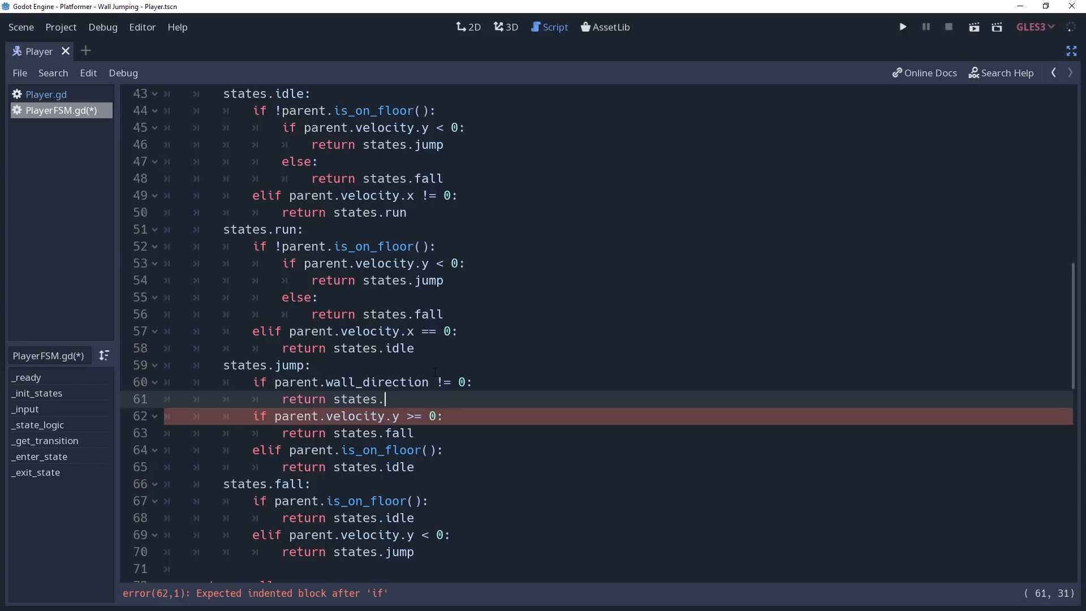
pyautogui.write('wall_slide')
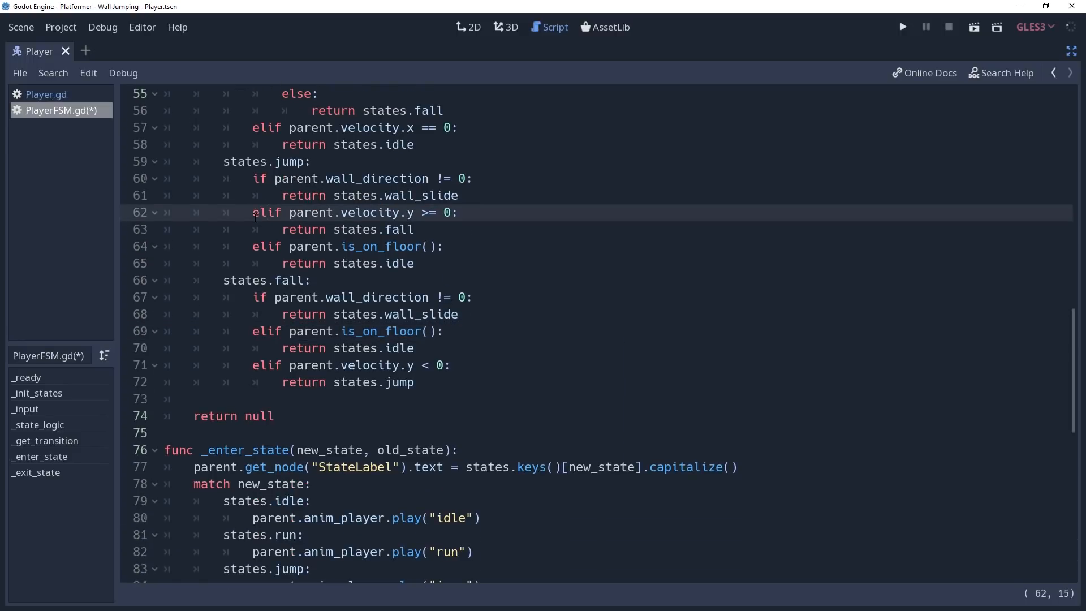
# - Add a states.wall_slide case in _enter_state that plays the "wall_slide" animation
pyautogui.scroll(-3)
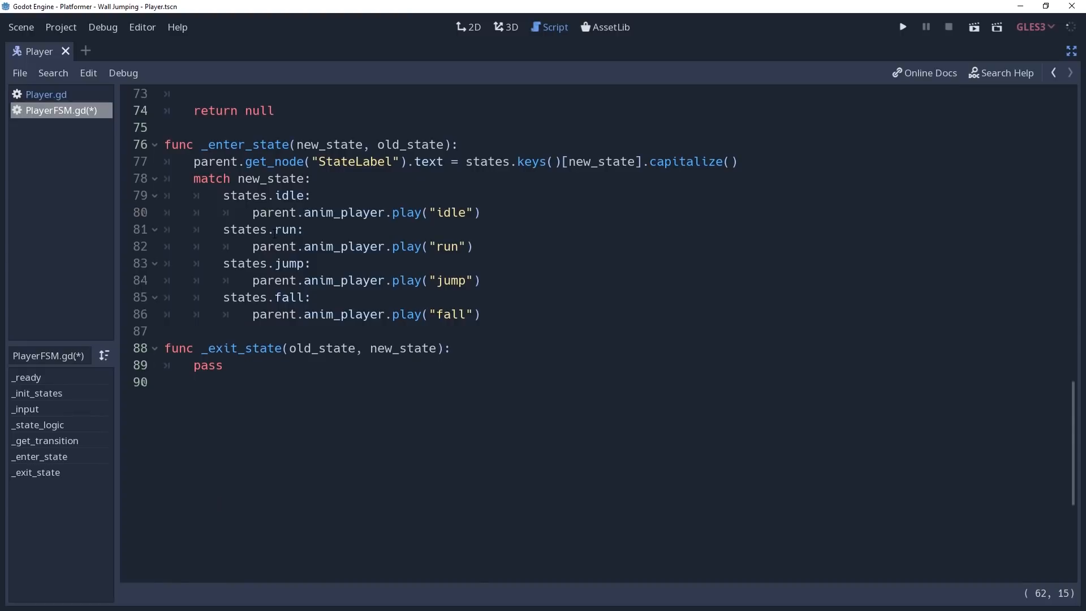
pyautogui.press('Return')
pyautogui.write('state')
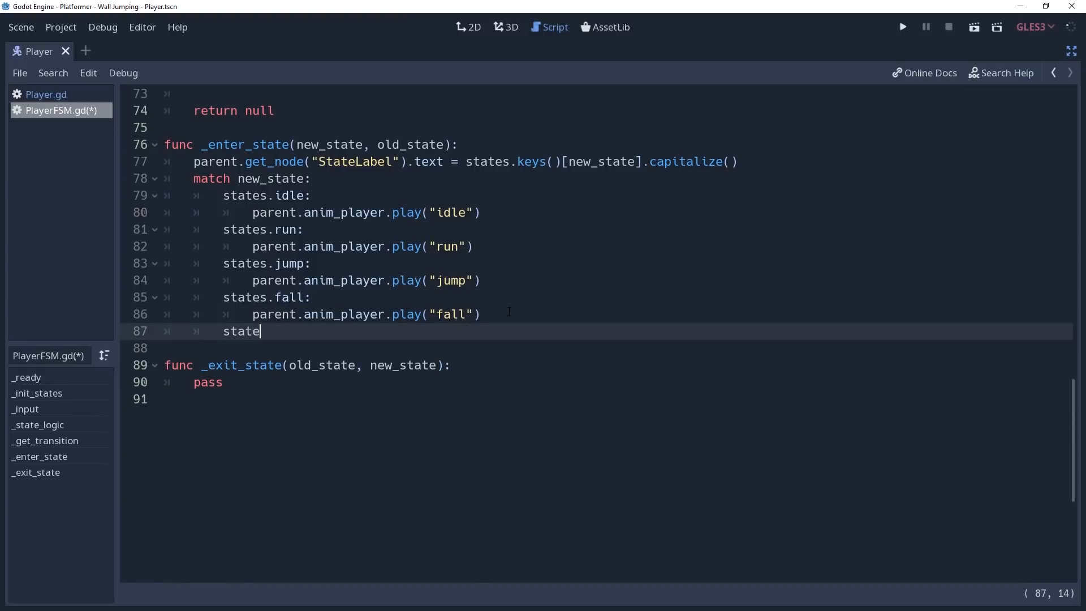
pyautogui.write('s.wall_slide:')
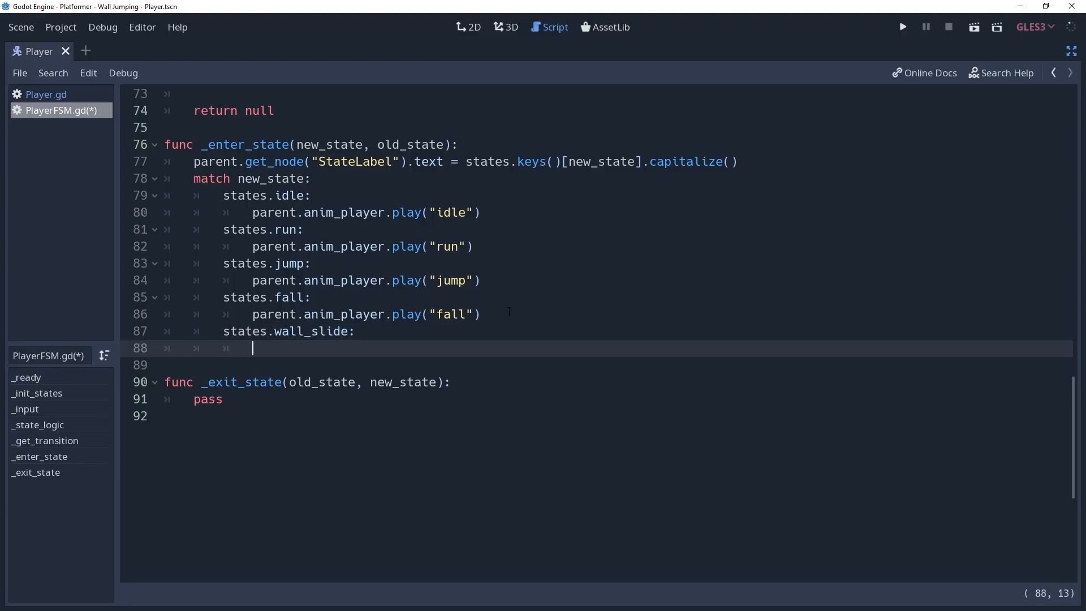
pyautogui.write('parent.anim_player.play("wa')
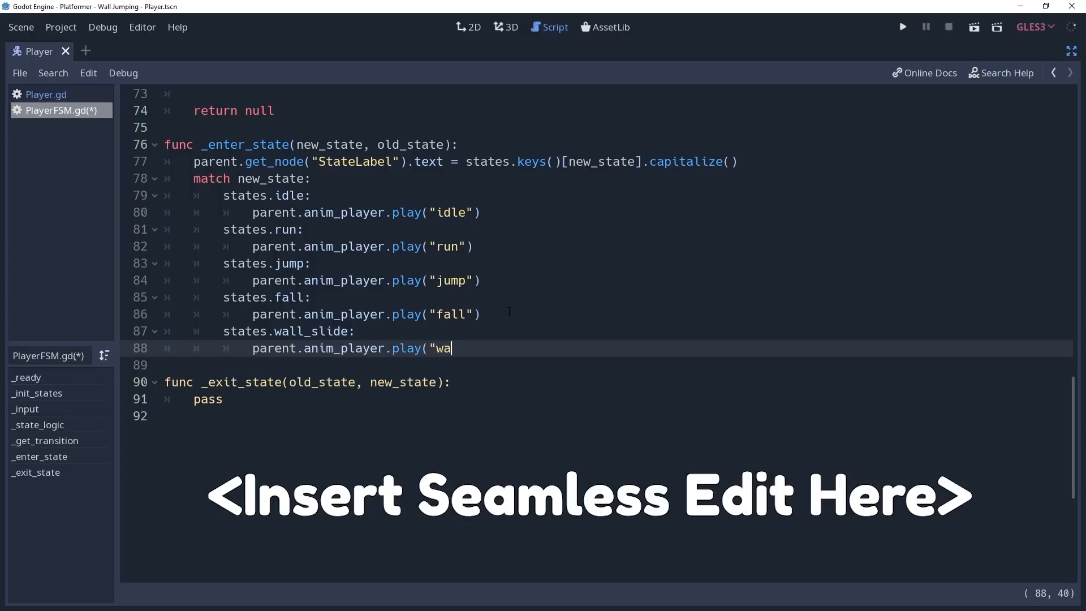
pyautogui.write('ll_slide")')
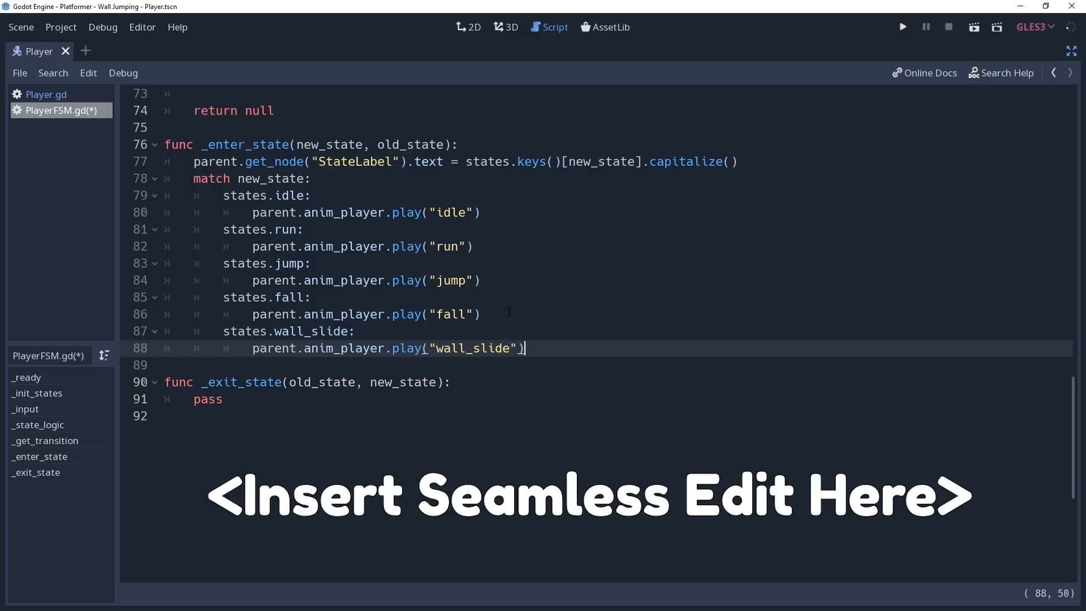
# - Set parent.body.scale.x = -parent.wall_direction so the body faces away from the wall
pyautogui.write('parent.bod')
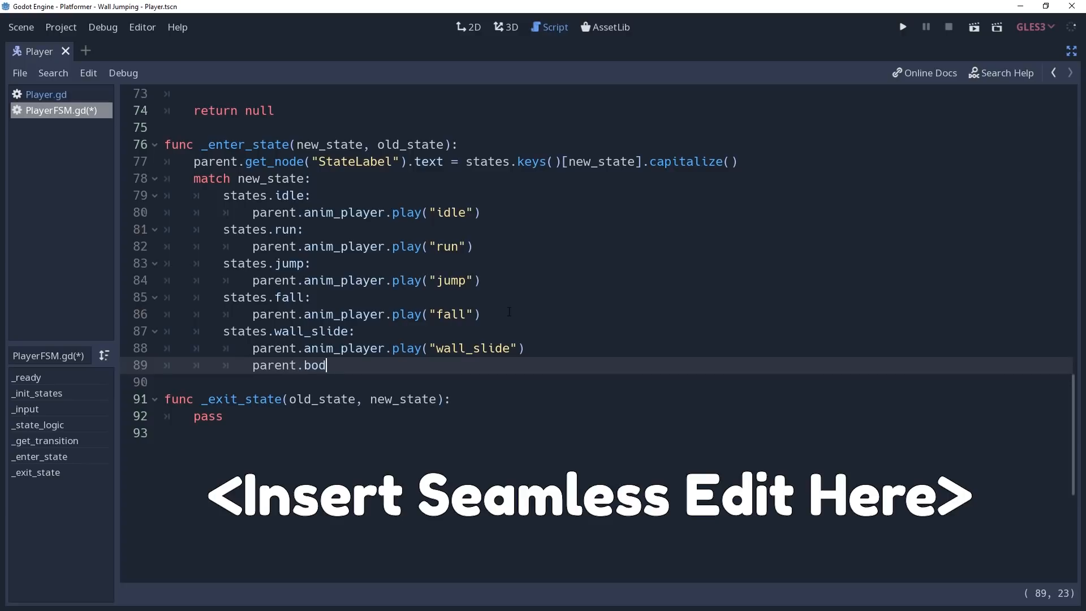
pyautogui.write('y.scale.x =')
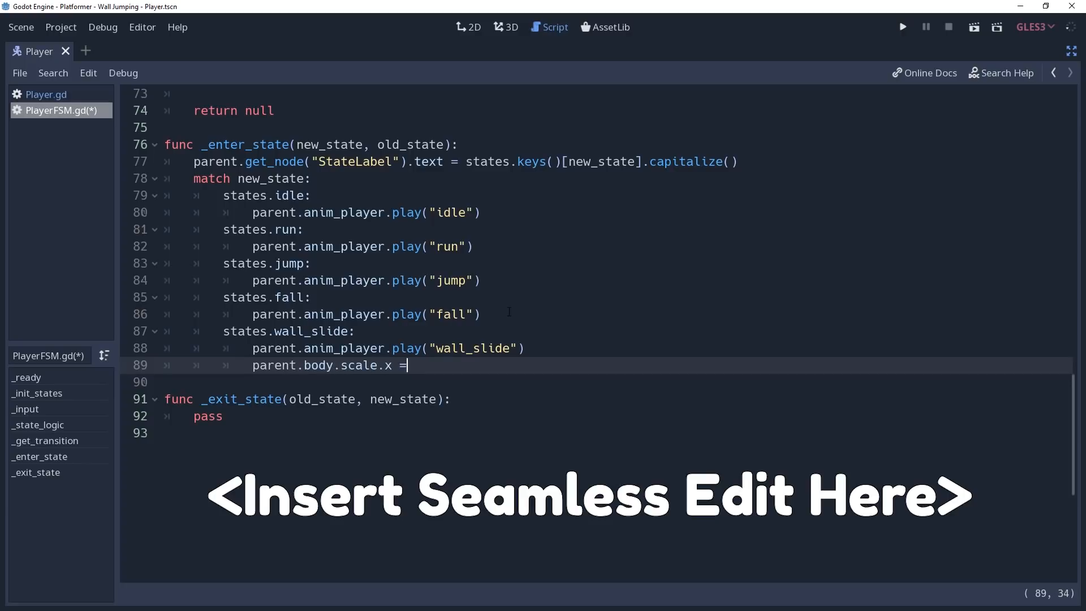
pyautogui.write('-parent.')
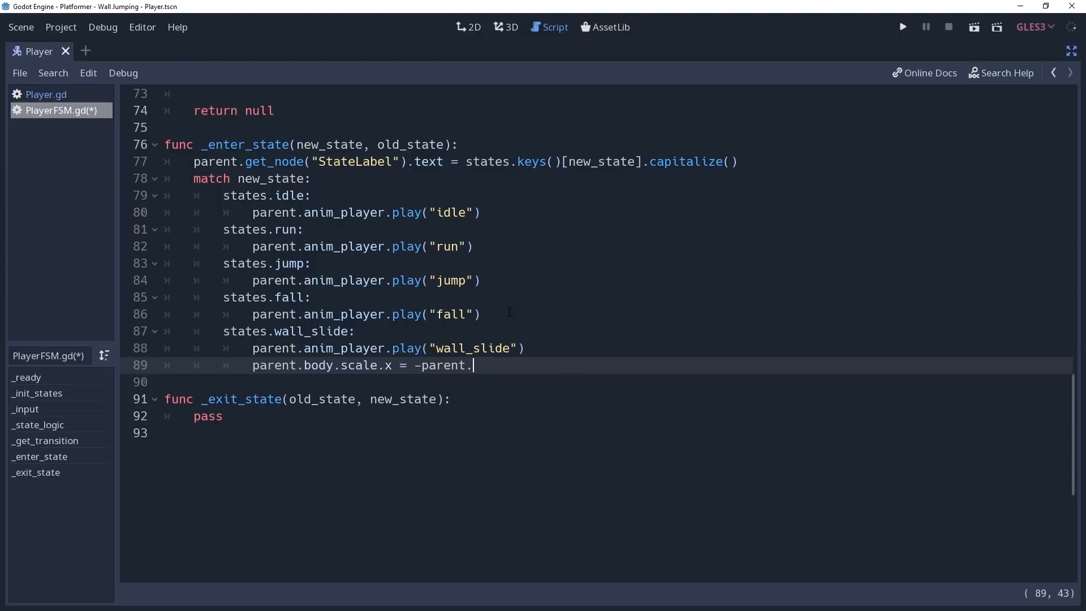
pyautogui.write('wall_direction')
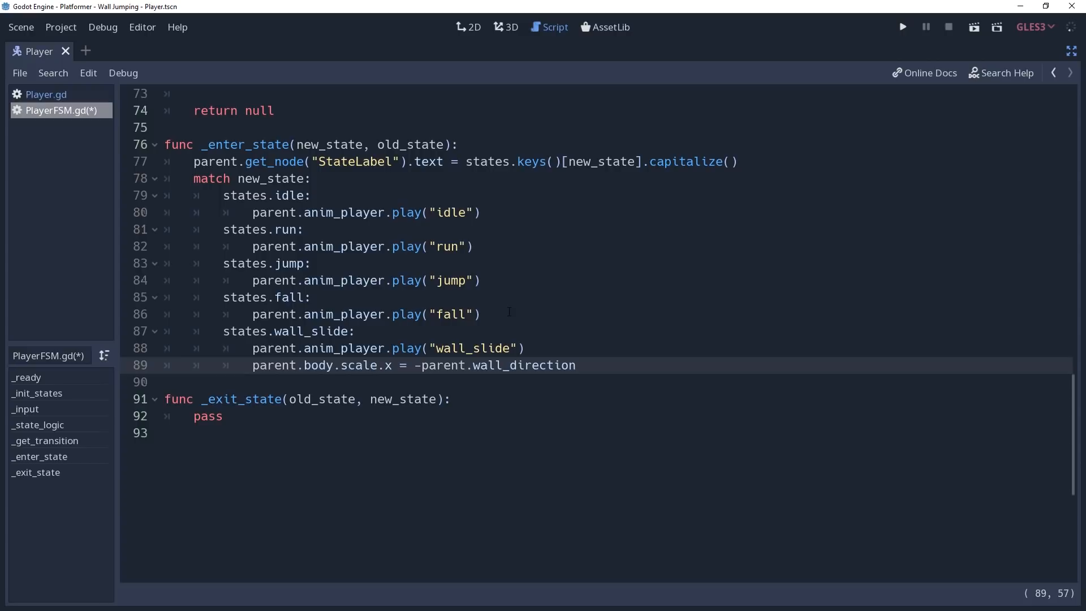
# - Run the game and steer the bear right into a wall to see it pressed against it
pyautogui.click(902, 27)
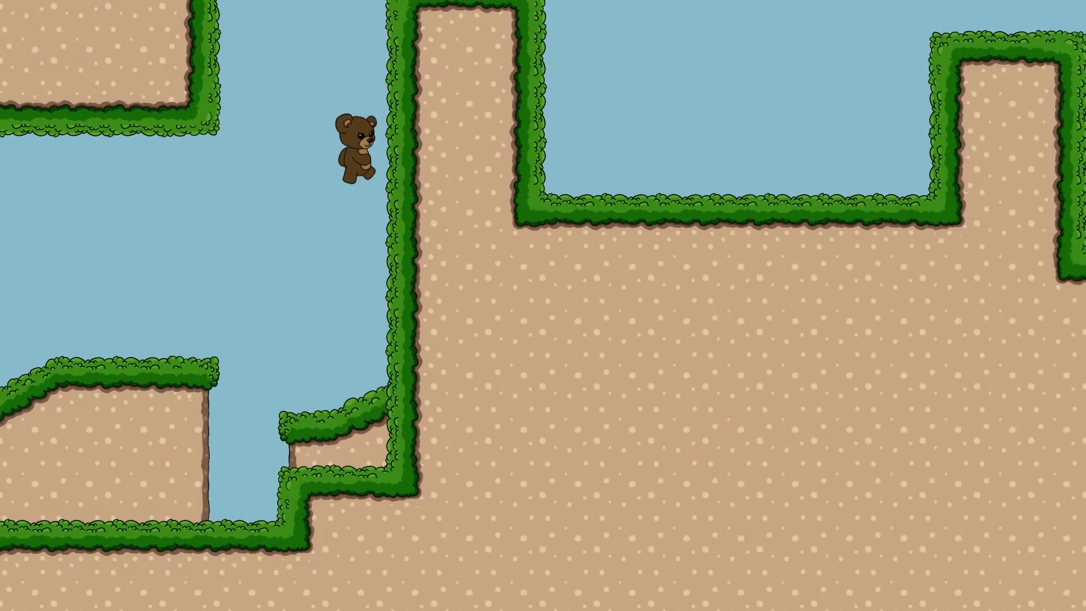
pyautogui.press('Right')
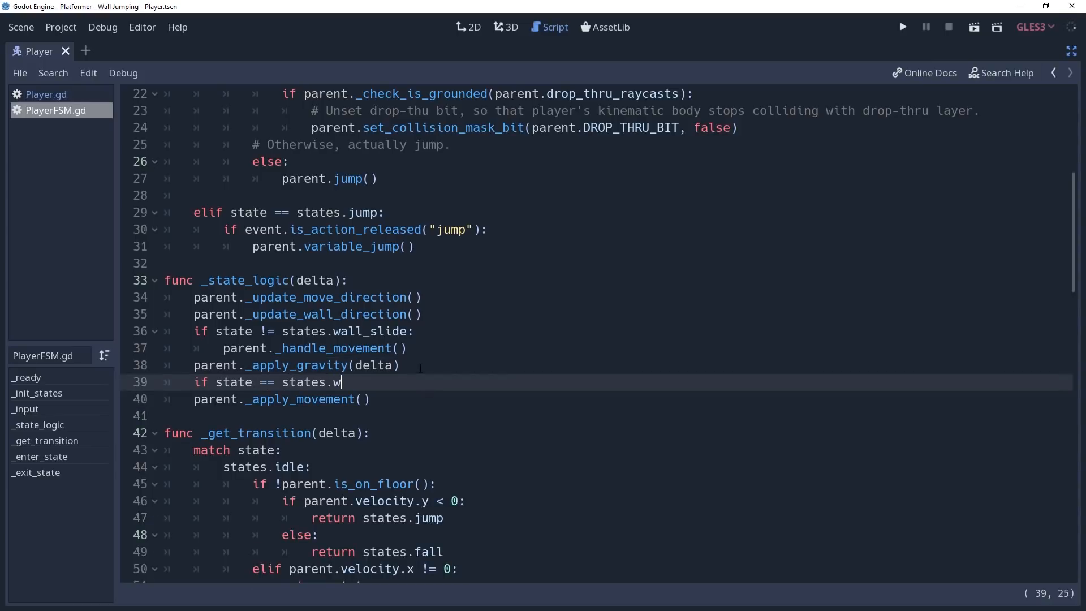
# - In _state_logic call parent._cap_gravity_wall_slide() when state == states.wall_slide, before movement
pyautogui.write('all_slide:')
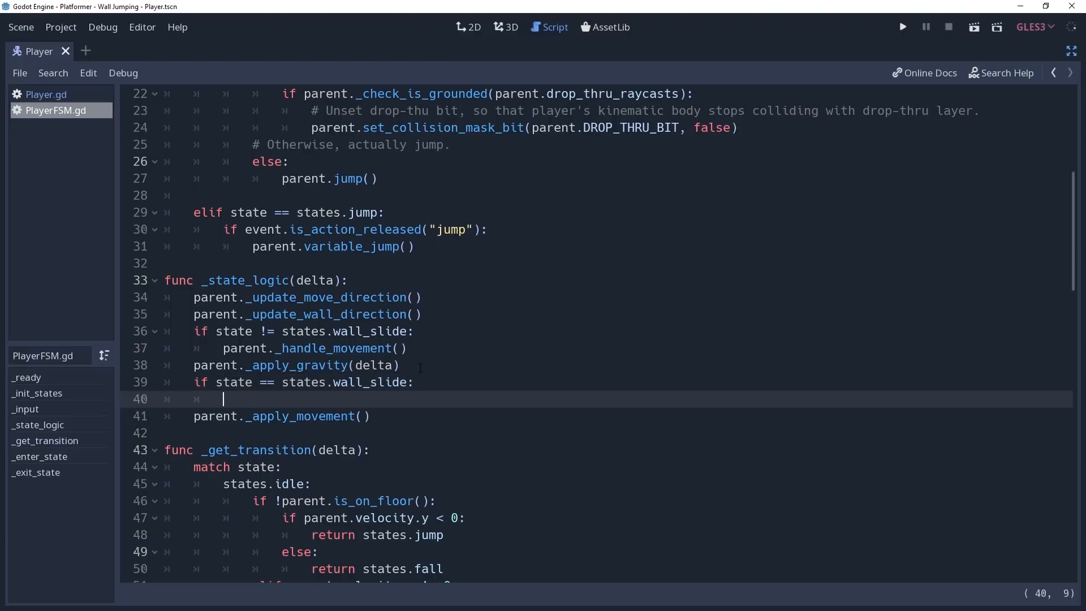
pyautogui.write('parent.cap_g')
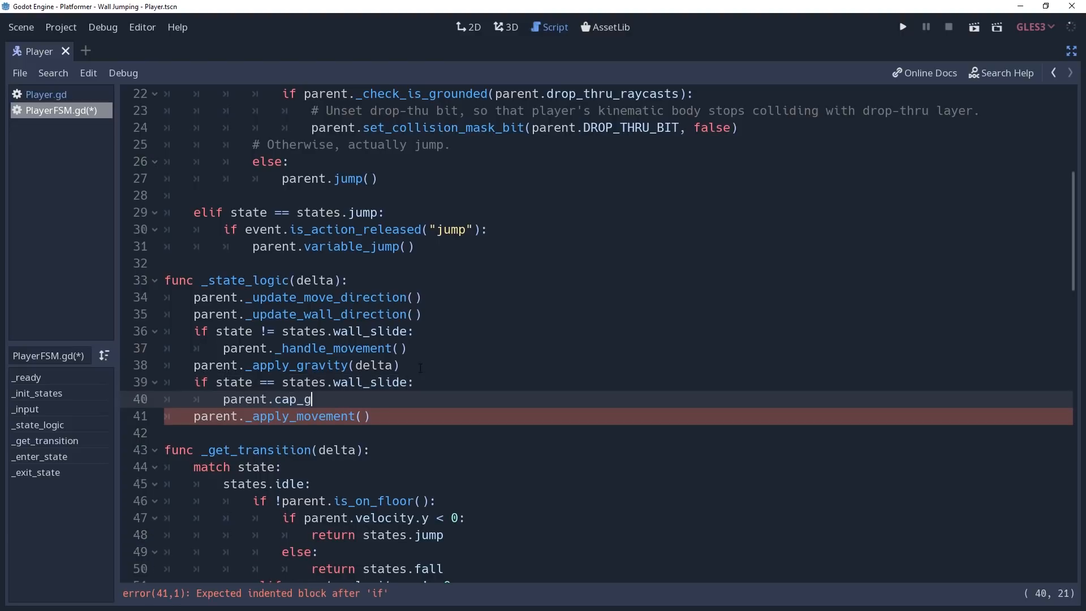
pyautogui.write('ravity_wall_slide()')
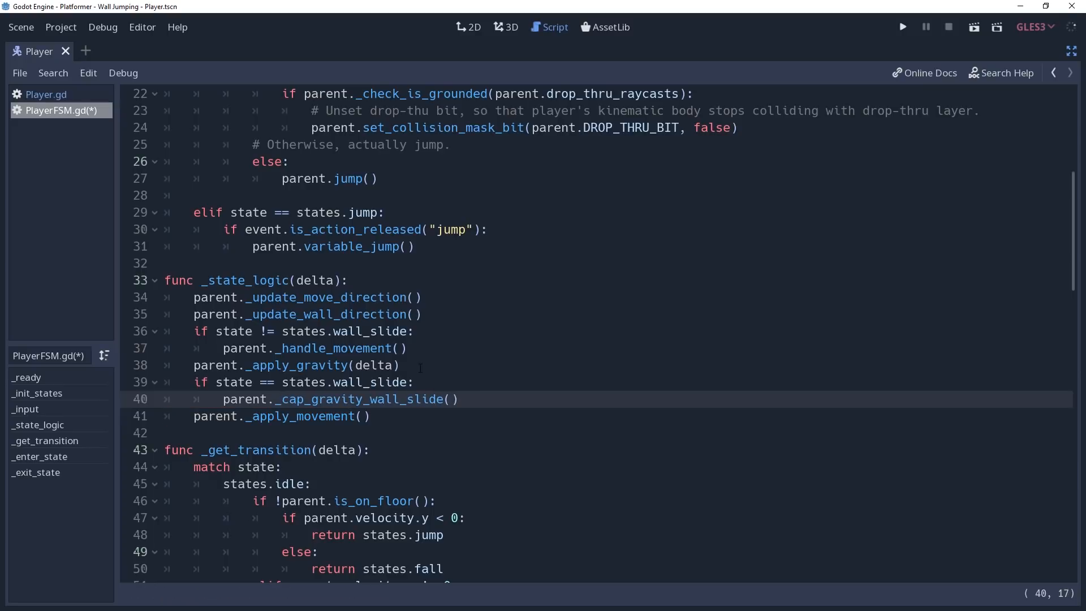
# - Declare the _cap_gravity_wall_slide function in Player.gd
pyautogui.click(44, 94)
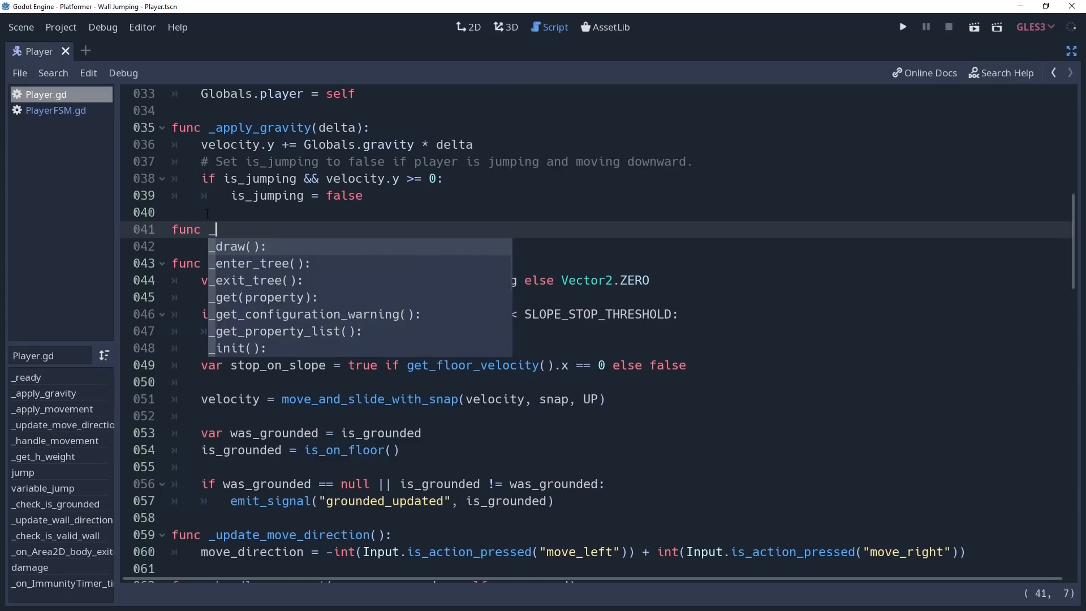
pyautogui.write('cap')
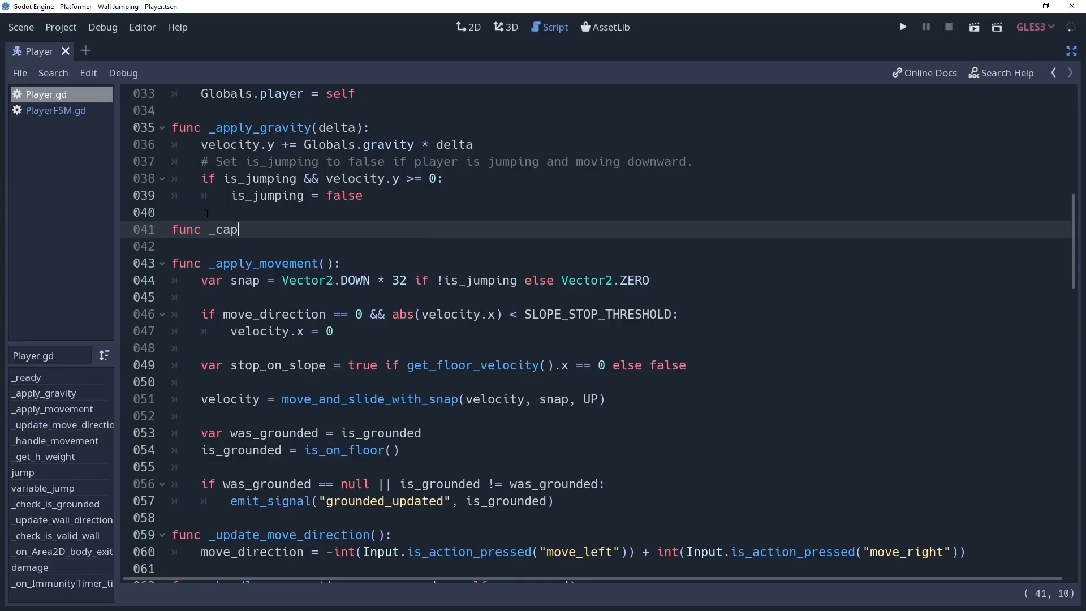
pyautogui.write('_')
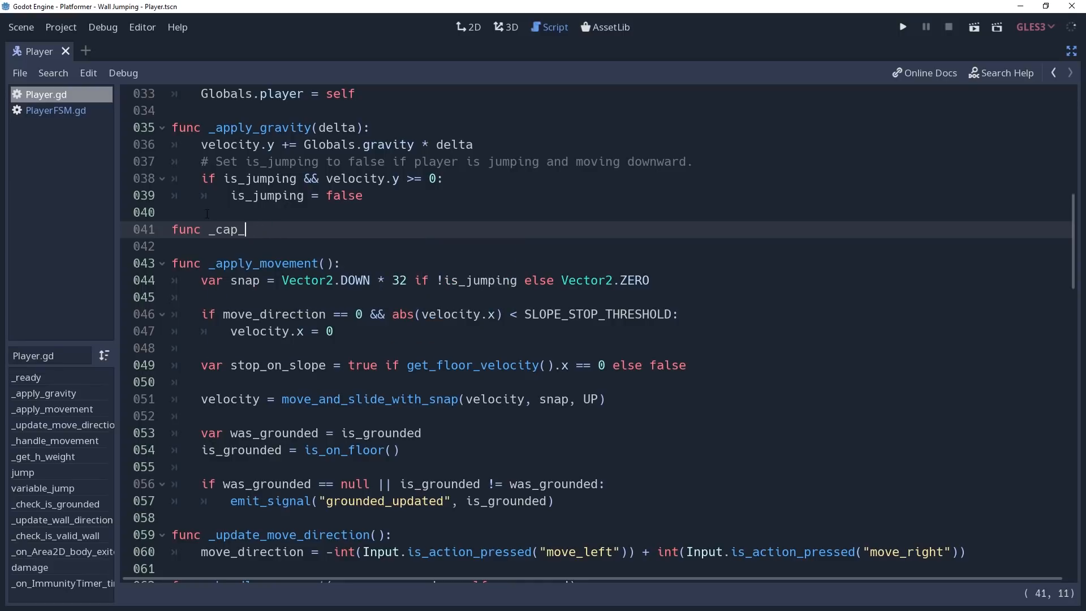
pyautogui.write('gravity_wall_slide():')
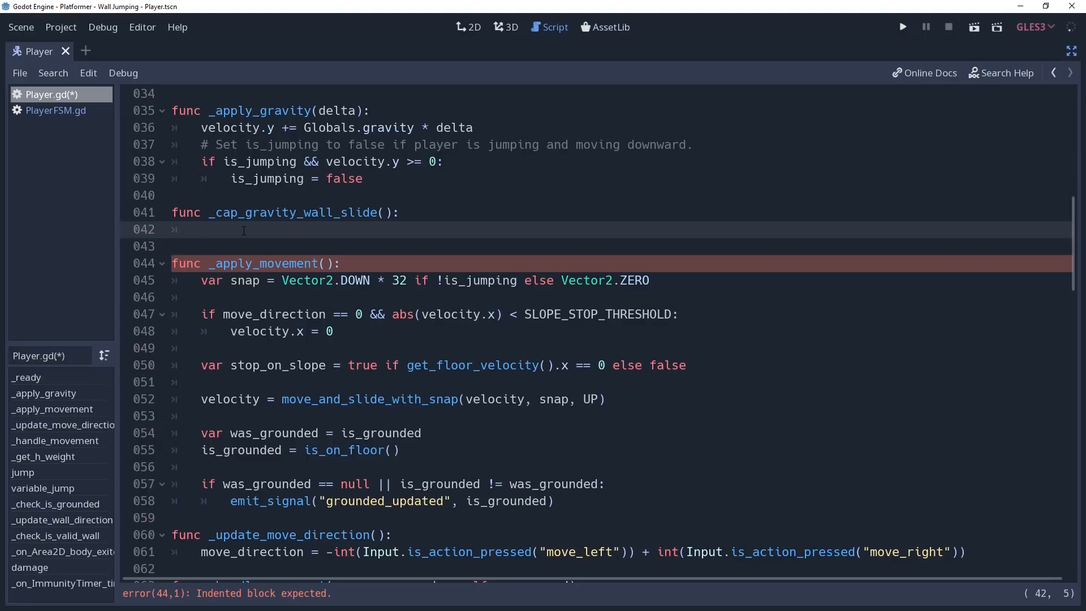
# - Set max_velocity = 96 if down is not pressed else 6 * 96
pyautogui.click(201, 229)
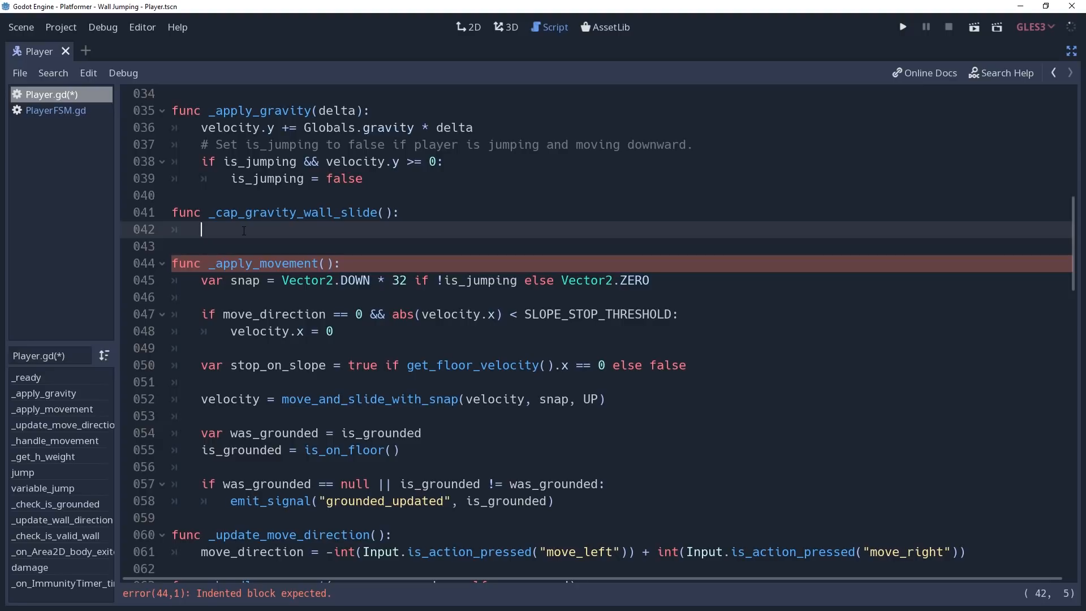
pyautogui.write('var max_ve')
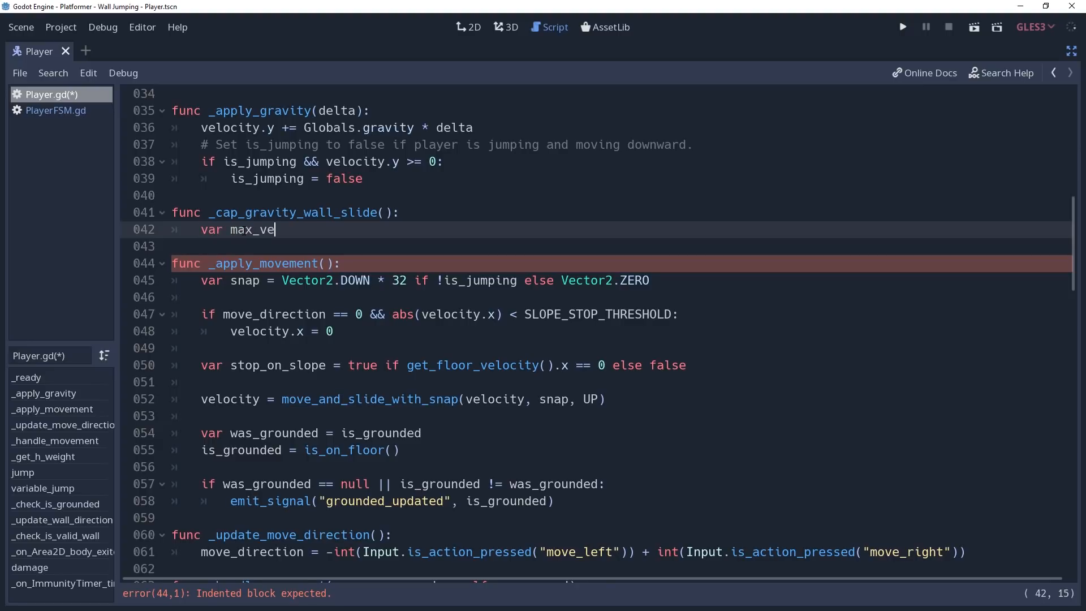
pyautogui.write('locity = 96')
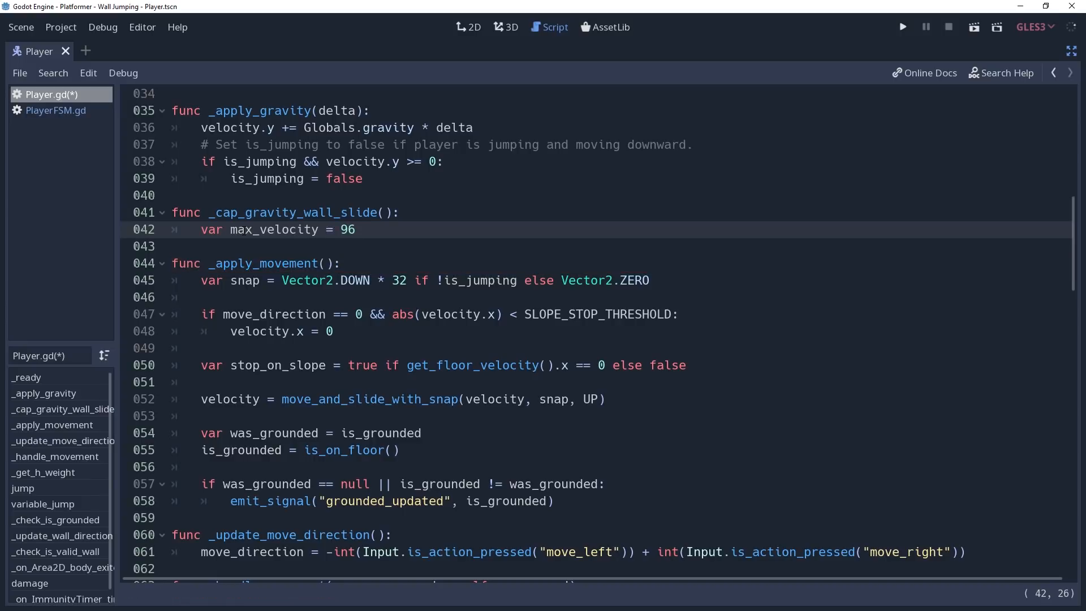
pyautogui.click(356, 230)
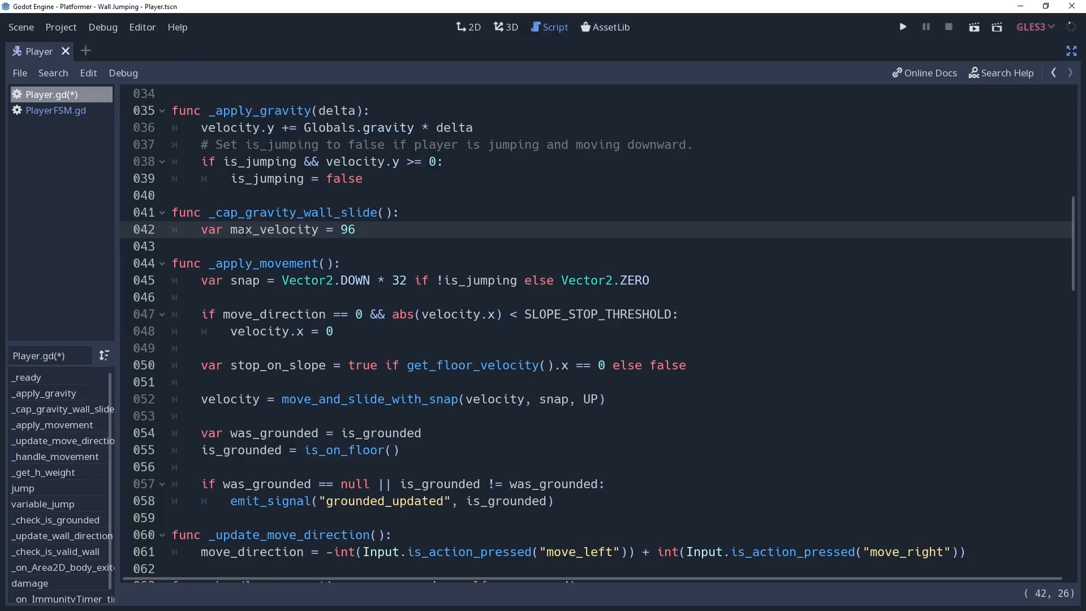
pyautogui.write('if')
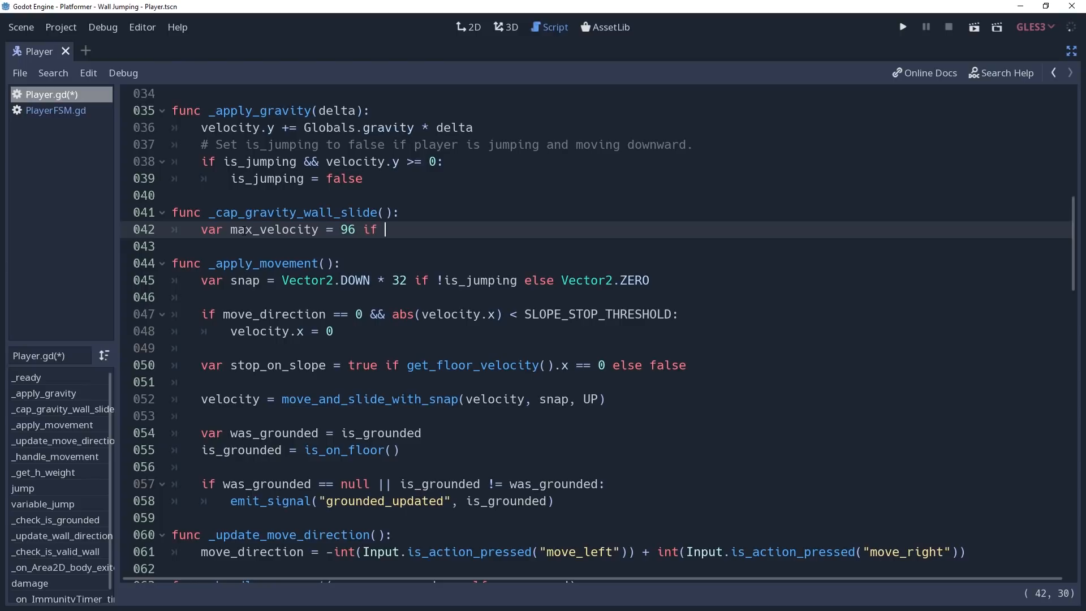
pyautogui.write('!Input.is_action_pressed("down')
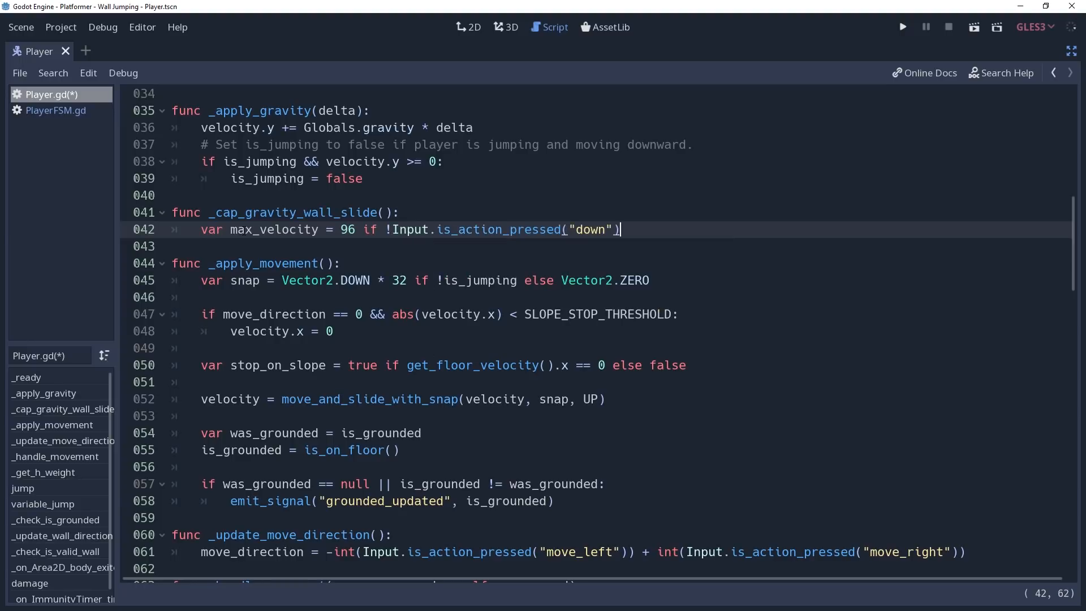
pyautogui.write('else 6')
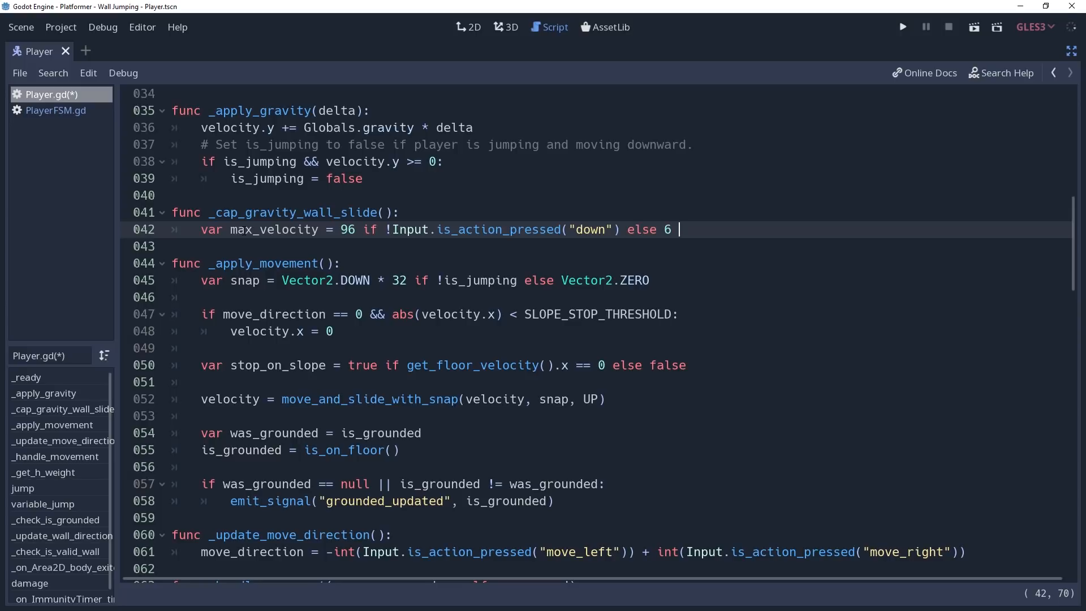
pyautogui.write('* 96')
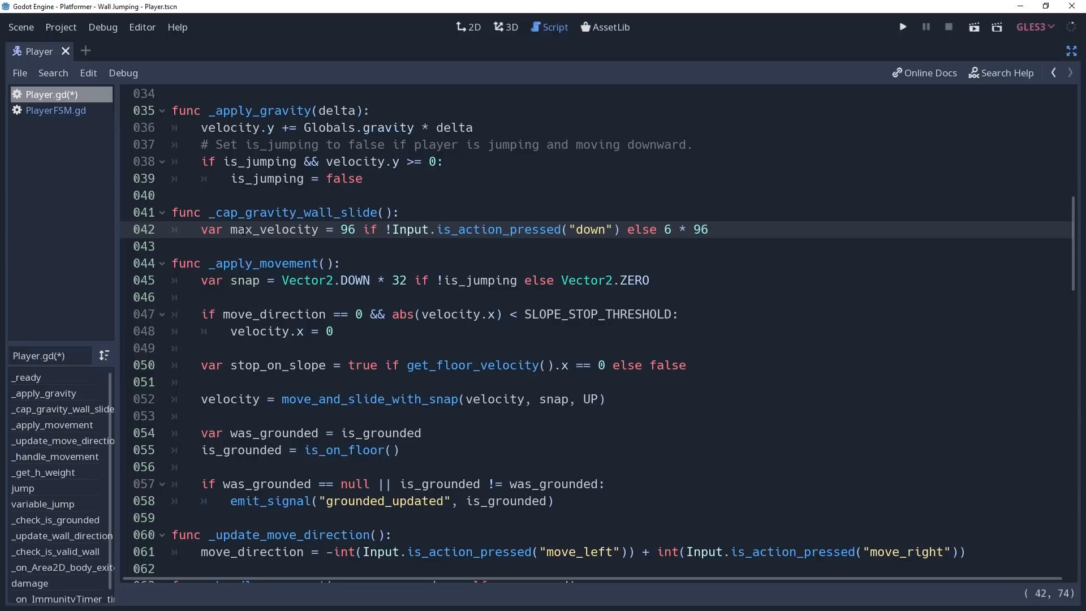
# - Clamp velocity.y = min(velocity.y, max_velocity)
pyautogui.click(706, 229)
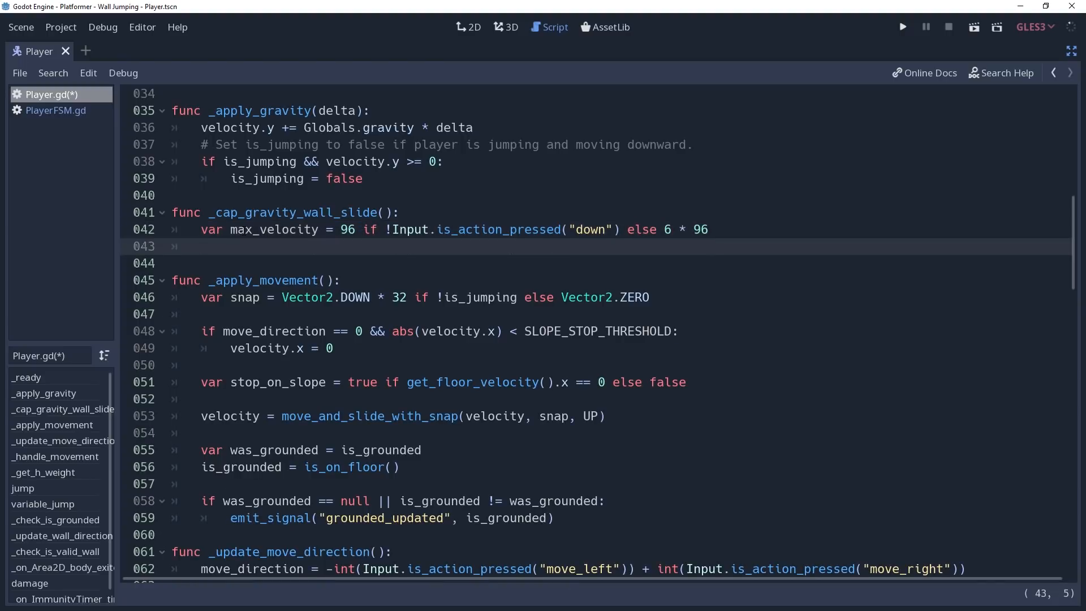
pyautogui.write('velocity.y =')
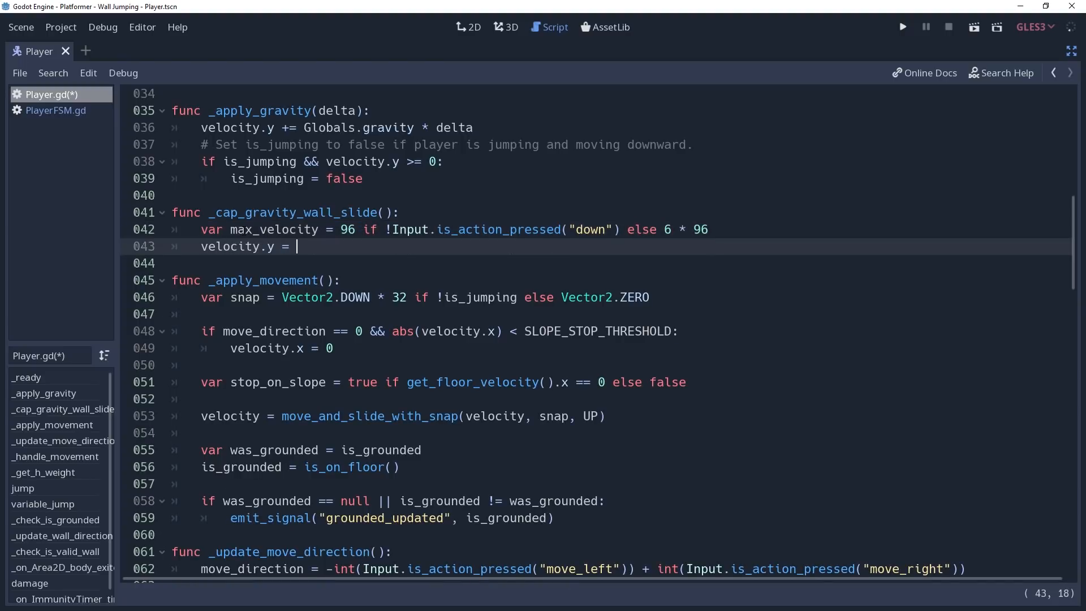
pyautogui.write('min(velocity.y, max_velocity')
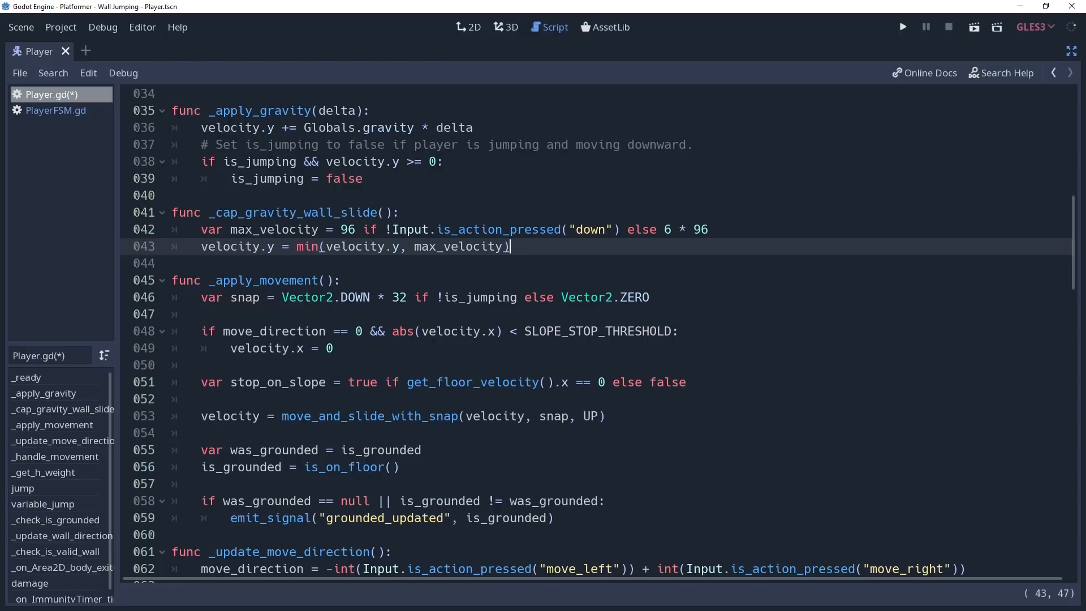
# - Add an empty func wall_jump(): after jump() in Player.gd
pyautogui.scroll(-3)
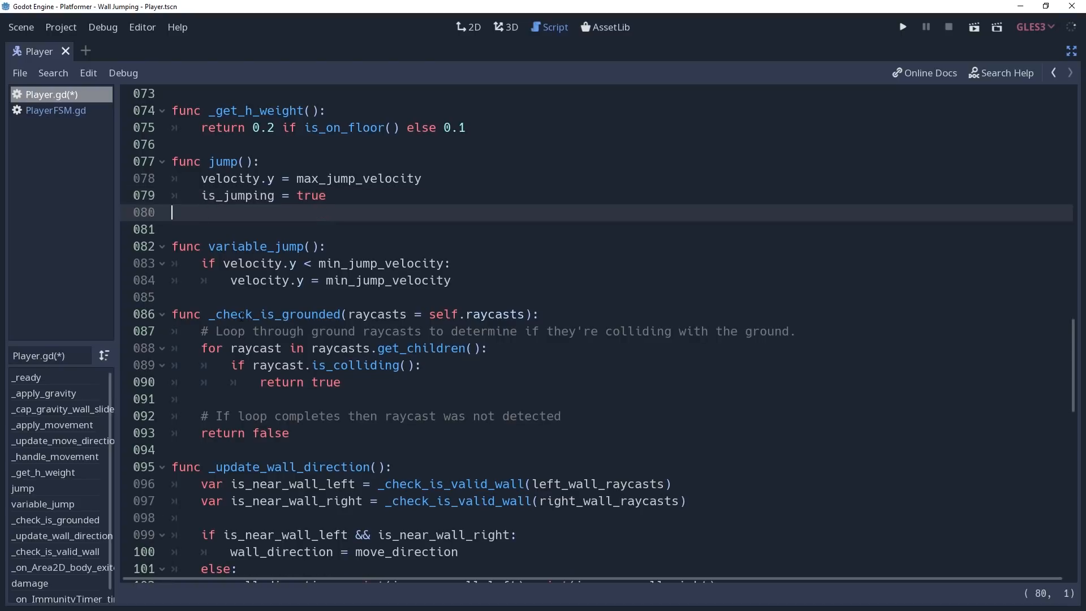
pyautogui.write('func')
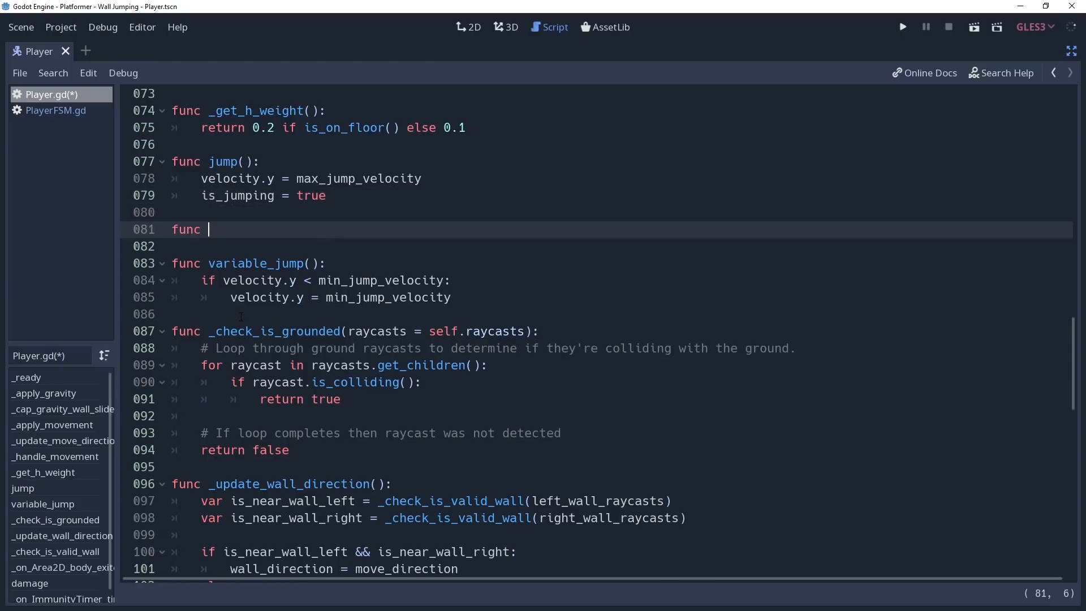
pyautogui.write('wall_jump():')
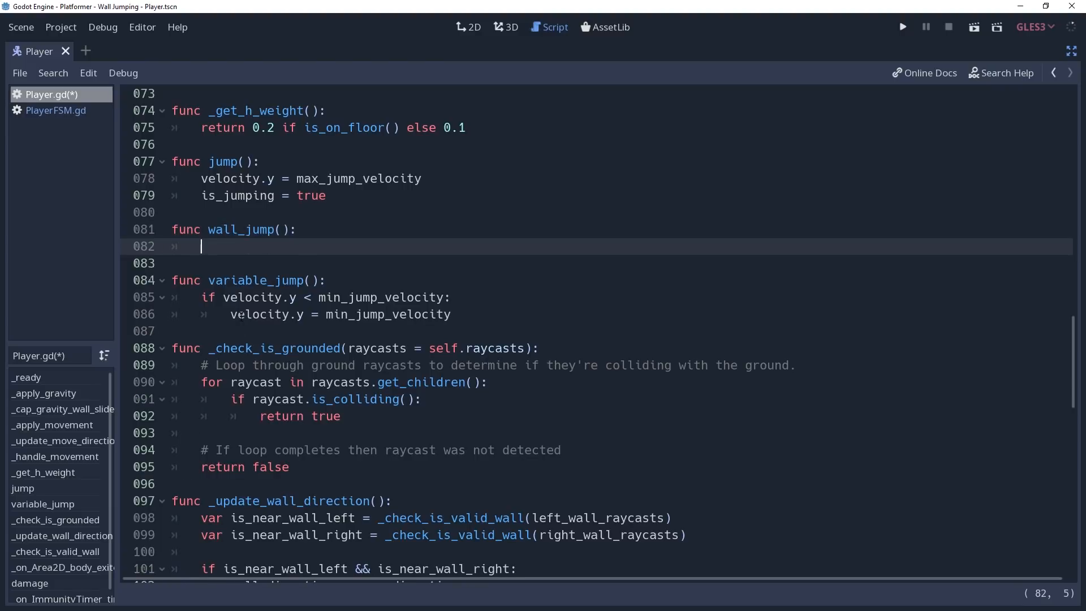
# - Declare const WALL_JUMP_VELOCITY = Vector2(800, -1000) at the top of the script
pyautogui.scroll(3)
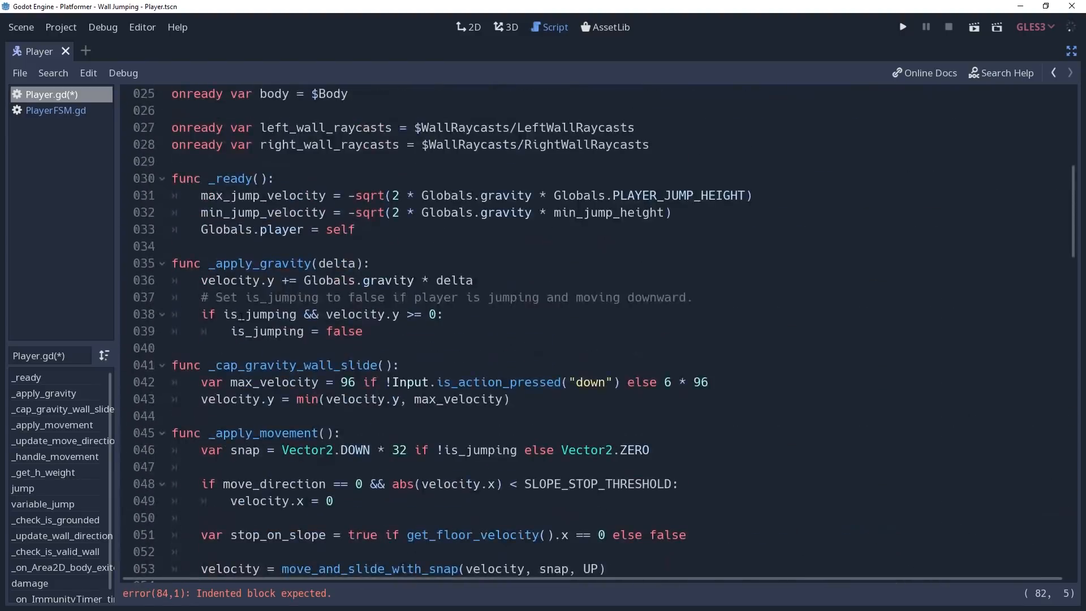
pyautogui.scroll(3)
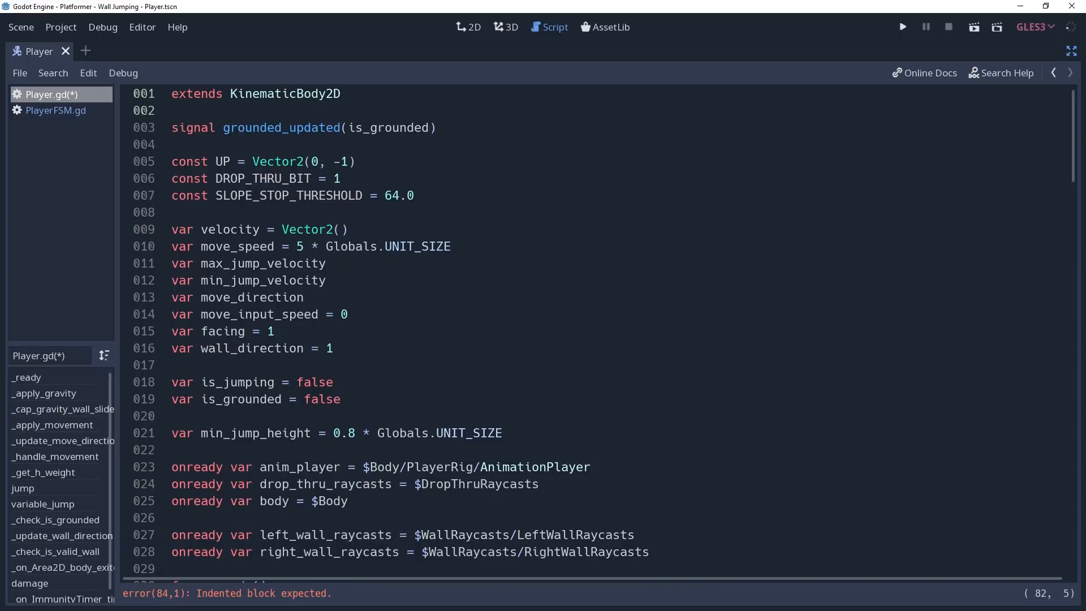
pyautogui.write('const WAL')
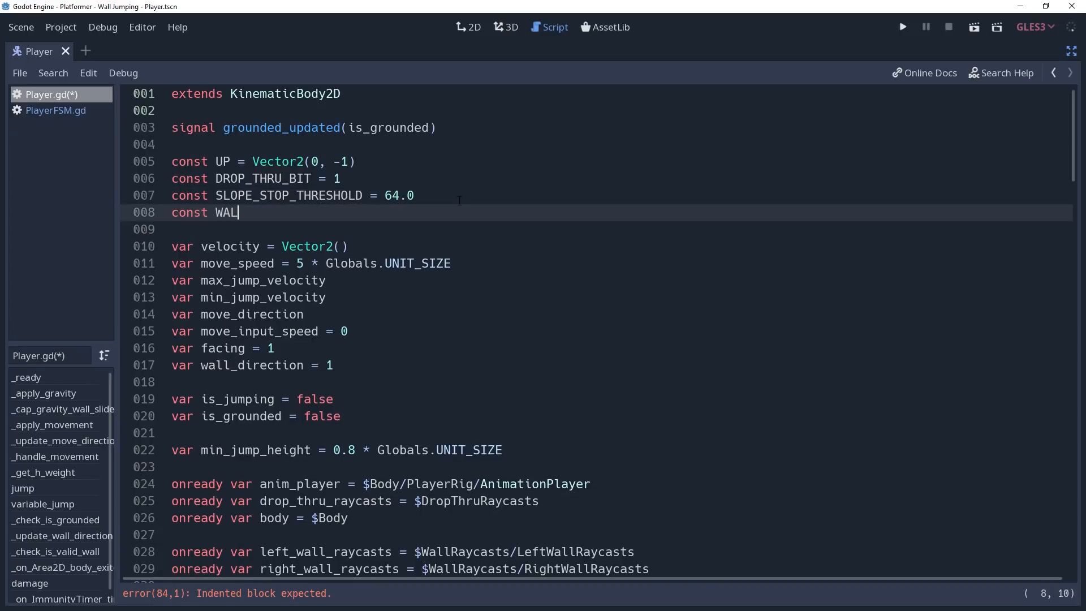
pyautogui.write('L_JUMP_VELOCITY = Vector')
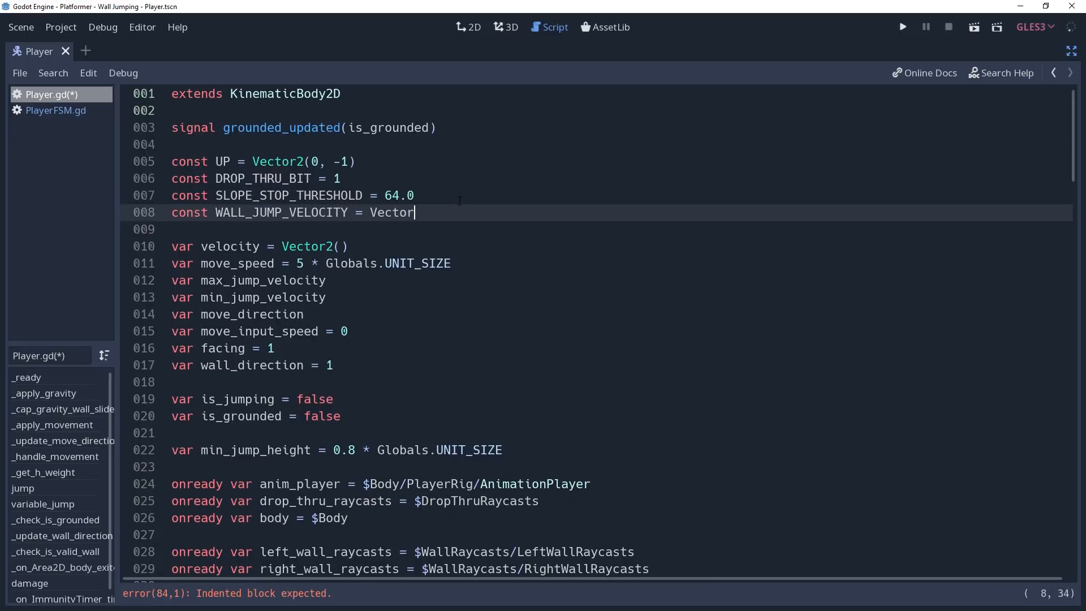
pyautogui.write('2(800,')
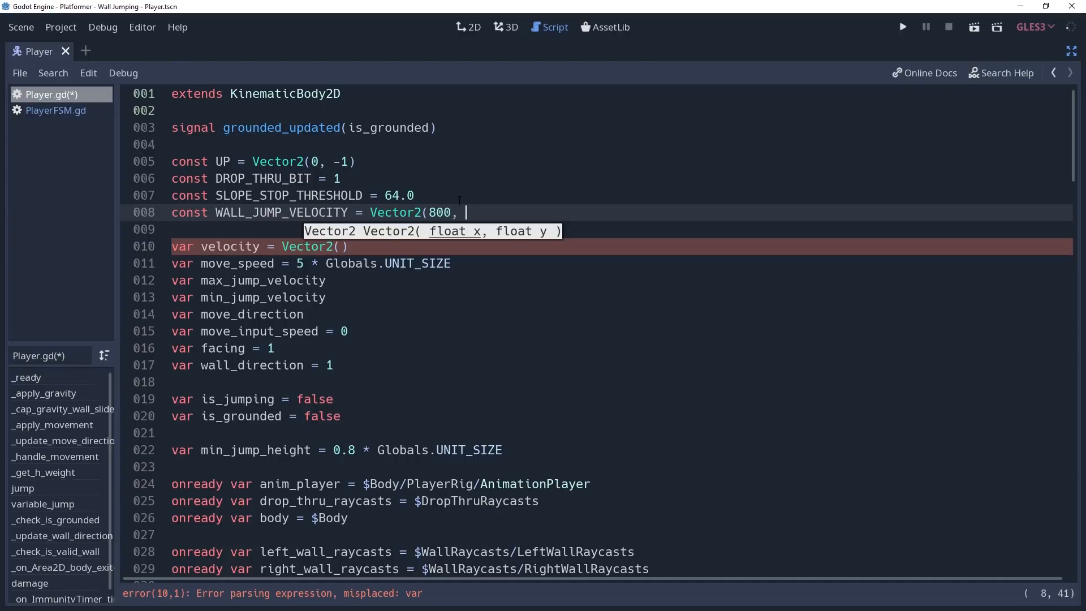
pyautogui.write('-1000)')
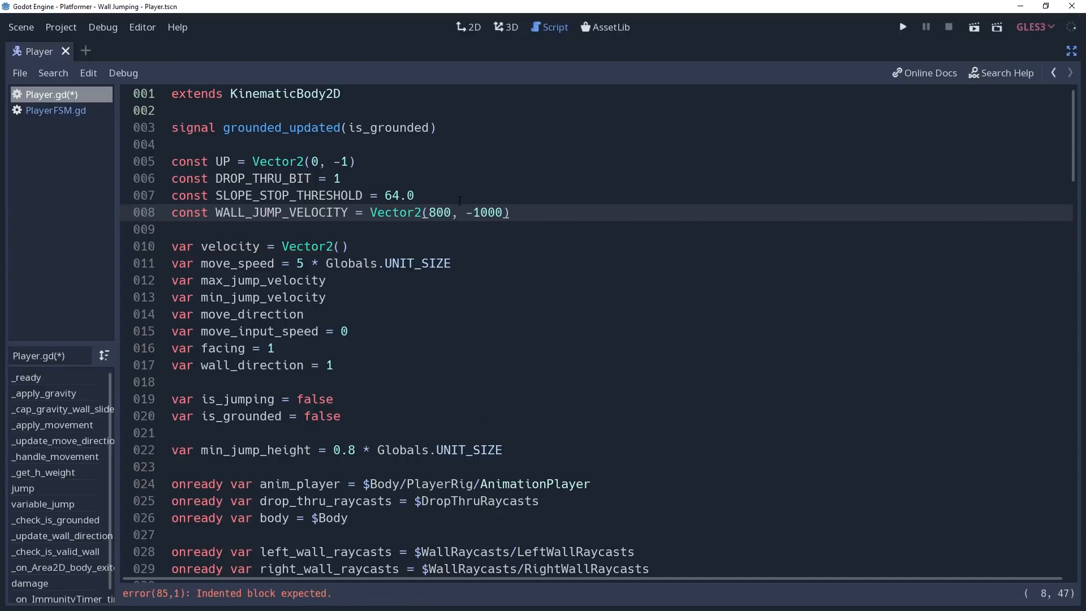
# - In wall_jump copy WALL_JUMP_VELOCITY, flip its x by -wall_direction, and assign it to velocity
pyautogui.click(903, 27)
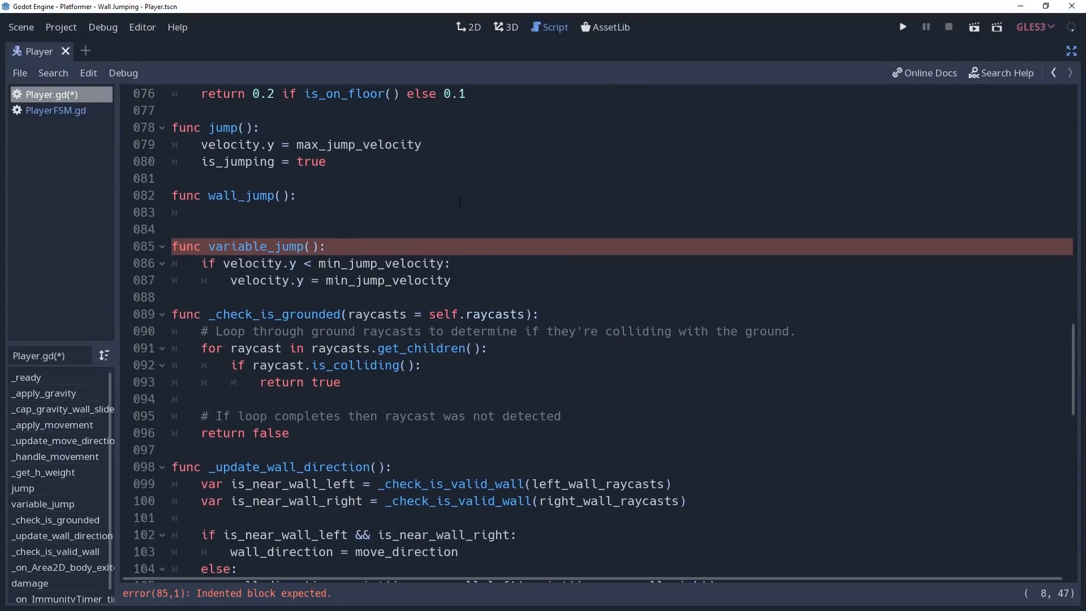
pyautogui.write('var')
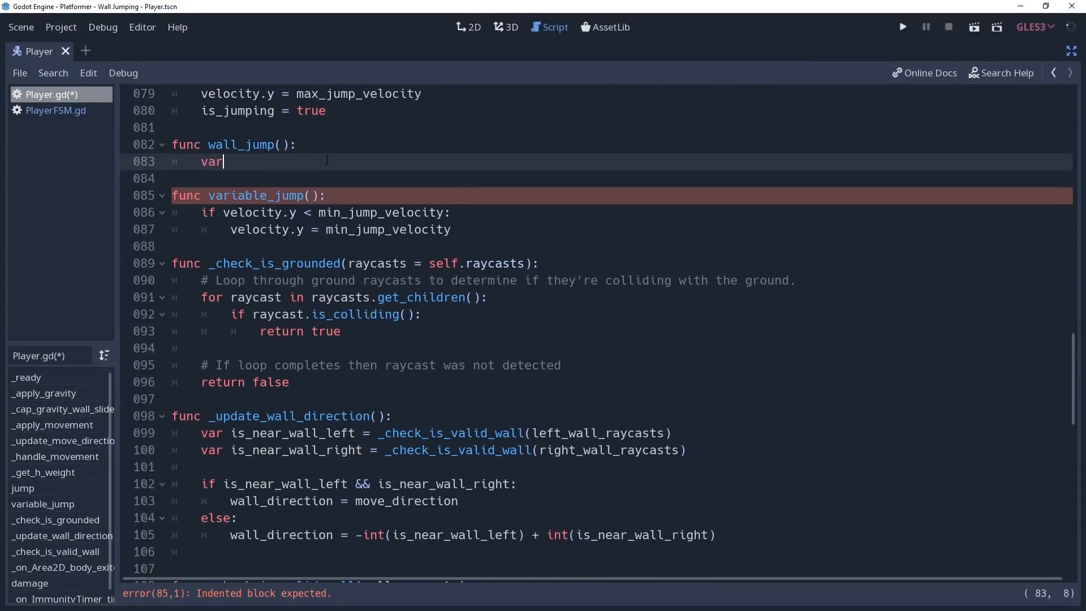
pyautogui.write('wall_jump_velocity = WALL_JUMP_VELOCITY')
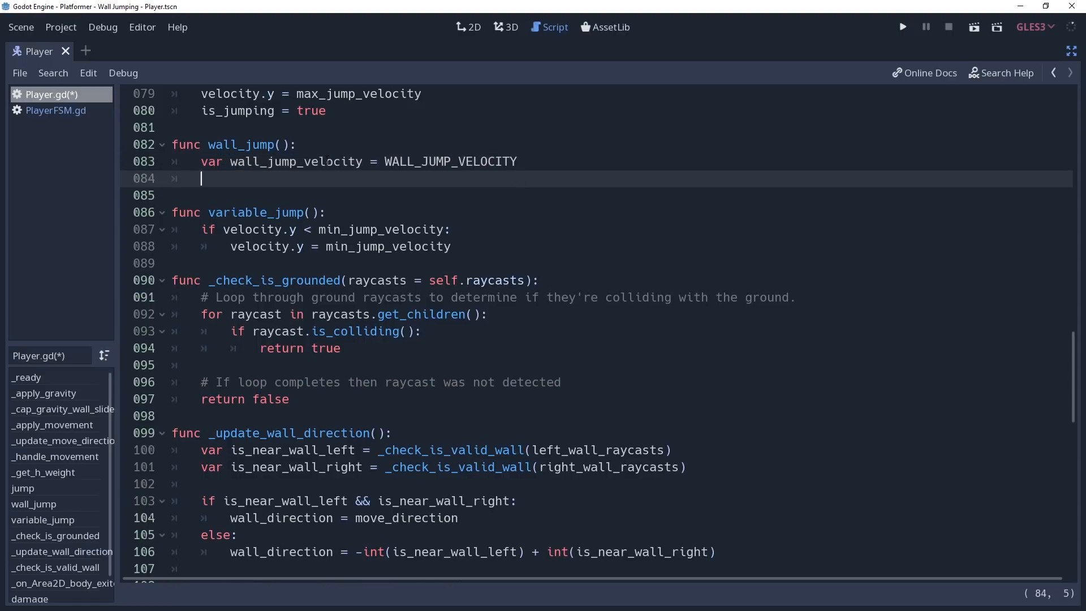
pyautogui.write('wall_jump_v')
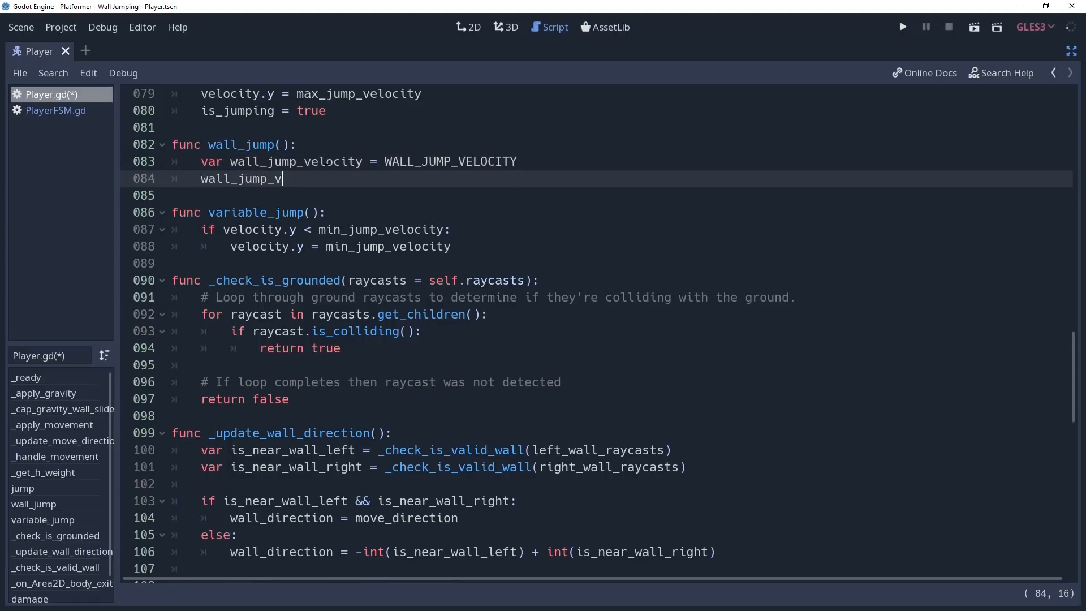
pyautogui.write('elocity.x')
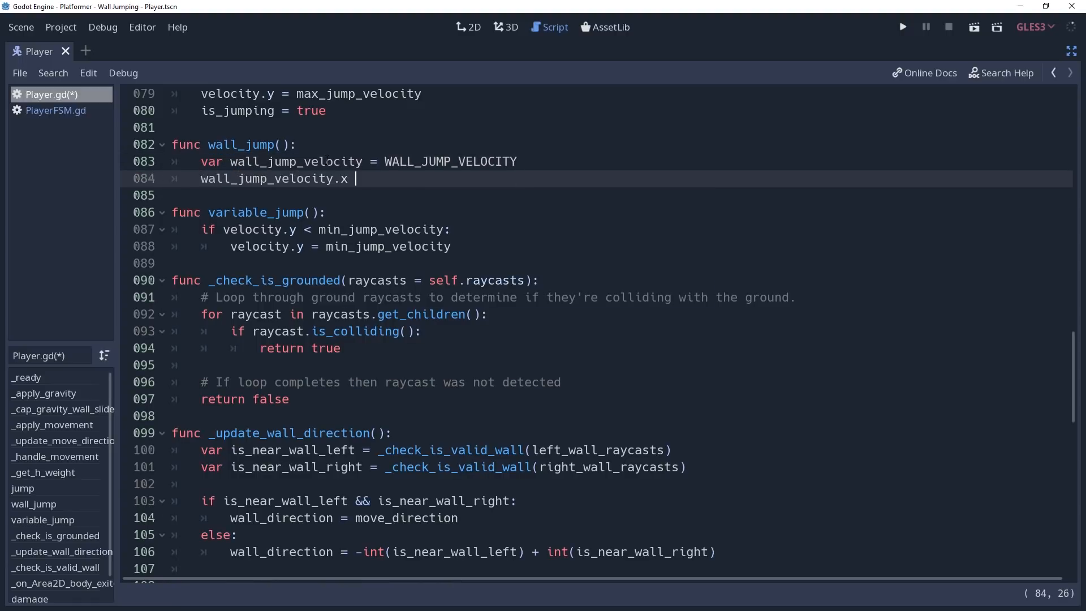
pyautogui.write('*= -')
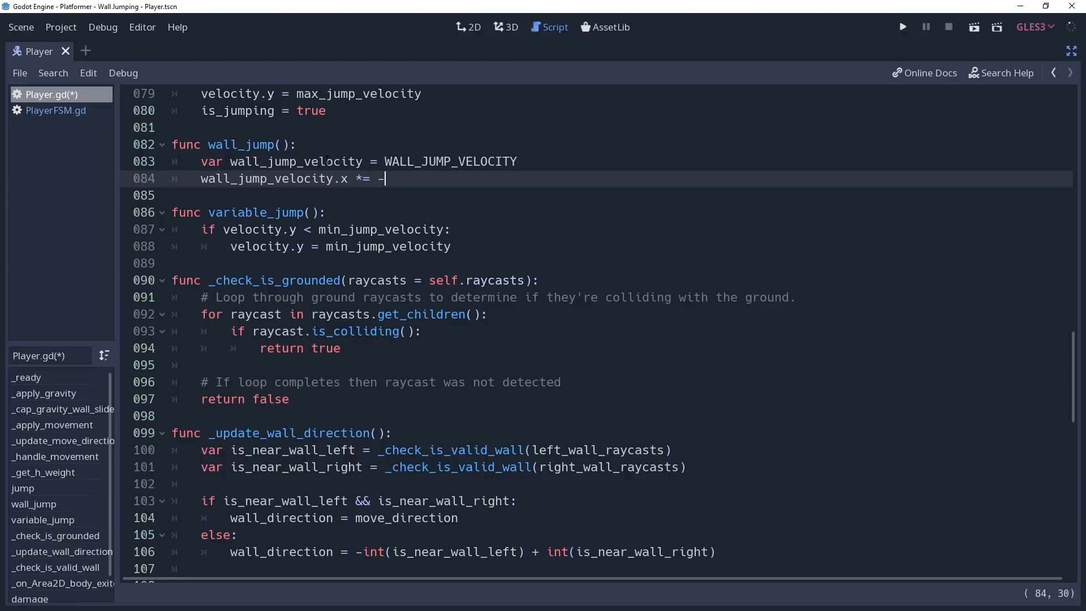
pyautogui.write('wall_direction')
pyautogui.write('v')
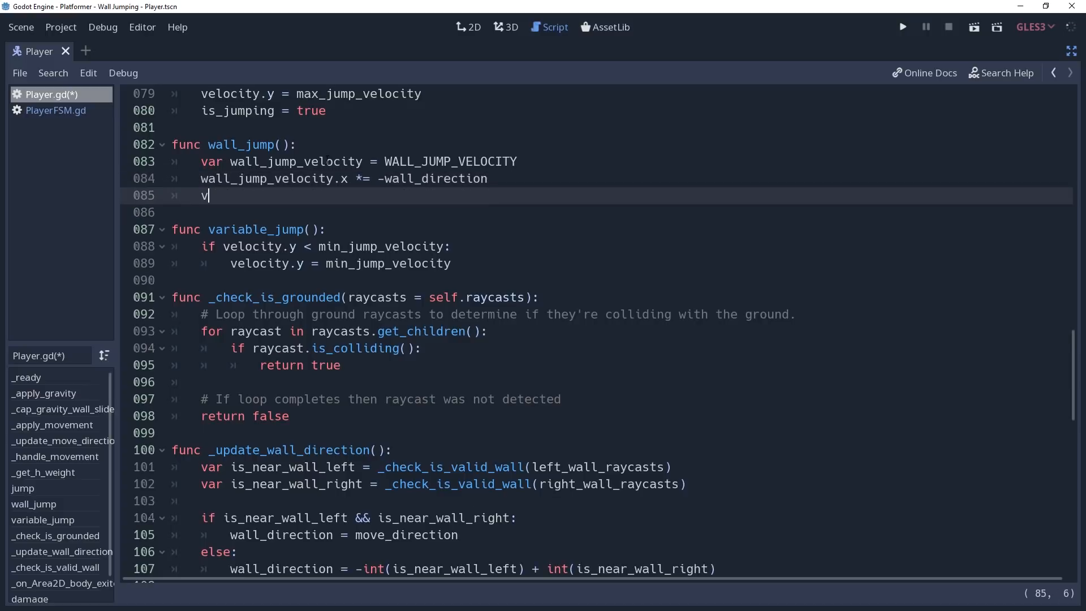
pyautogui.write('elocity = wall_jump_velocity')
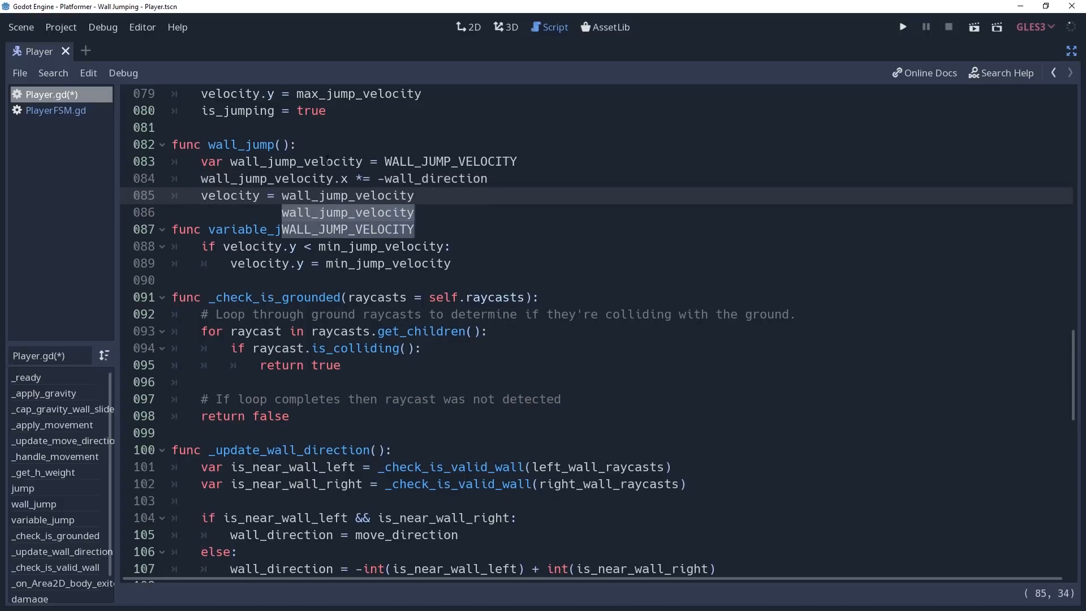
# - In PlayerFSM _input add an elif states.wall_slide branch checking the "jump" action press
pyautogui.click(55, 110)
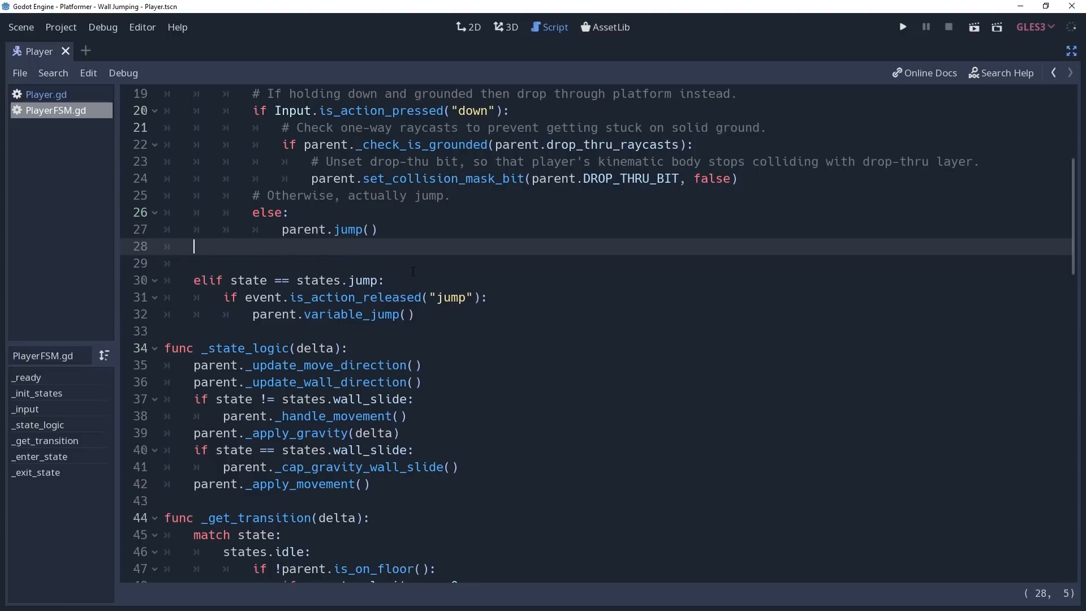
pyautogui.write('elif state')
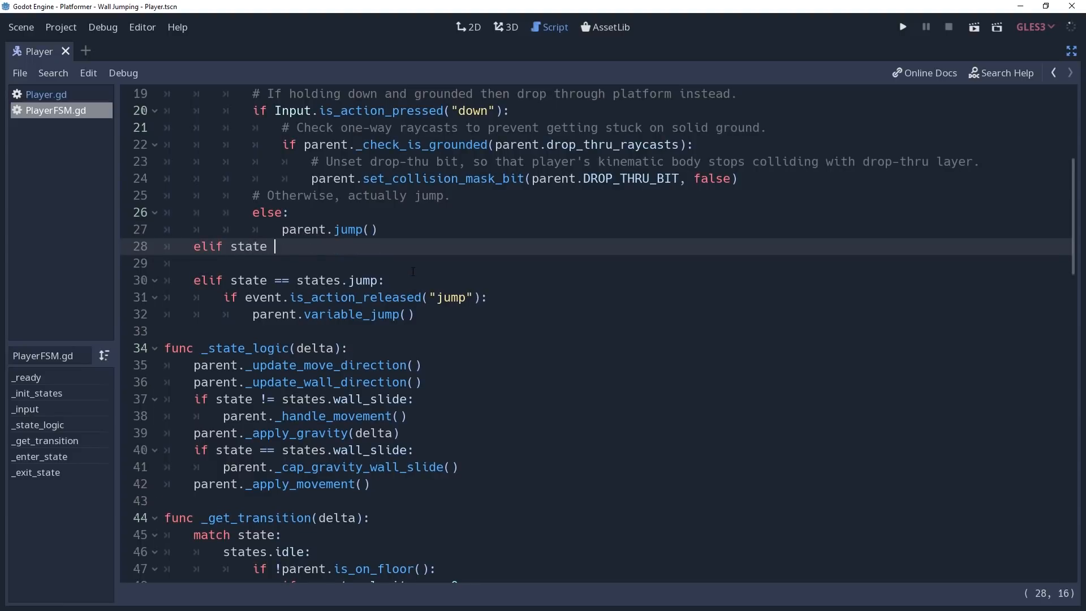
pyautogui.write('== states.wall_')
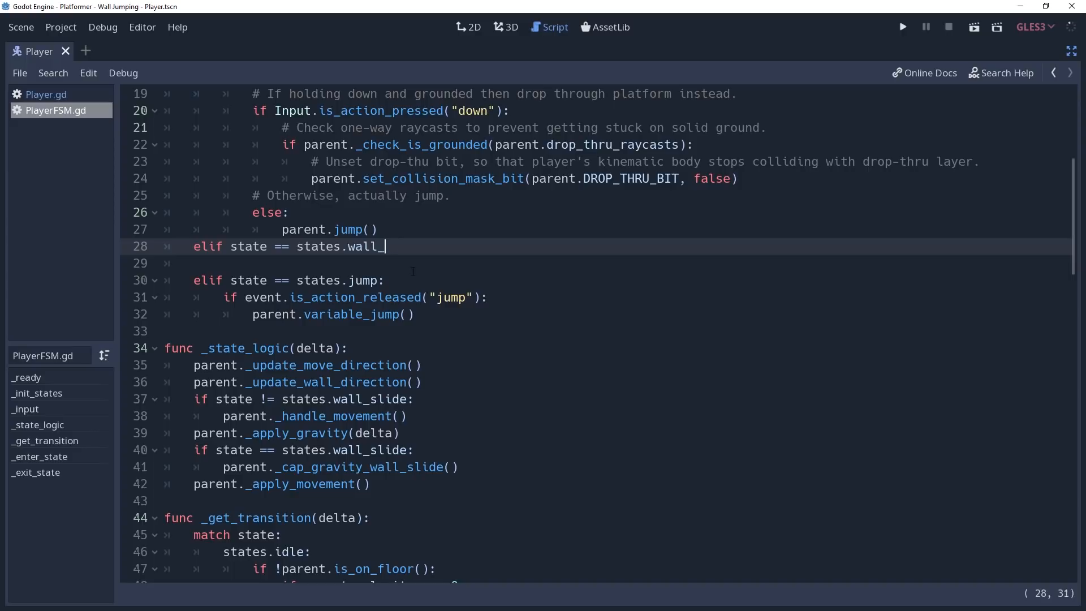
pyautogui.write('slide')
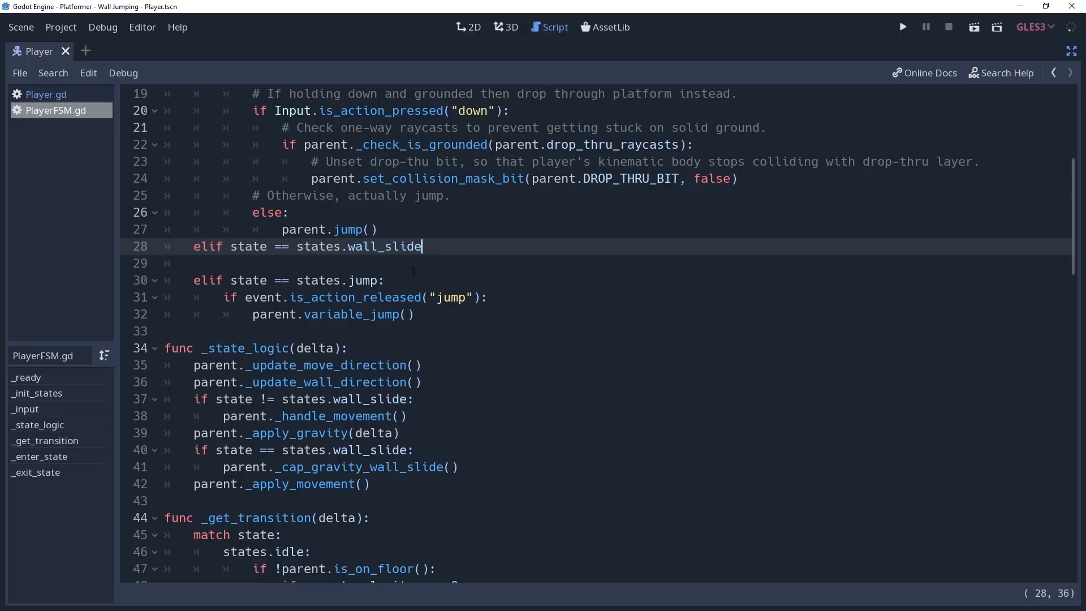
pyautogui.write(':')
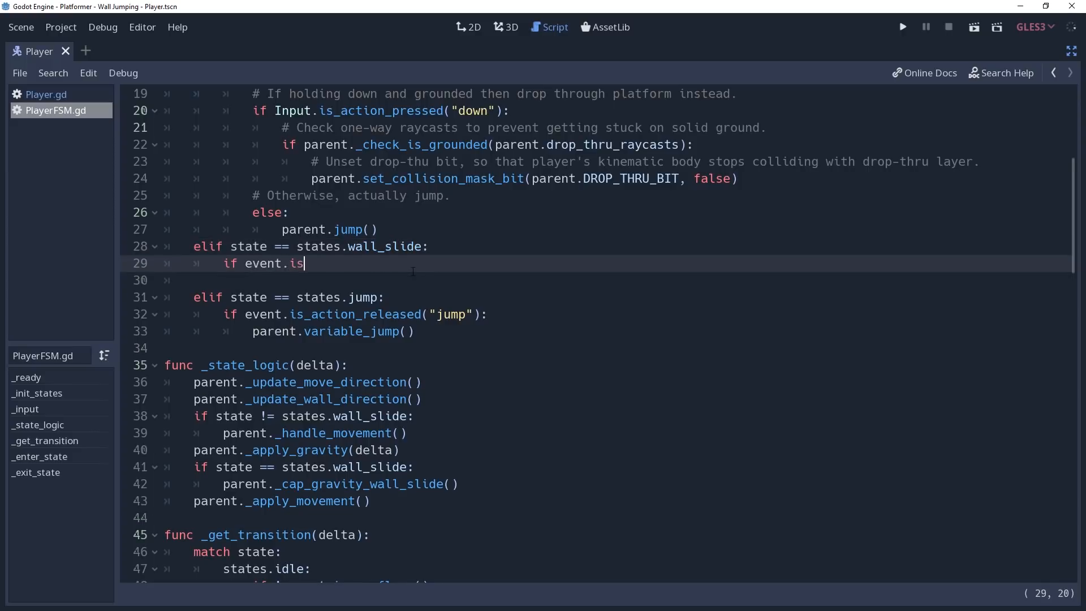
pyautogui.write('_action_pressed("jump"):')
pyautogui.write('parent.w')
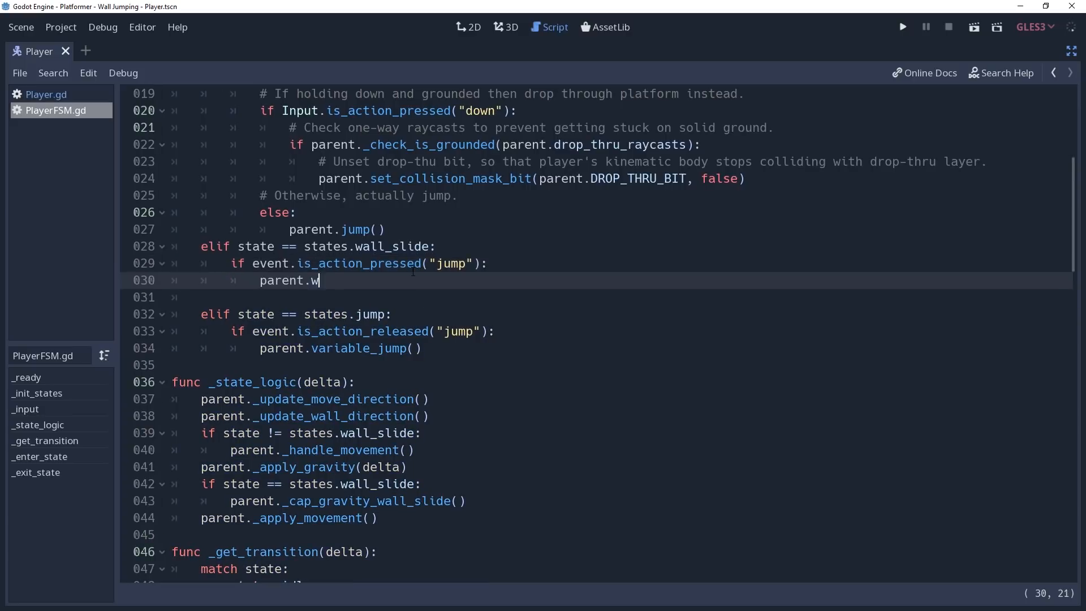
# - Call parent.wall_jump() and set_state(states.jump) in that branch, then save the script
pyautogui.write('all_jump()')
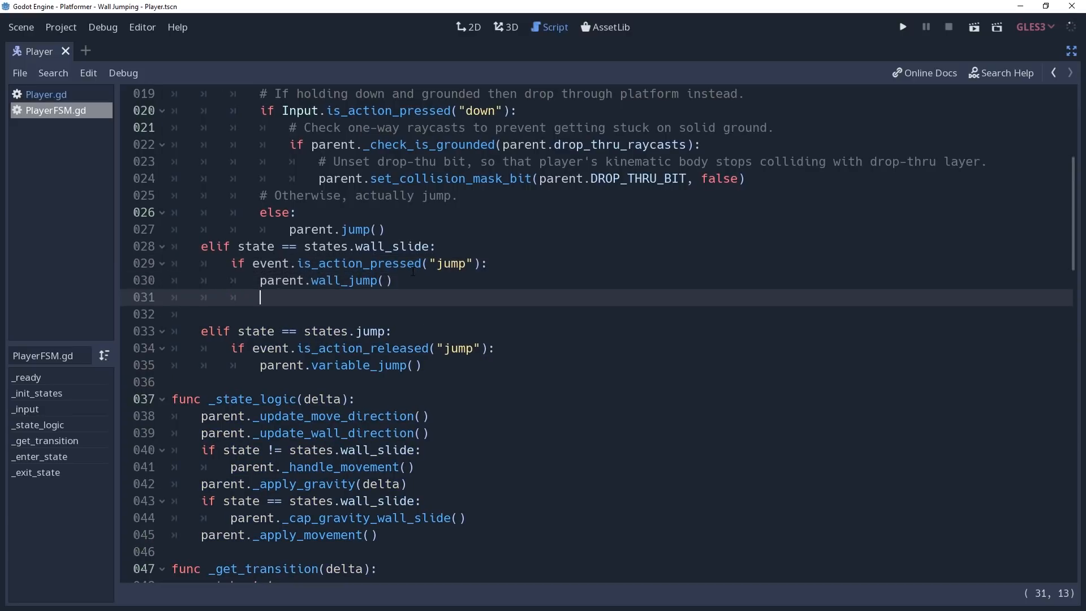
pyautogui.write('set_state')
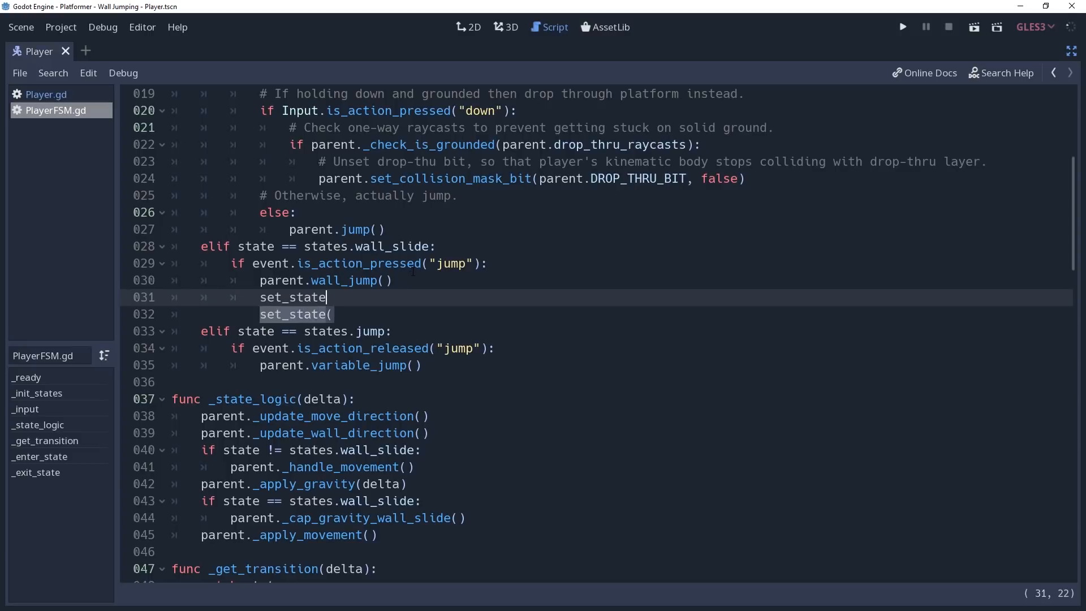
pyautogui.write('(states.jump')
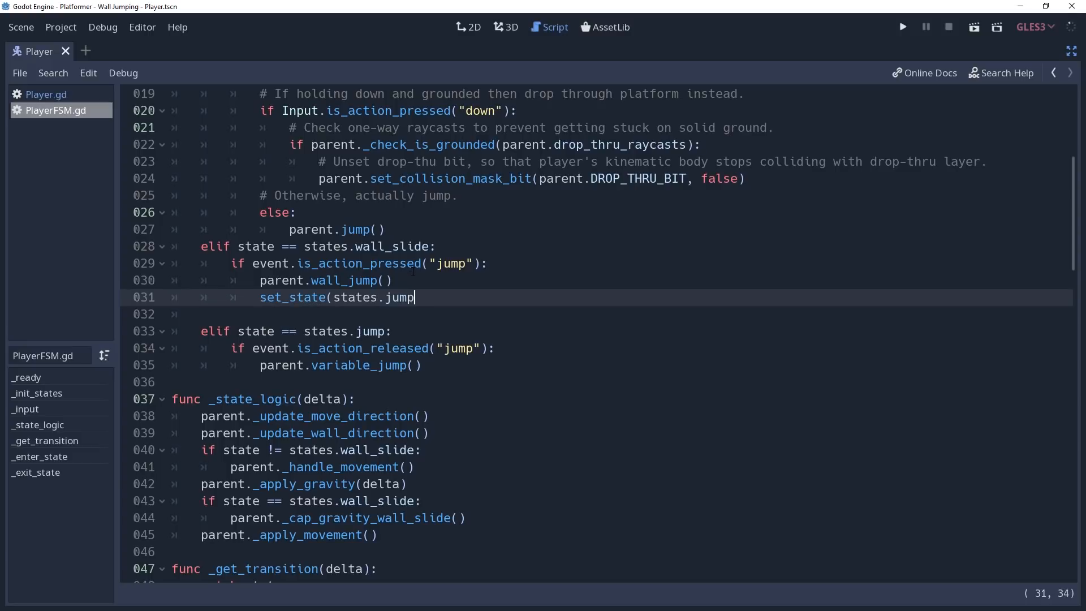
pyautogui.write(')')
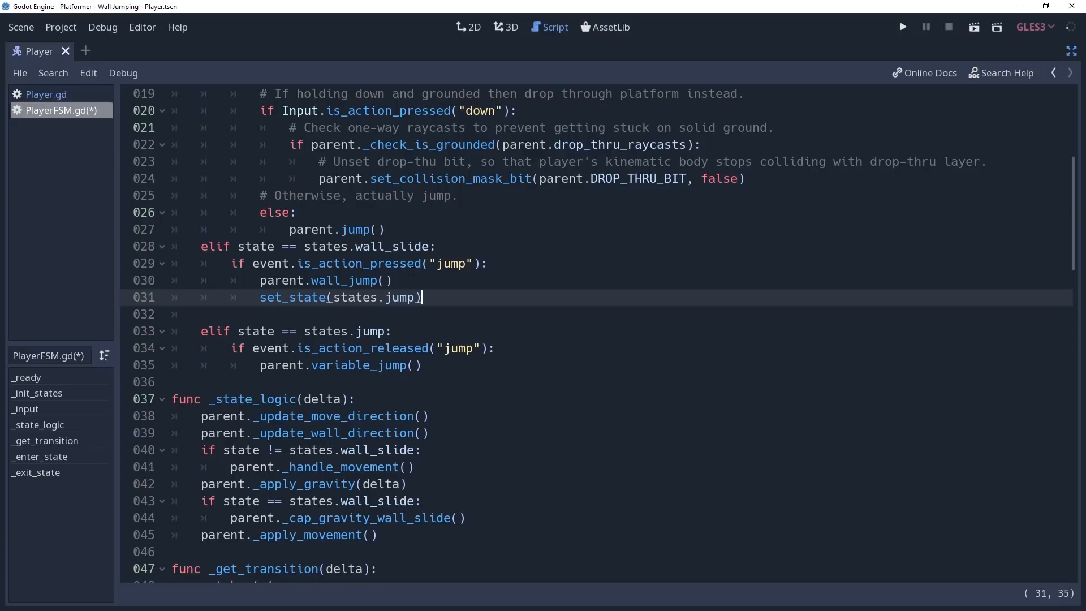
pyautogui.press('ctrl+s')
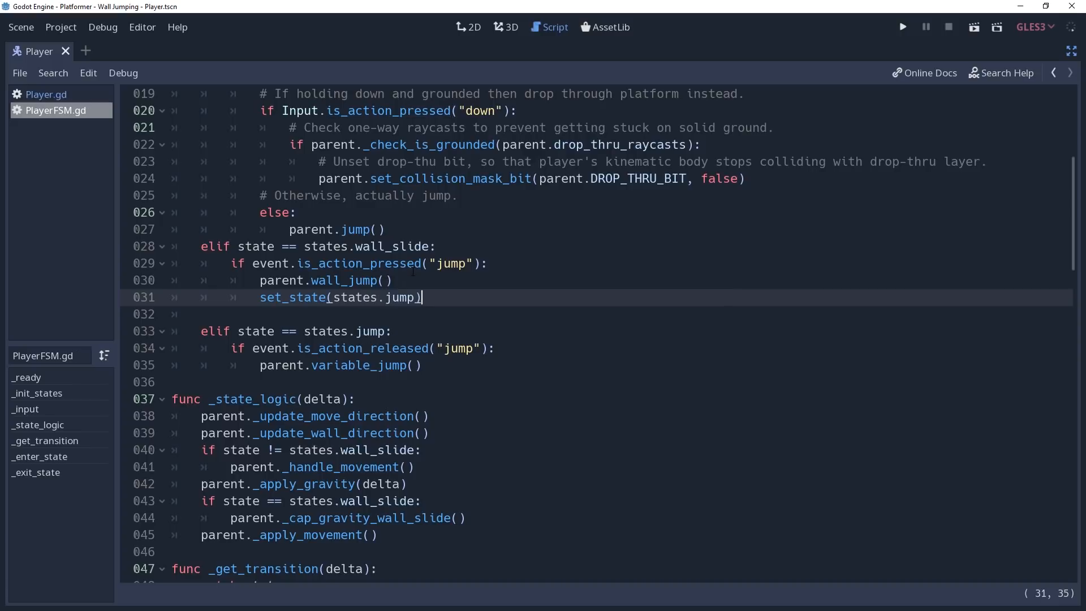
# - Add a one-shot Timer child named WallSlideCooldown under Player with a 0.2 s wait
pyautogui.click(903, 27)
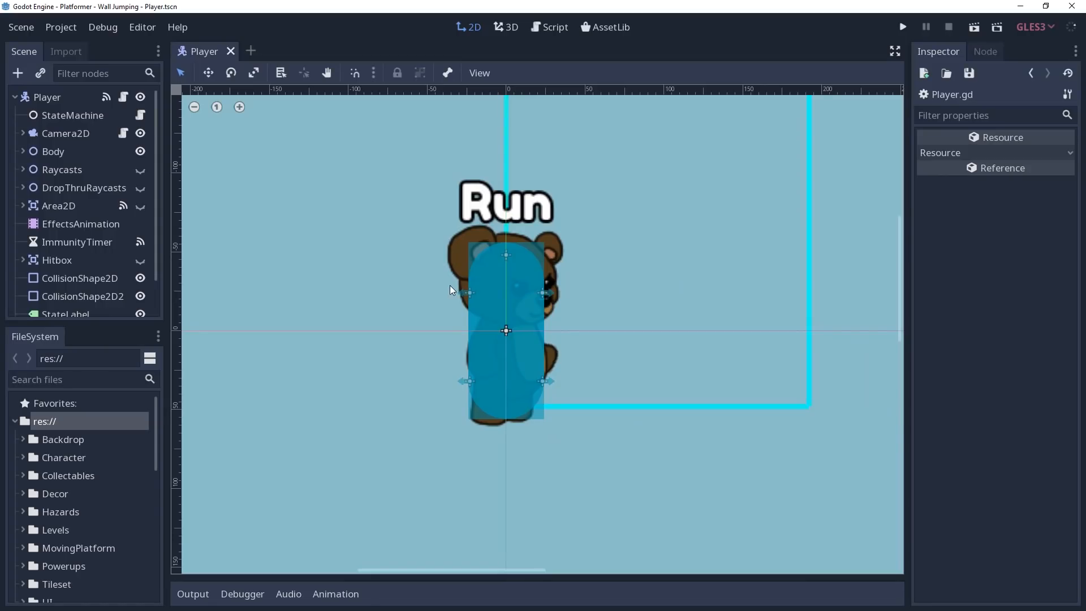
pyautogui.rightClick(47, 98)
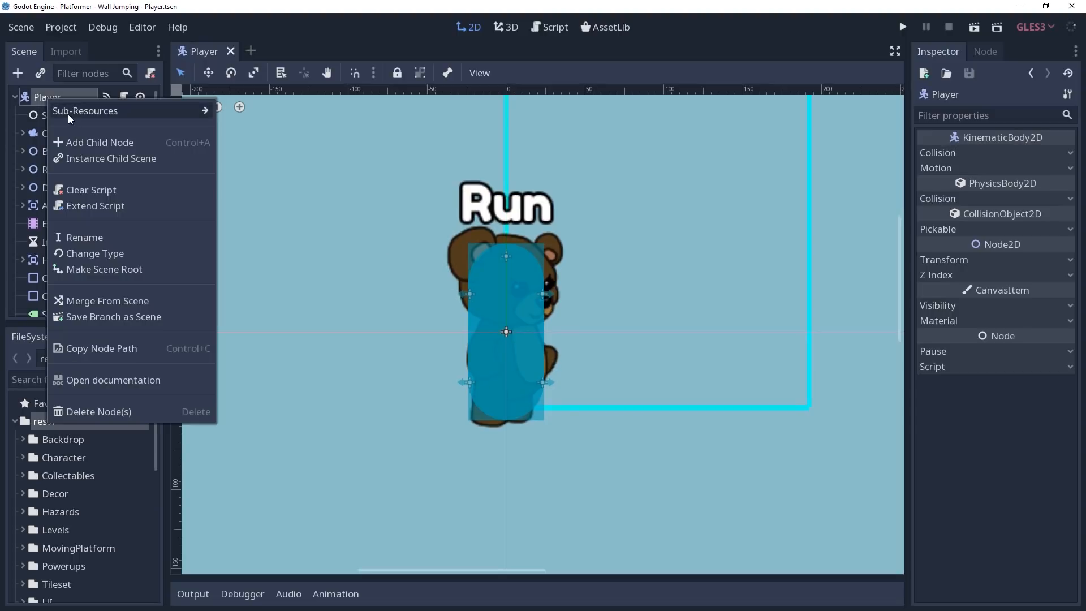
pyautogui.click(98, 143)
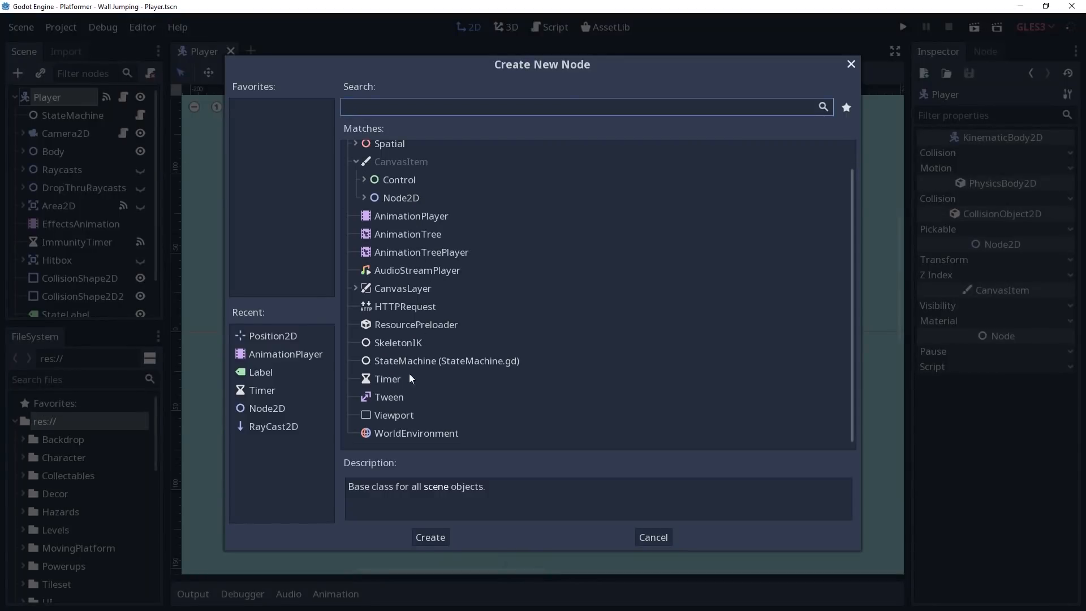
pyautogui.click(430, 537)
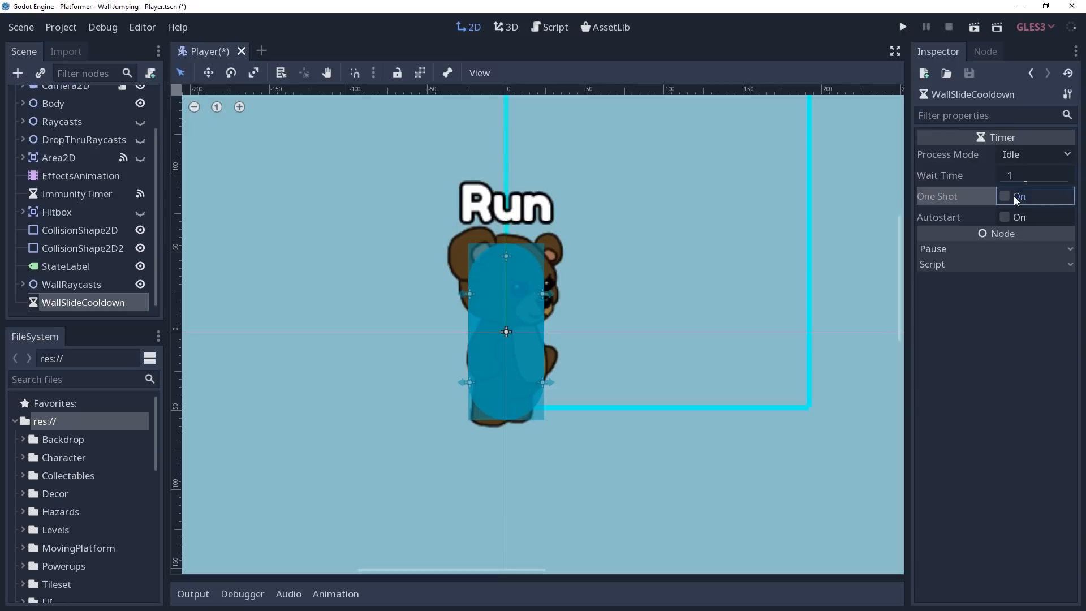
pyautogui.click(1003, 196)
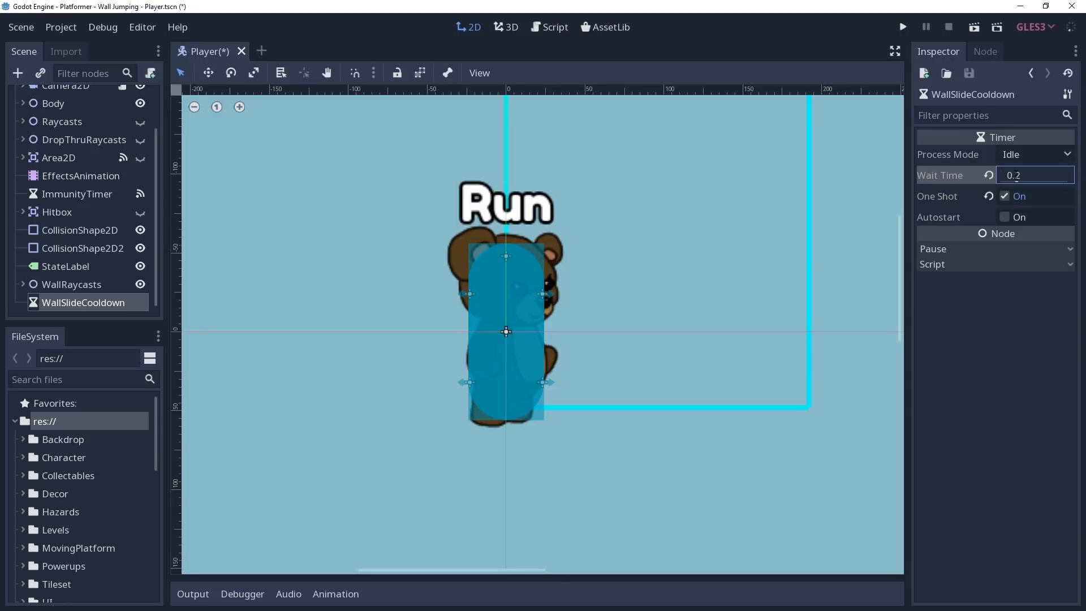
# - Declare onready var wall_slide_cooldown = $WallSlideCooldown in Player.gd
pyautogui.click(549, 27)
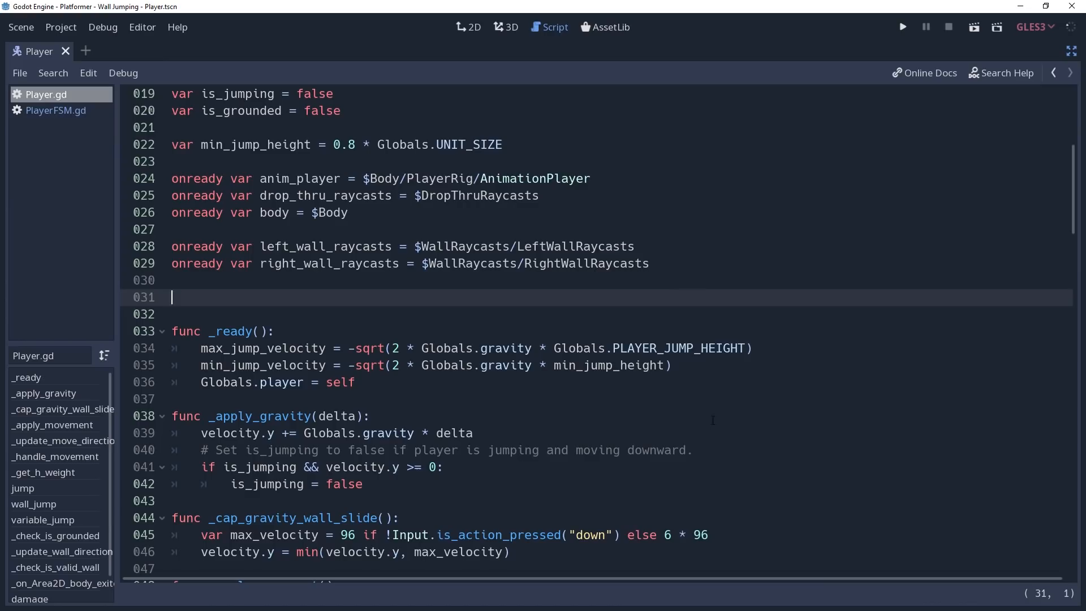
pyautogui.write('onready var wall_slide_cooldown = $WallSlideCooldown')
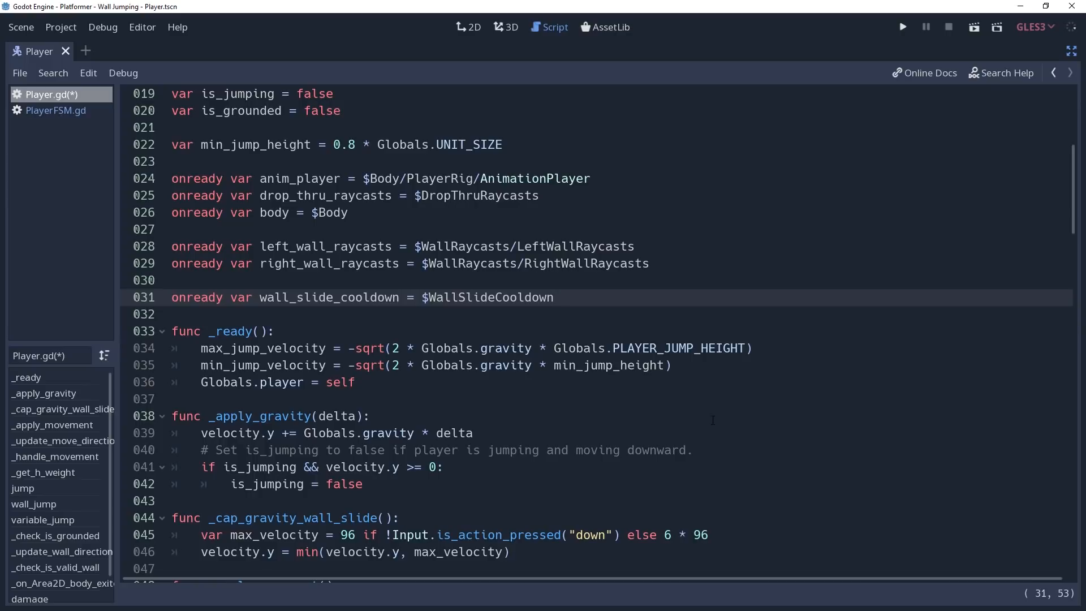
# - Replace pass in _exit_state with match old_state and a wall_slide case starting parent.wall_slide_cooldown
pyautogui.click(56, 110)
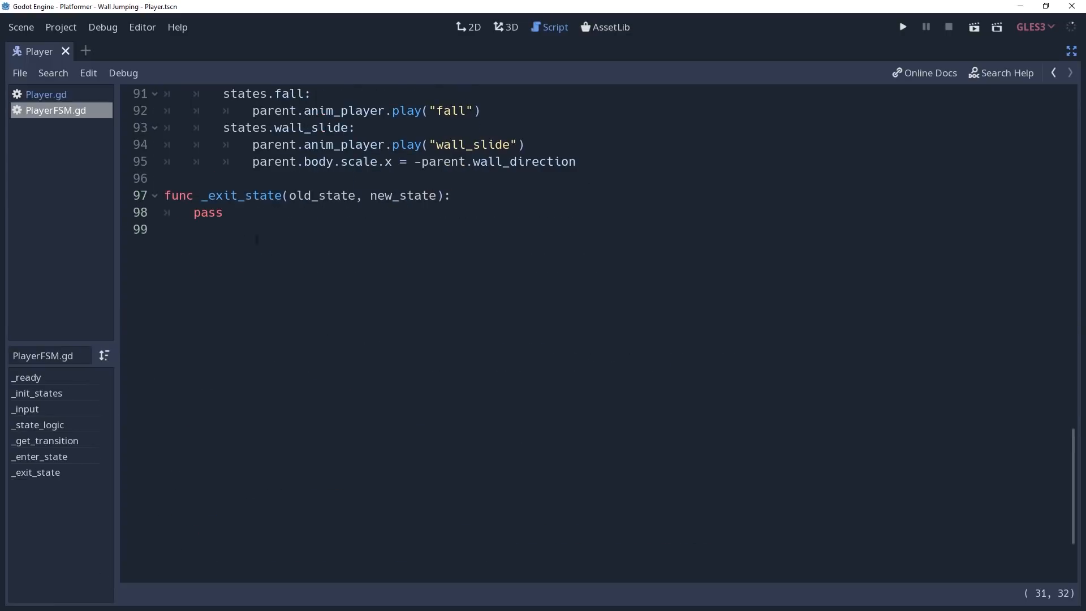
pyautogui.click(451, 196)
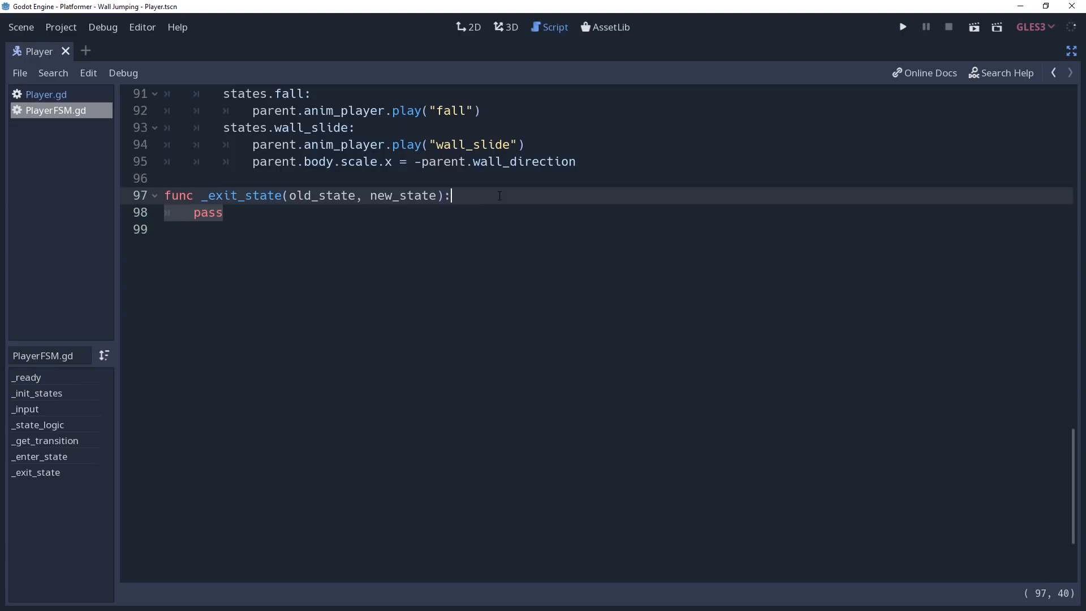
pyautogui.write('match o')
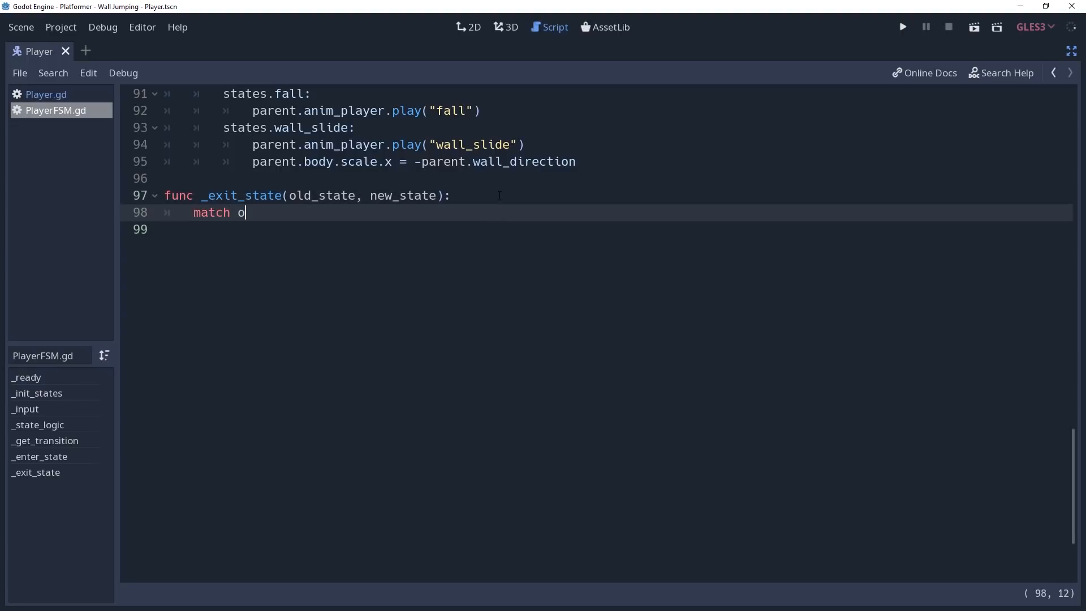
pyautogui.write('ld_state:')
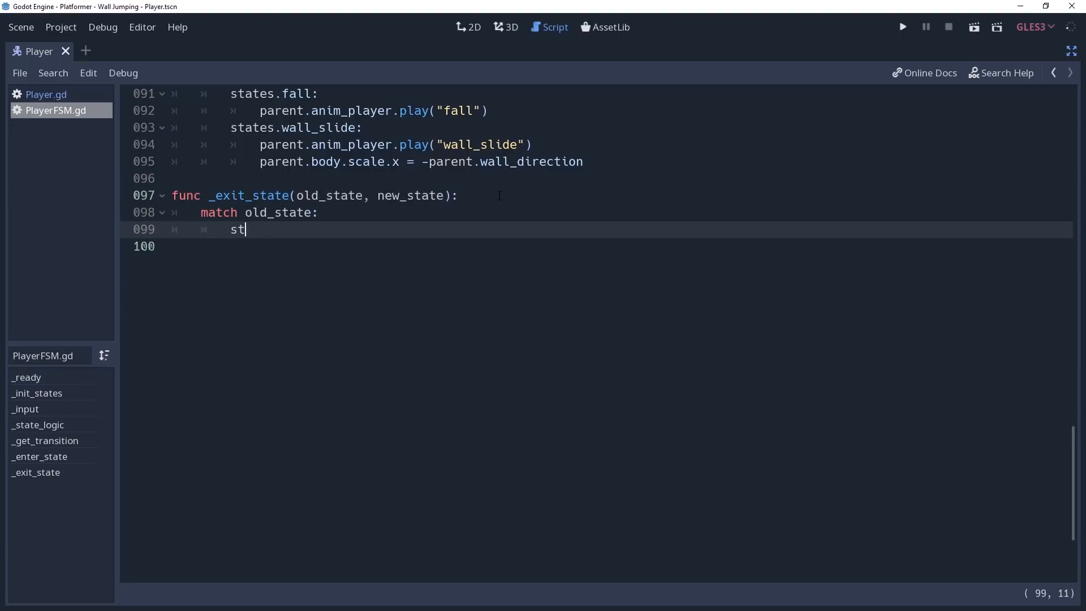
pyautogui.write('arent.wall_slide_cool')
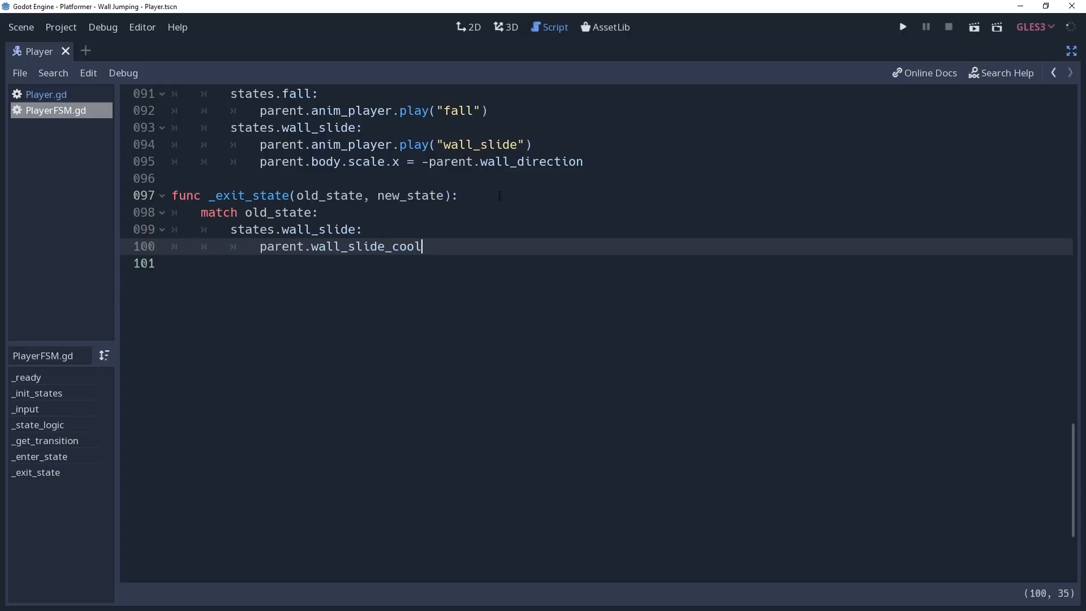
# - Require parent.wall_slide_cooldown.is_stopped() in the jump and fall wall-slide transitions
pyautogui.scroll(3)
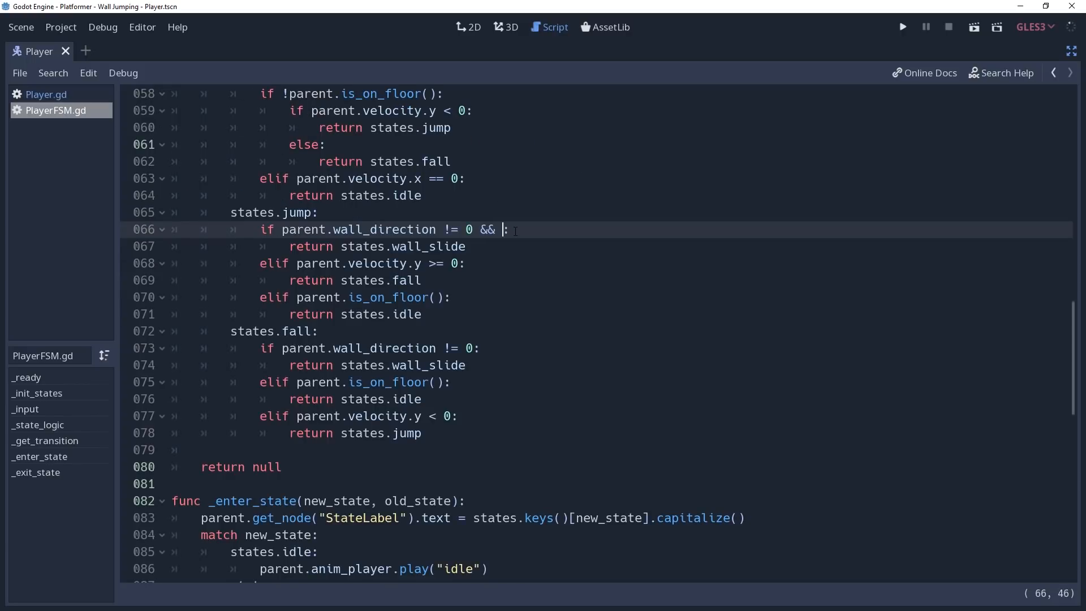
pyautogui.write('parent.wall_slid')
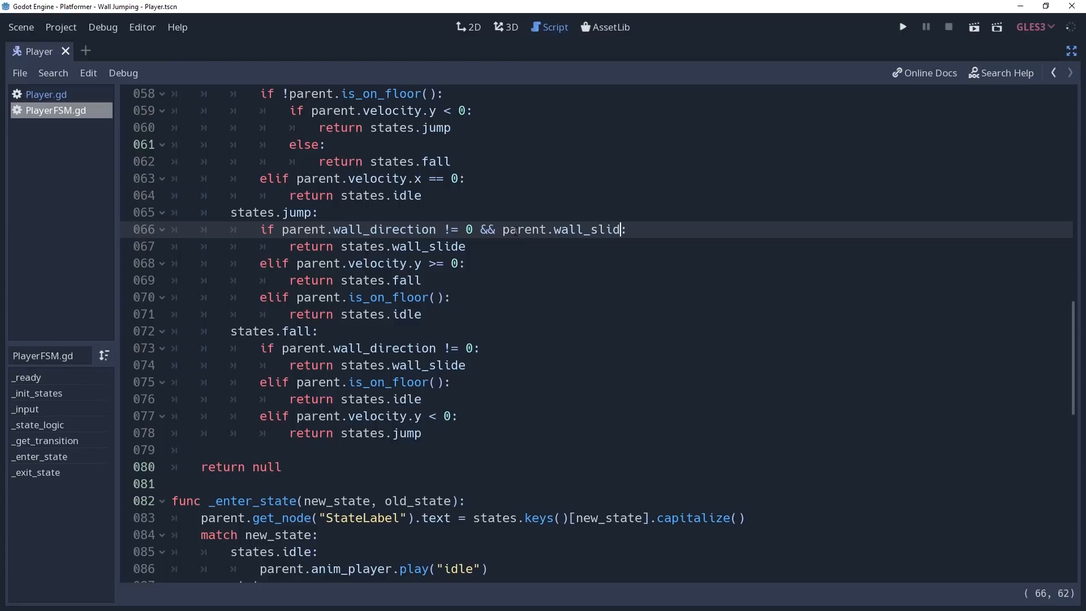
pyautogui.write('_cooldown.is_stopped(')
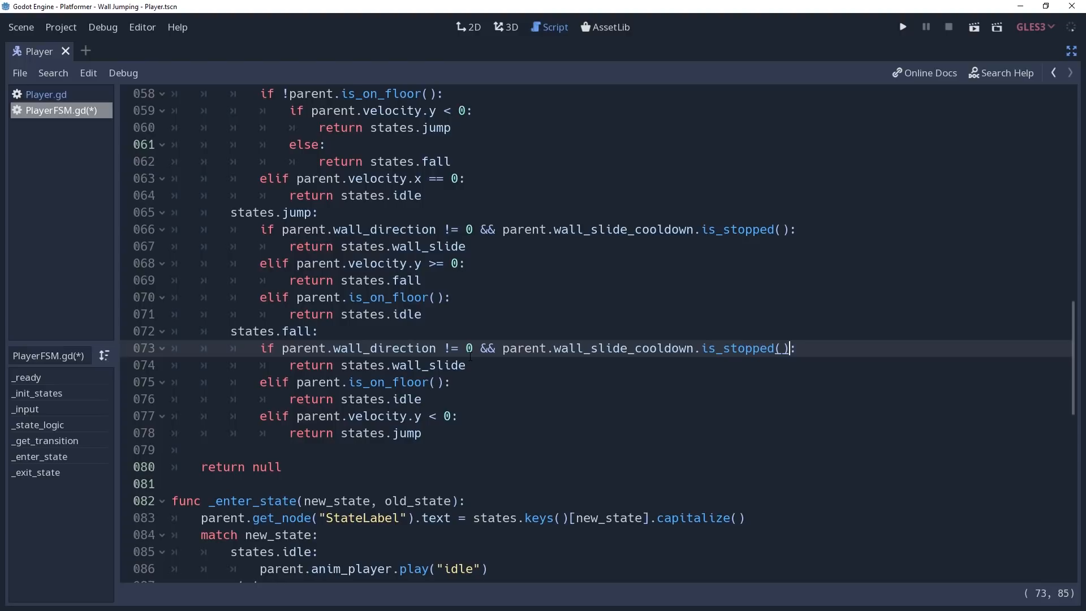
pyautogui.click(903, 26)
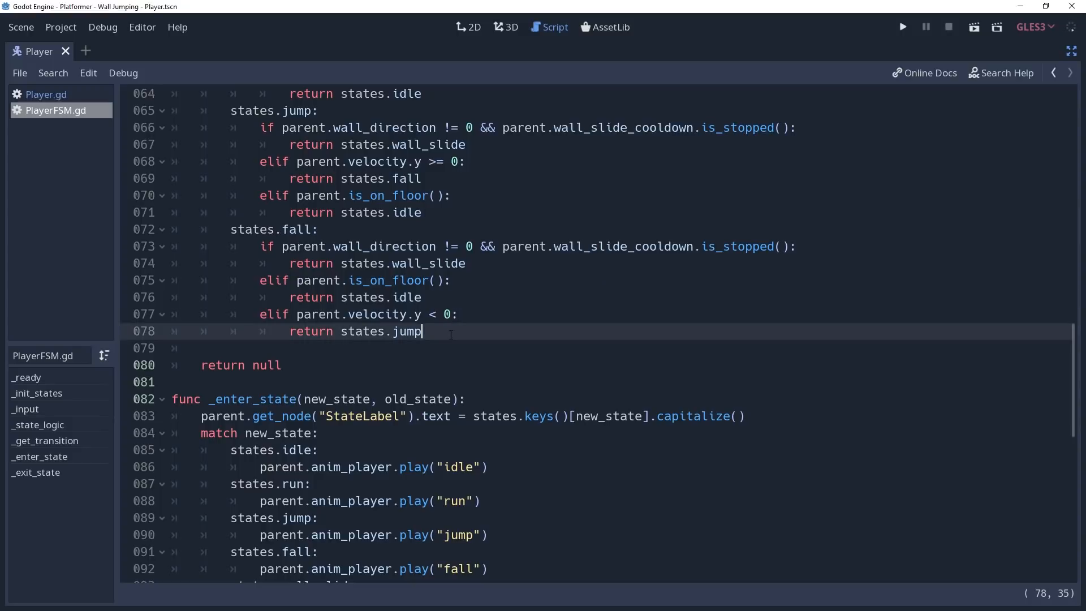
# - Add a states.wall_slide transition case returning idle when parent.is_on_floor()
pyautogui.write('states.')
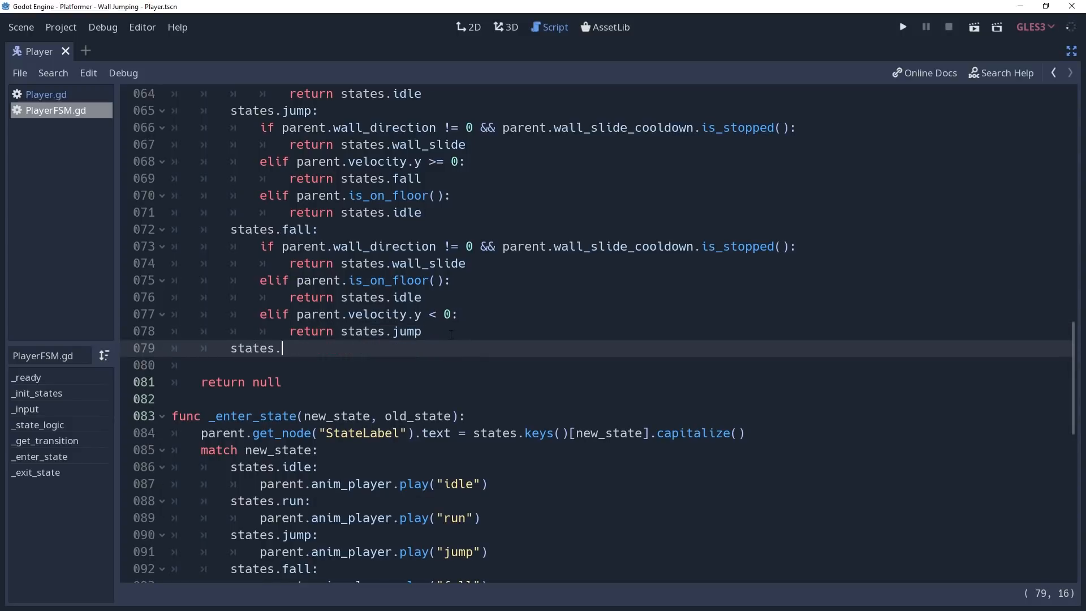
pyautogui.write('wal')
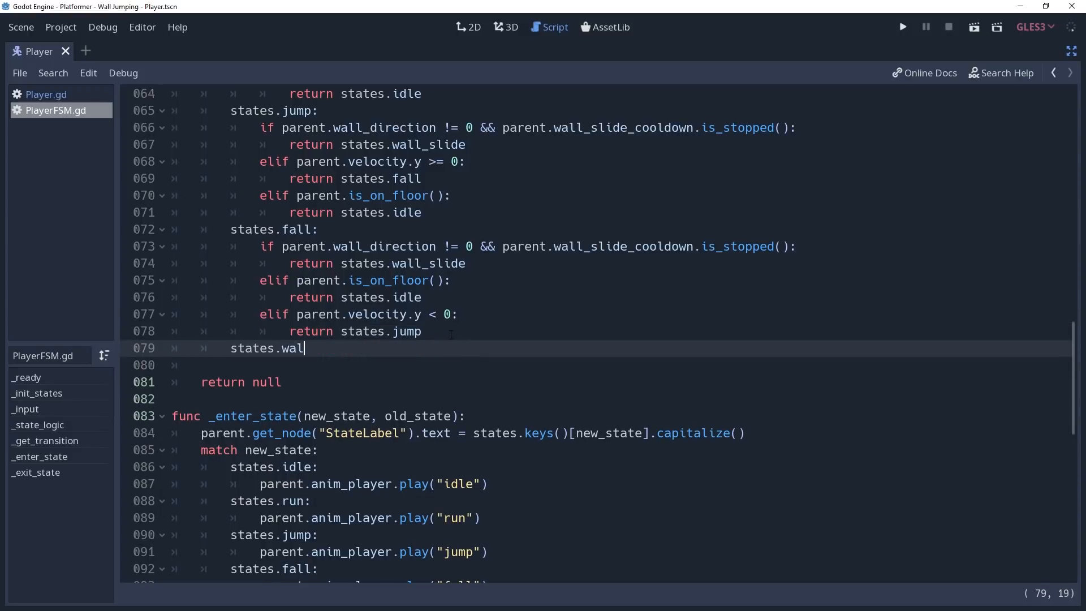
pyautogui.write('_slide:')
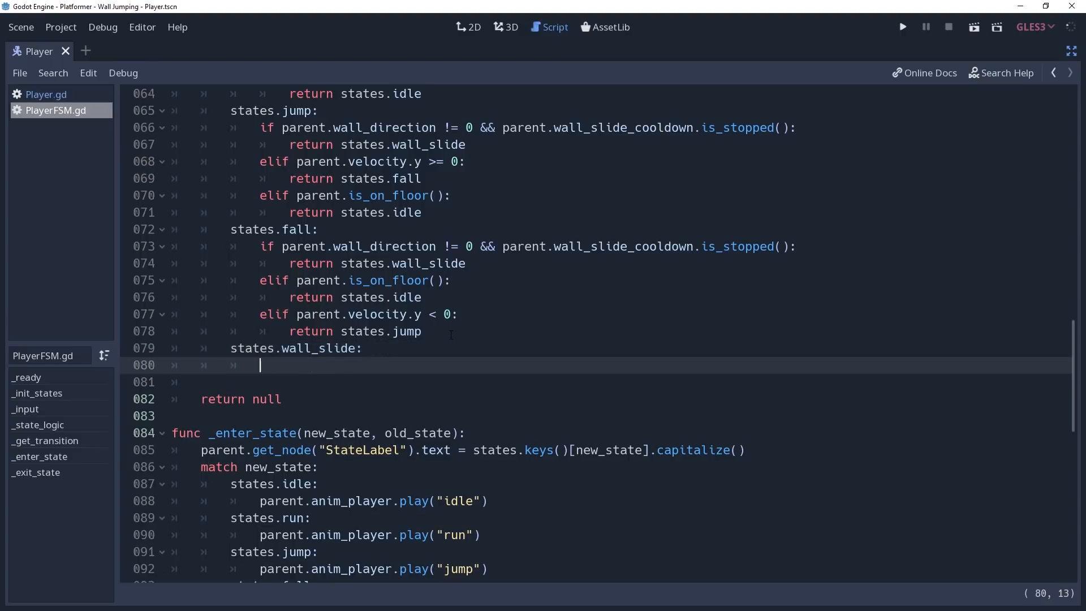
pyautogui.write('if parent.i')
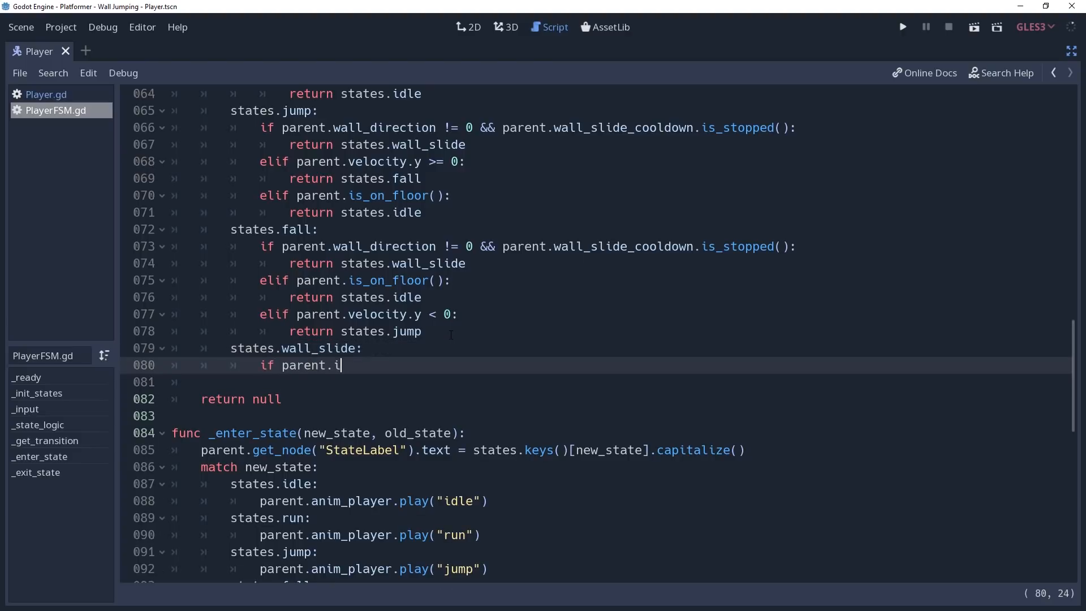
pyautogui.write('s_on_floor()')
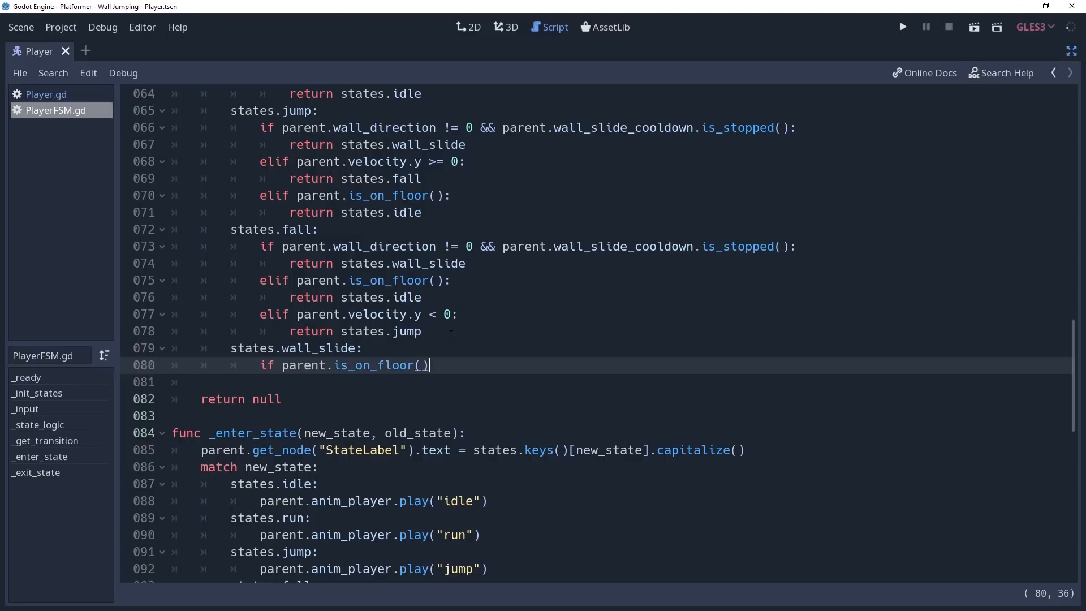
pyautogui.write(':')
pyautogui.write('return states.')
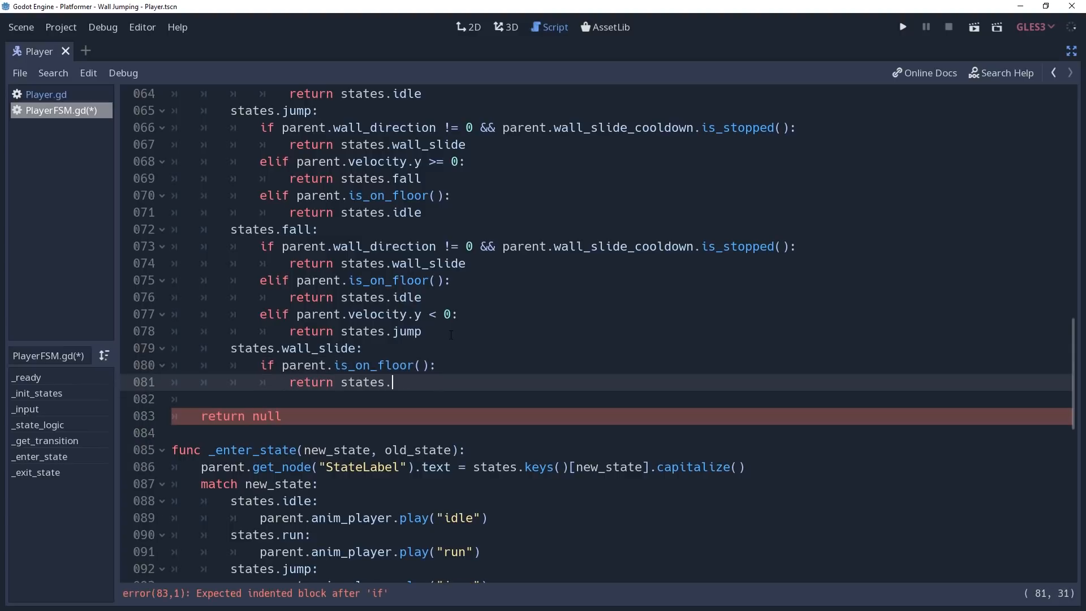
pyautogui.press('enter')
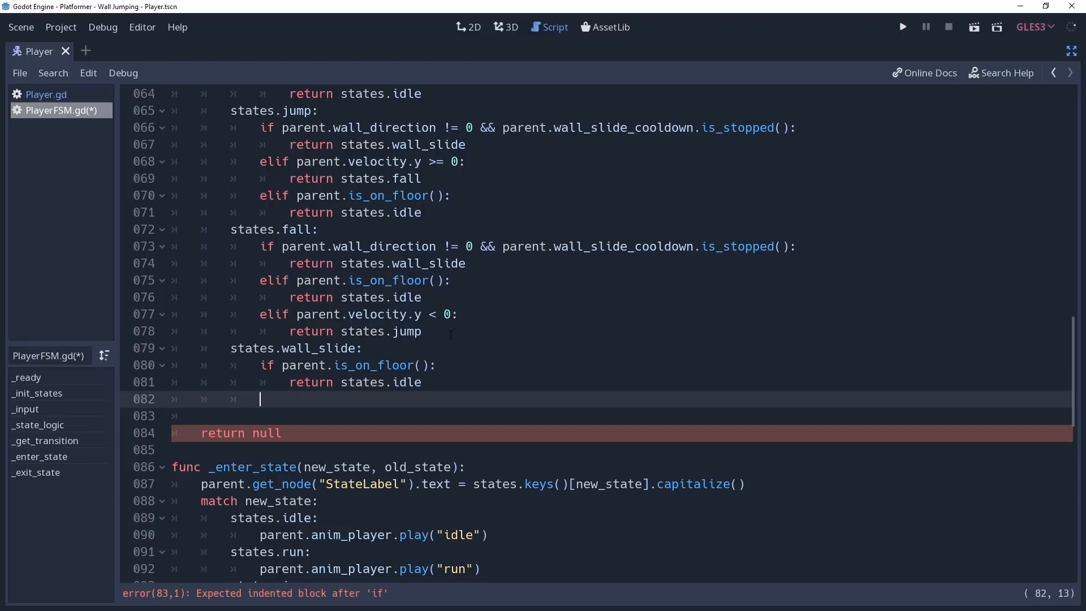
# - Return states.fall when parent.wall_direction == 0, then save PlayerFSM.gd
pyautogui.write('elif parent.wall_dire')
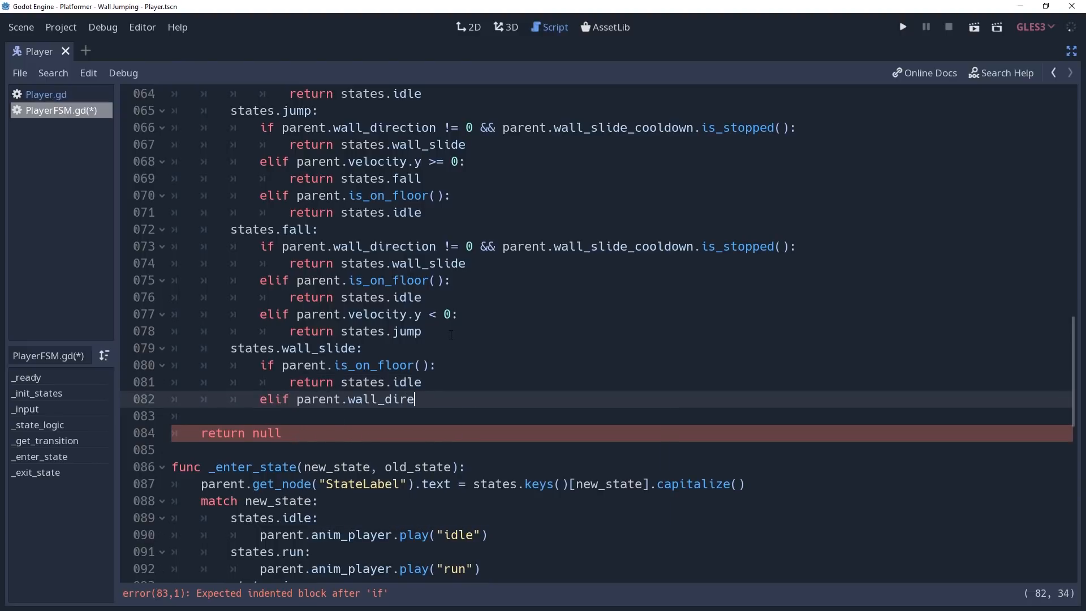
pyautogui.write('ction == 0:')
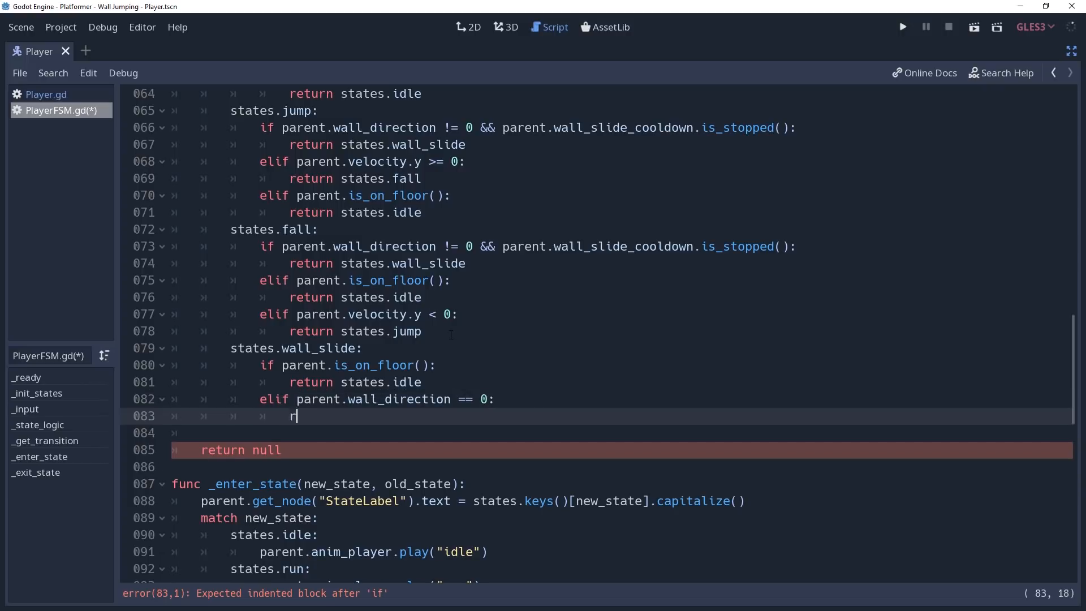
pyautogui.write('eturn states.fall')
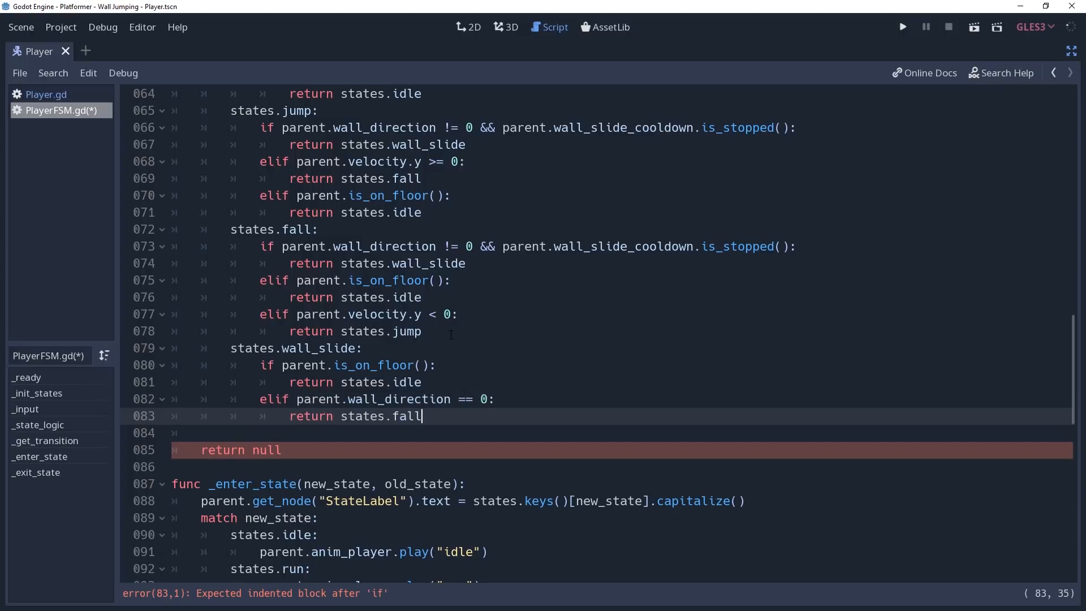
pyautogui.press('ctrl+s')
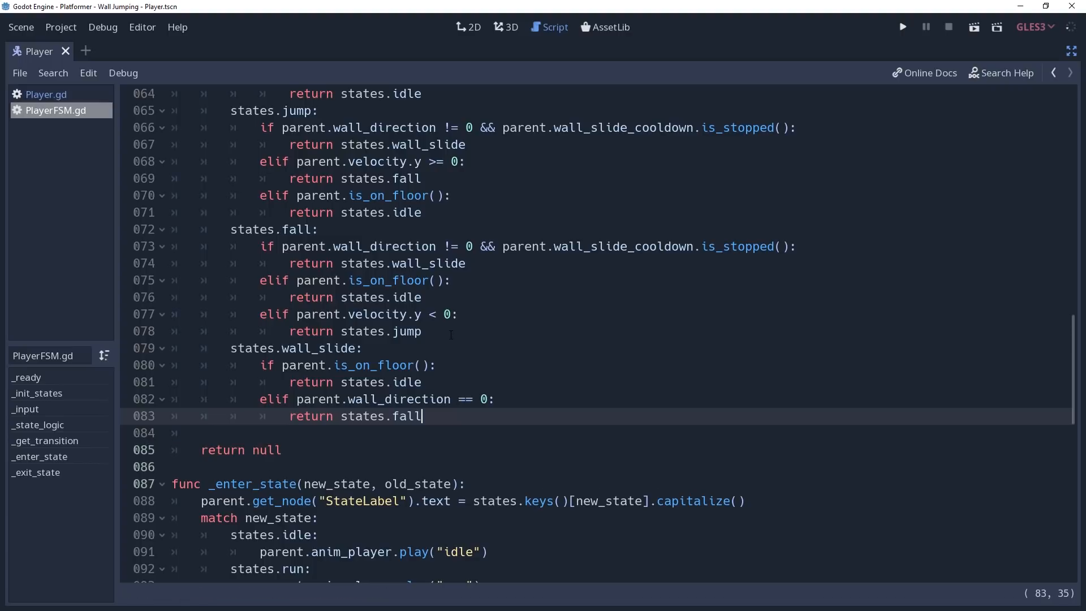
pyautogui.click(902, 26)
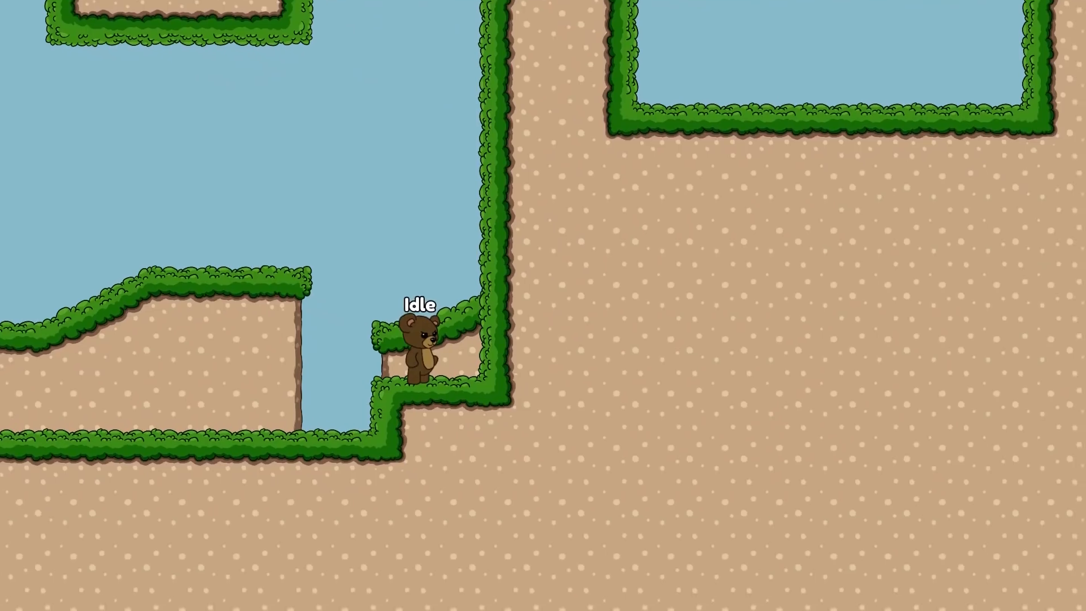
pyautogui.press('right')
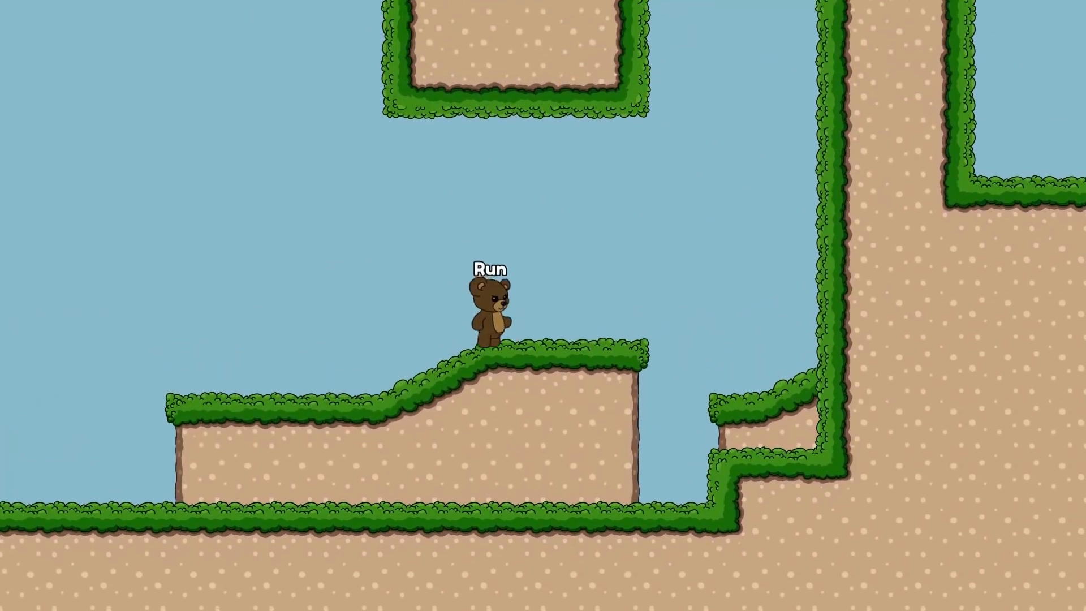
pyautogui.press('space')
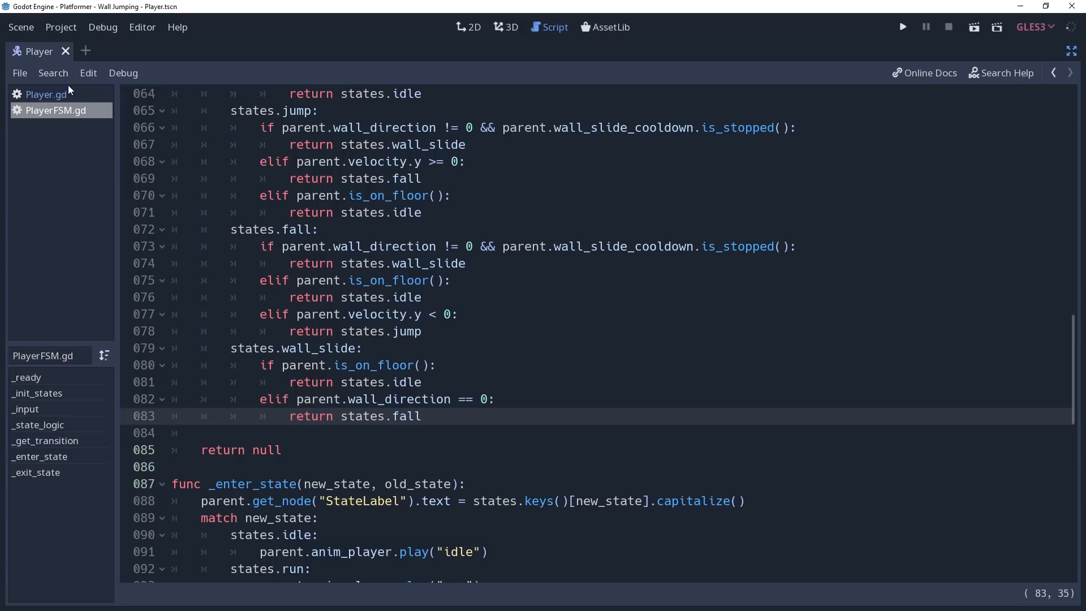
# - In _get_h_weight return 0.2 on the floor and 0.02 when move_direction == 0
pyautogui.click(45, 94)
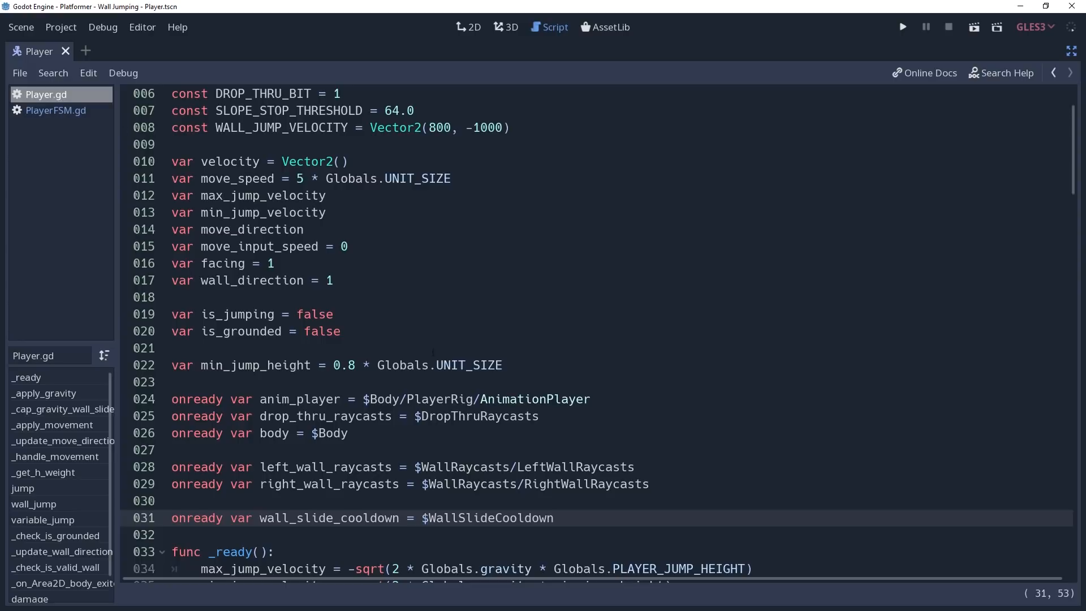
pyautogui.click(43, 472)
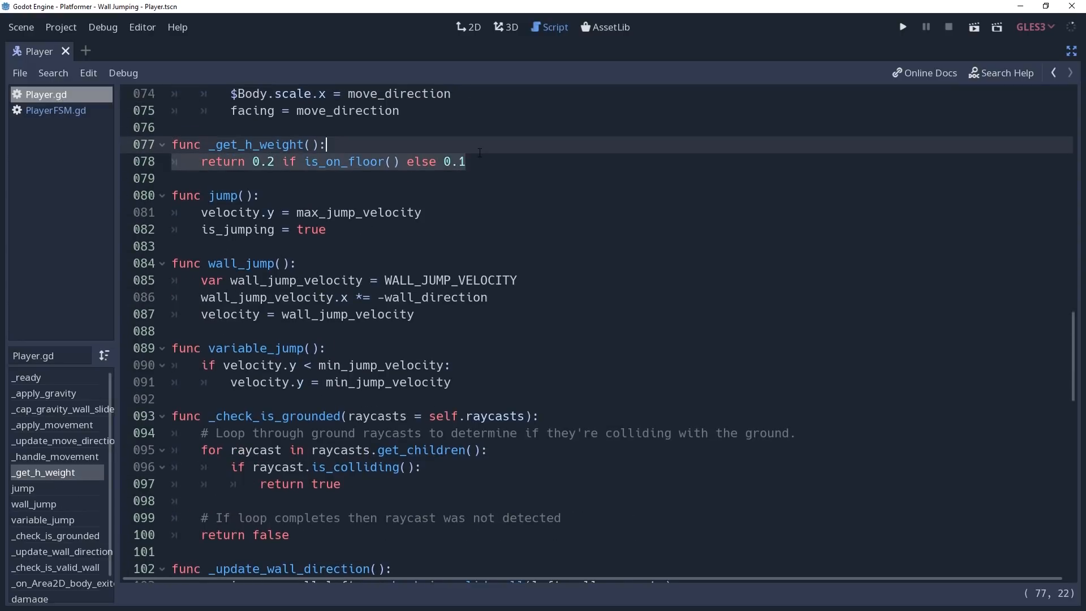
pyautogui.write('if')
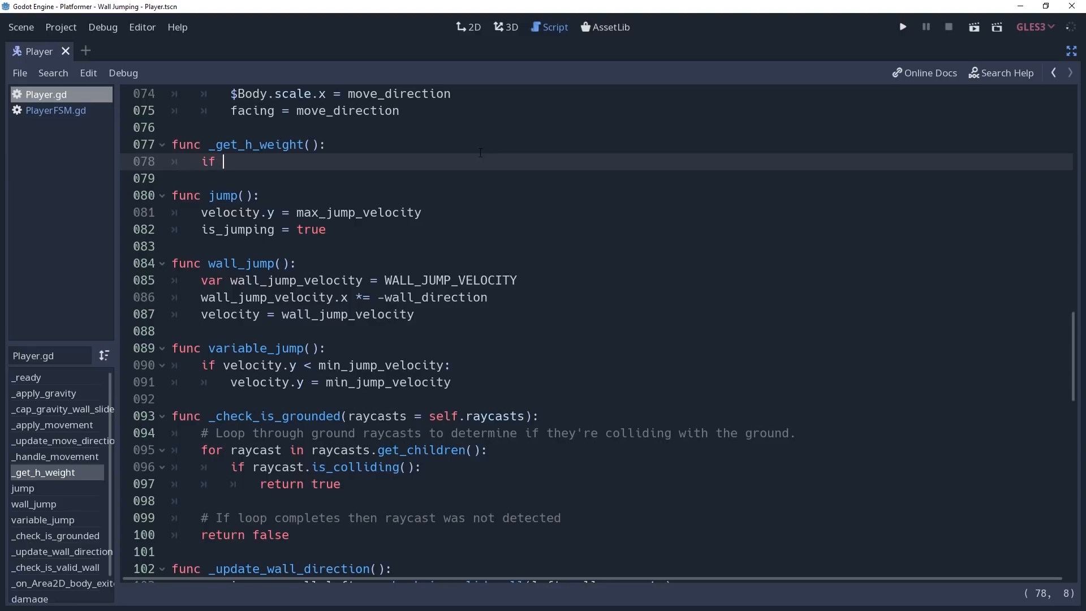
pyautogui.write('is_on_floor():')
pyautogui.click(599, 178)
pyautogui.write('return 0')
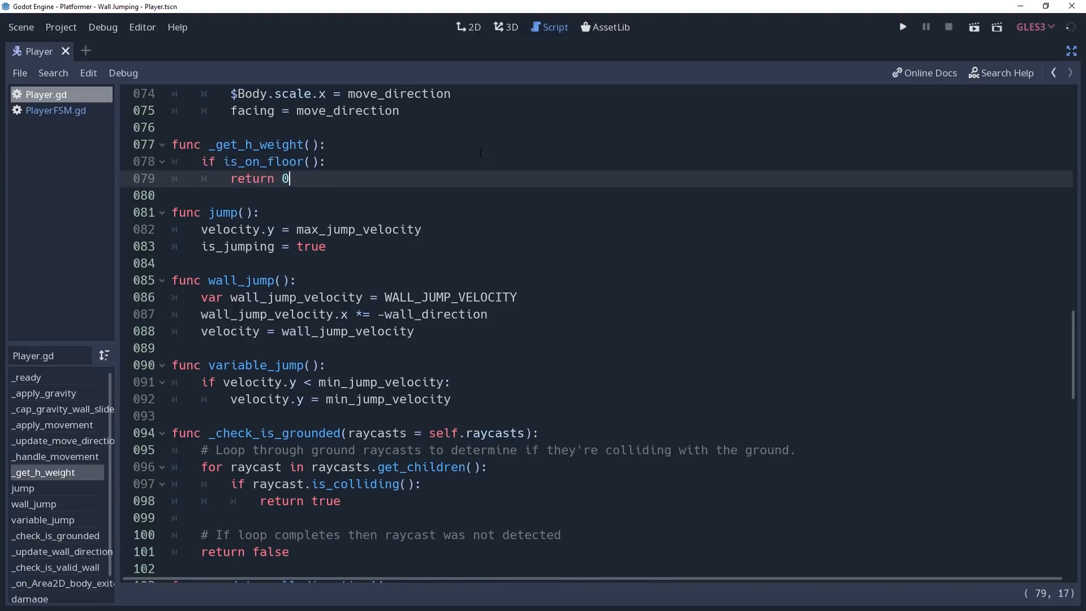
pyautogui.write('.2')
pyautogui.click(599, 195)
pyautogui.write('else:')
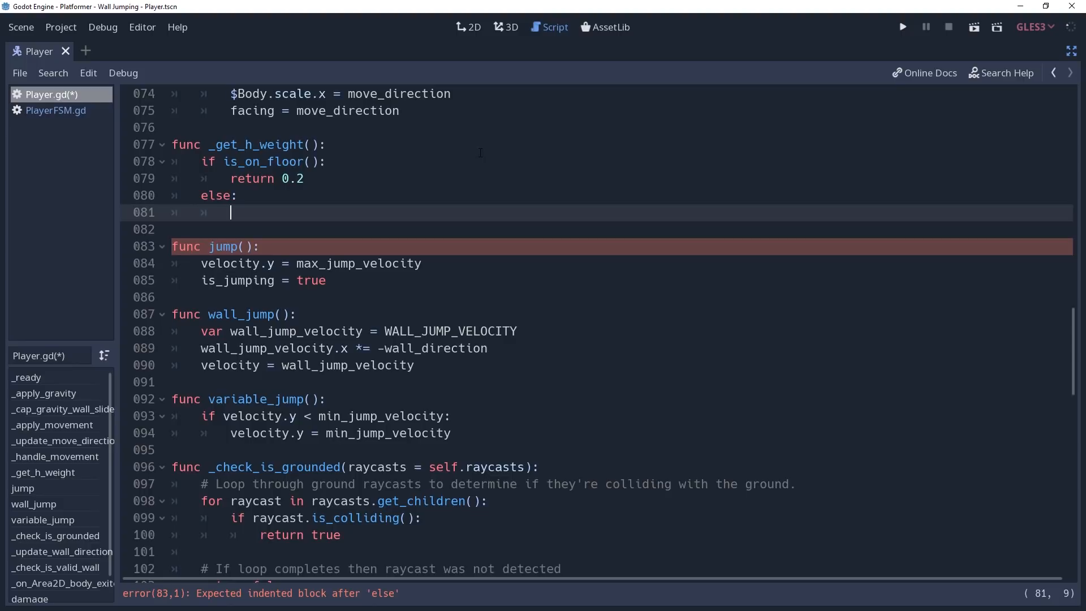
pyautogui.write('if move_dir')
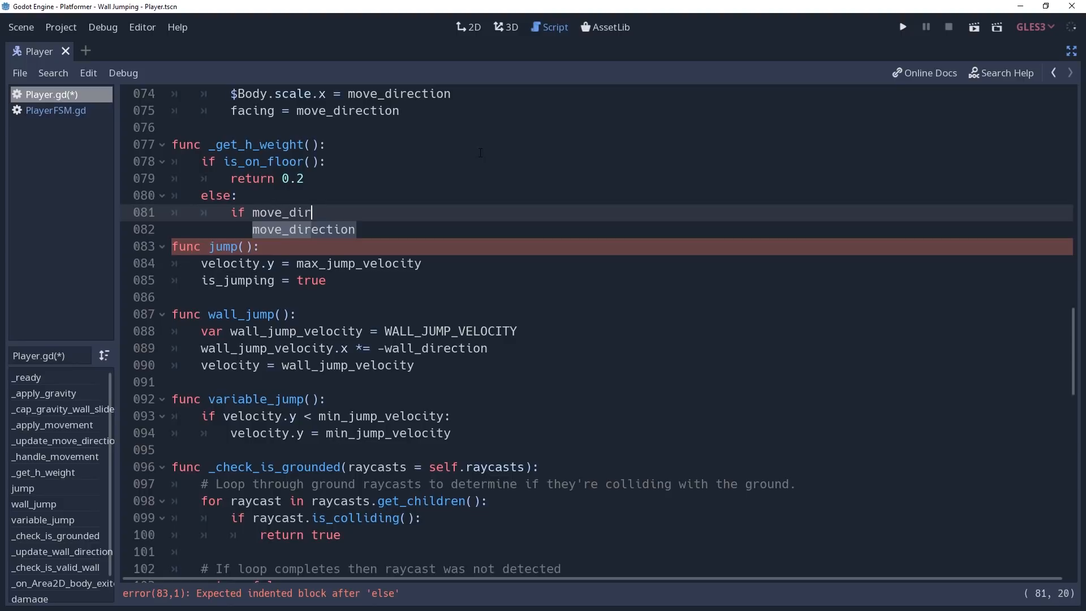
pyautogui.write('ection == 0')
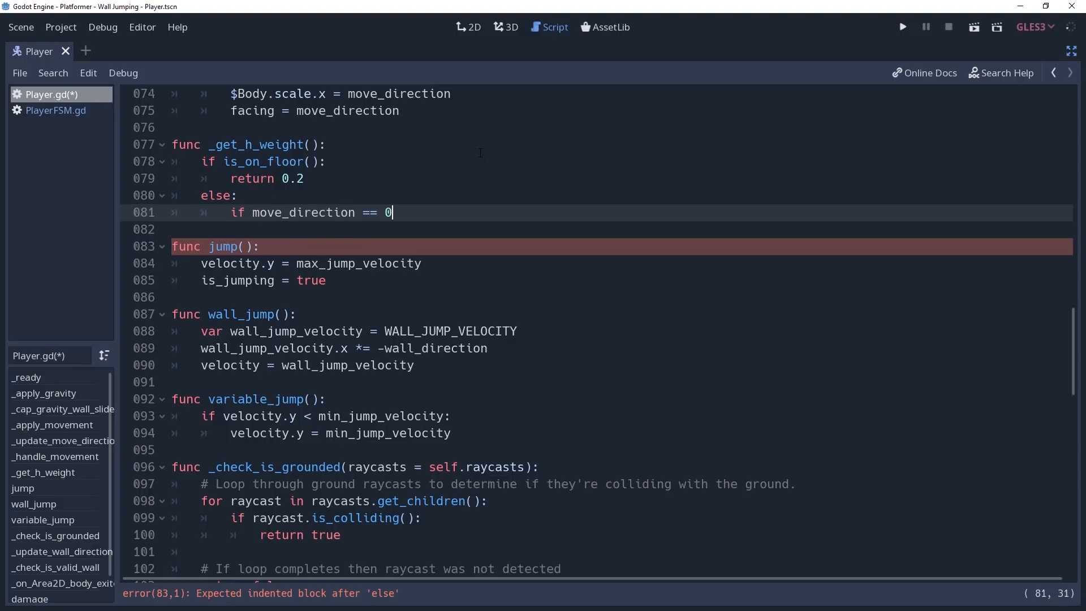
pyautogui.write(':')
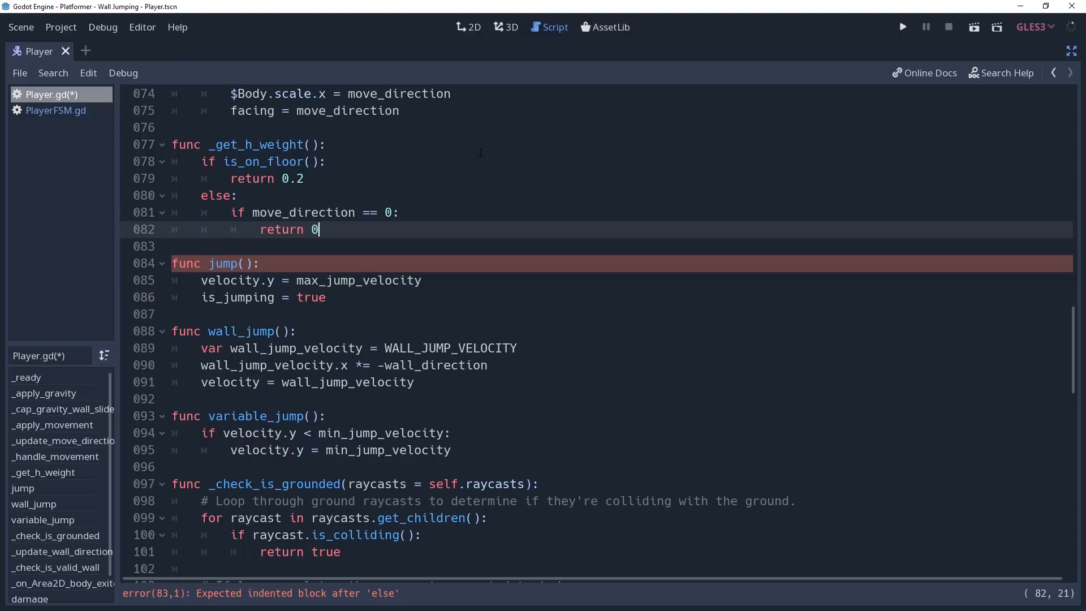
pyautogui.write('.02')
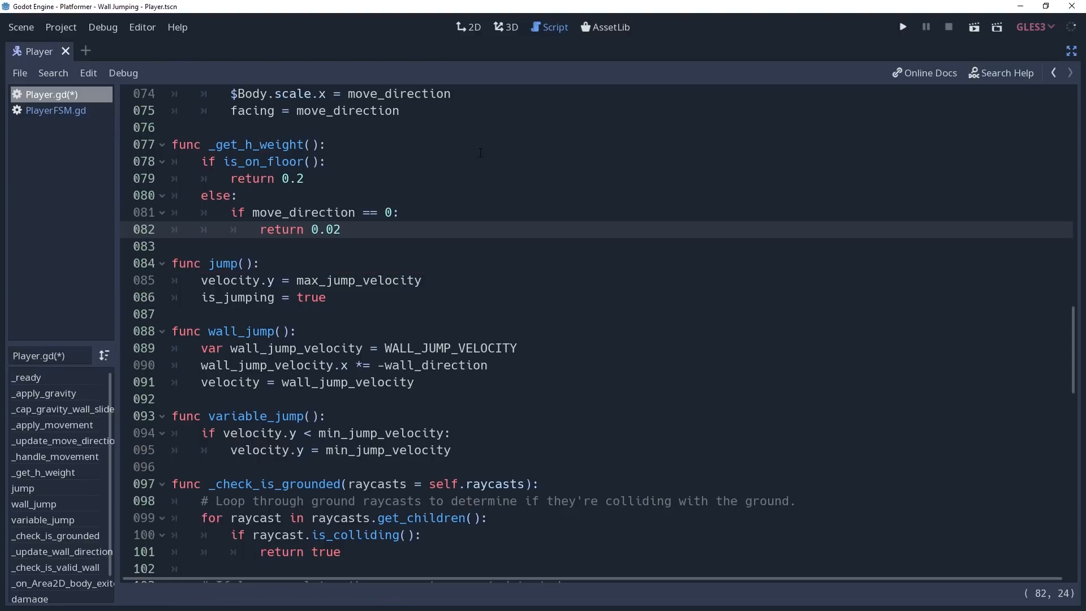
# - Return 0.0 when moving in the velocity.x direction with abs(velocity.x) above move speed
pyautogui.click(340, 230)
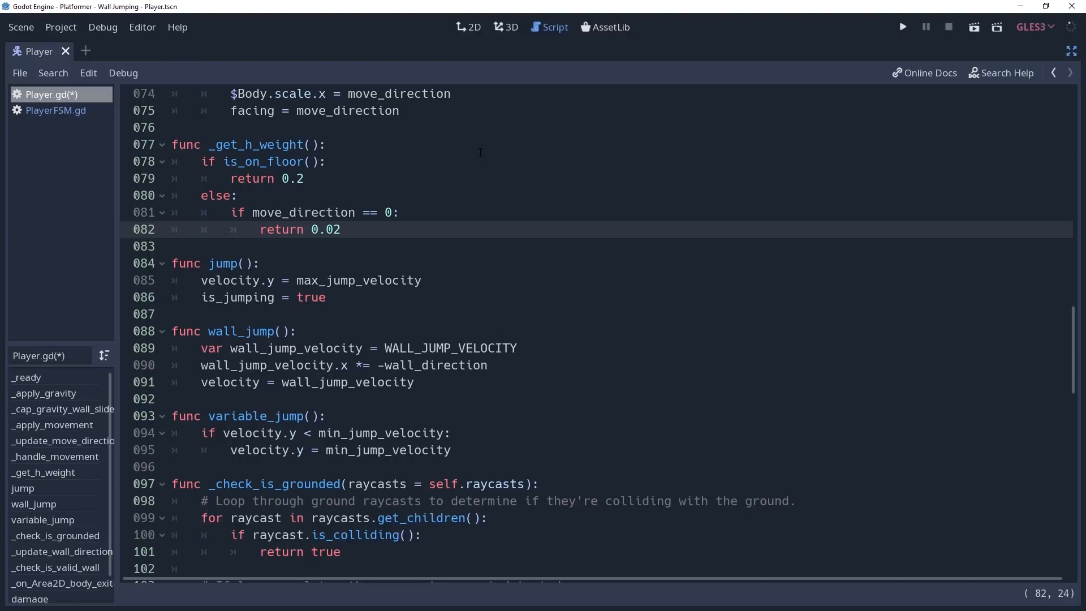
pyautogui.write('else')
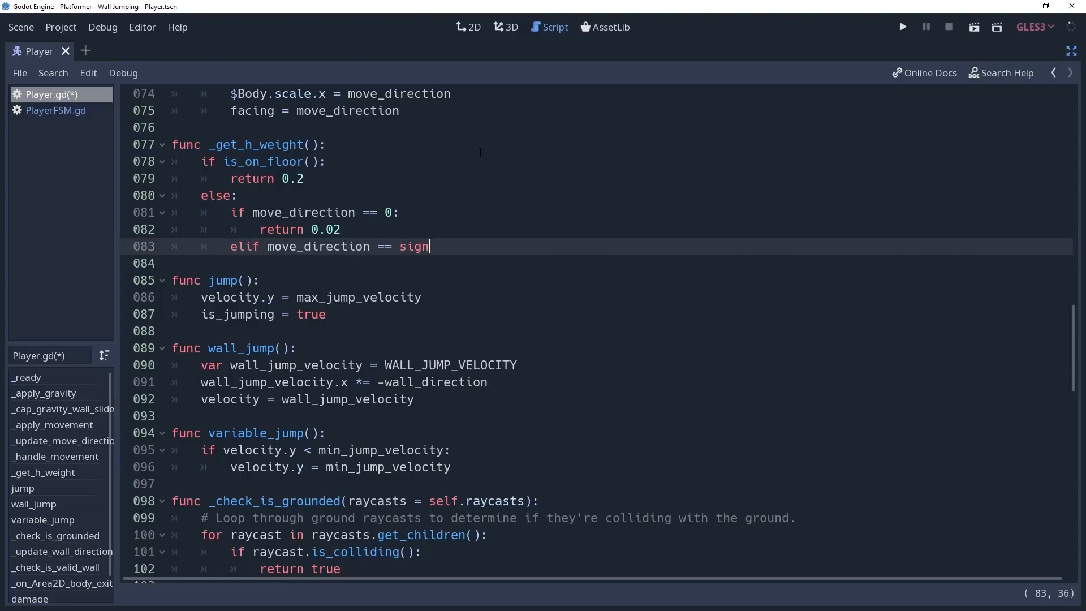
pyautogui.write('(velocity.x')
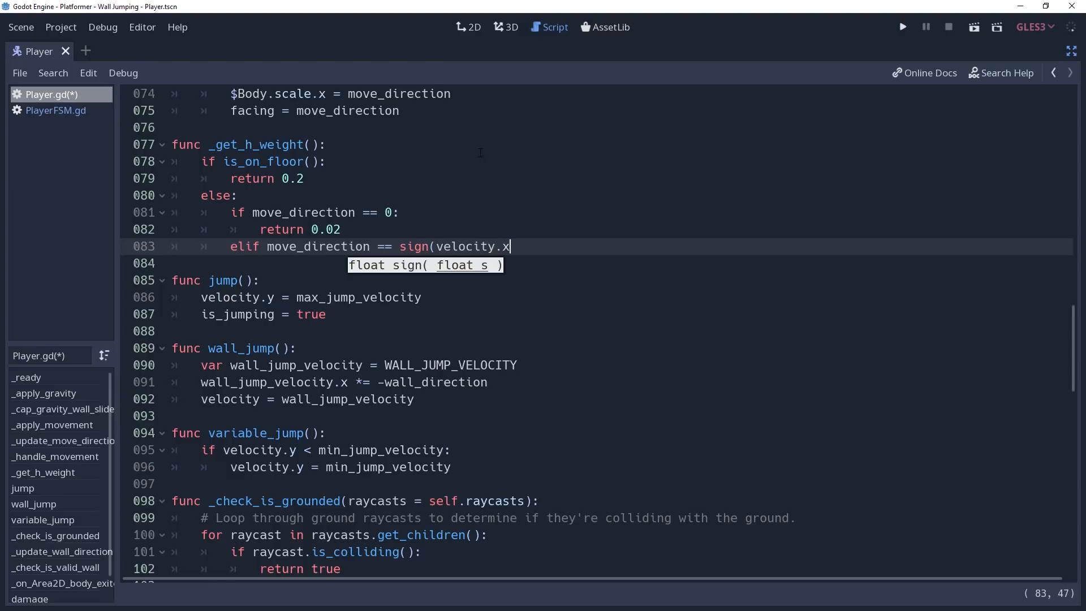
pyautogui.write(') &&')
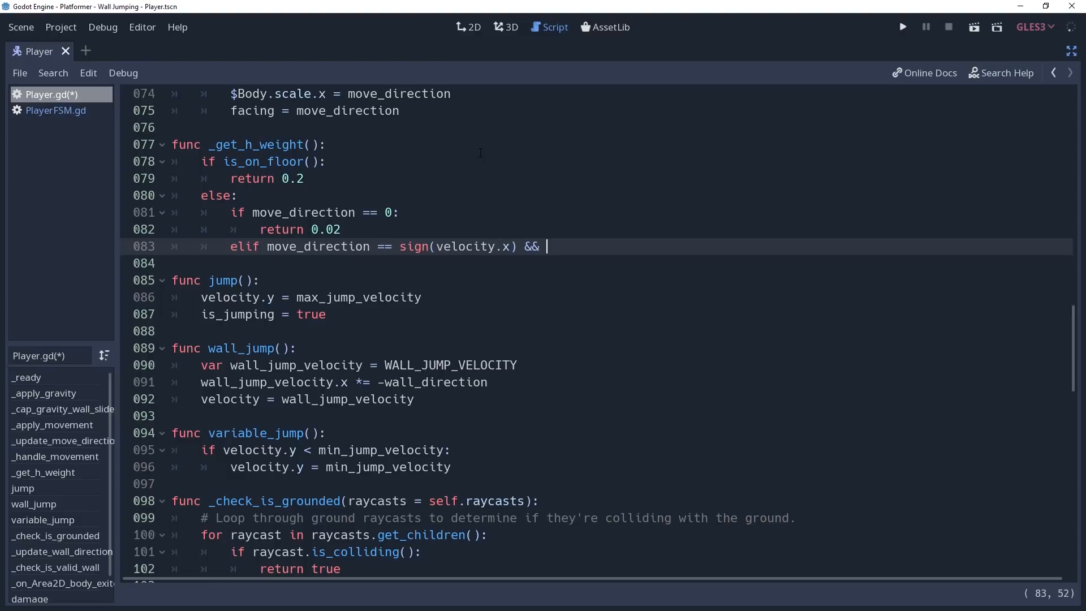
pyautogui.write('abs(v')
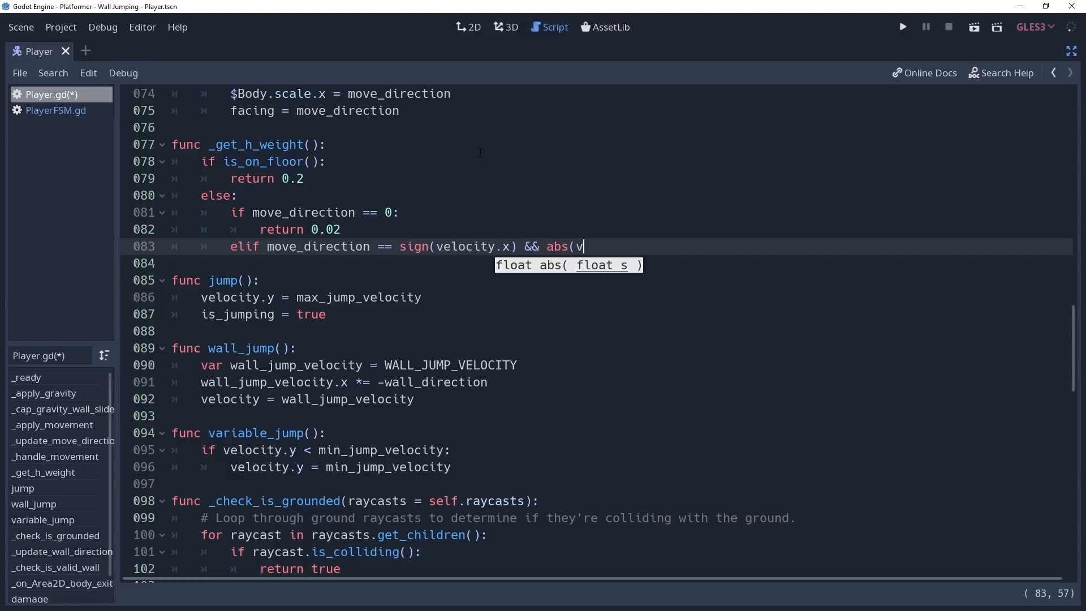
pyautogui.write('elocity.x) > move_speed:')
pyautogui.click(599, 262)
pyautogui.write('retu')
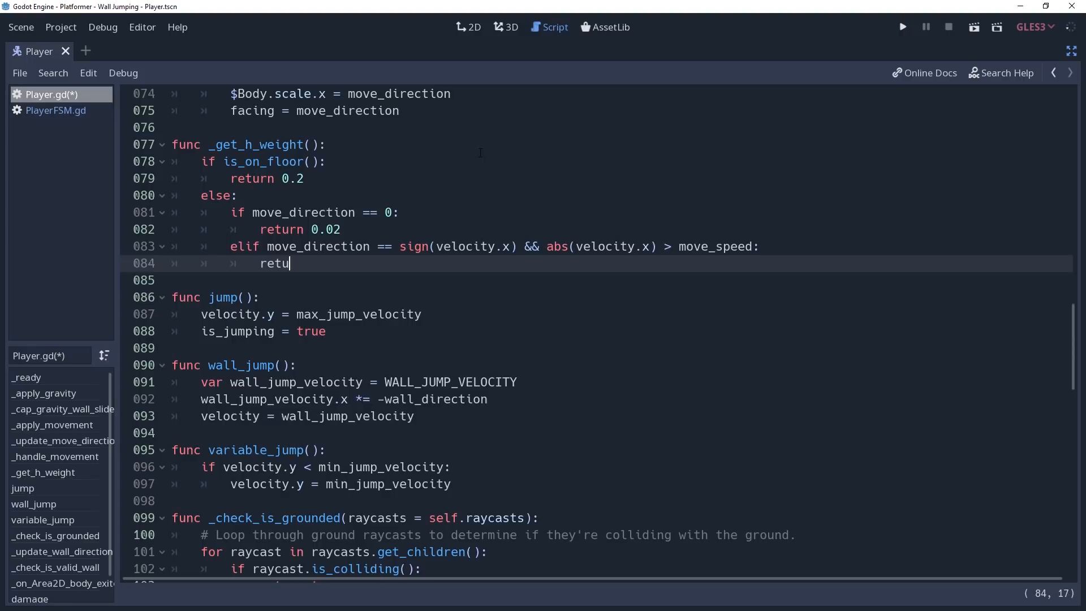
pyautogui.write('rn 0.0')
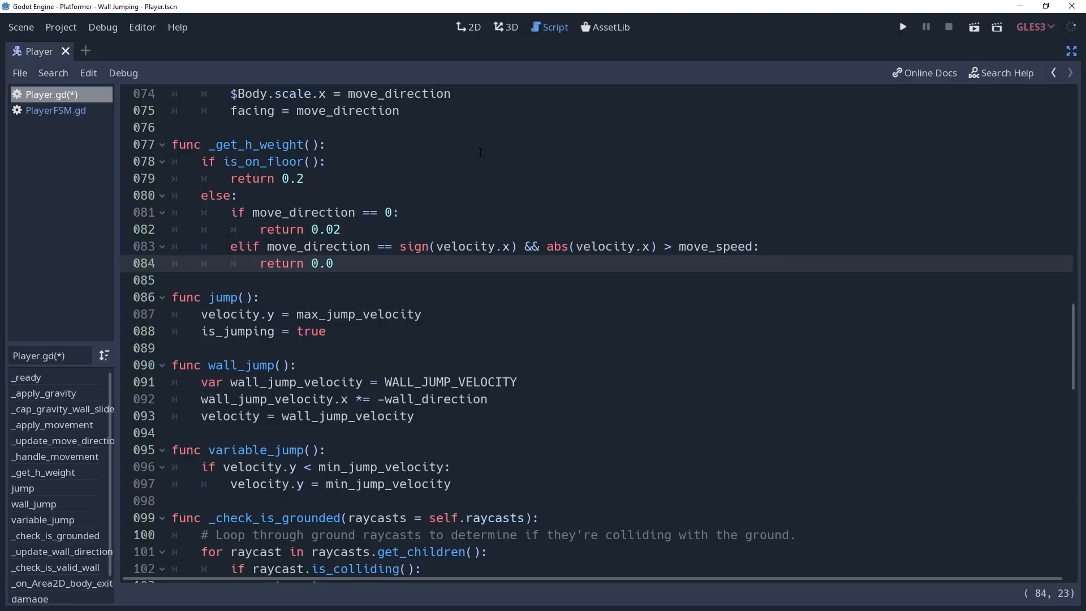
# - Otherwise return 0.1, then run the game to test the air control
pyautogui.click(902, 26)
pyautogui.write('else')
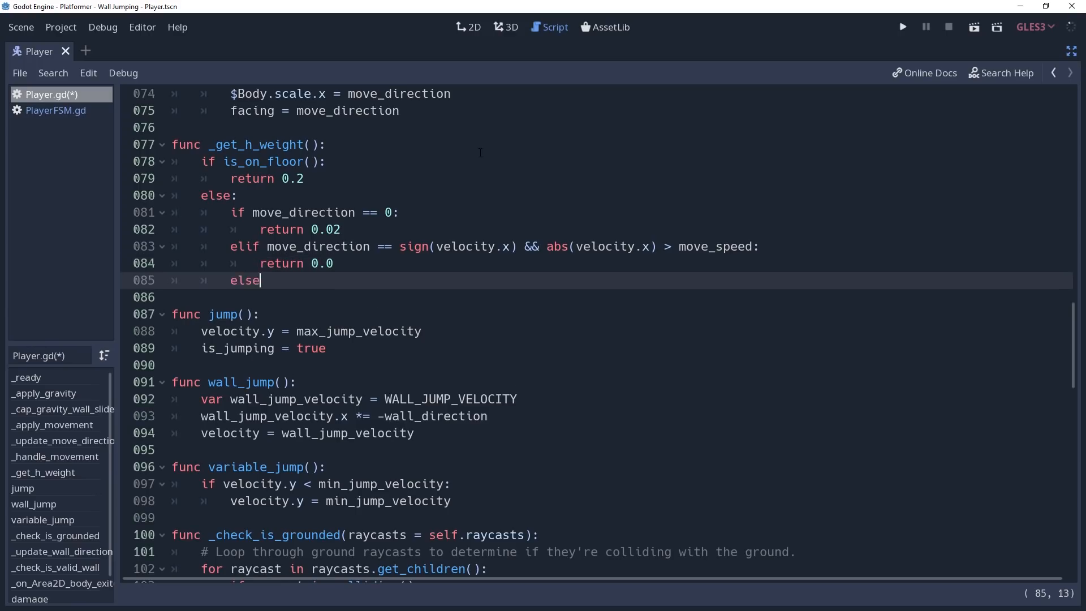
pyautogui.write(':')
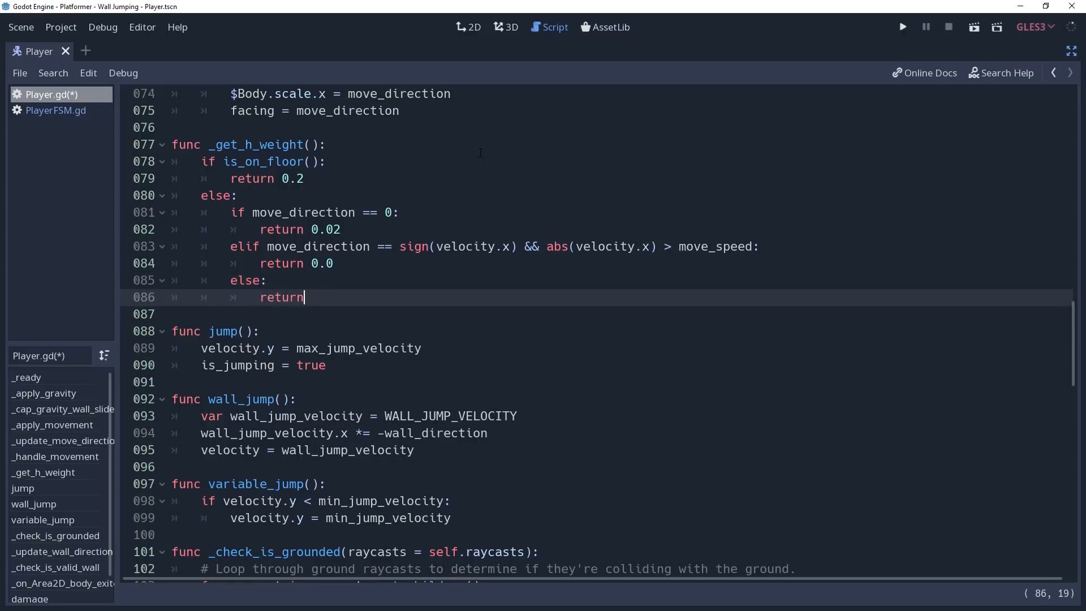
pyautogui.write('0')
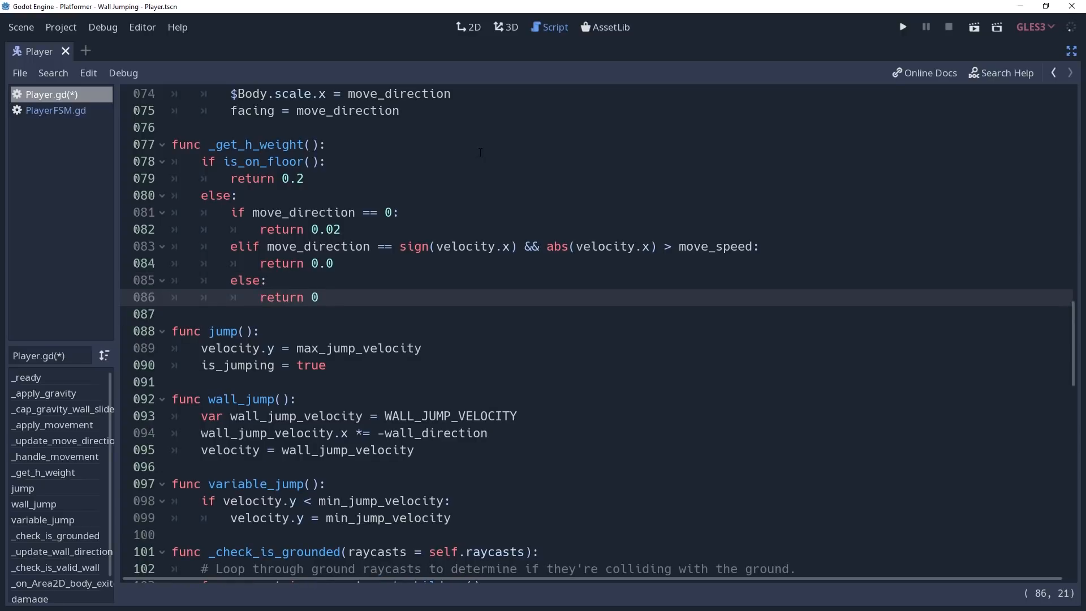
pyautogui.write('.1')
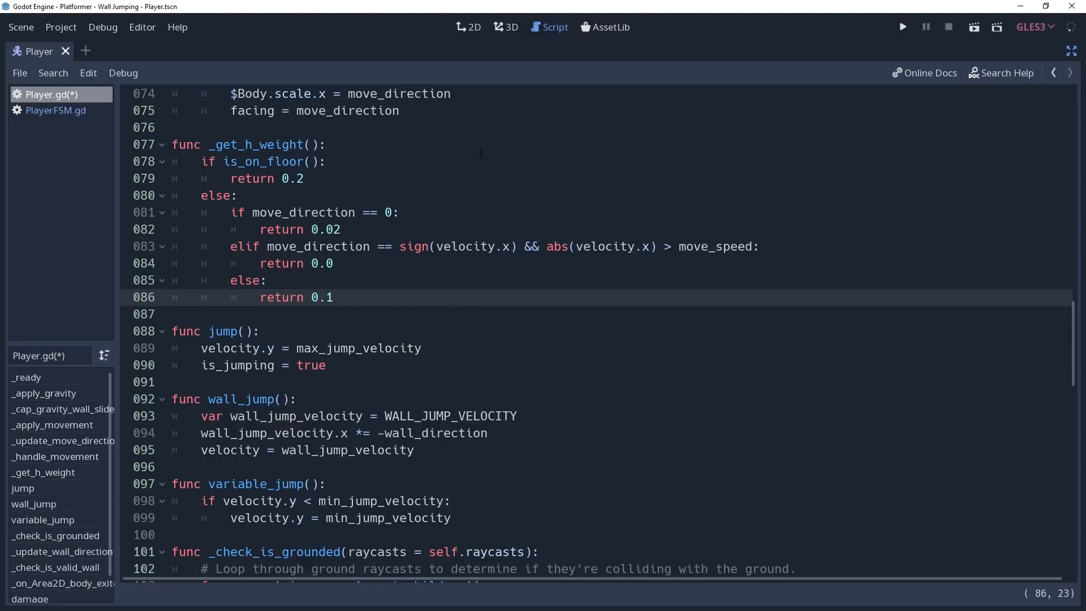
pyautogui.click(332, 298)
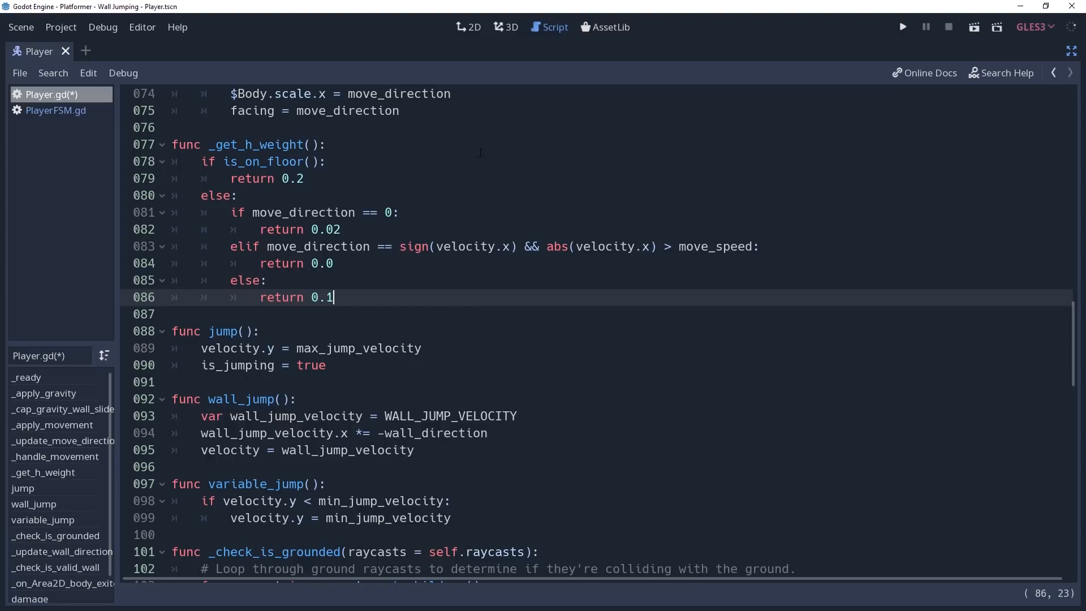
pyautogui.click(903, 26)
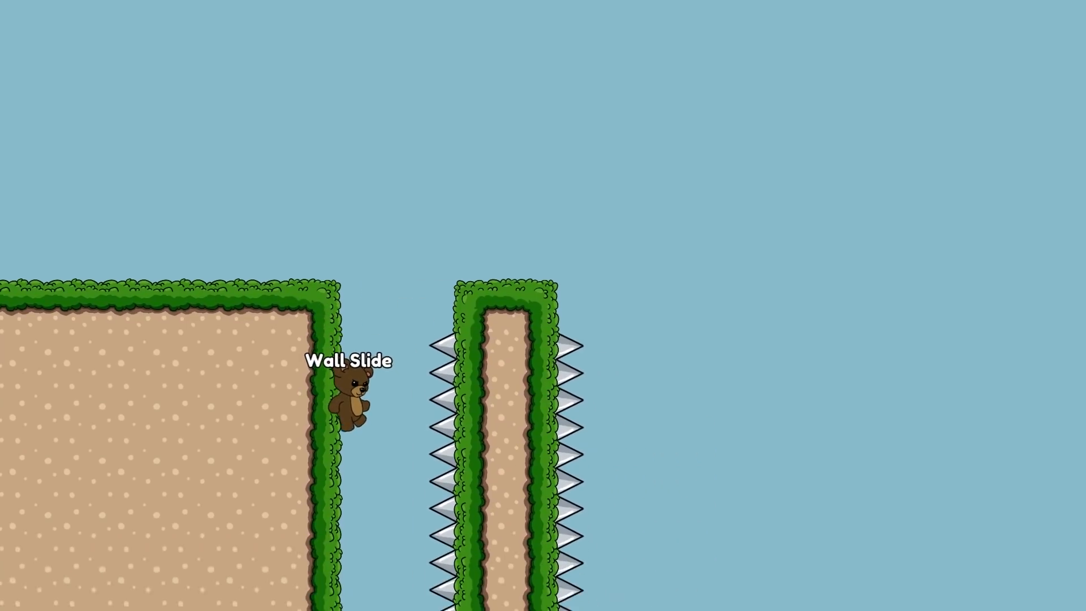
# - Scroll the Scene dock while preparing to add a child node to Player
pyautogui.scroll(-3)
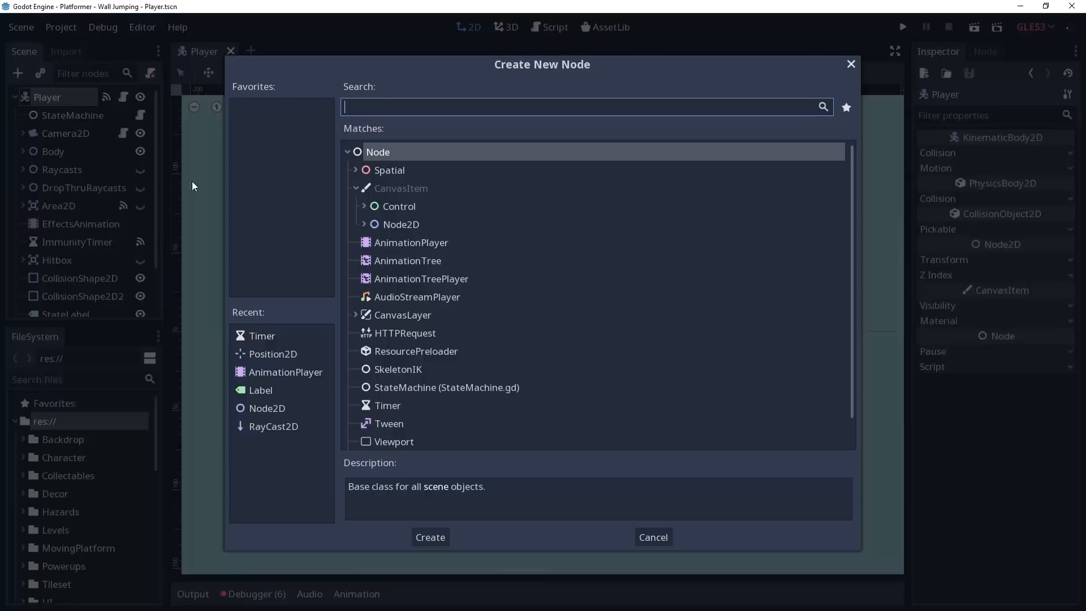
# - Add a one-shot WallSlideStickyTimer and connect its timeout() signal to StateMachine
pyautogui.click(430, 536)
pyautogui.write('WallSlideSticy')
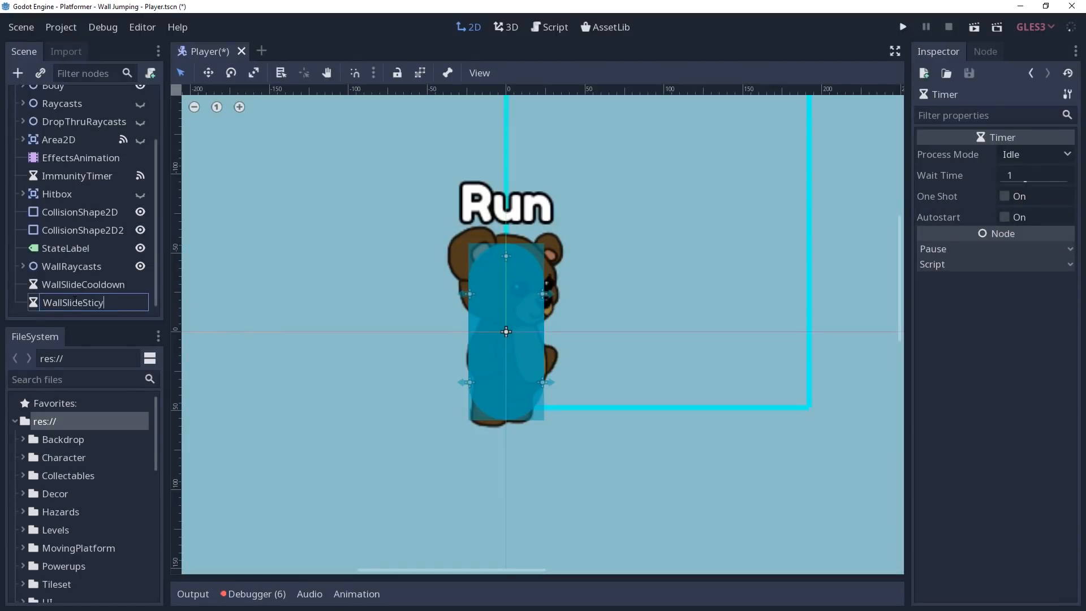
pyautogui.write('kyTimer')
pyautogui.press('Return')
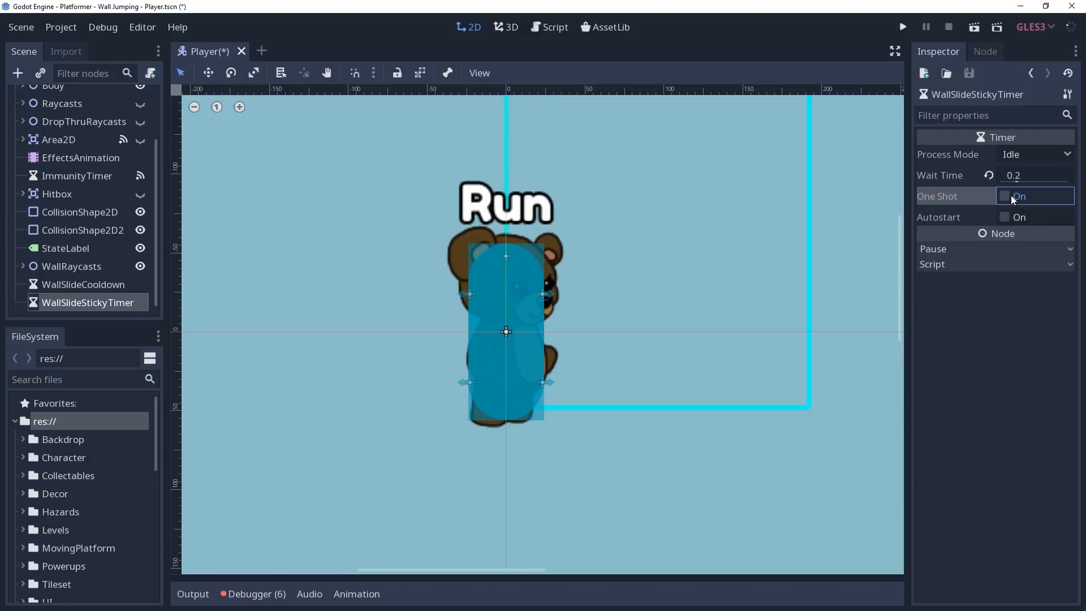
pyautogui.click(1004, 196)
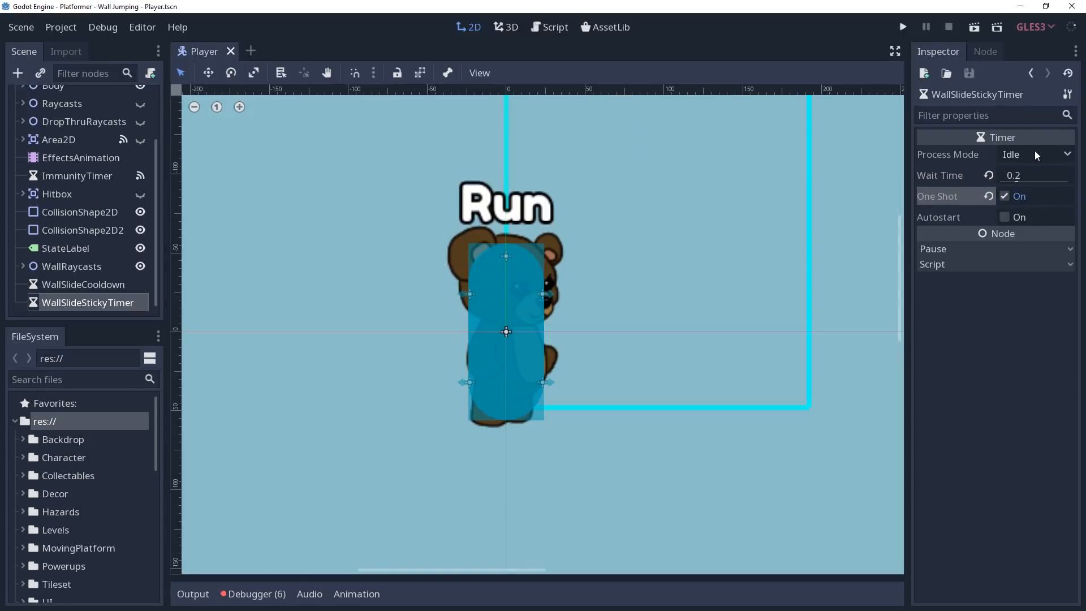
pyautogui.click(995, 51)
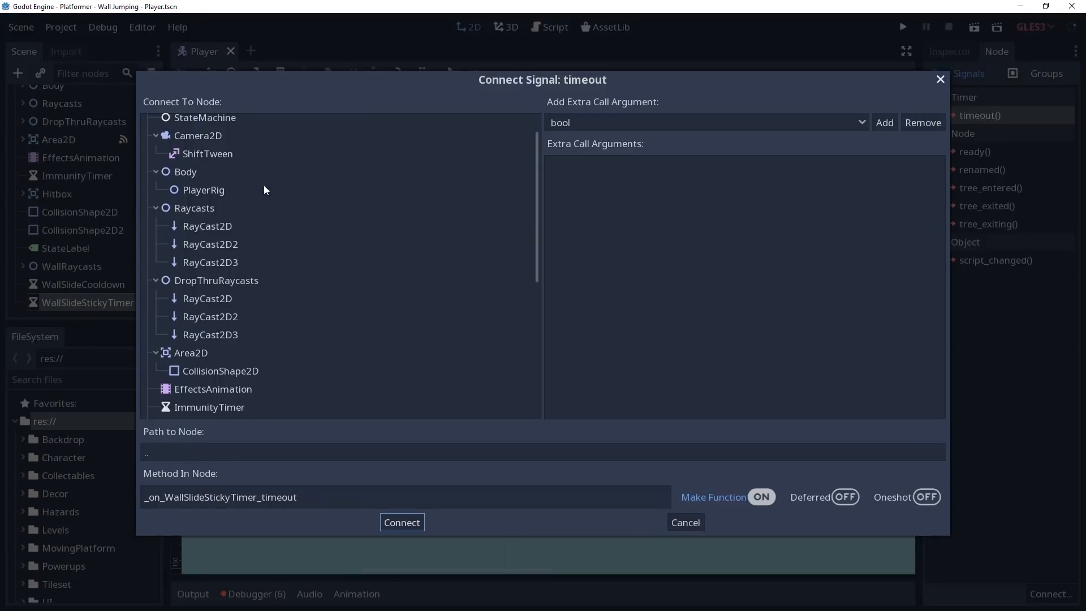
pyautogui.click(402, 523)
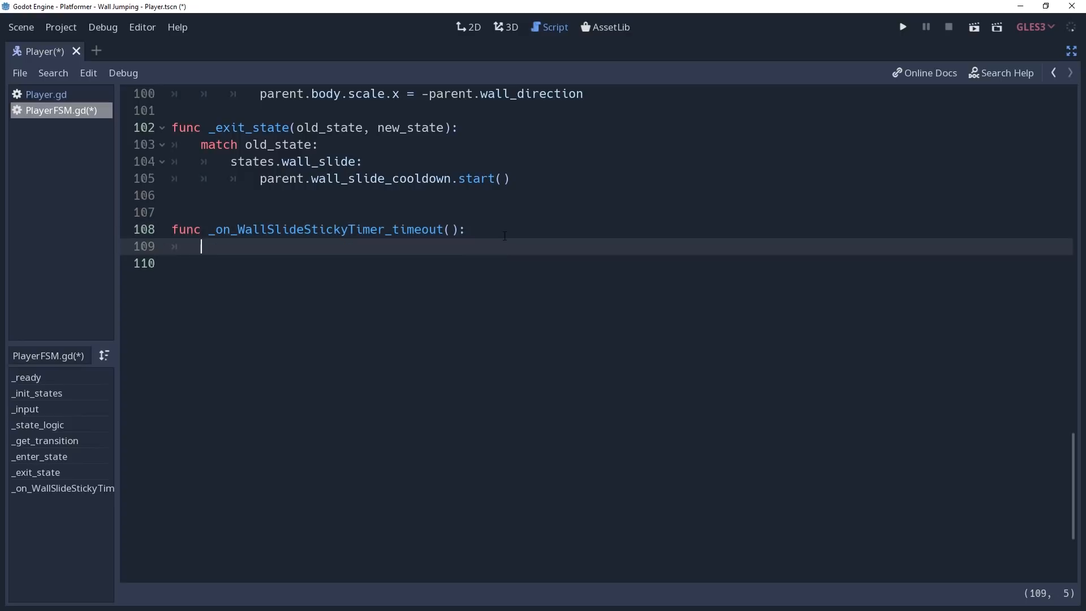
# - Set states.fall from wall_slide on timeout, and add wall_slide_sticky_timer = $WallSlideStickyTimer in Player.gd
pyautogui.write('if state == states.wall_slide:')
pyautogui.write('set_stat')
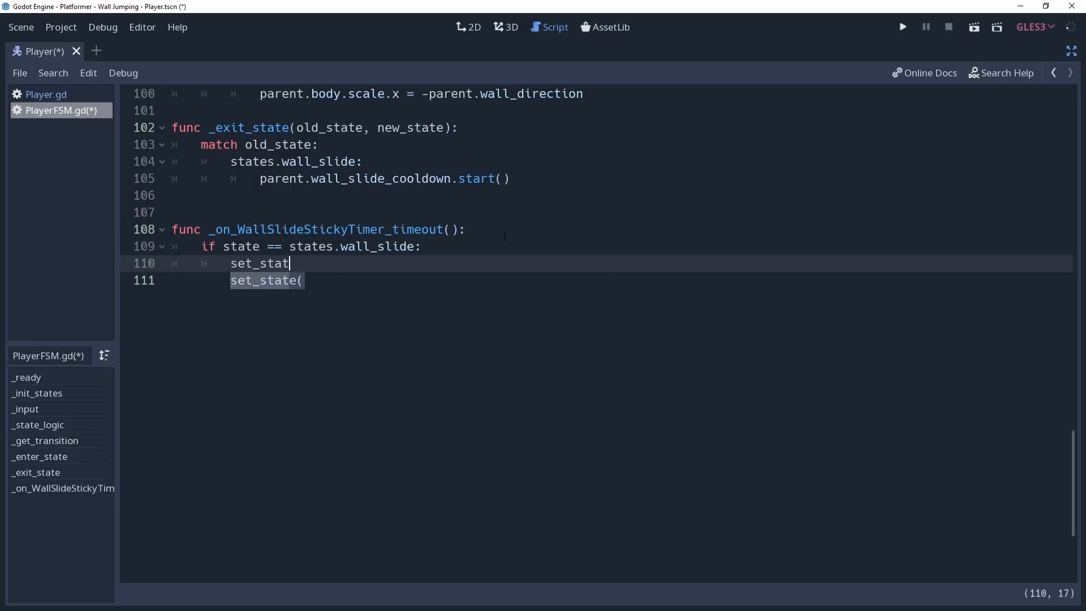
pyautogui.write('(states.fall')
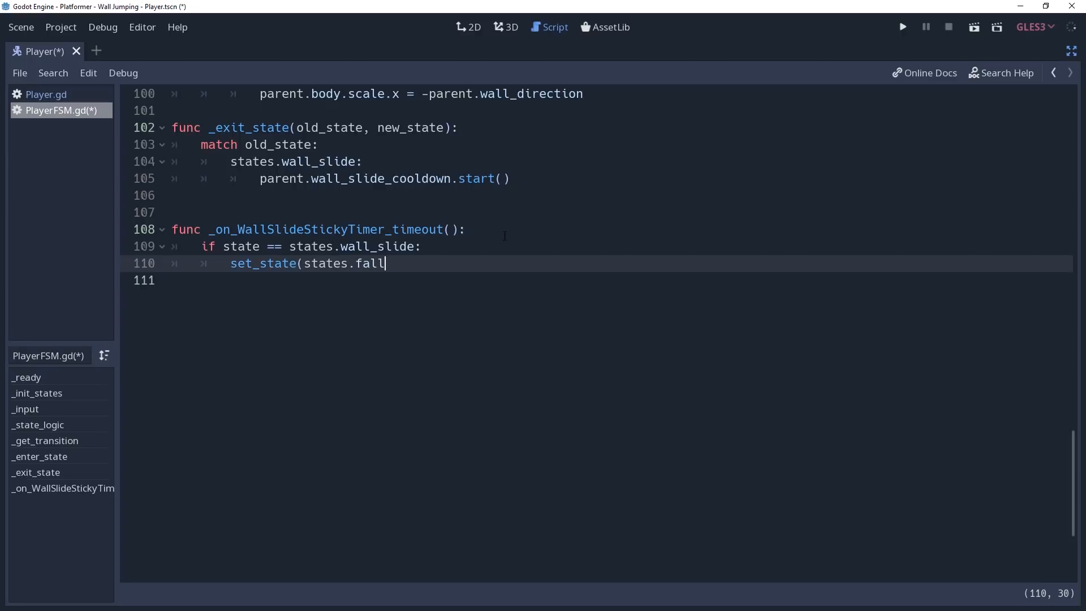
pyautogui.click(44, 94)
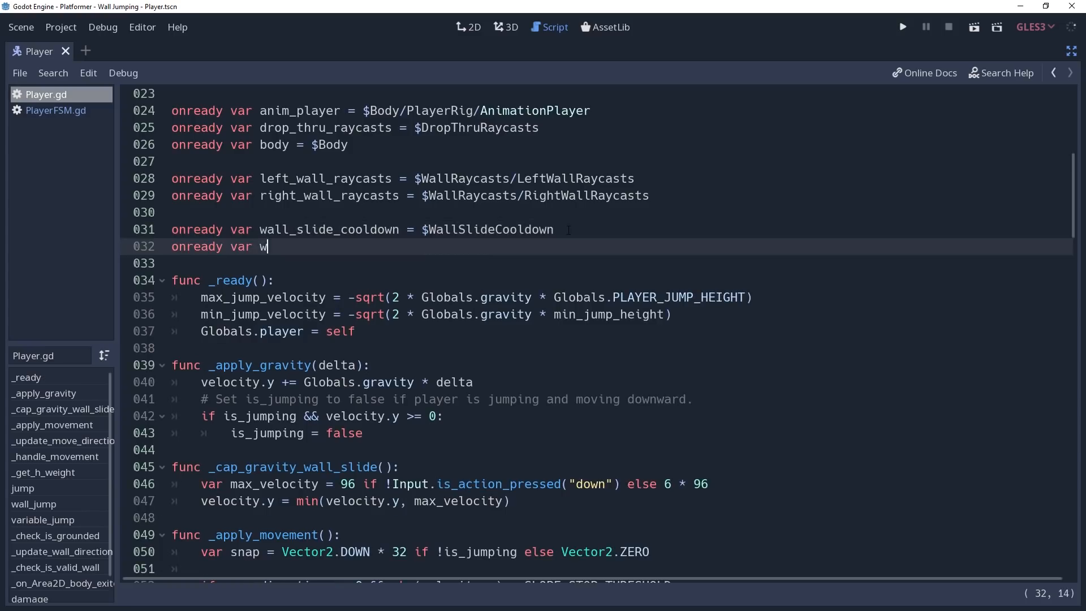
pyautogui.write('all_slide_sticky_timer =')
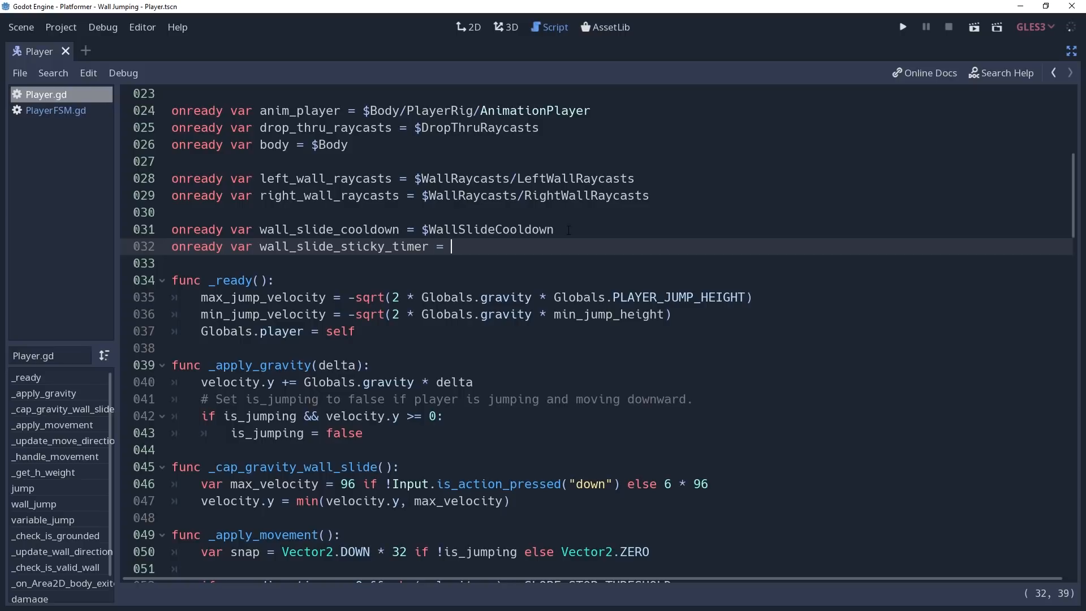
pyautogui.write('$WallSlideStickyTimer')
pyautogui.write('func')
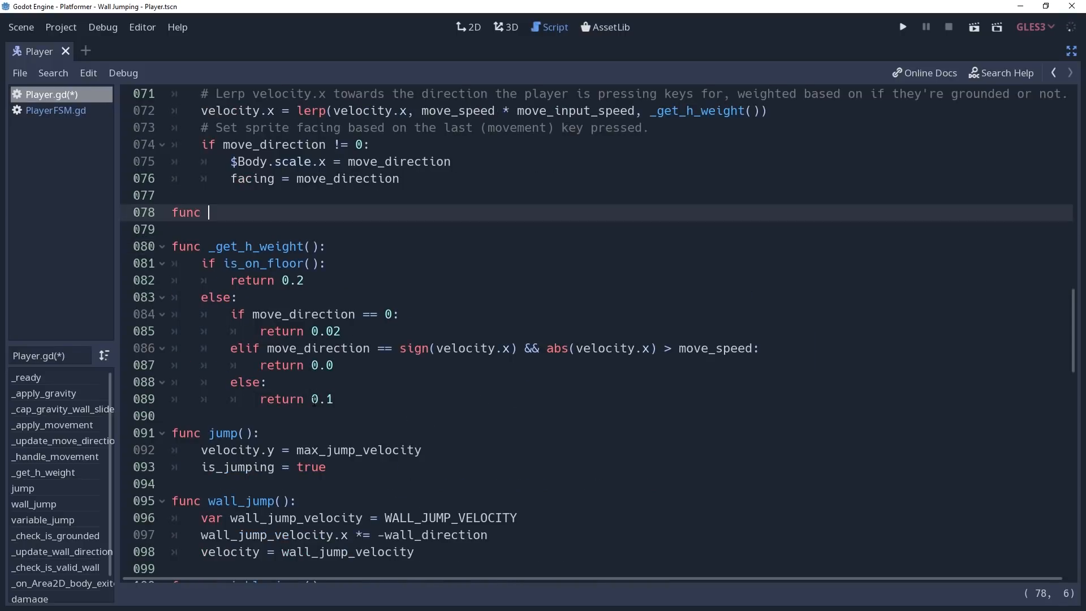
# - Write _handle_wall_slide_sticking starting the sticky timer when pushing away from the wall and it is stopped
pyautogui.write('_handle_wall_slide_sticking():')
pyautogui.write('if')
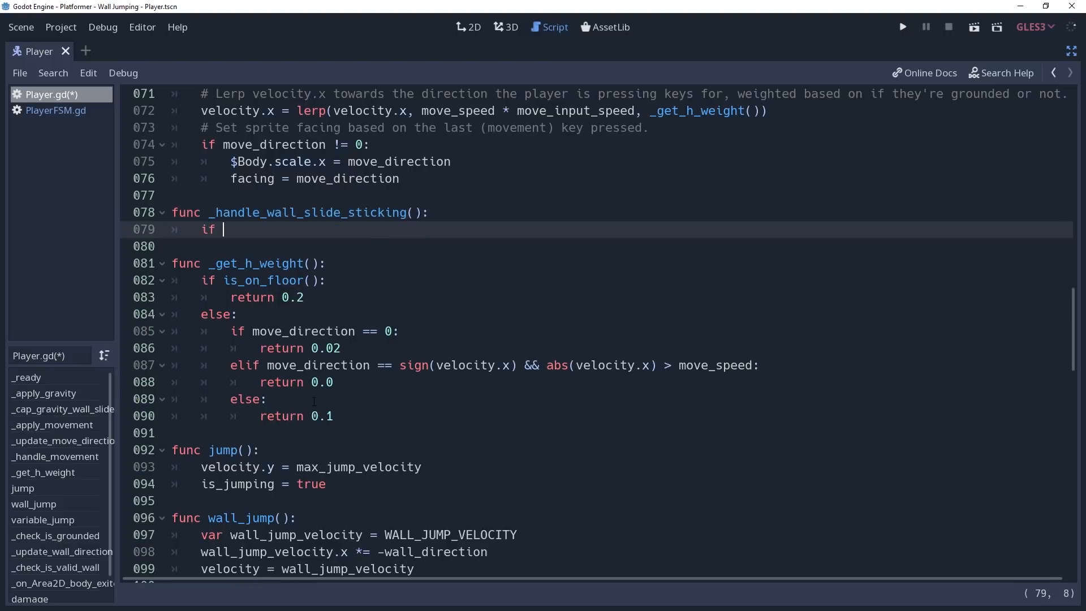
pyautogui.write('move_direction != 0')
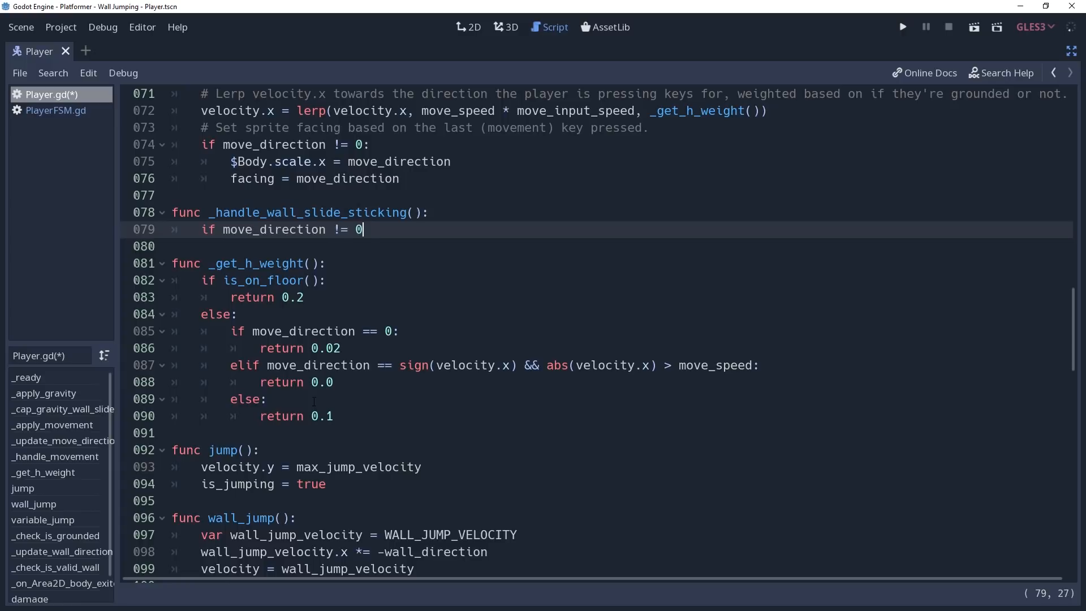
pyautogui.write('&& move_direction != wall_direction:')
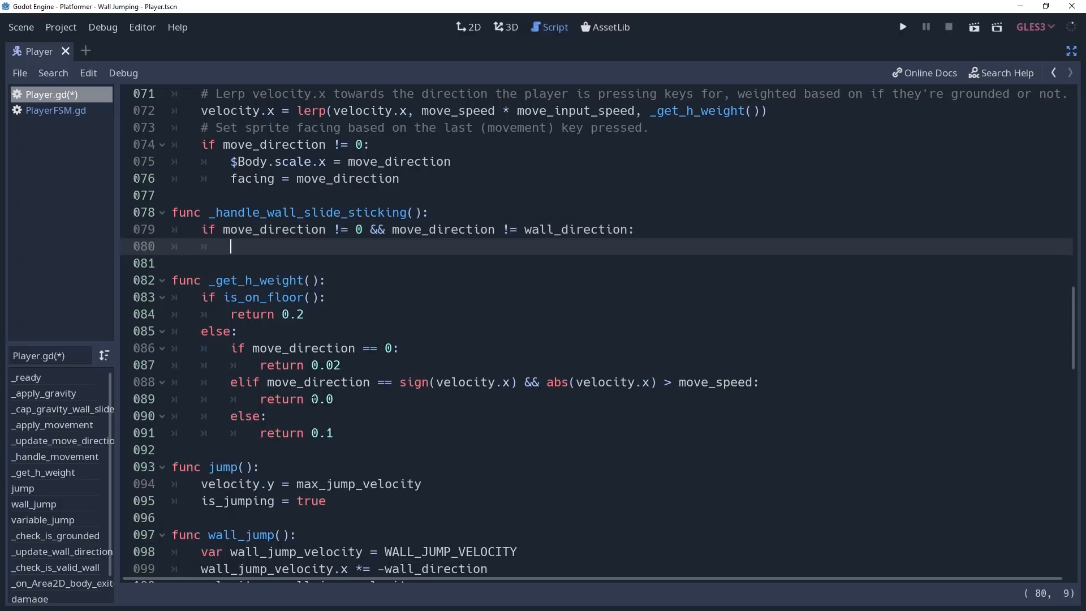
pyautogui.write('wall_slide_sticky_timer.start')
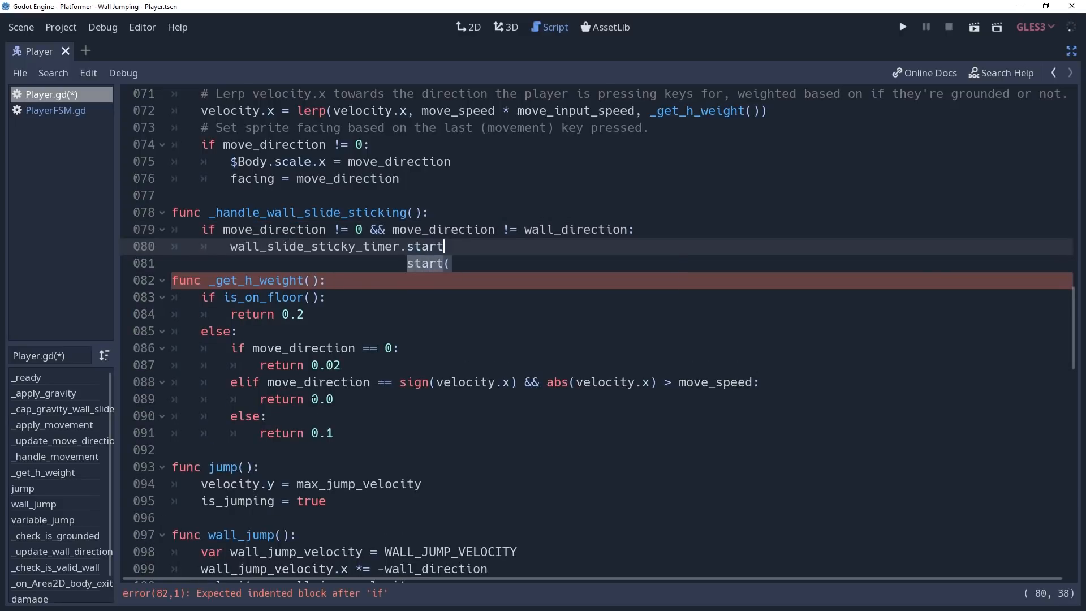
pyautogui.press('Return')
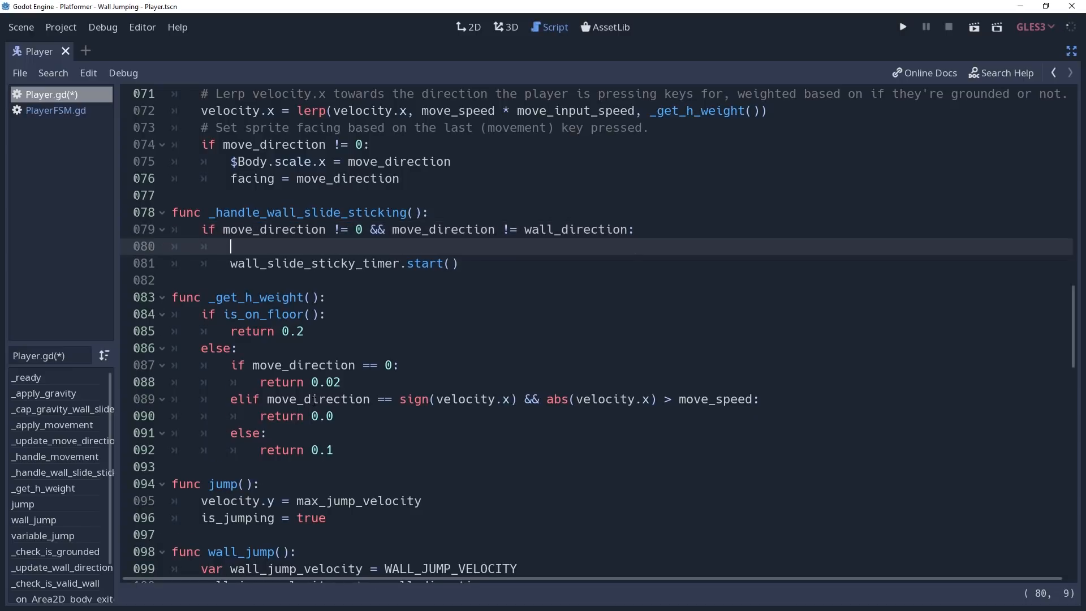
pyautogui.write('if wall_slide_sticky_timer.is')
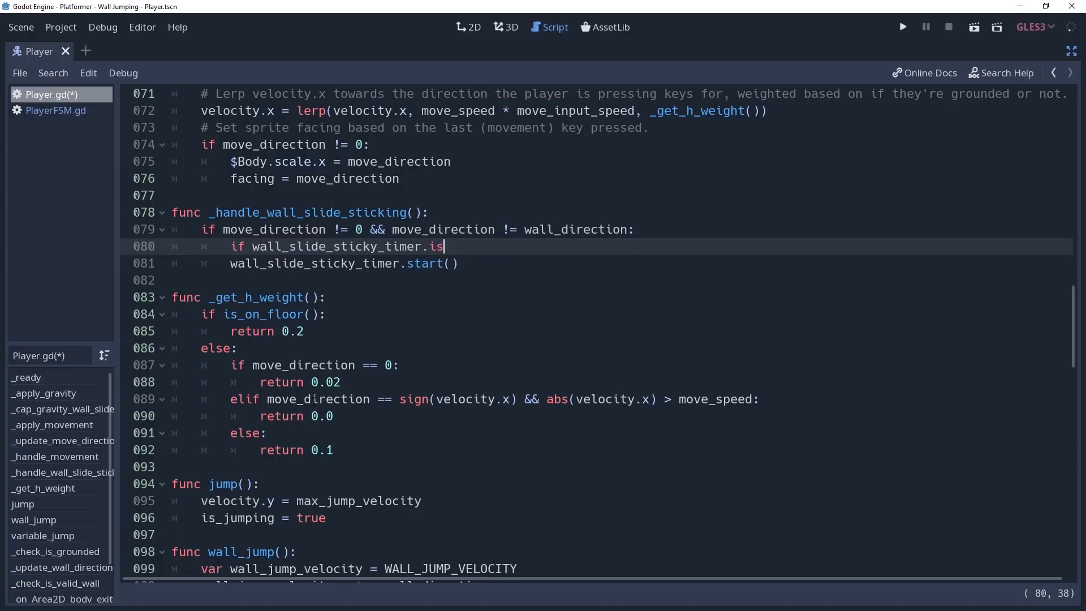
pyautogui.write('_stopped():')
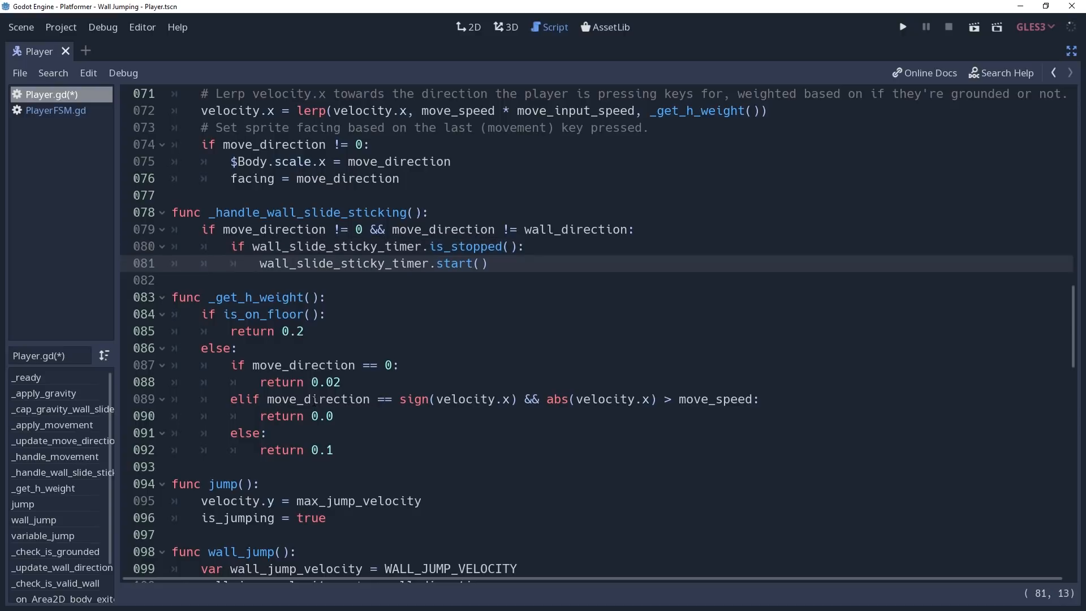
# - Add the else branch calling wall_slide_sticky_timer.stop()
pyautogui.write('else:')
pyautogui.write('wall')
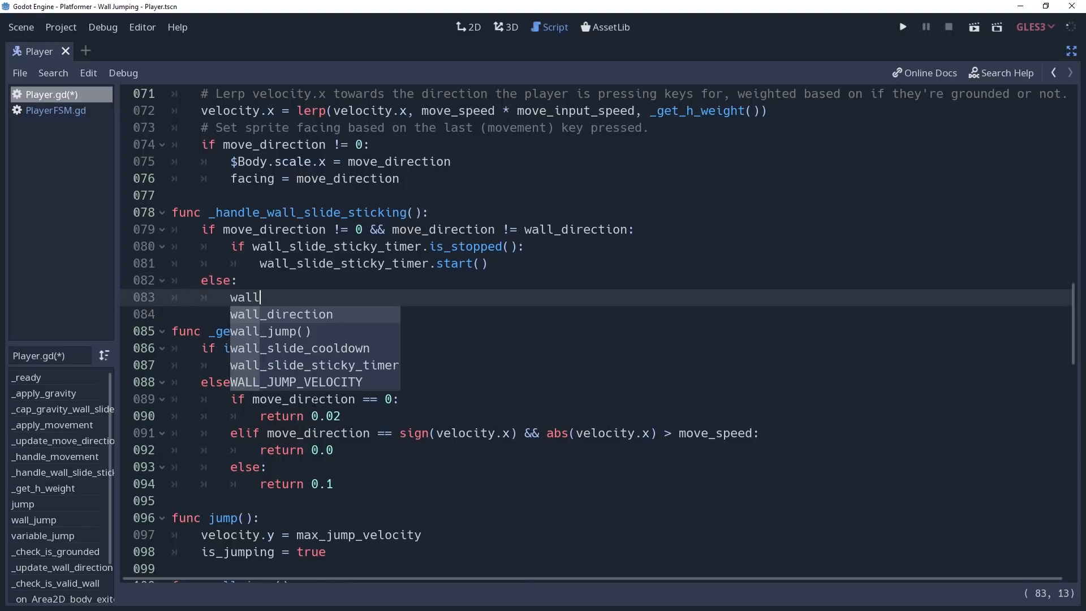
pyautogui.click(326, 365)
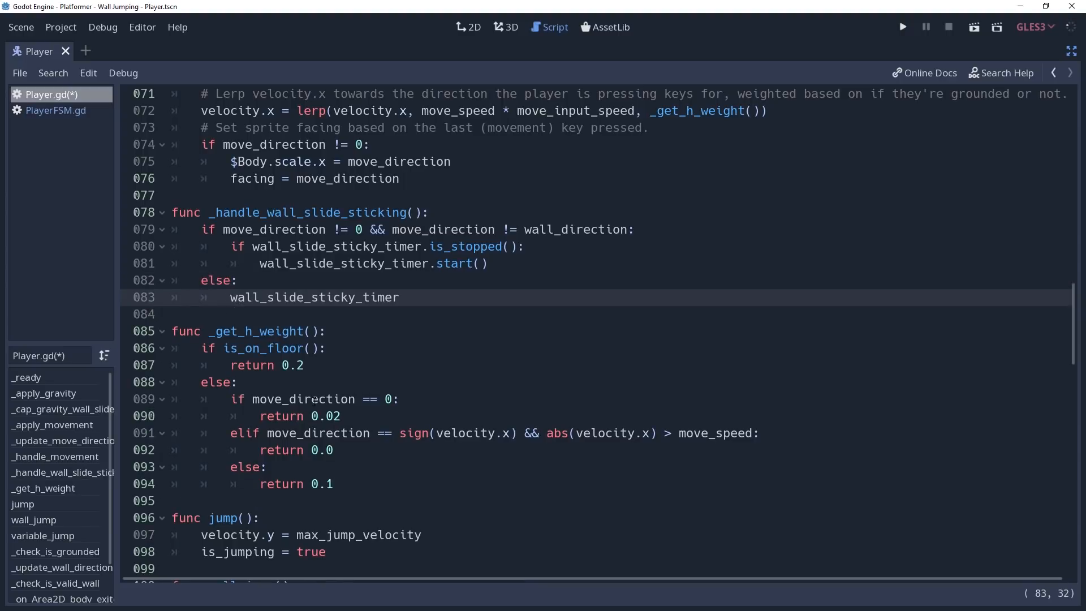
pyautogui.write('.stop()')
pyautogui.write('pwa')
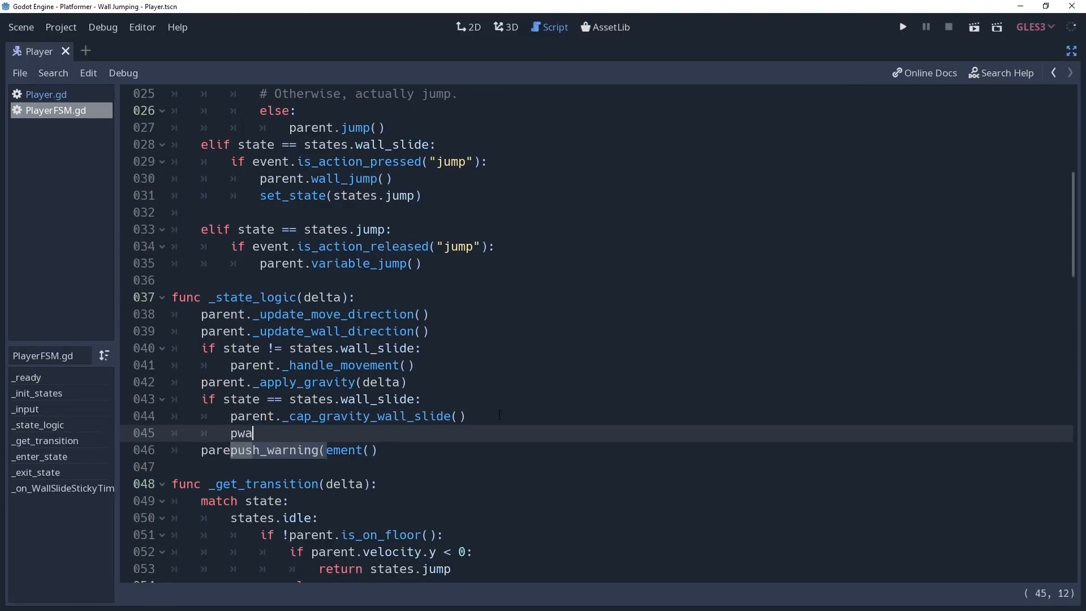
# - Call parent._handle_wall_slide_sticking() in the wall_slide state logic and run the game
pyautogui.write('parent._handle')
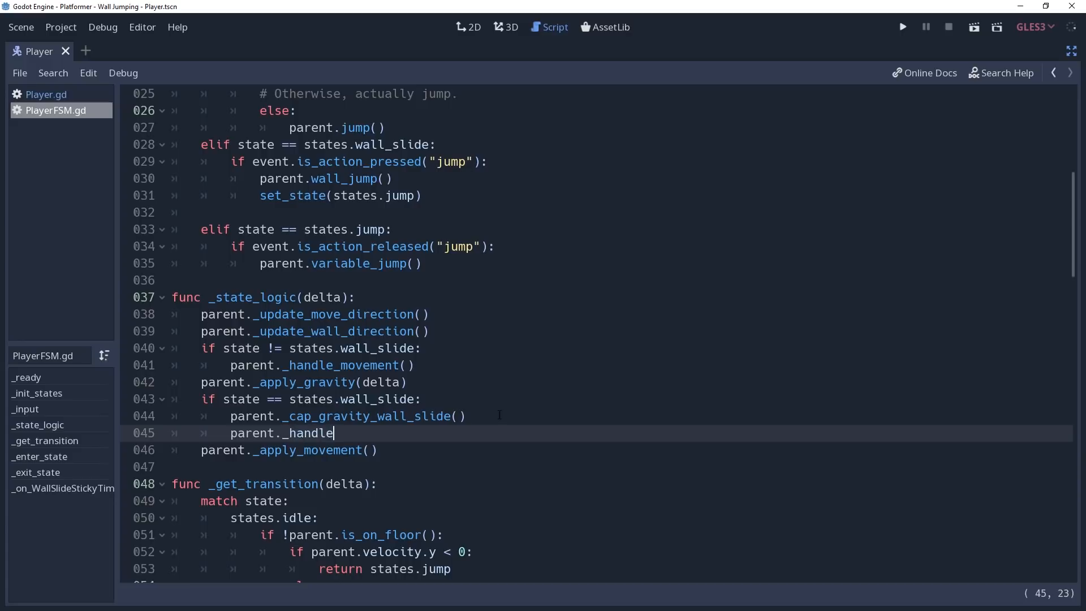
pyautogui.write('_wall_slide_sticking()')
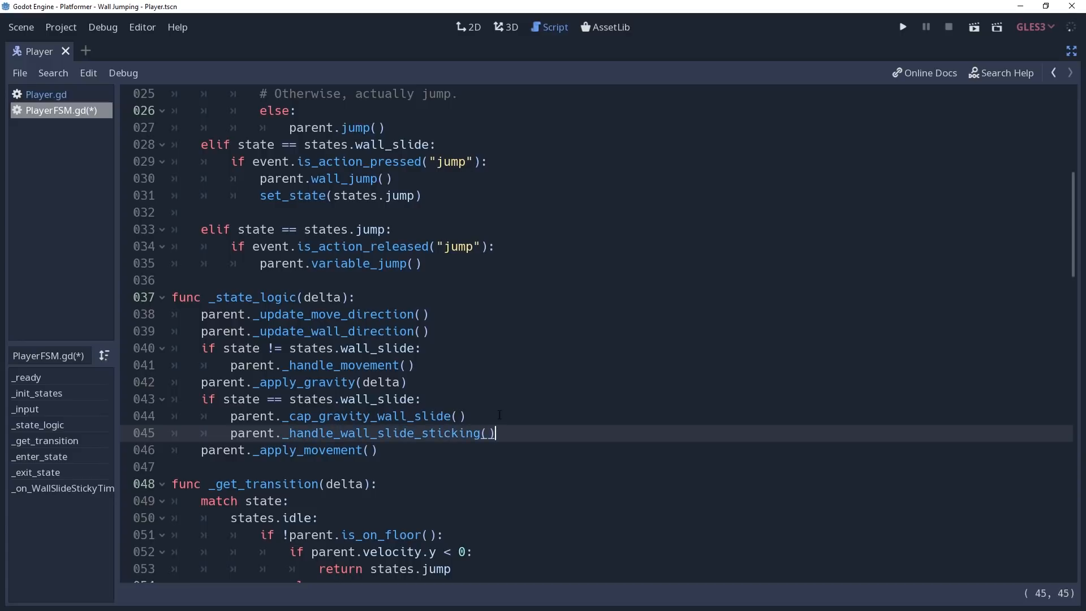
pyautogui.click(901, 26)
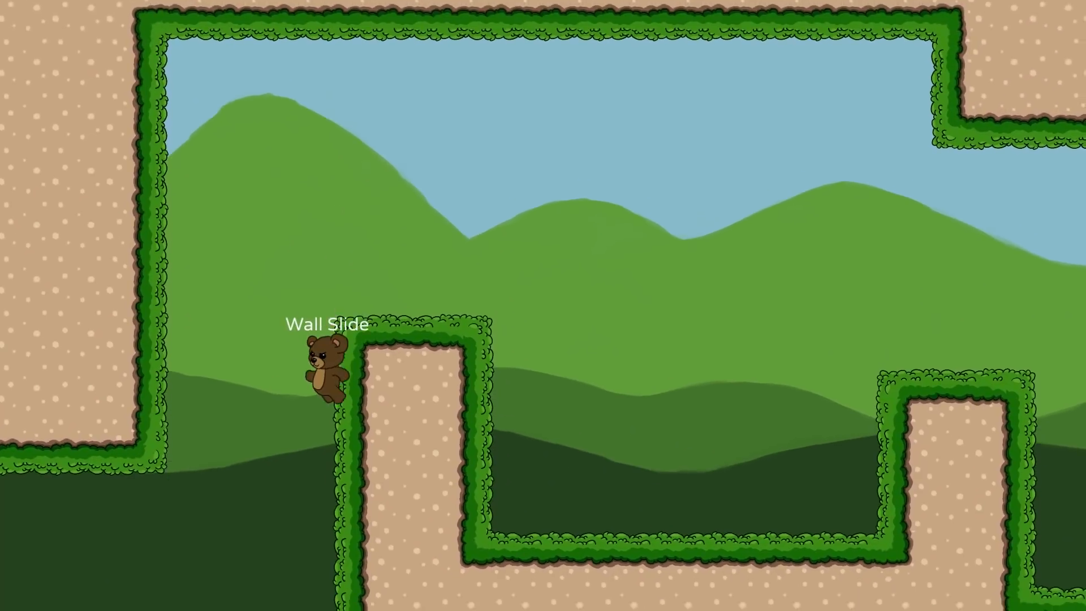
# - Push Right away from the wall to see the bear stick briefly before falling
pyautogui.press('Right')
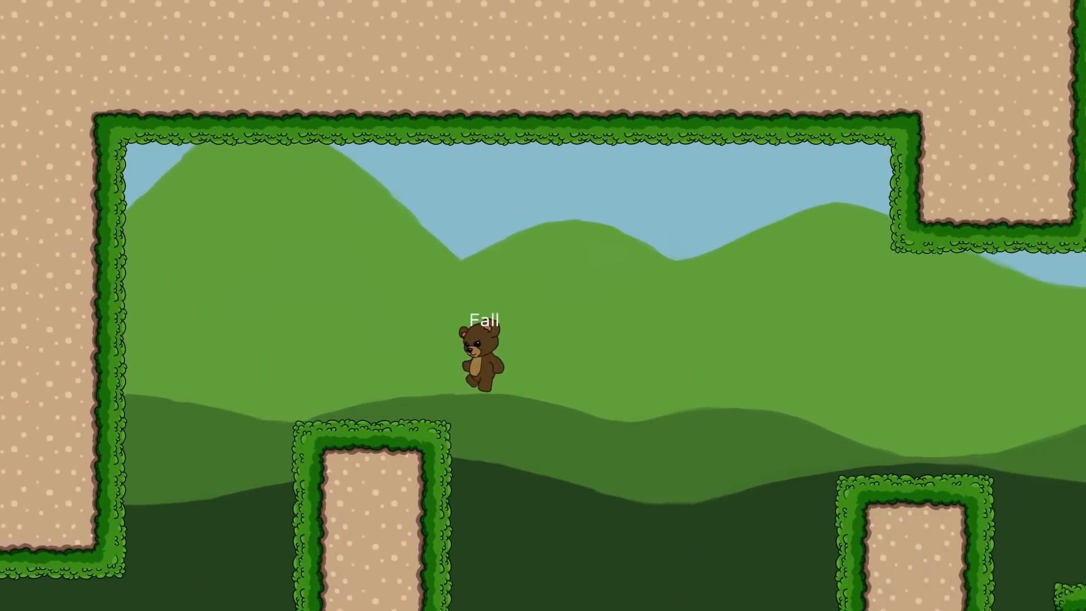